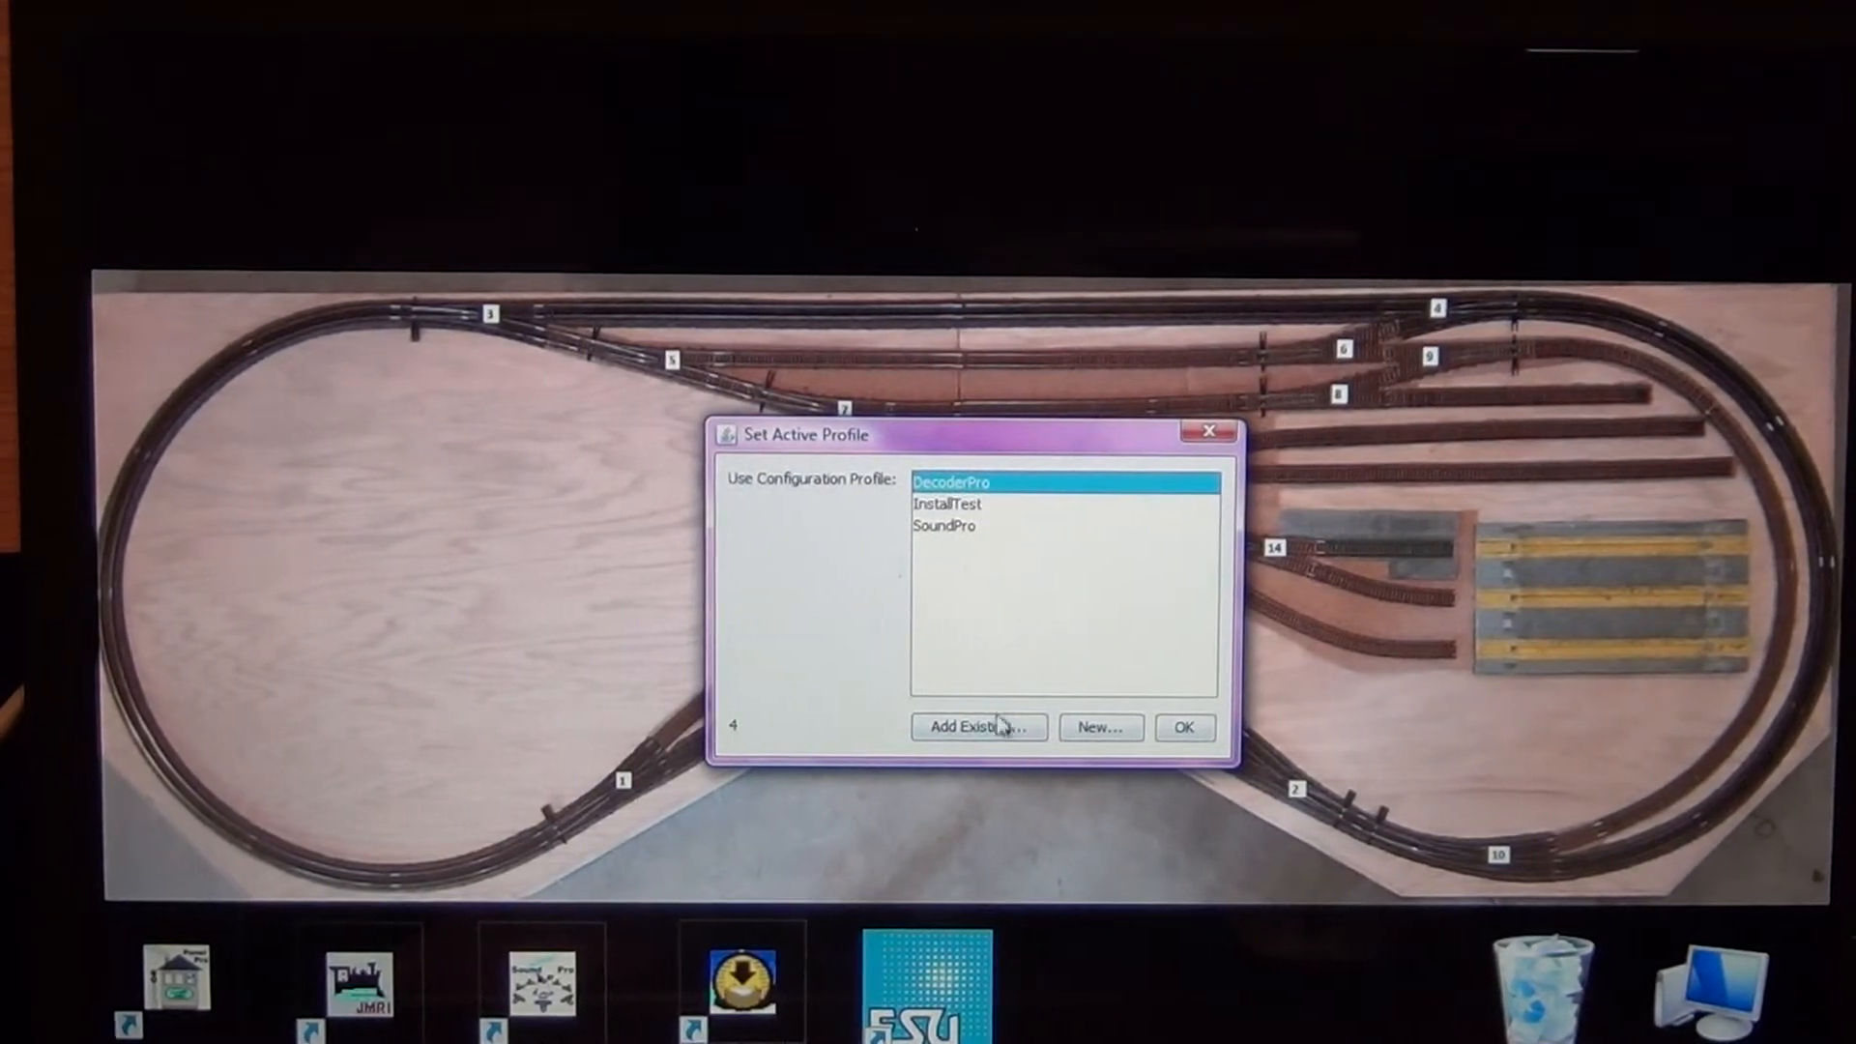
- Load the DecoderPro profile so the locomotive roster is shown
click(1184, 727)
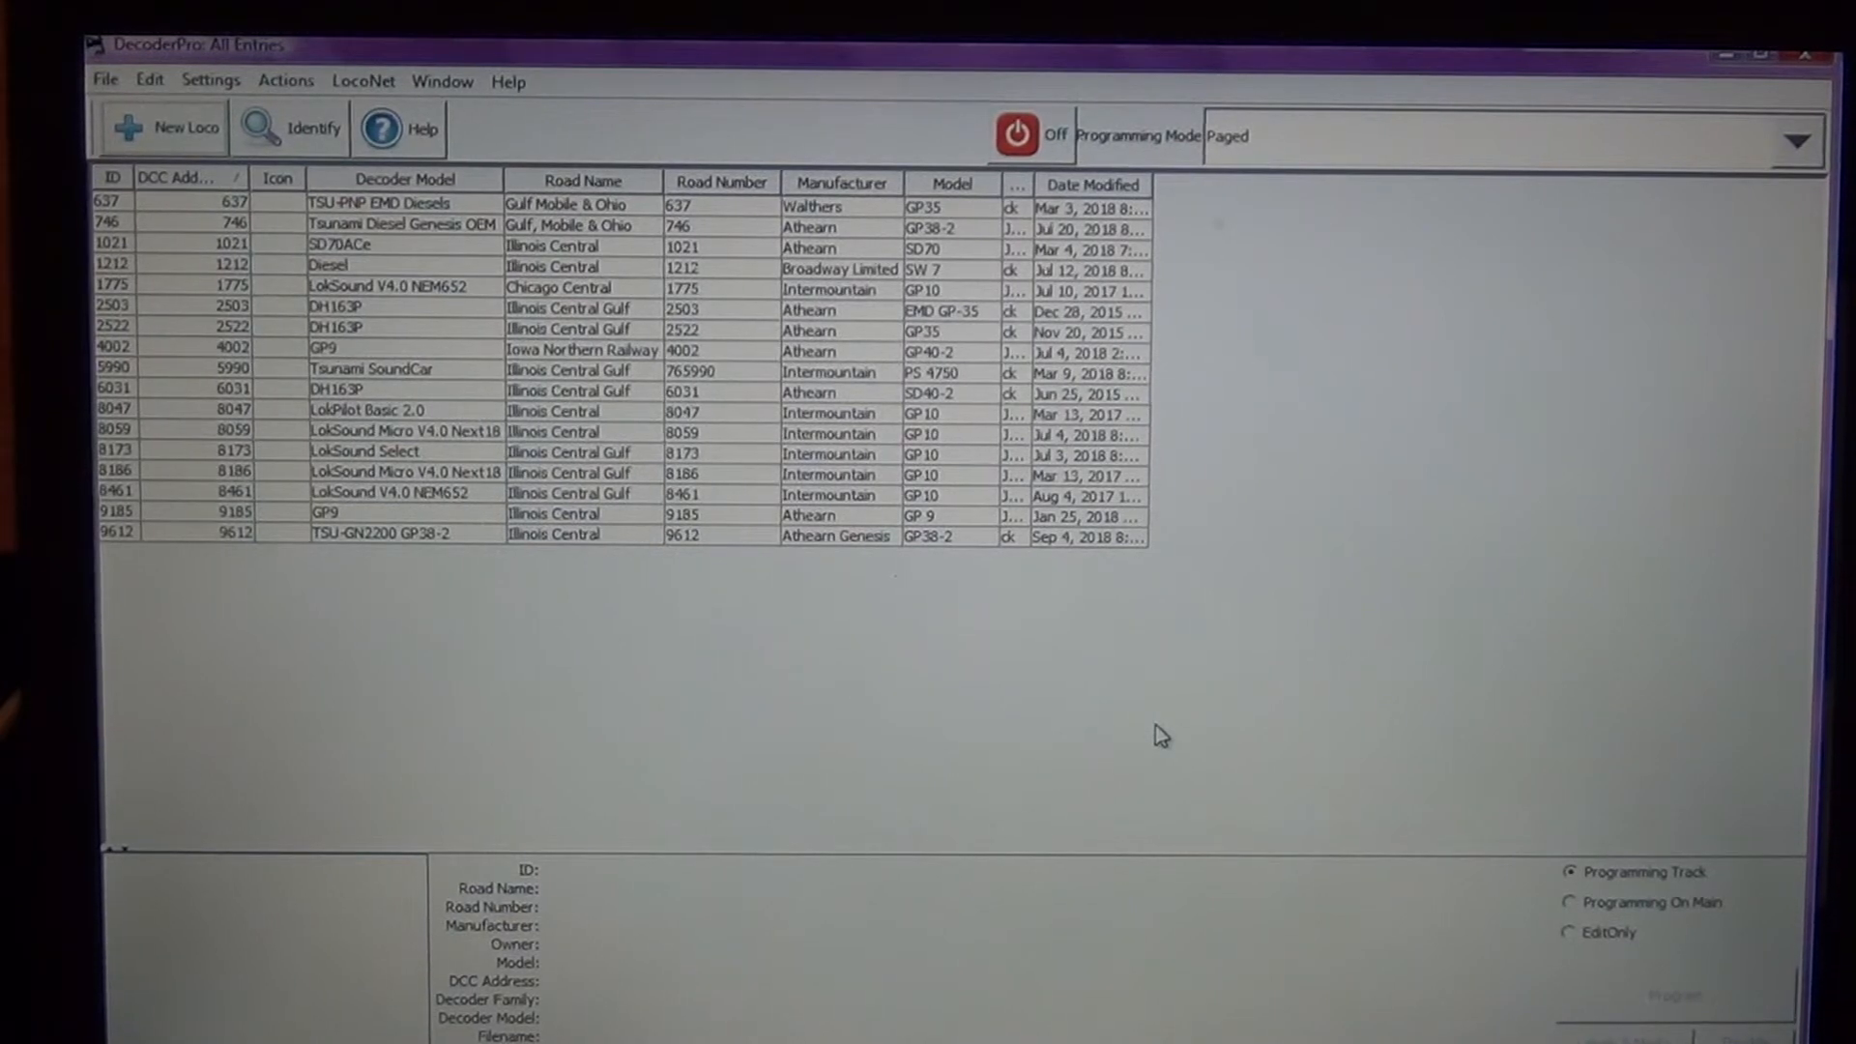
mouse_move(1205, 741)
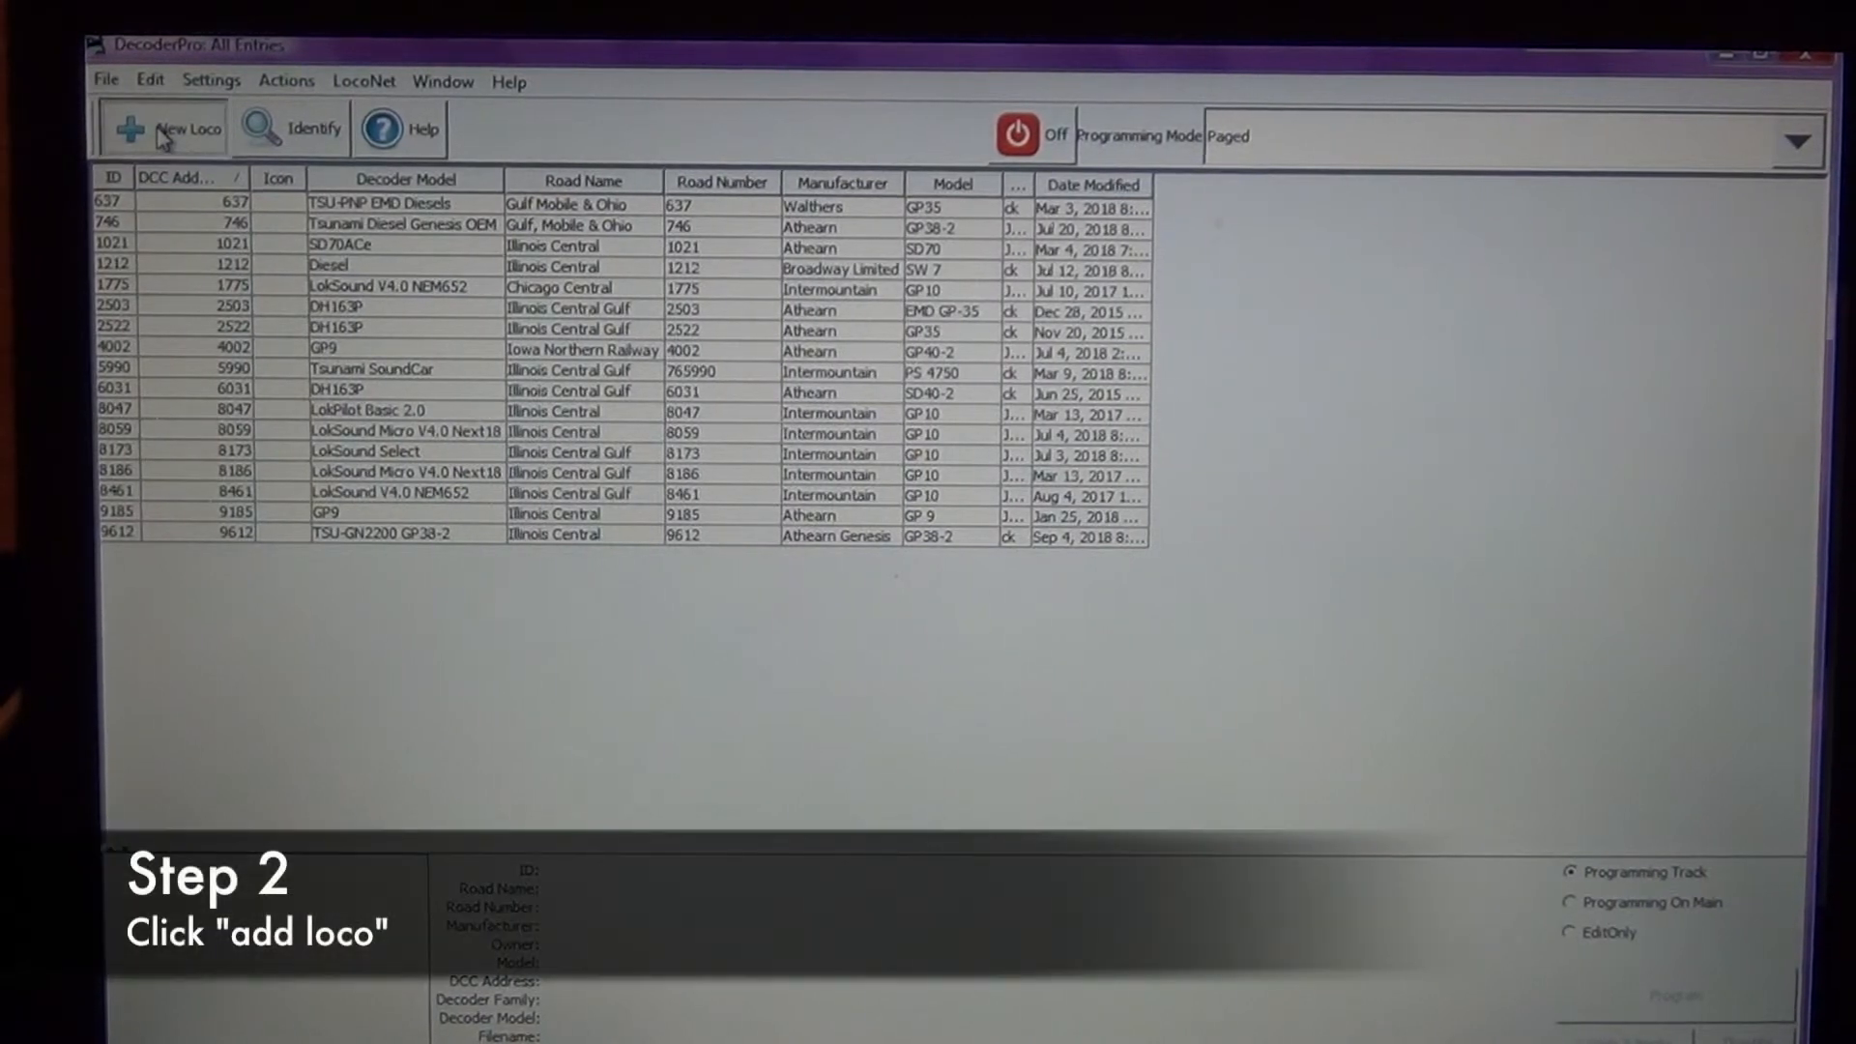
- Start a new loco entry and read the decoder type, identifying possible Econami matches
click(163, 127)
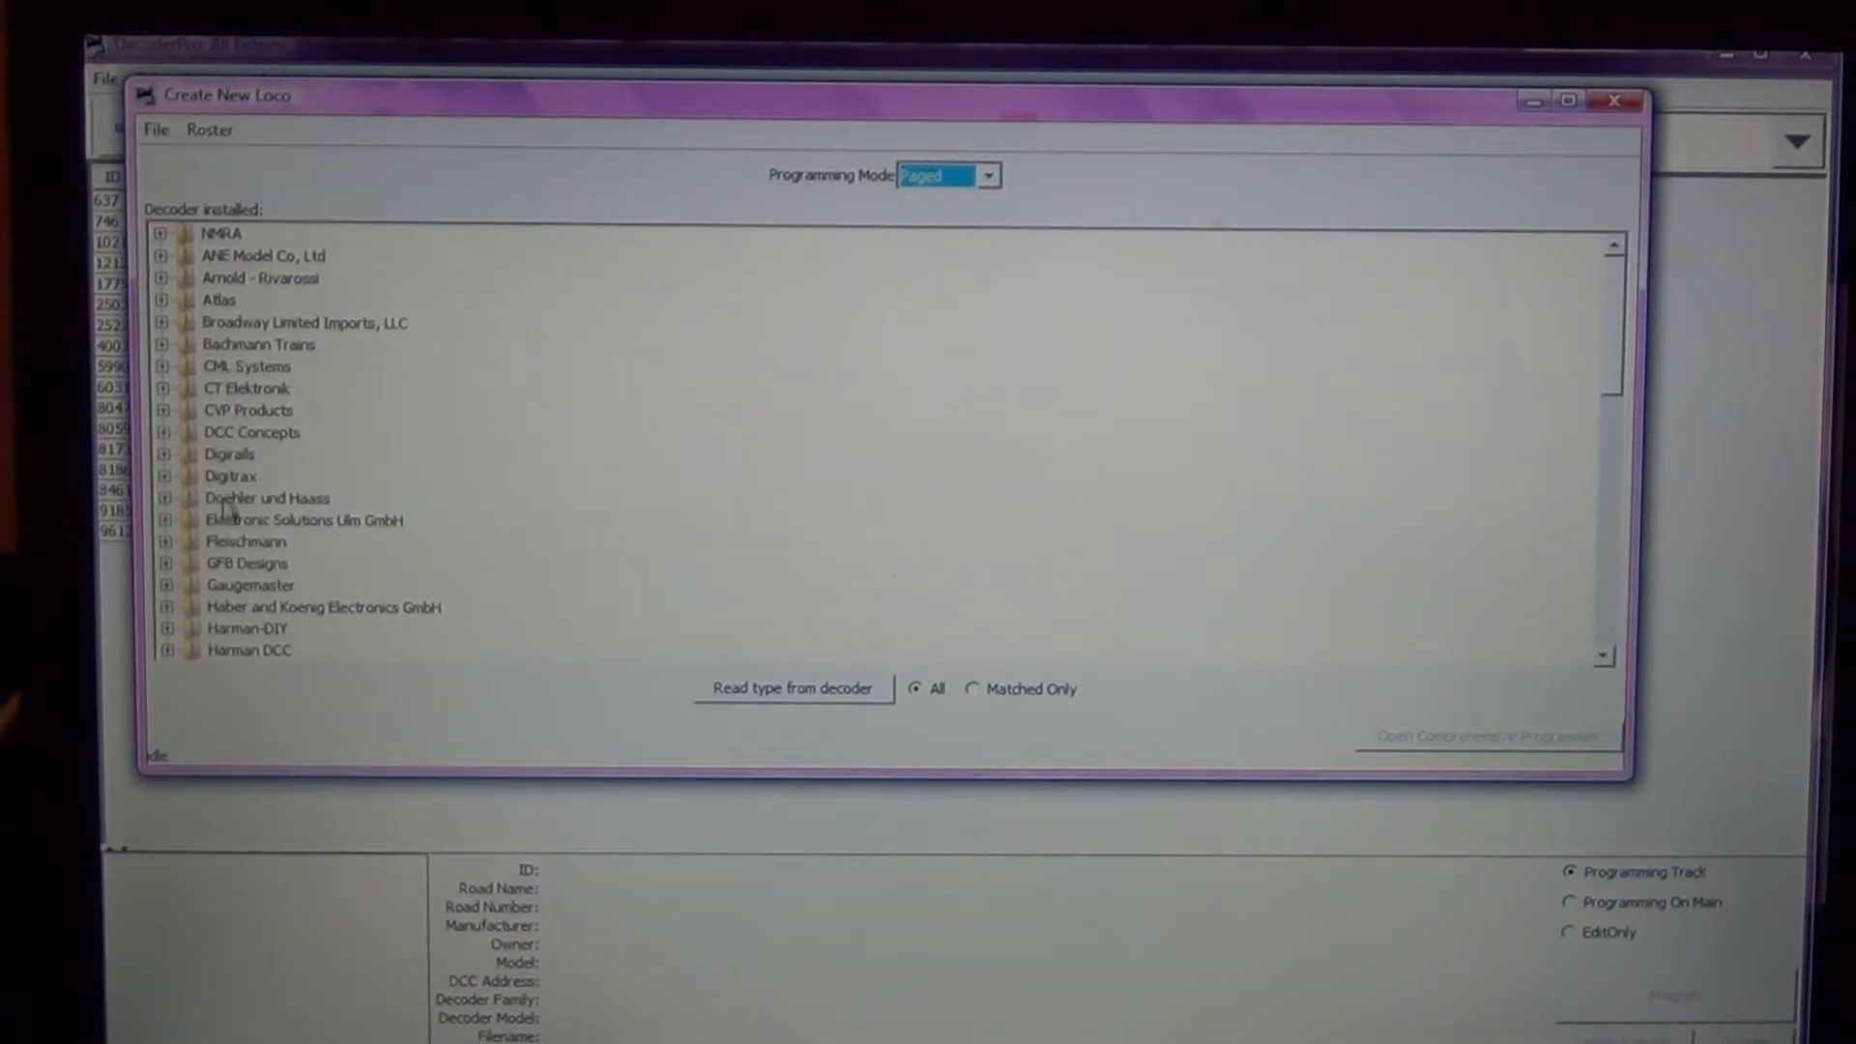
mouse_move(249, 453)
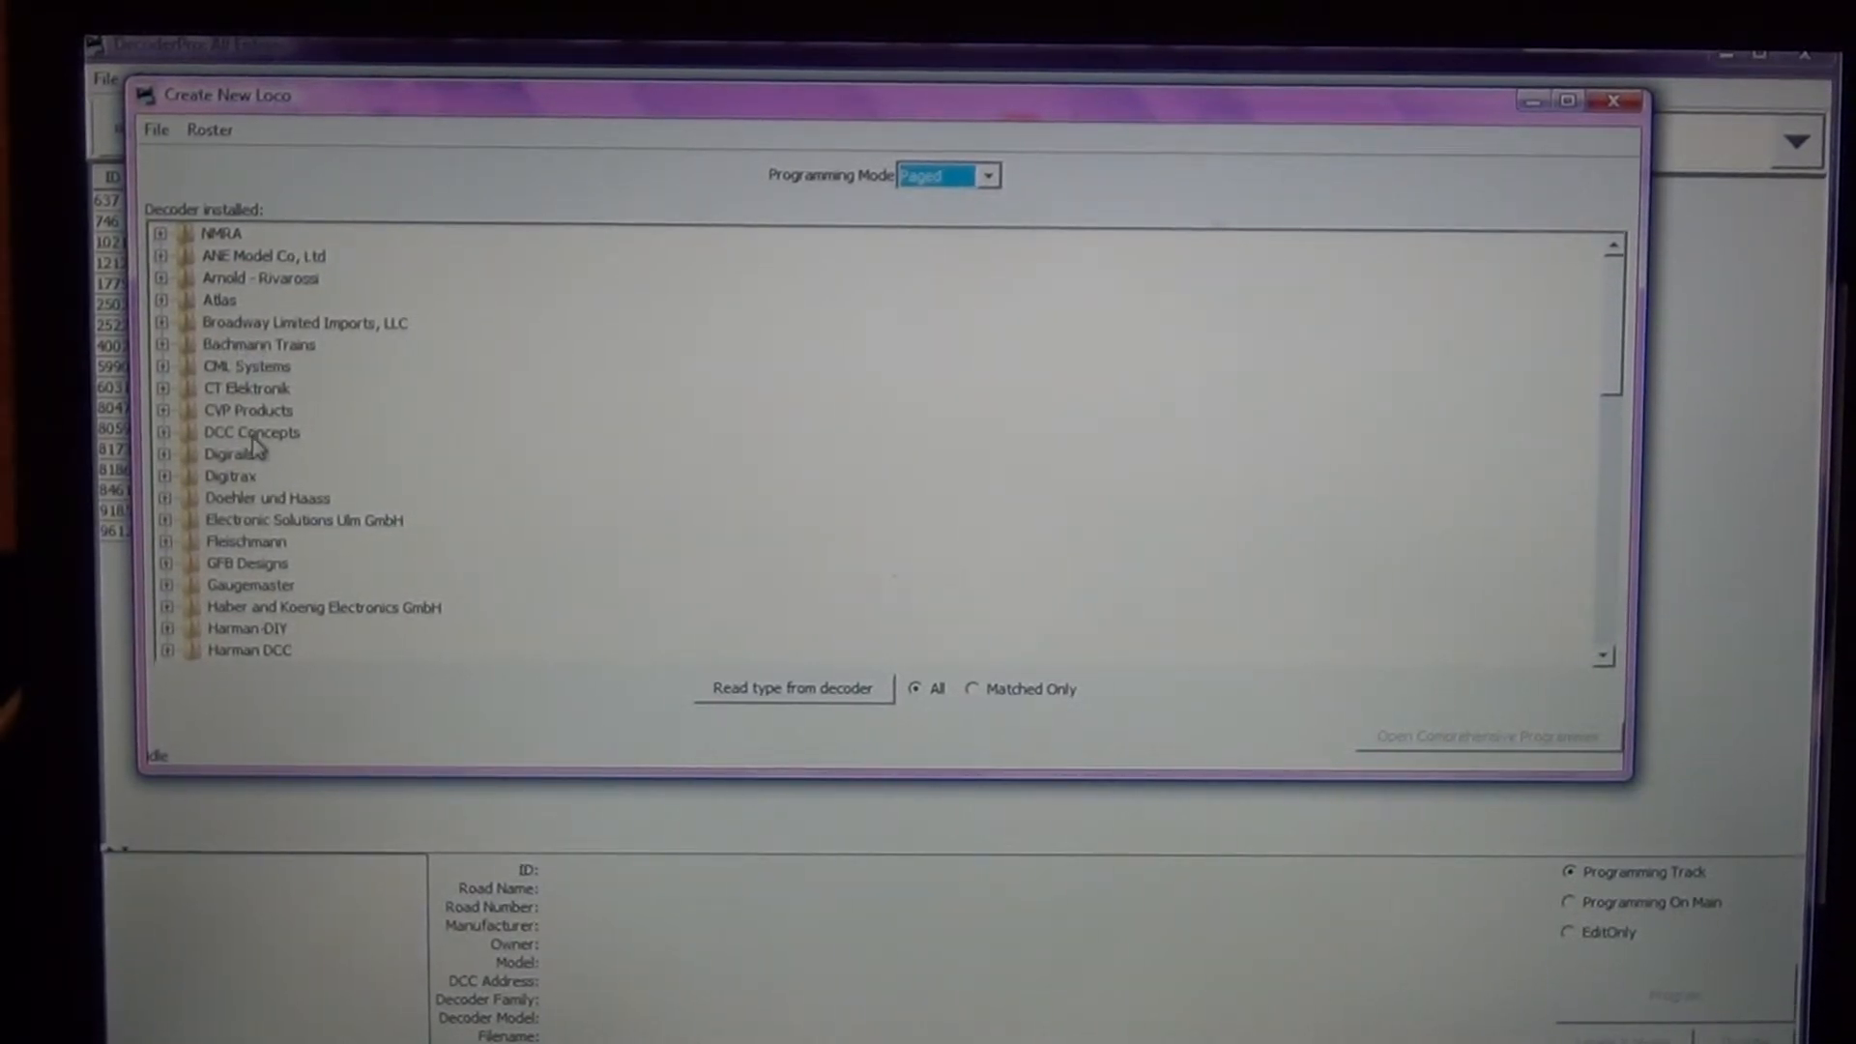
mouse_move(743, 715)
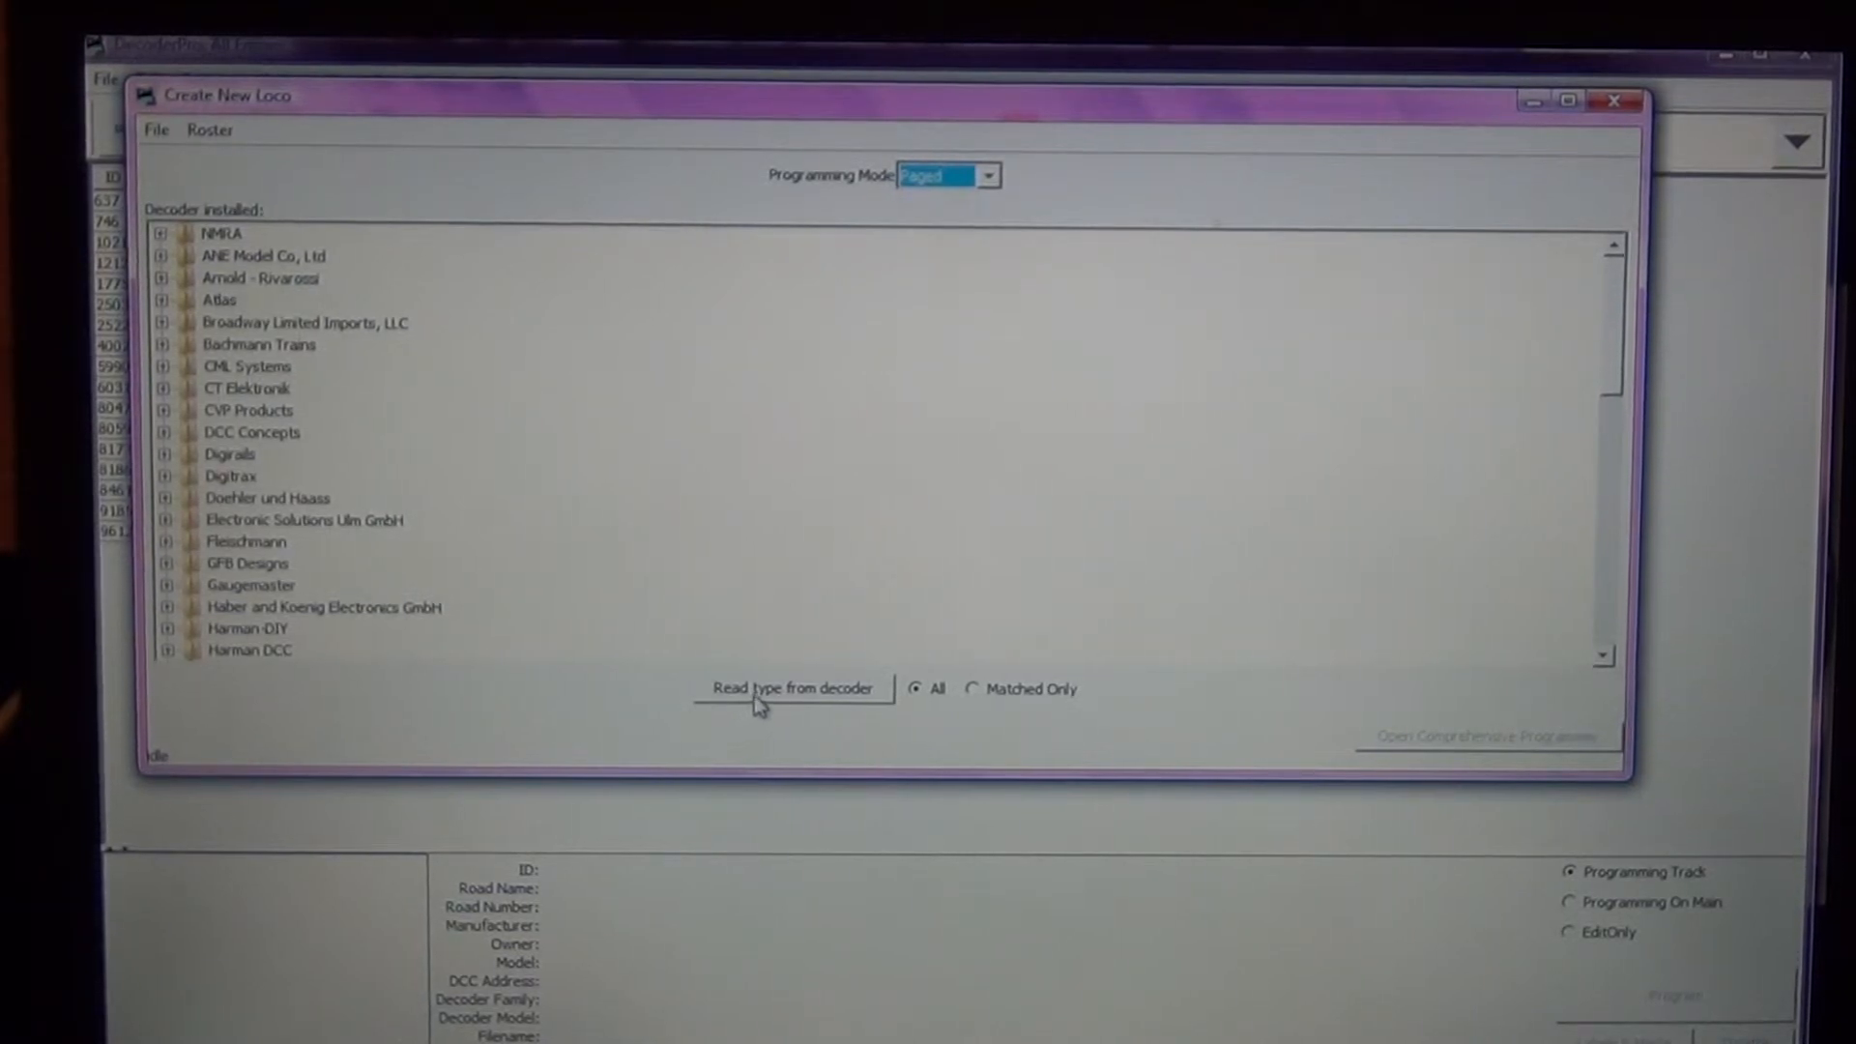
click(793, 688)
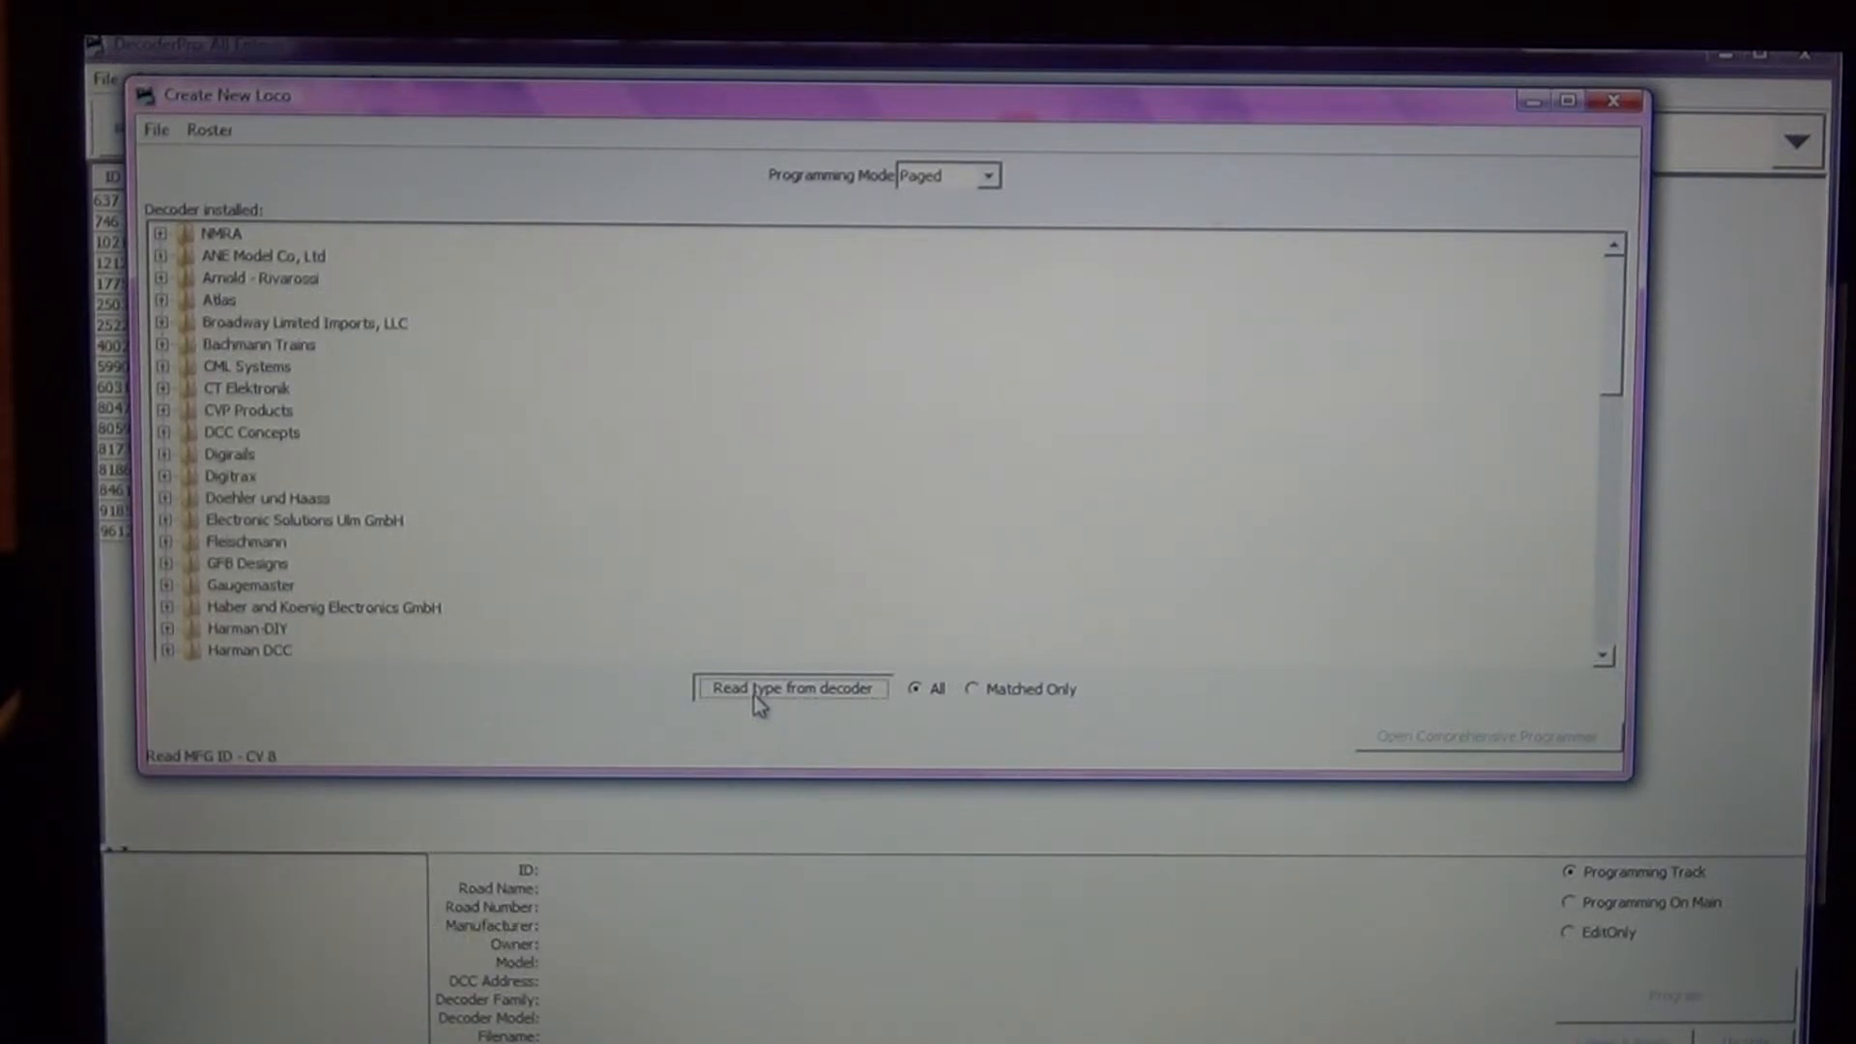
click(791, 688)
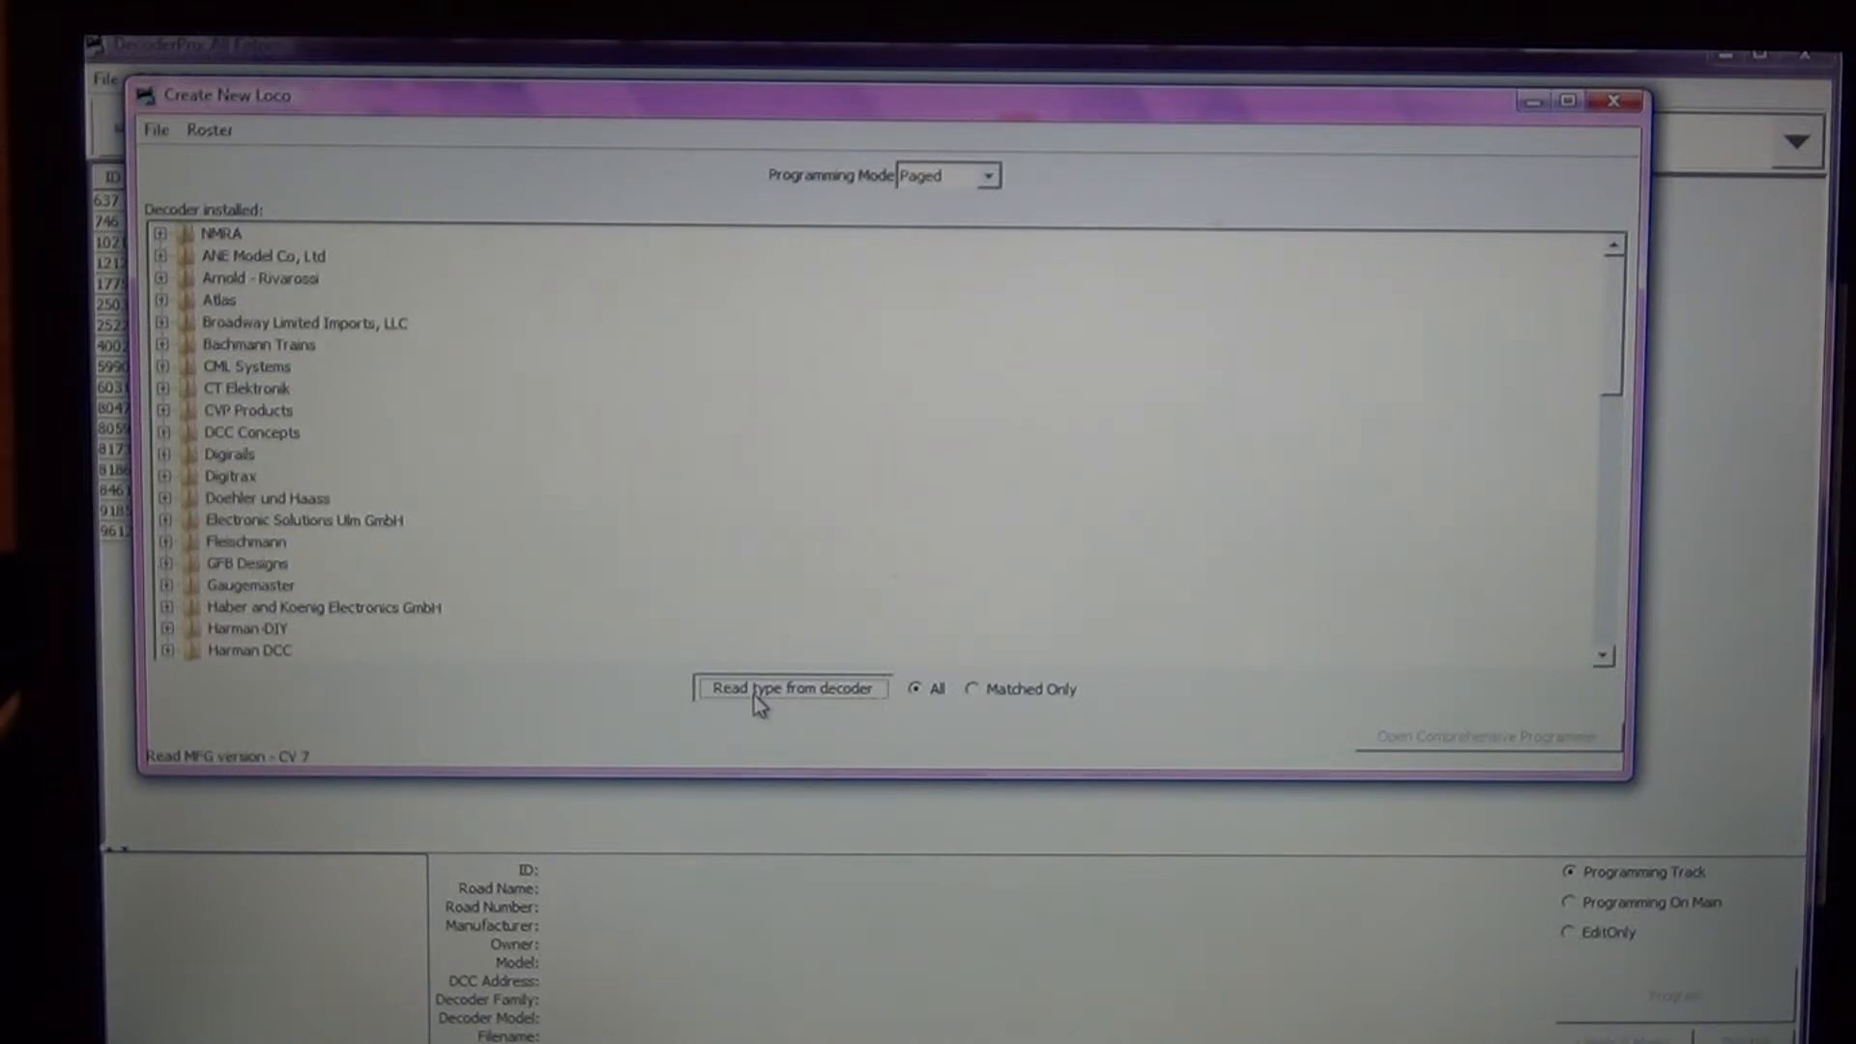
click(789, 689)
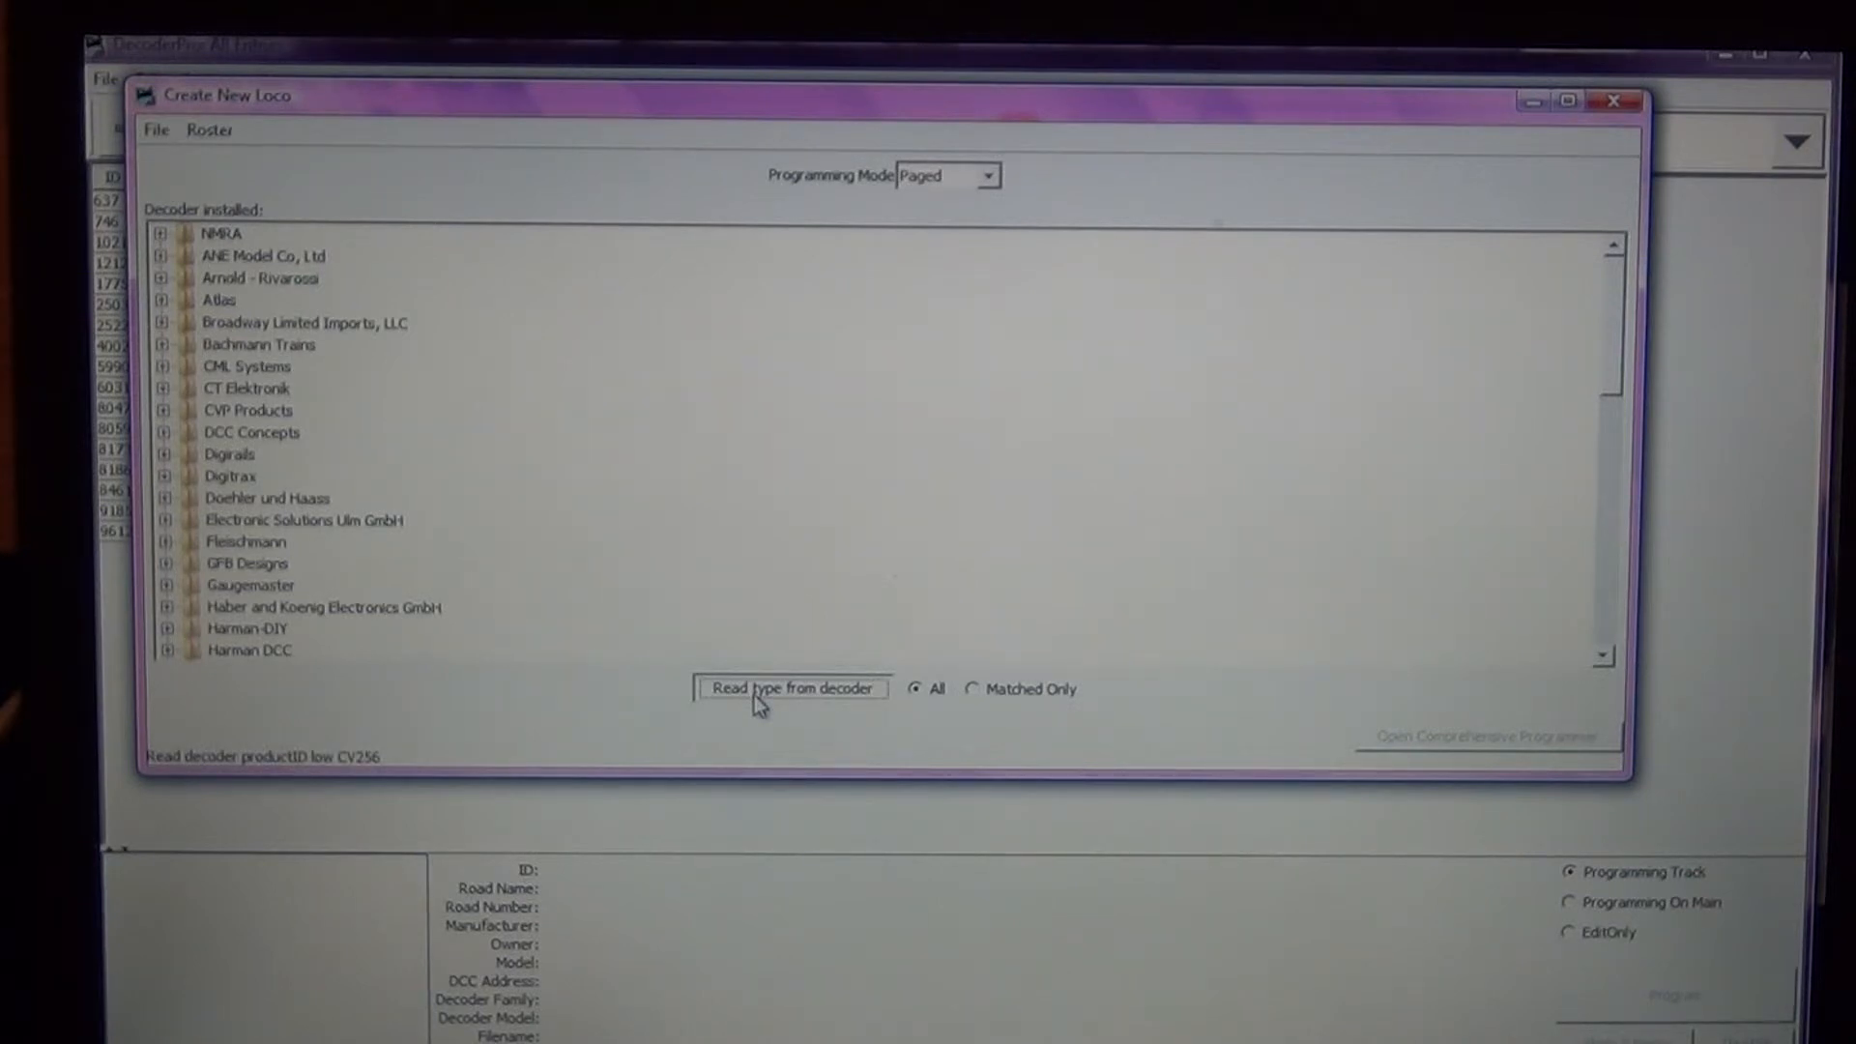
click(790, 688)
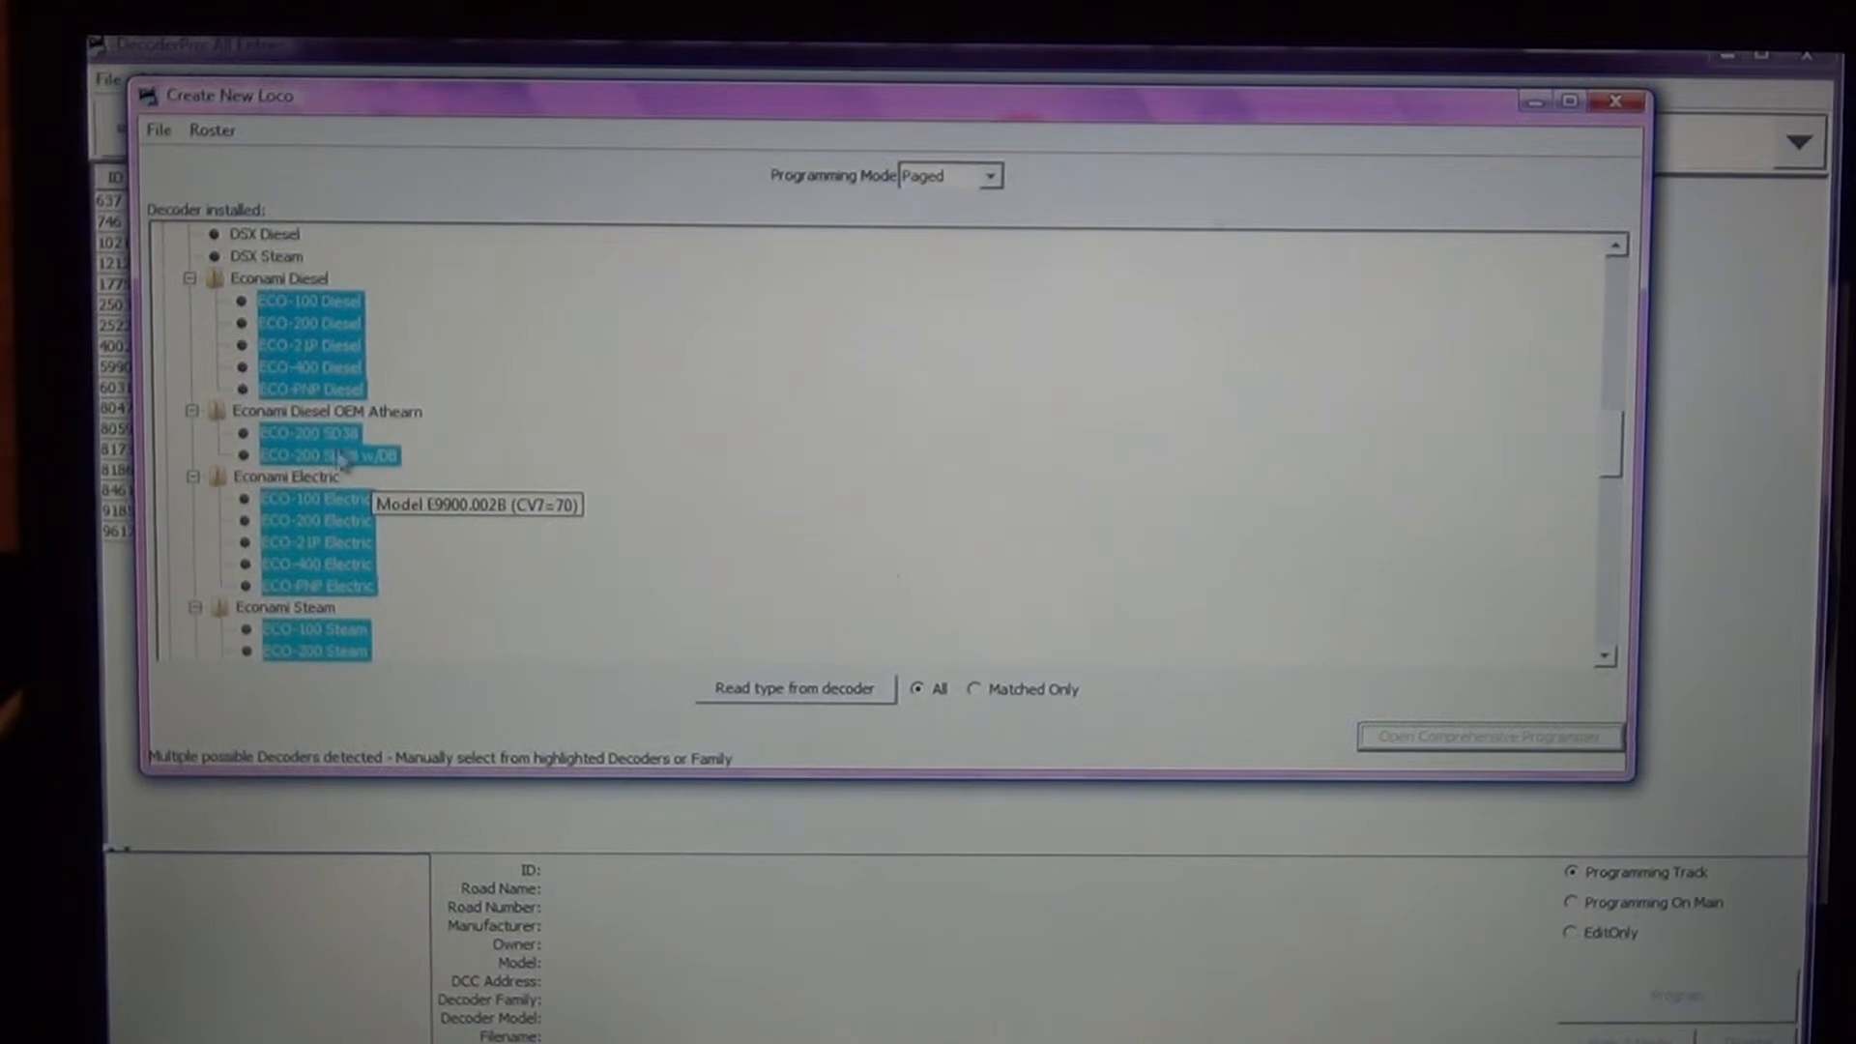
mouse_move(331, 542)
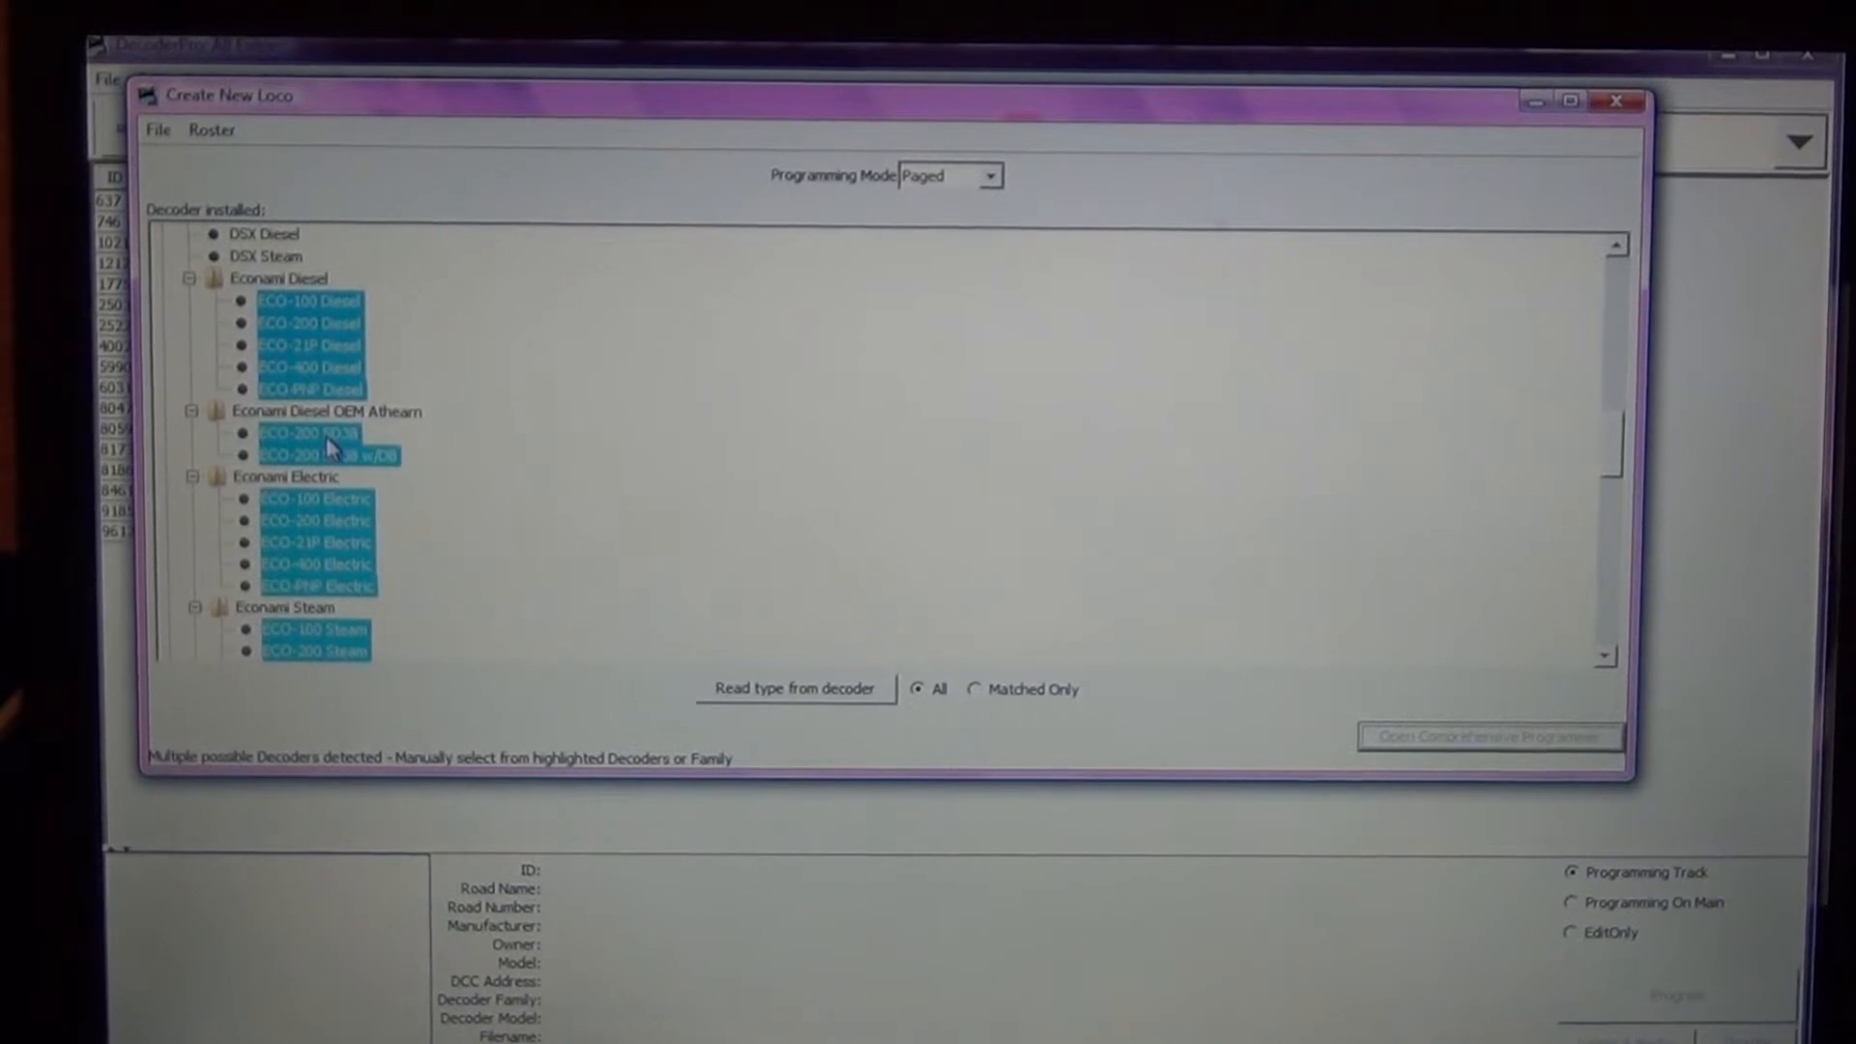
- Choose ECO-200 SD38, roster ID 6135, long address 6135, and write it to the decoder
click(308, 433)
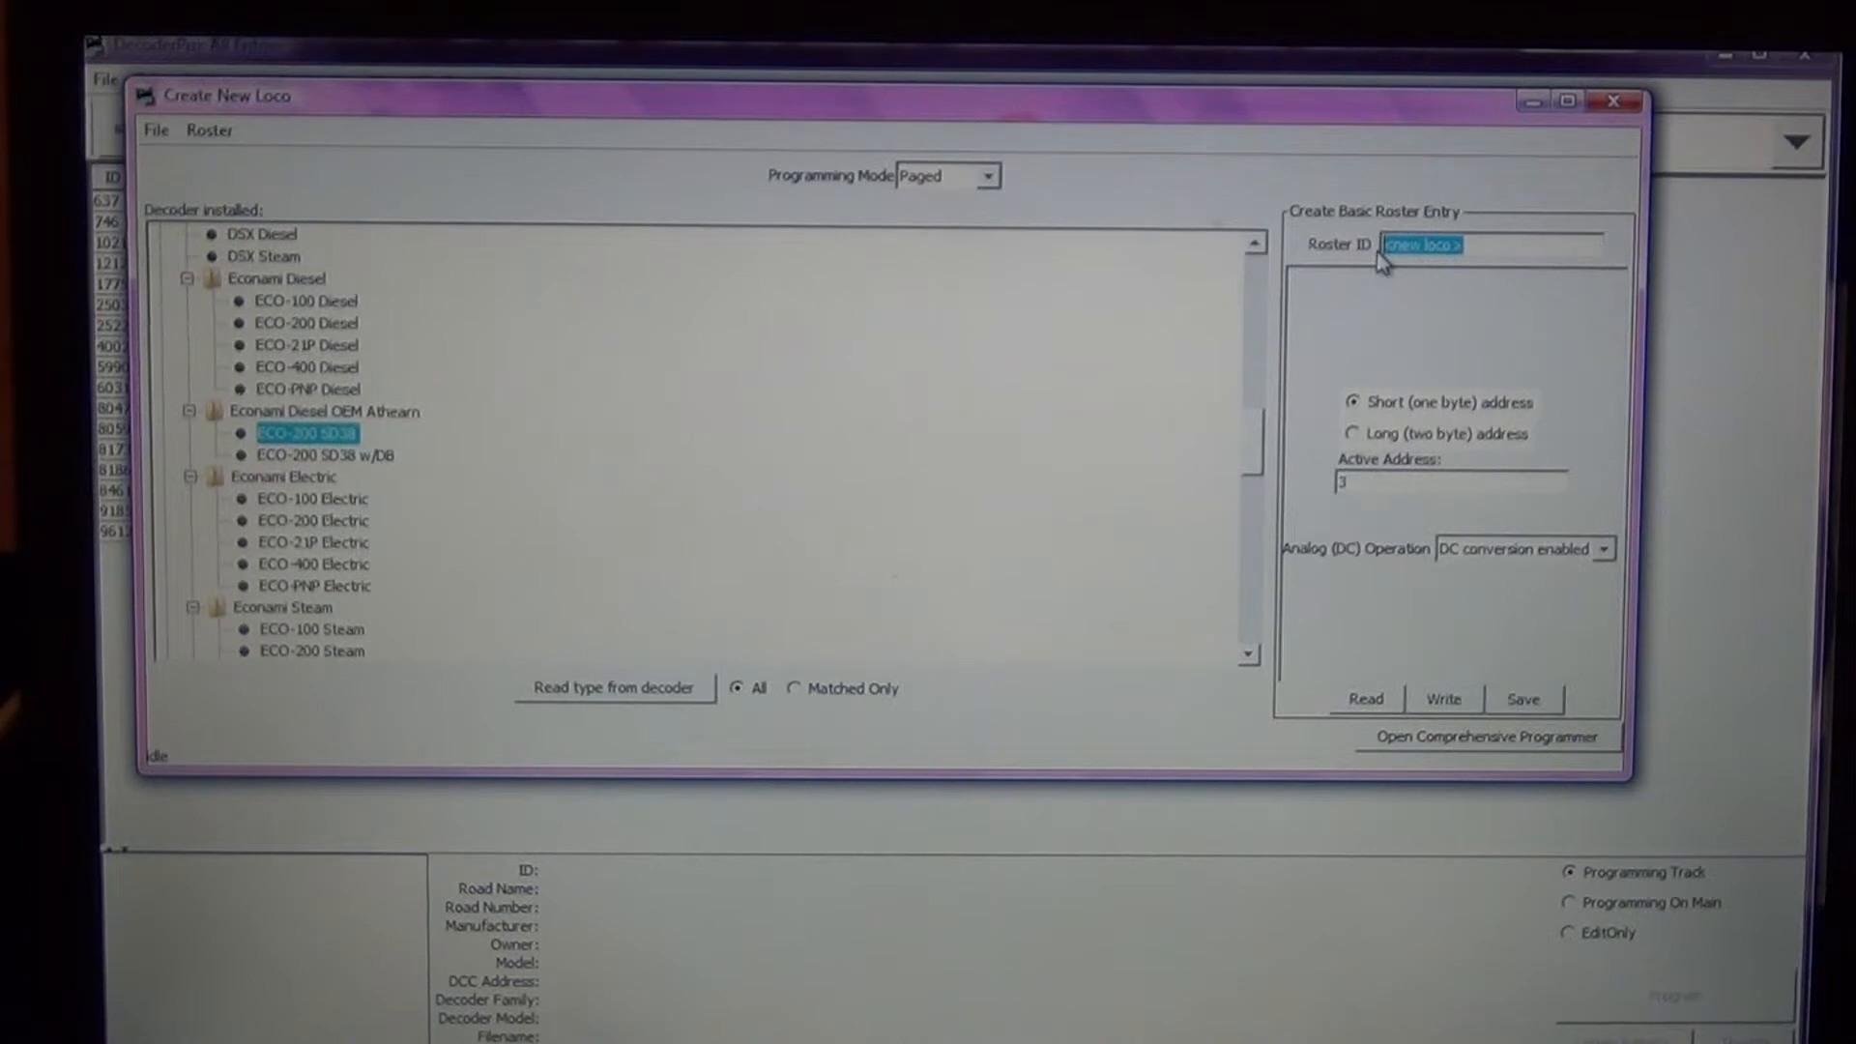
text(6135)
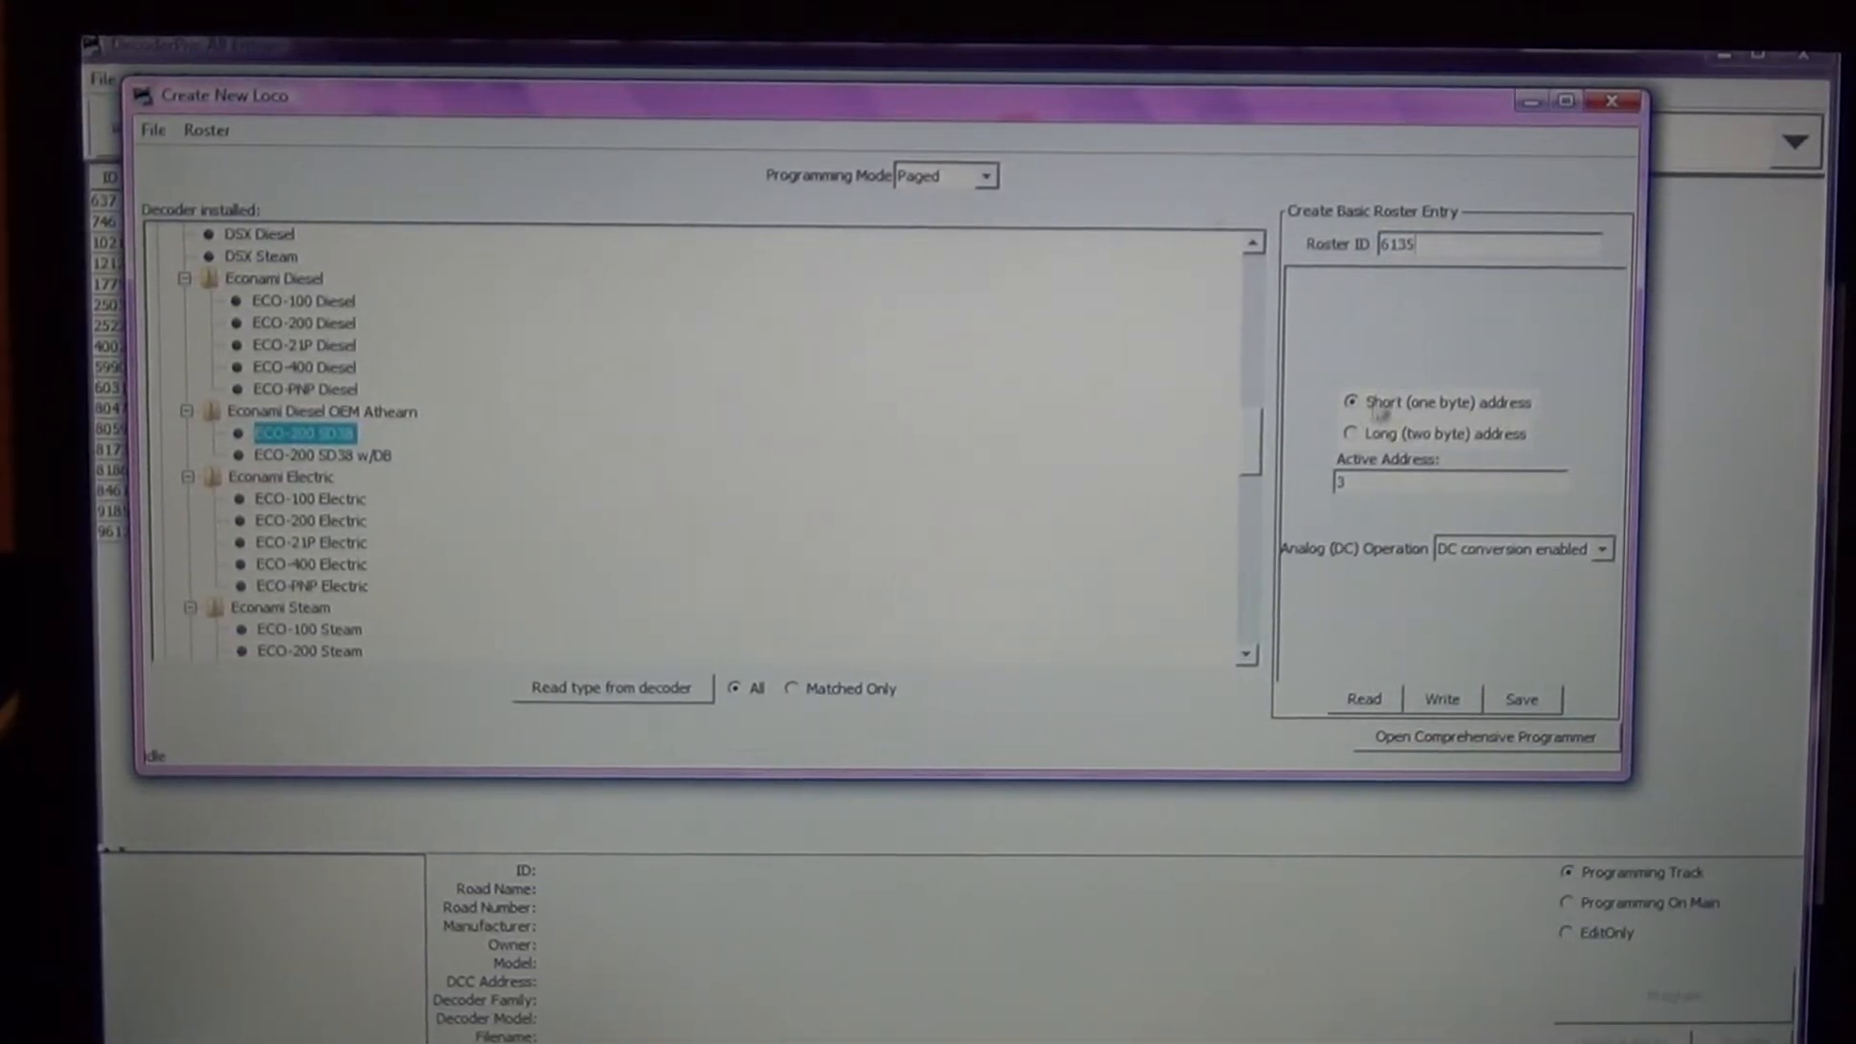
click(1352, 433)
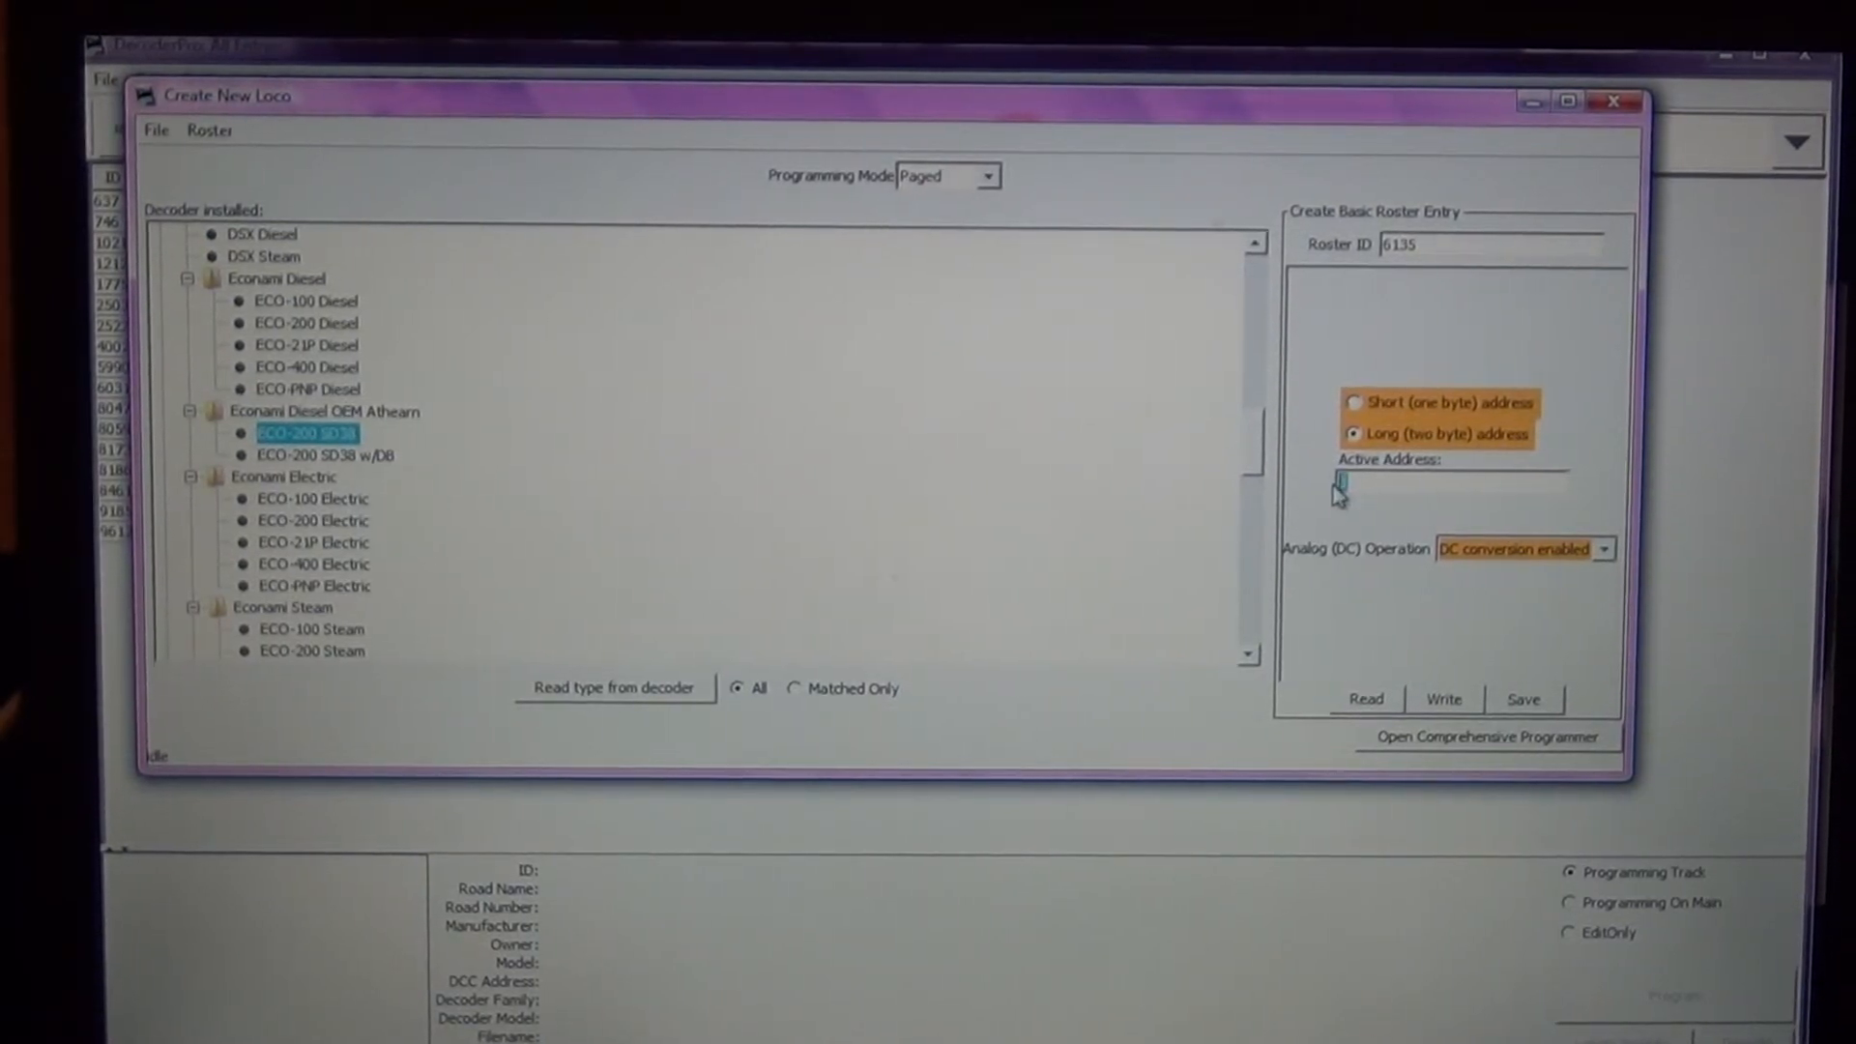
text(6135)
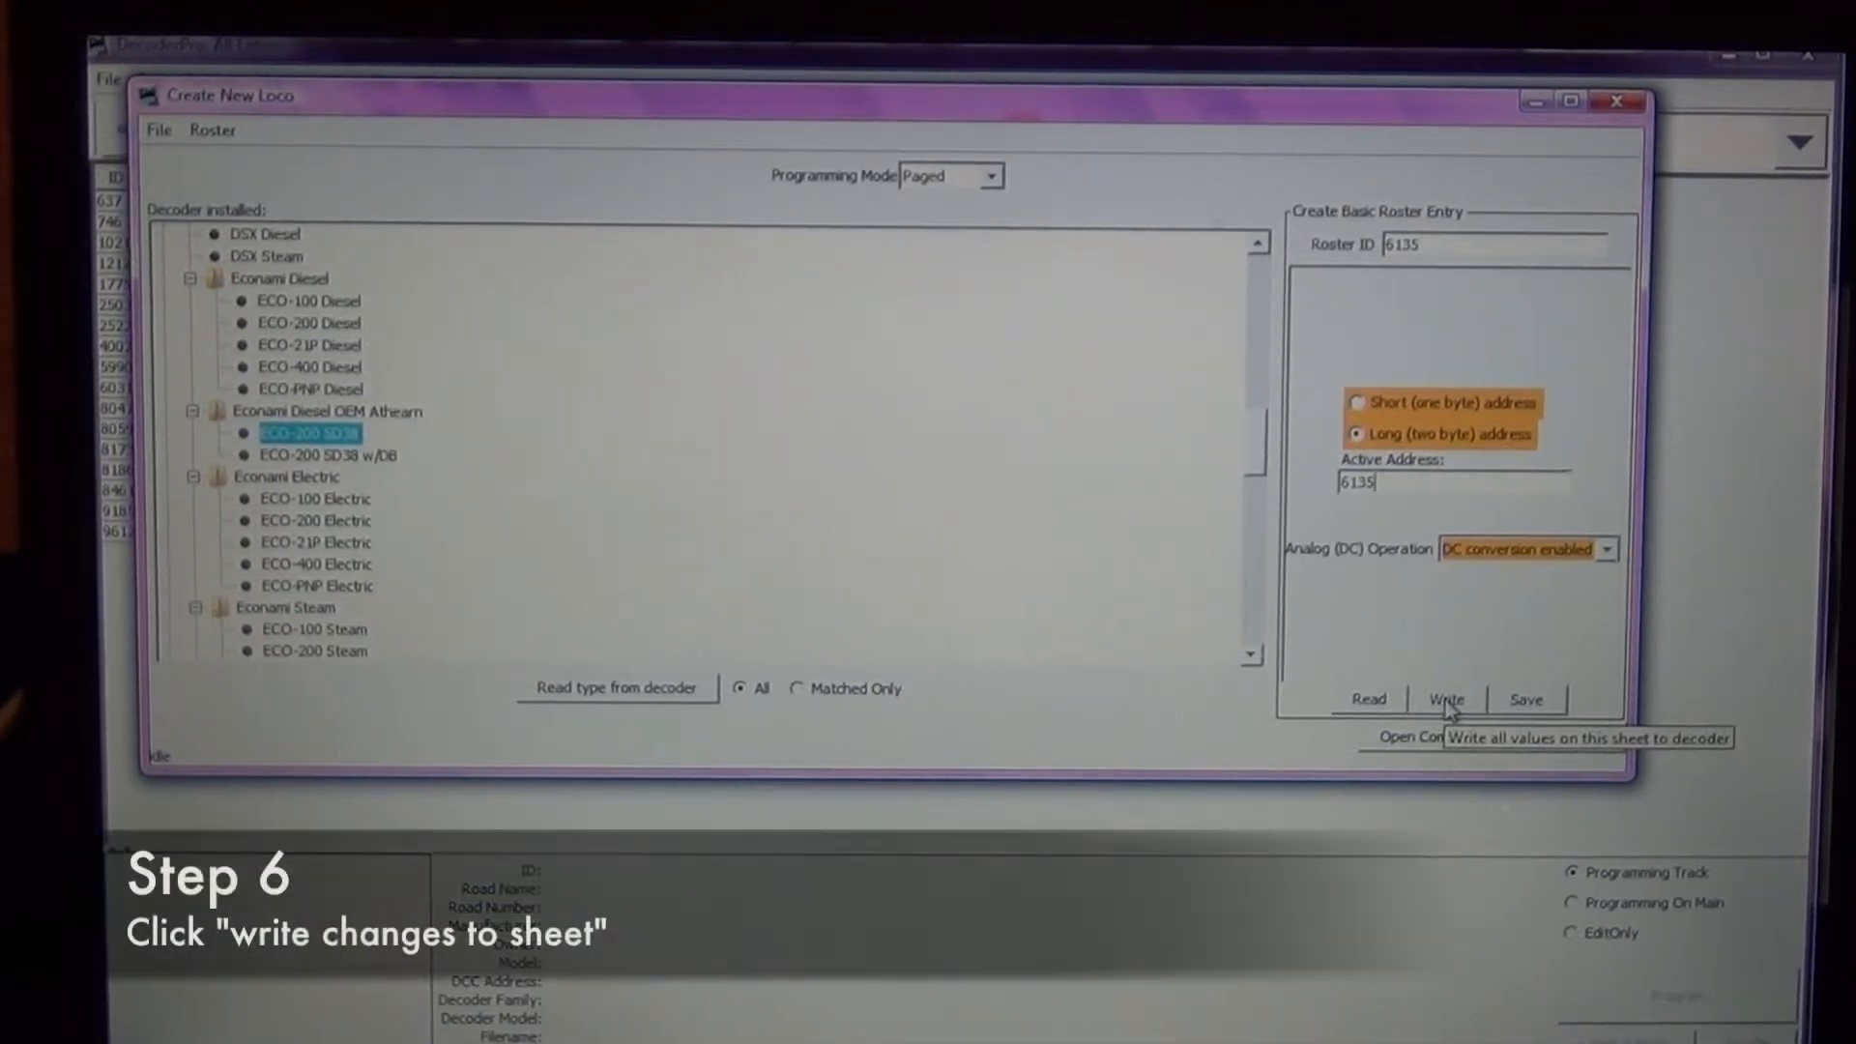
click(1444, 698)
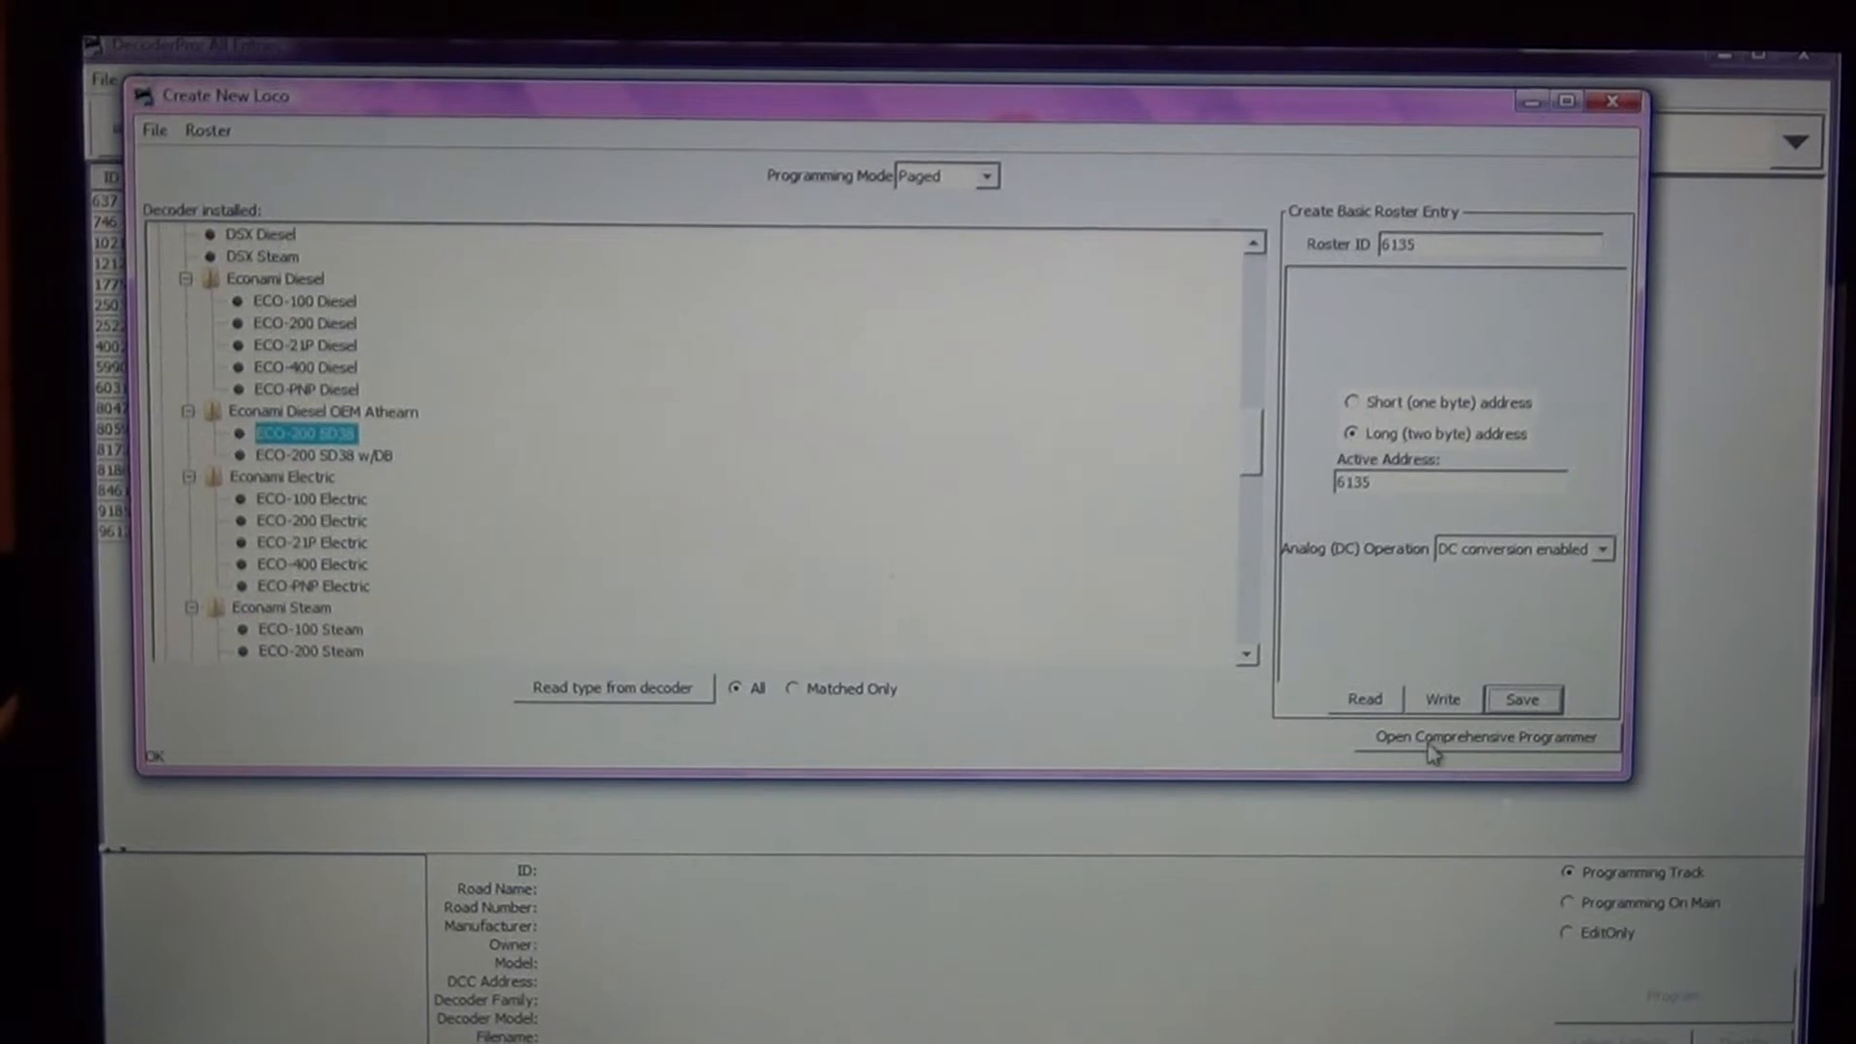
- Fill in road name Illinois Central, number 6135, Athearn SD40, and save entry 6135 to the roster
click(1487, 736)
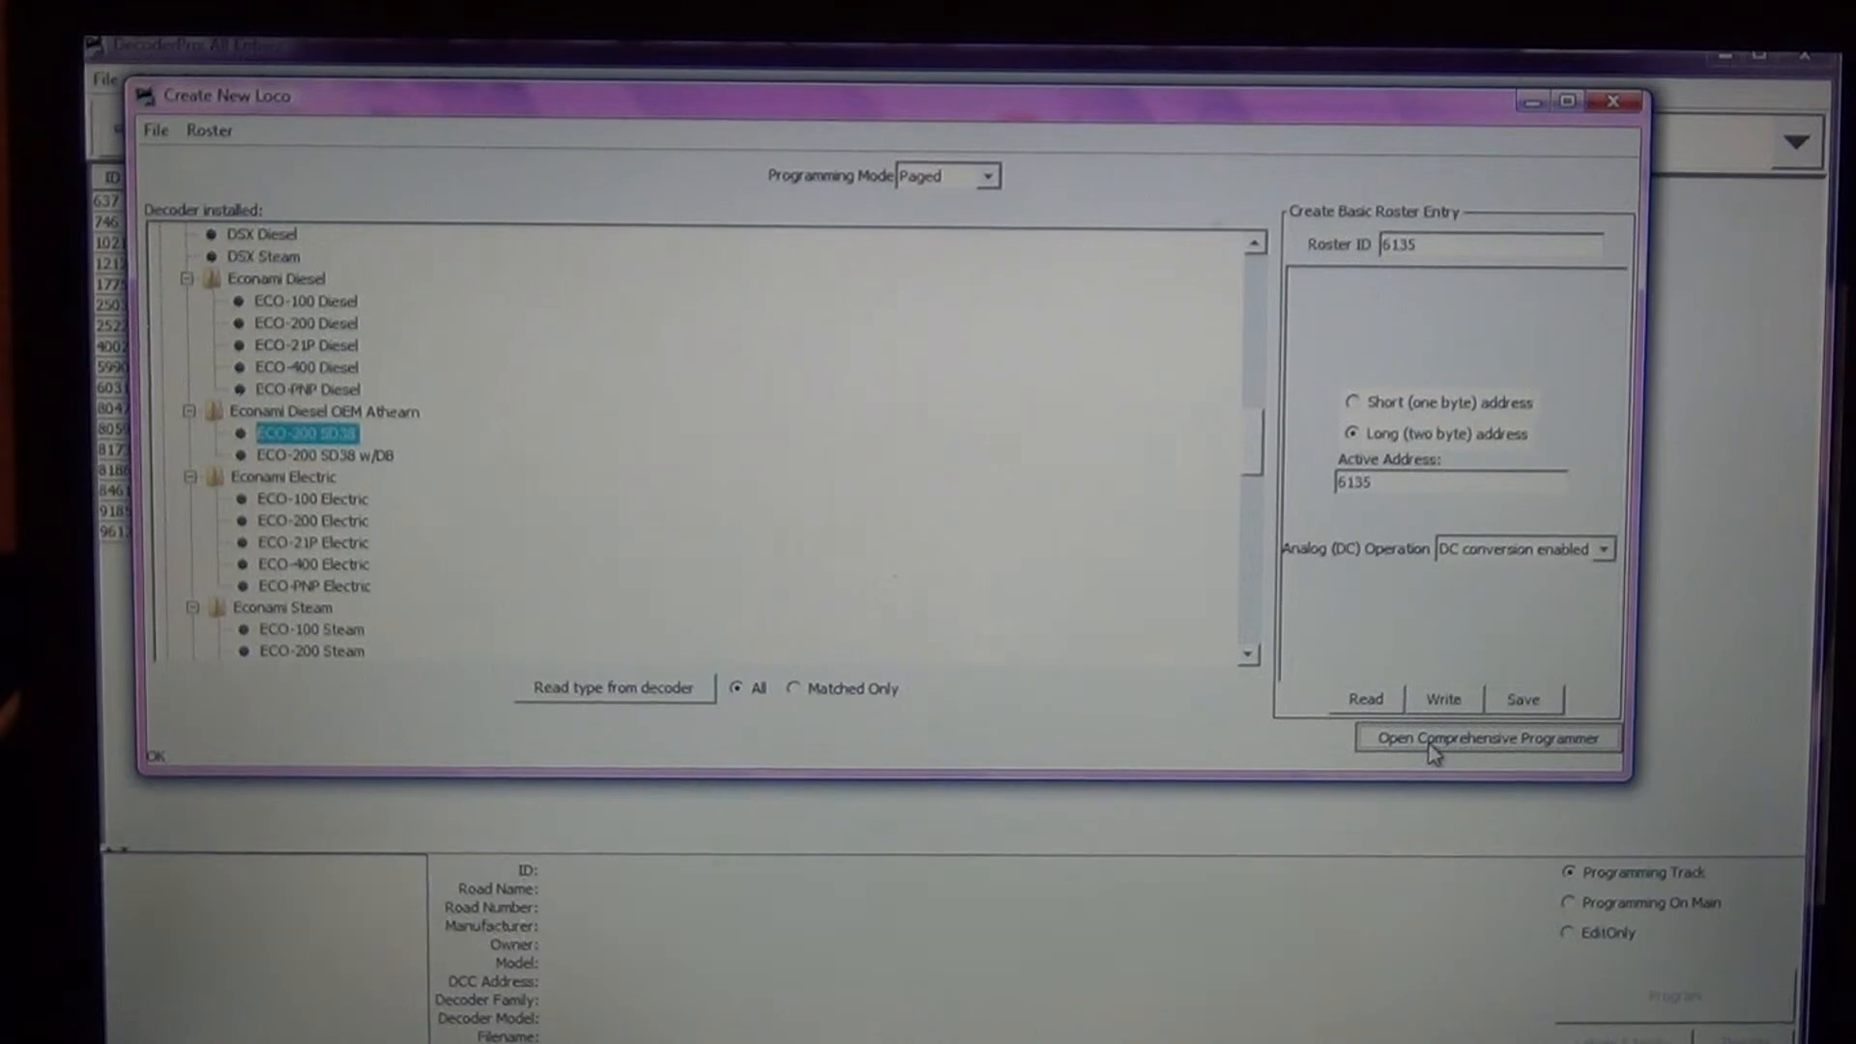
click(1489, 737)
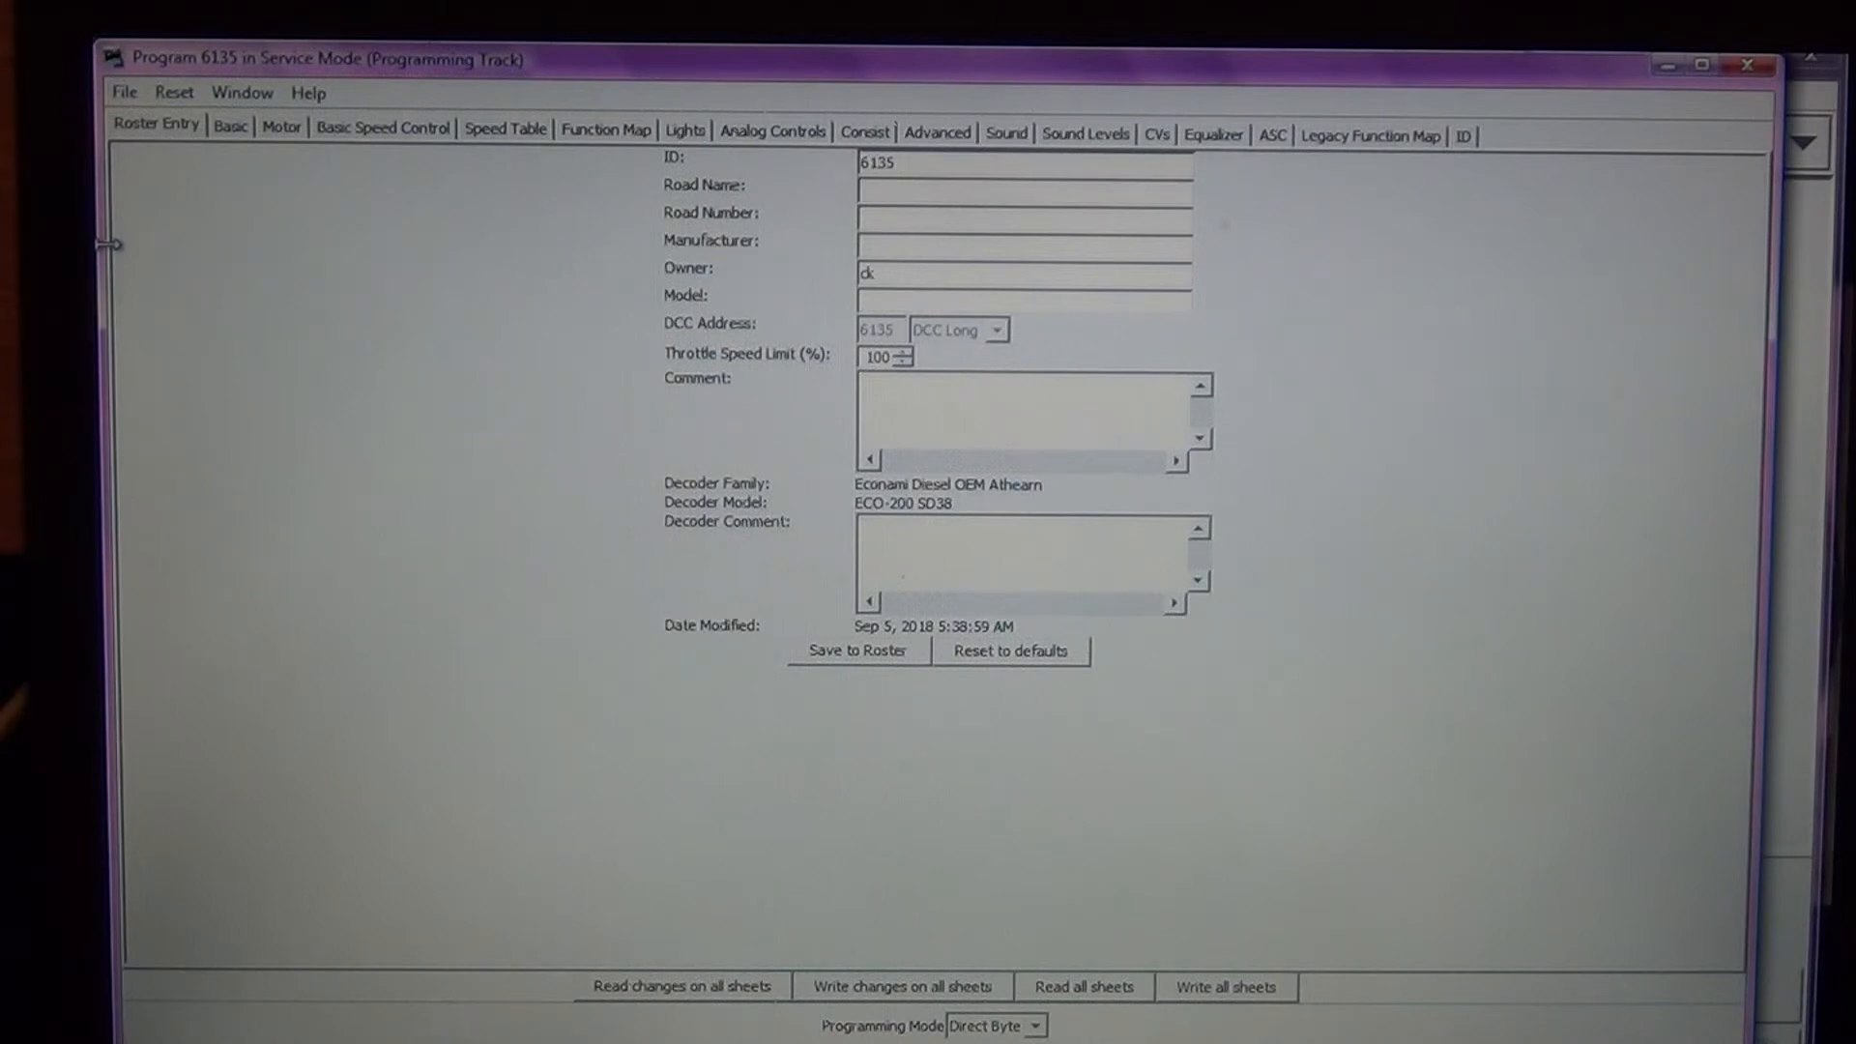
mouse_move(298, 557)
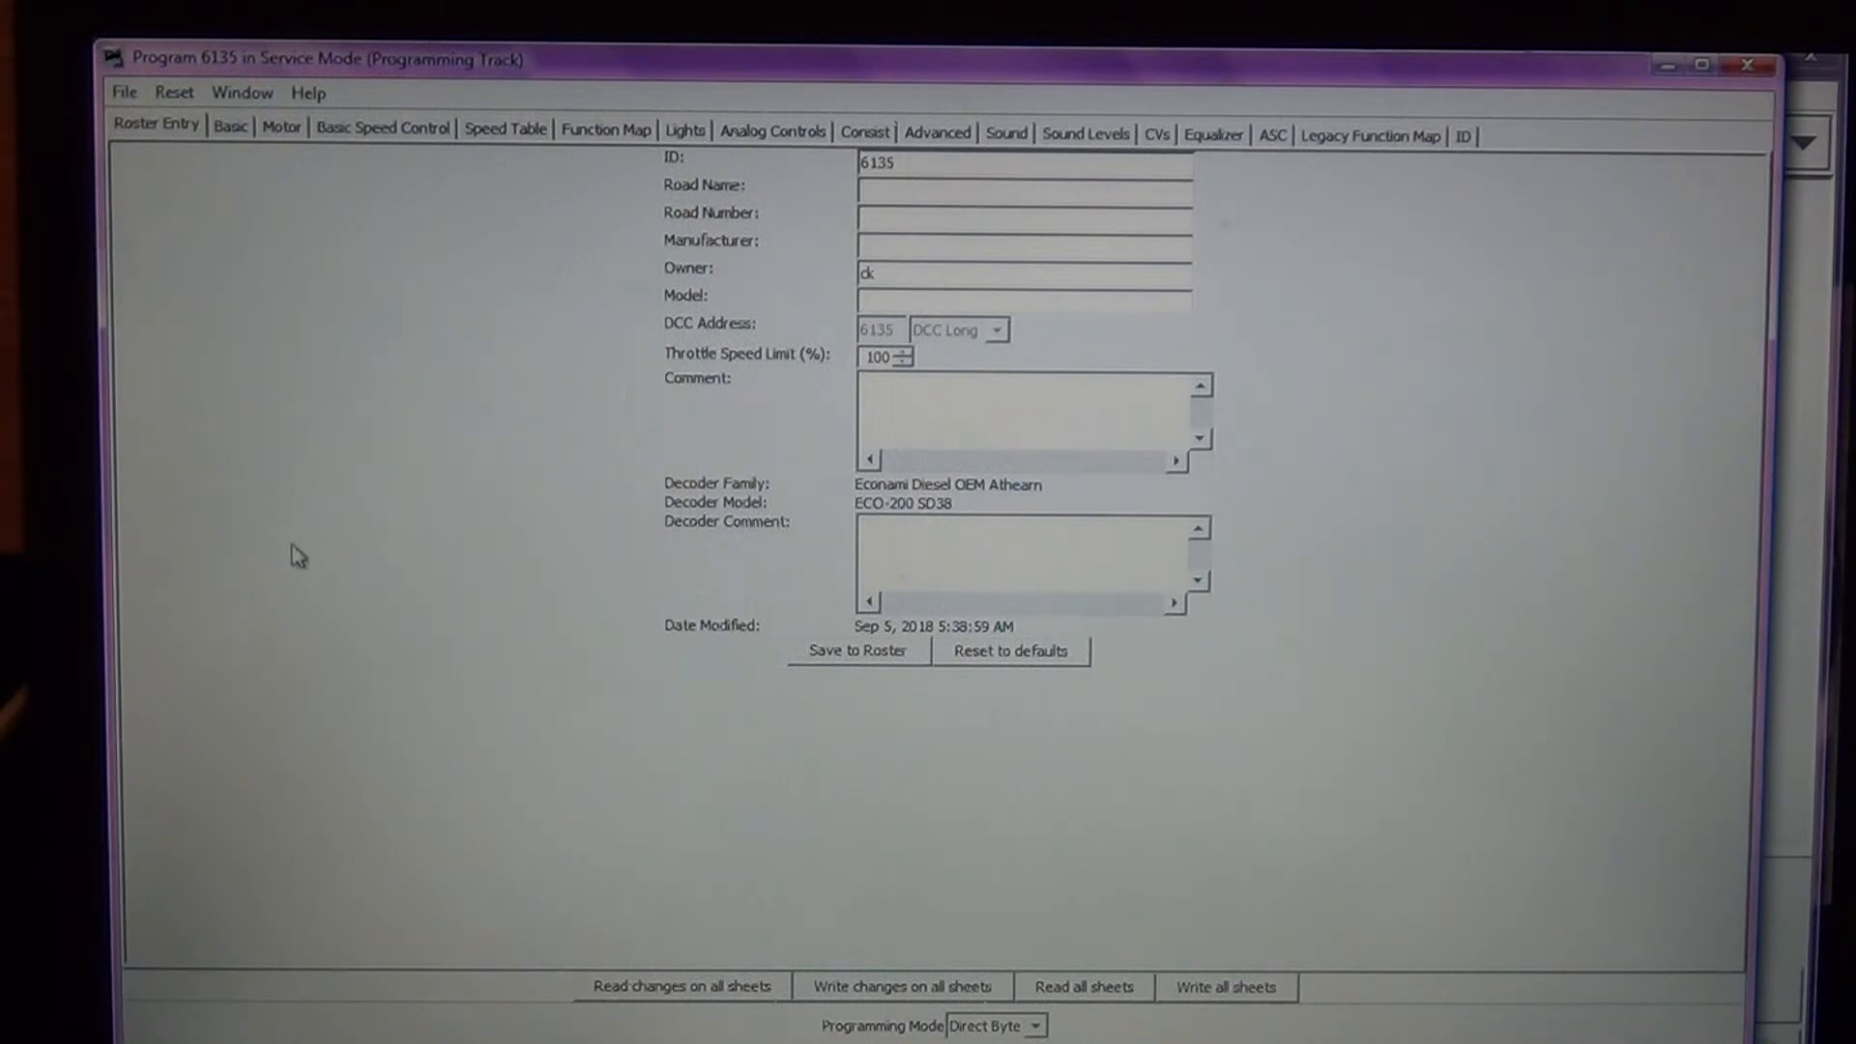
mouse_move(217, 383)
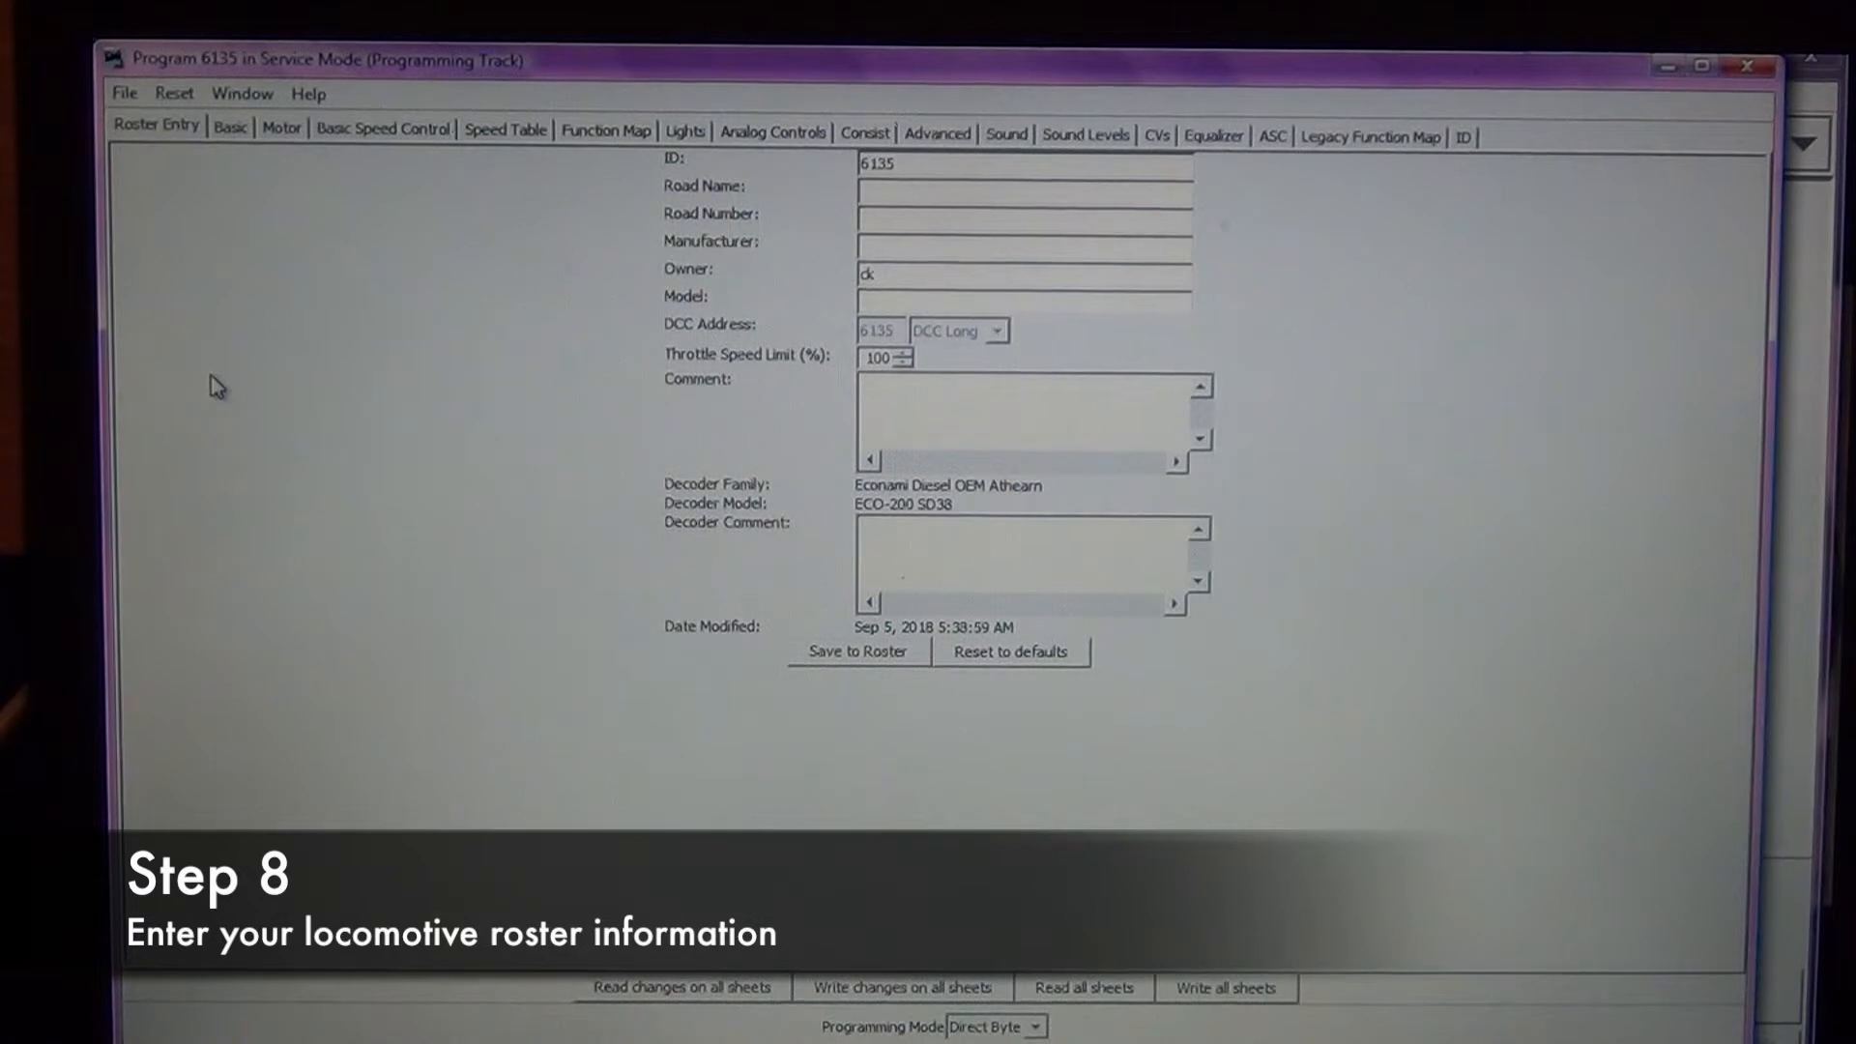
text(Illinois)
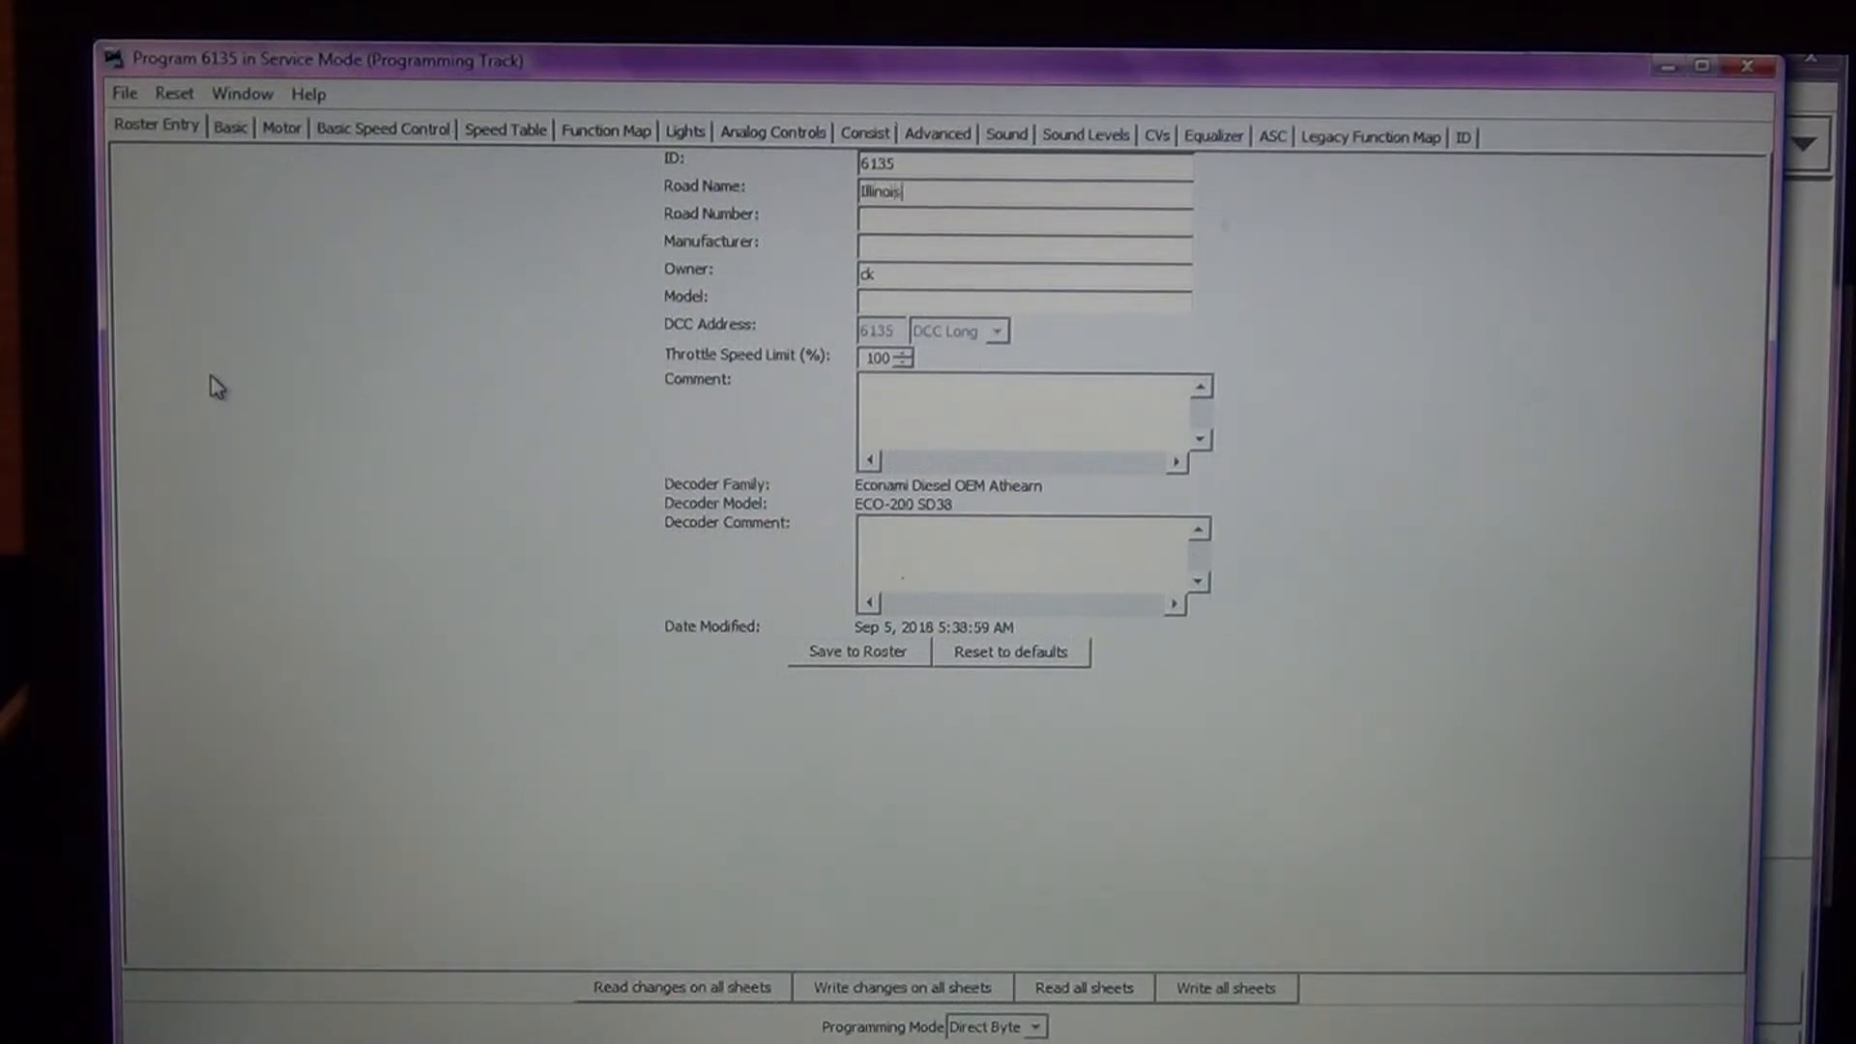
text(Cen)
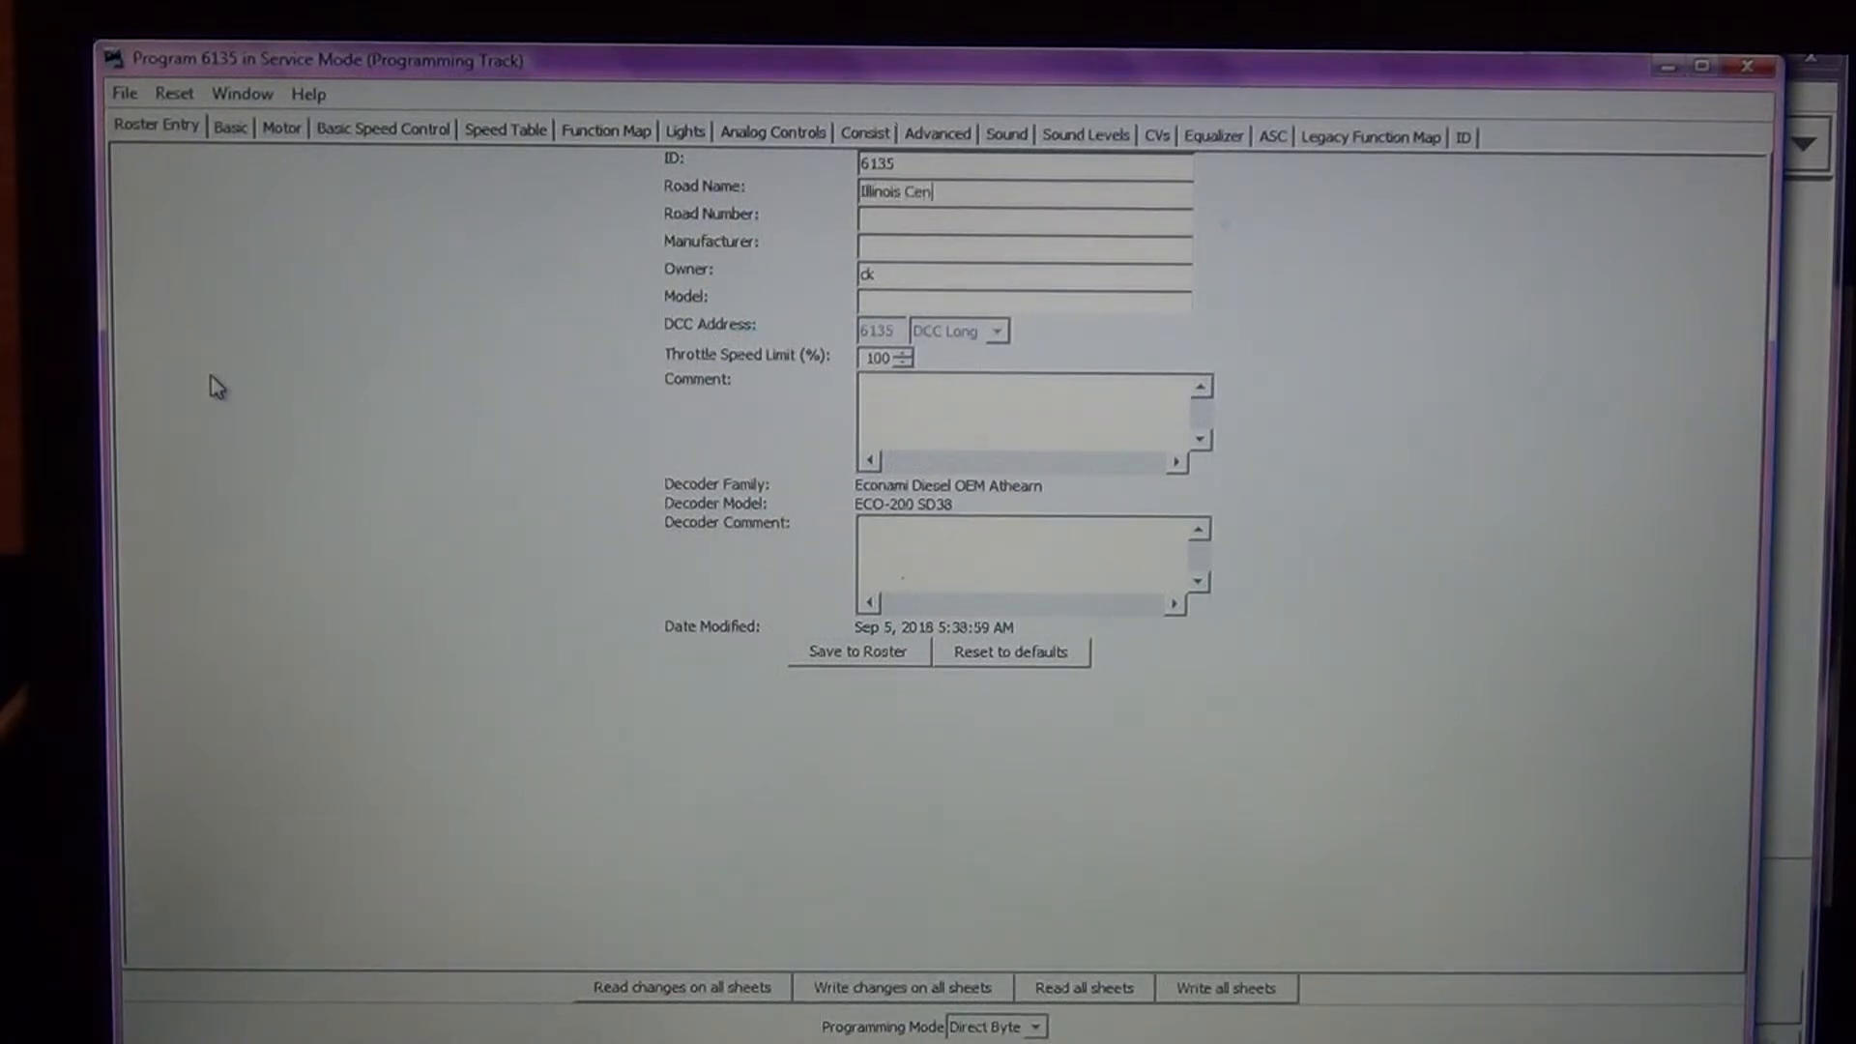
text(tral)
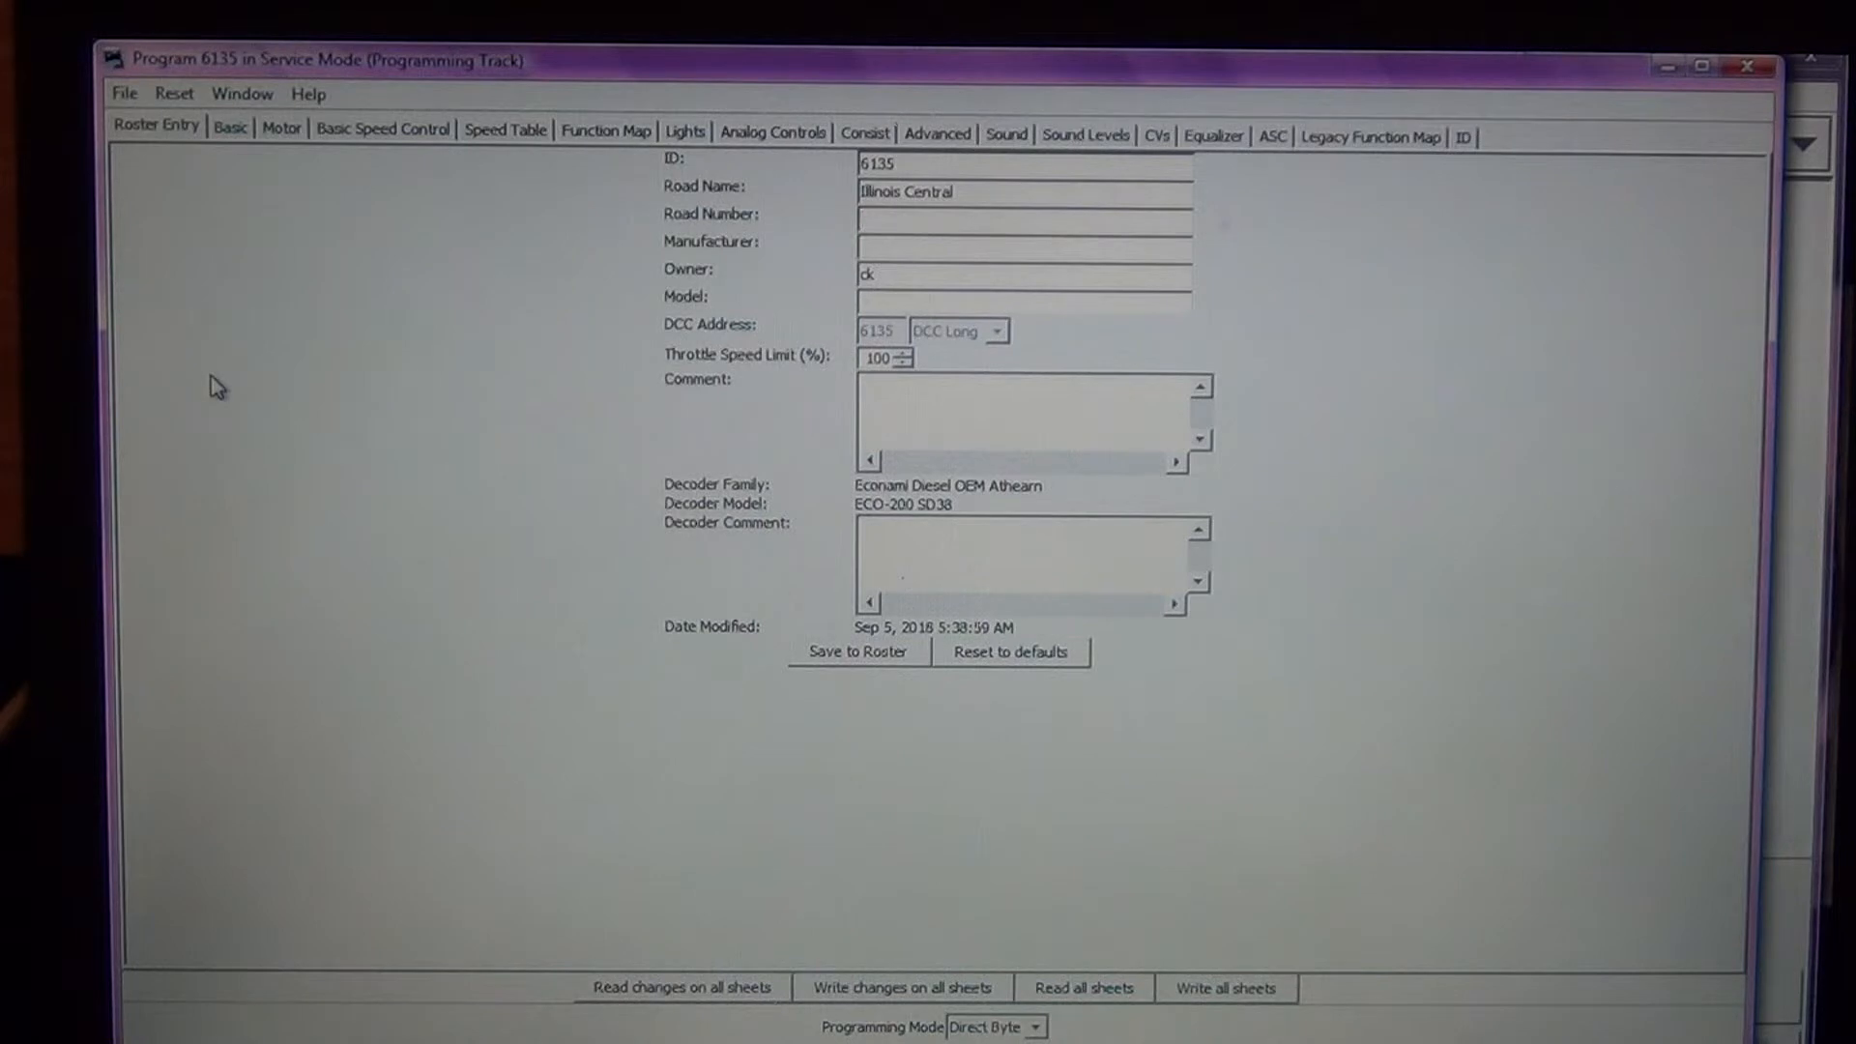
text(6135)
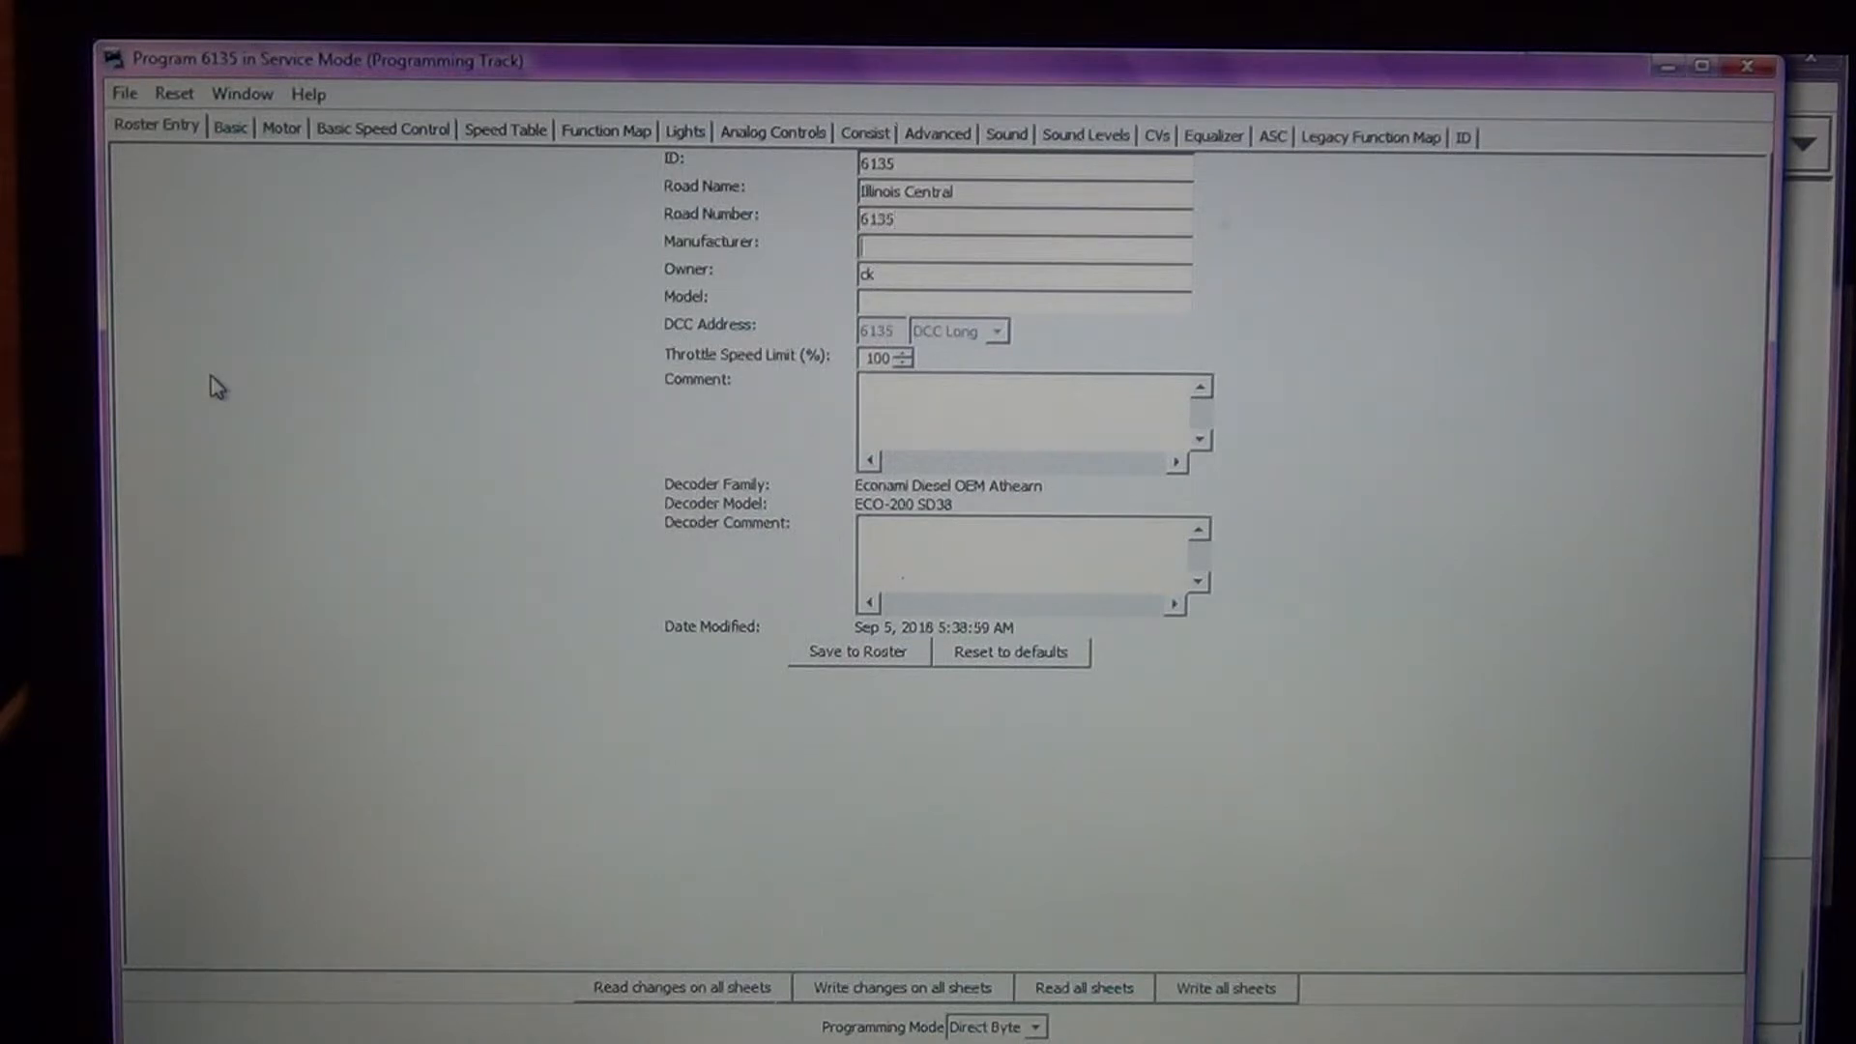
text(Athearn)
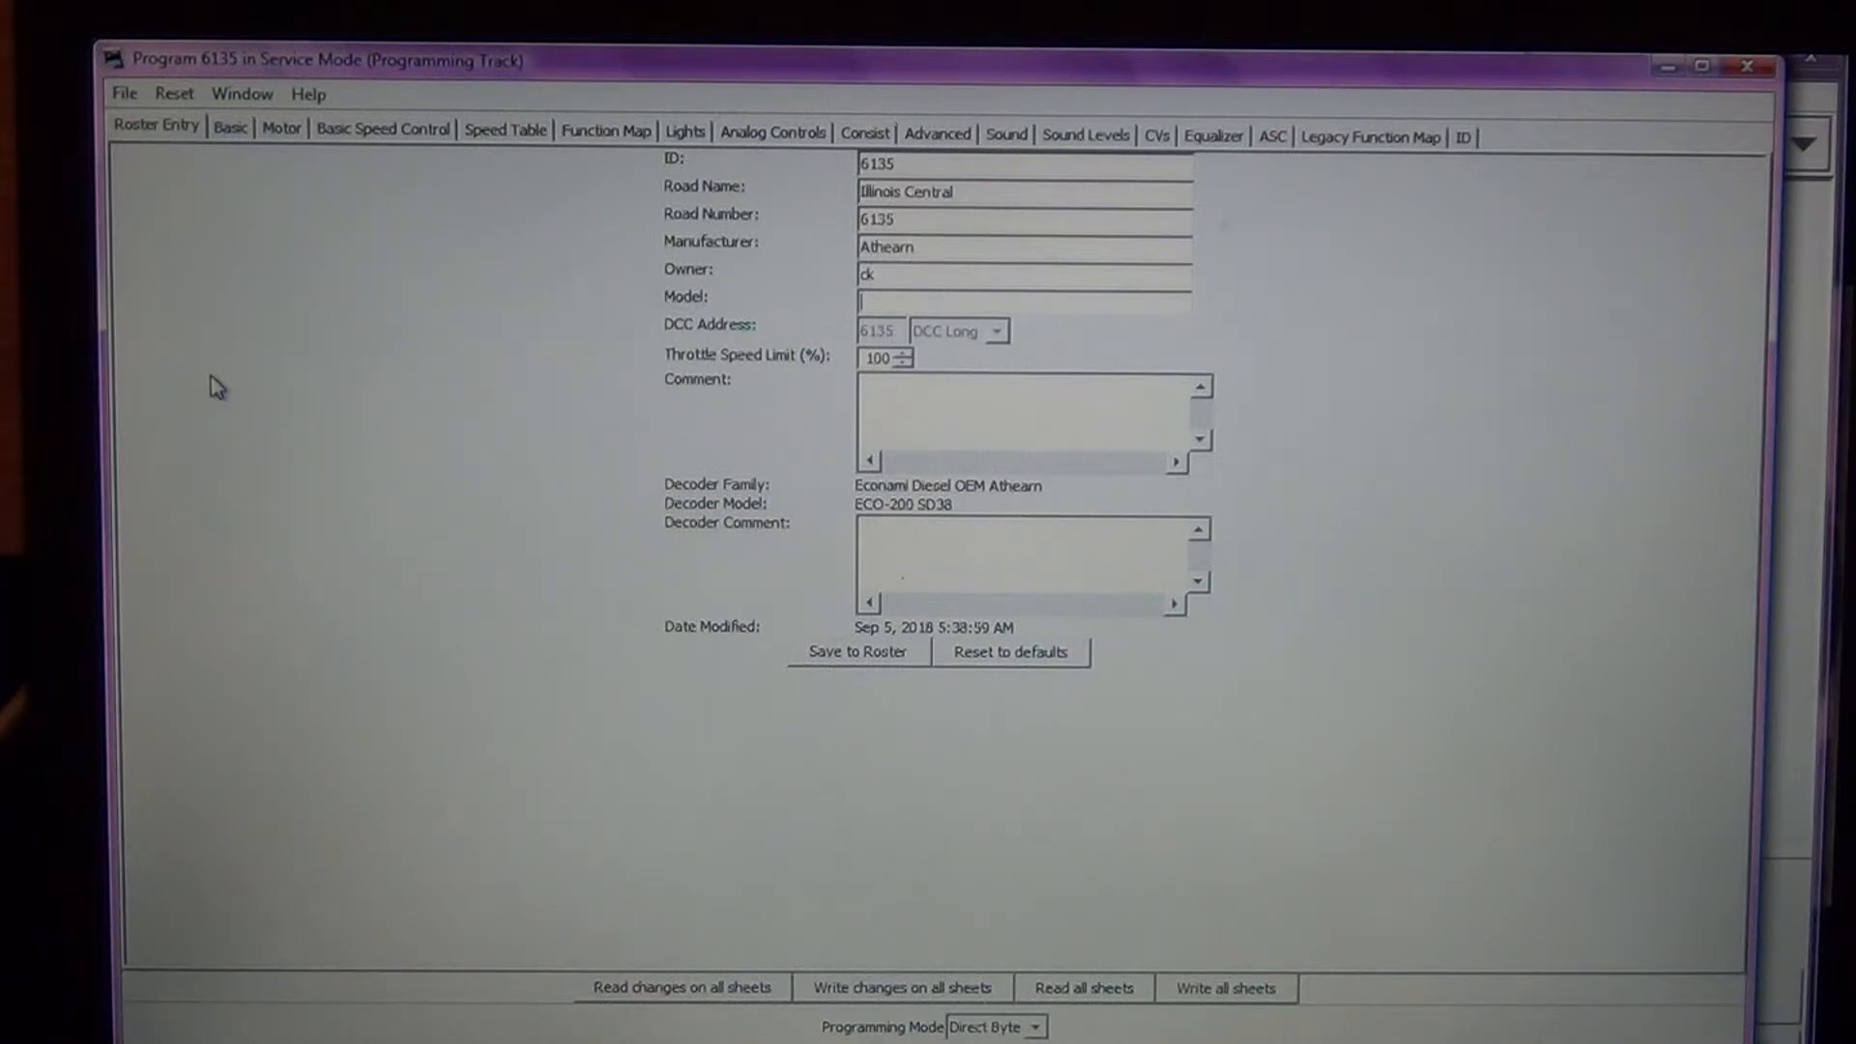
text(SD40-2)
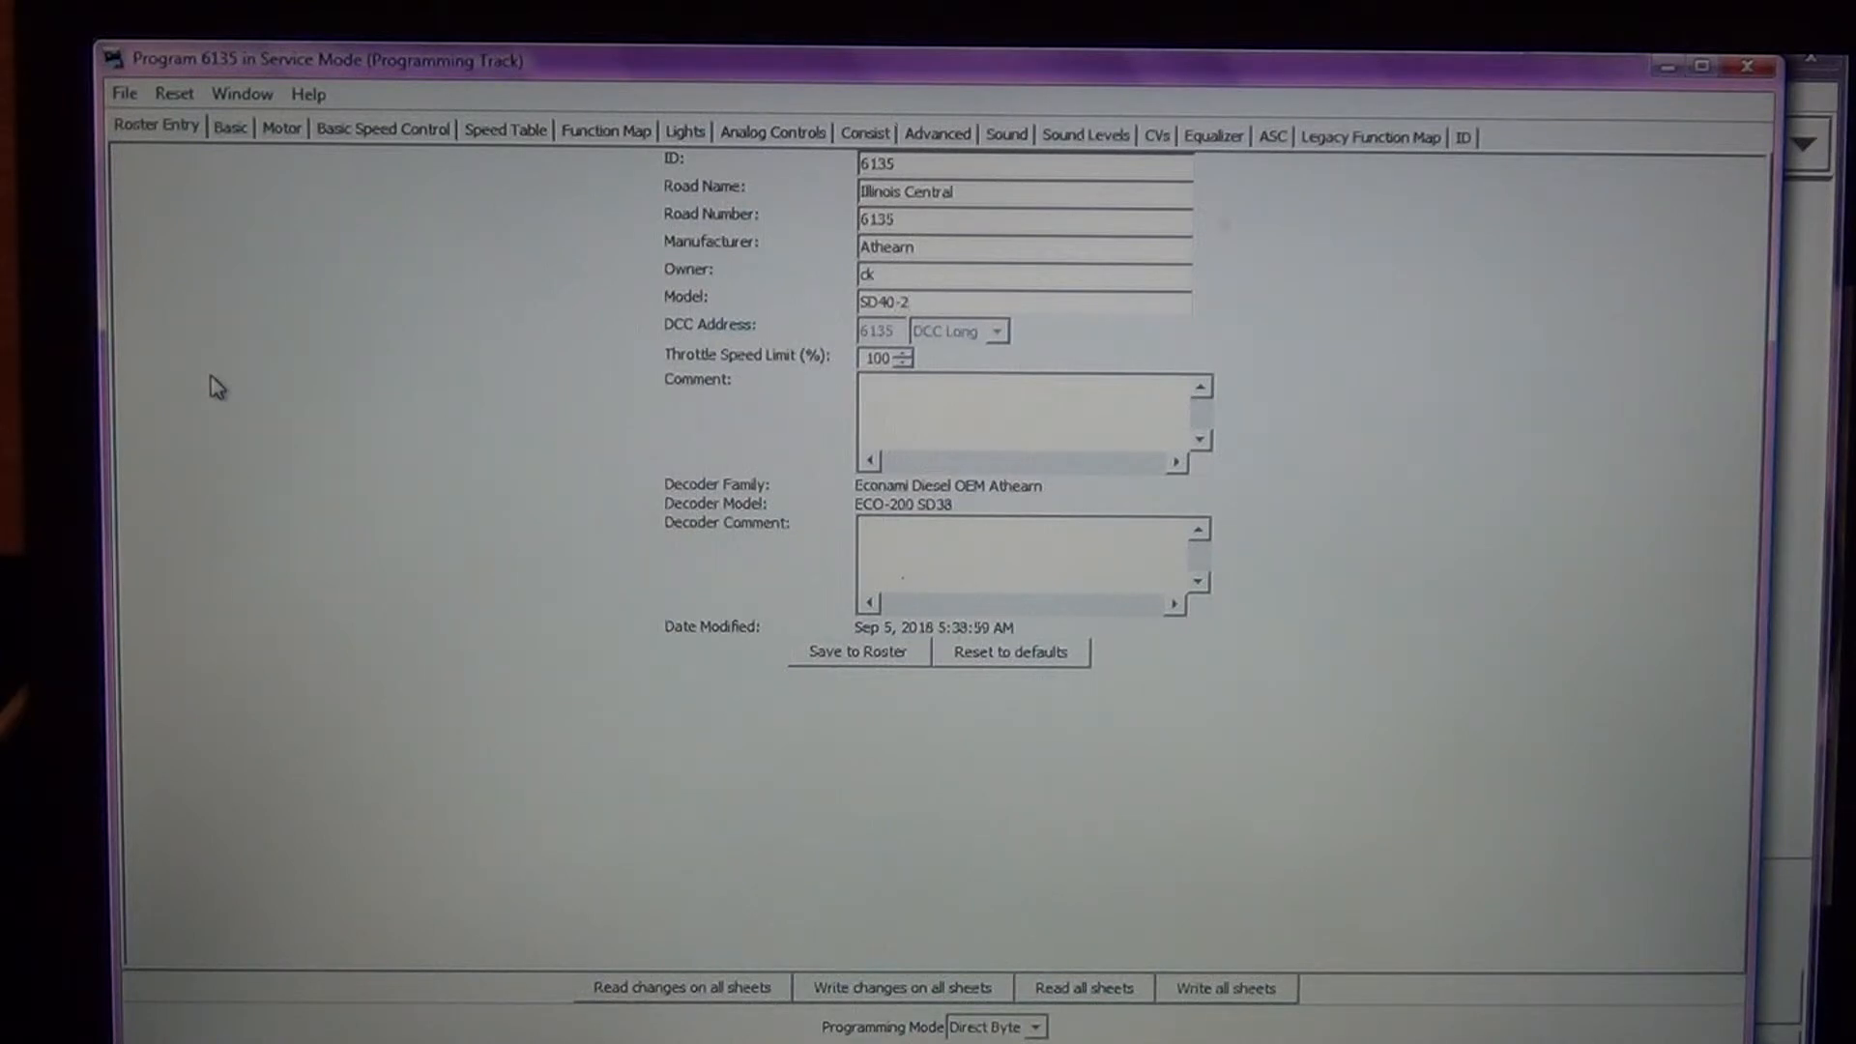
mouse_move(858, 663)
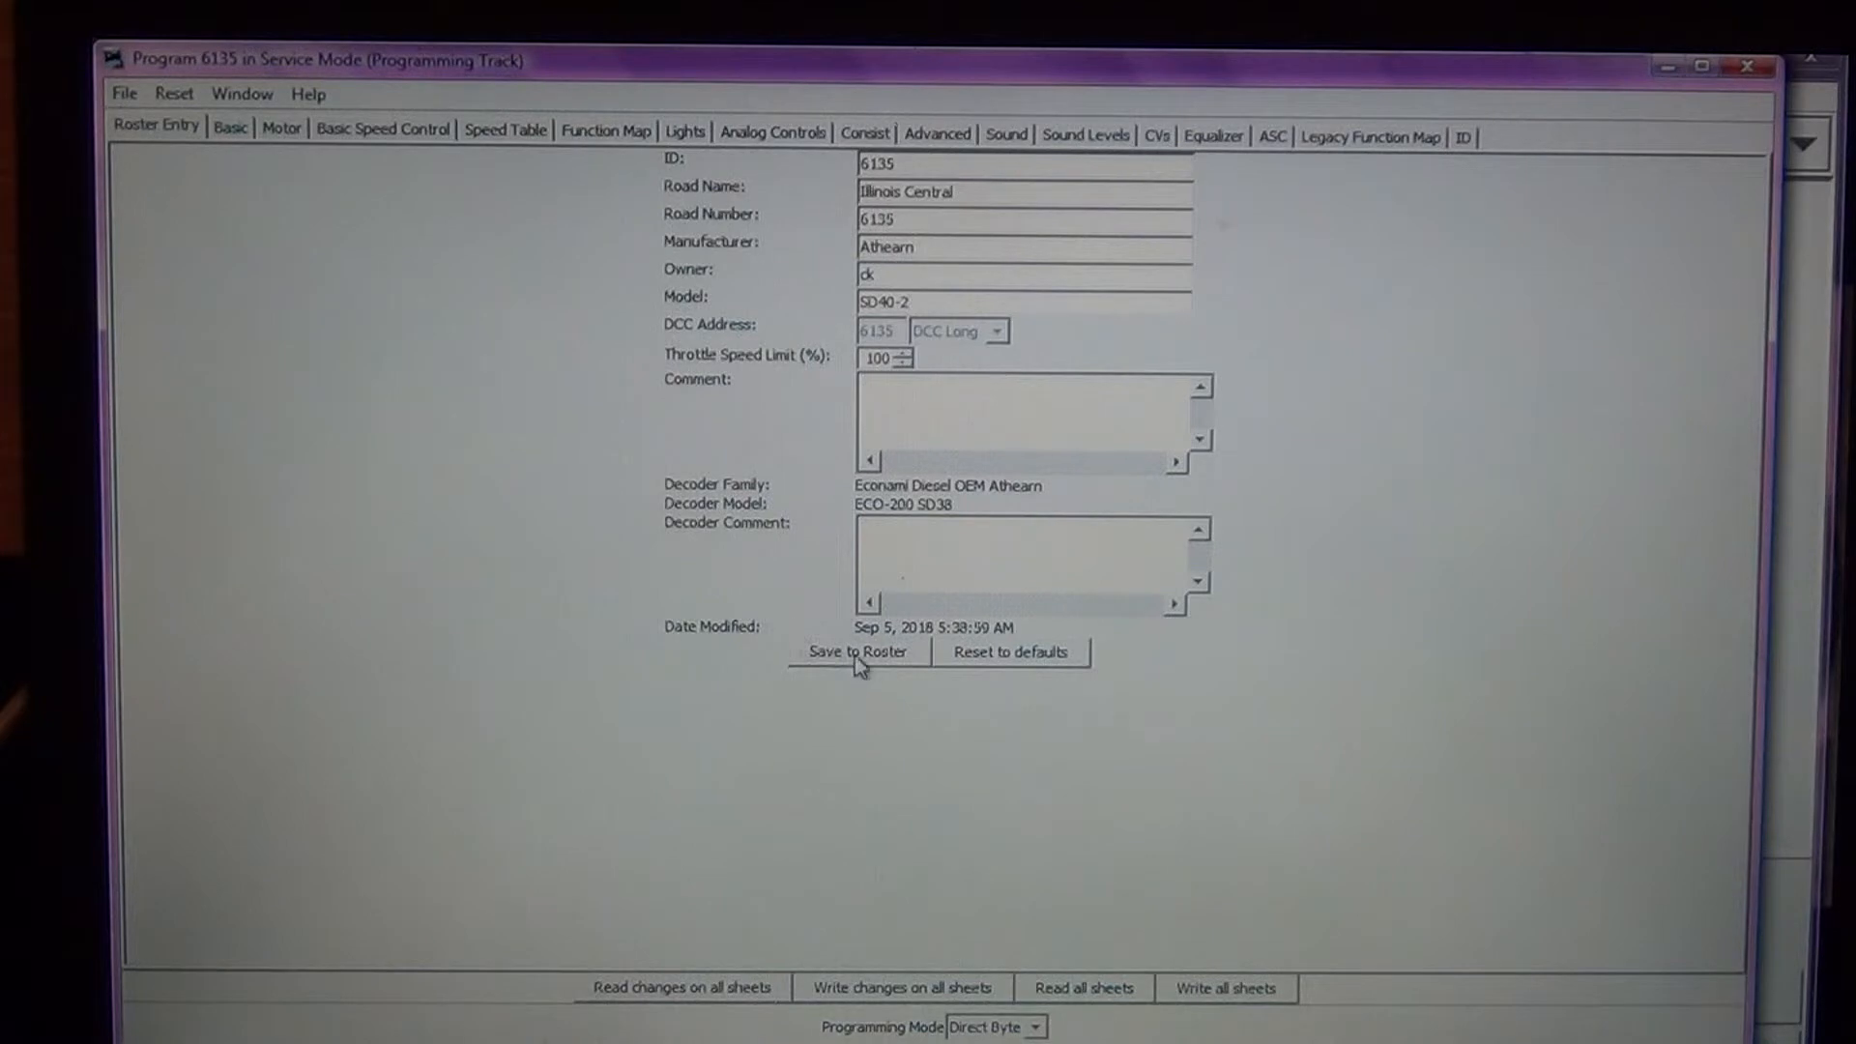
click(857, 652)
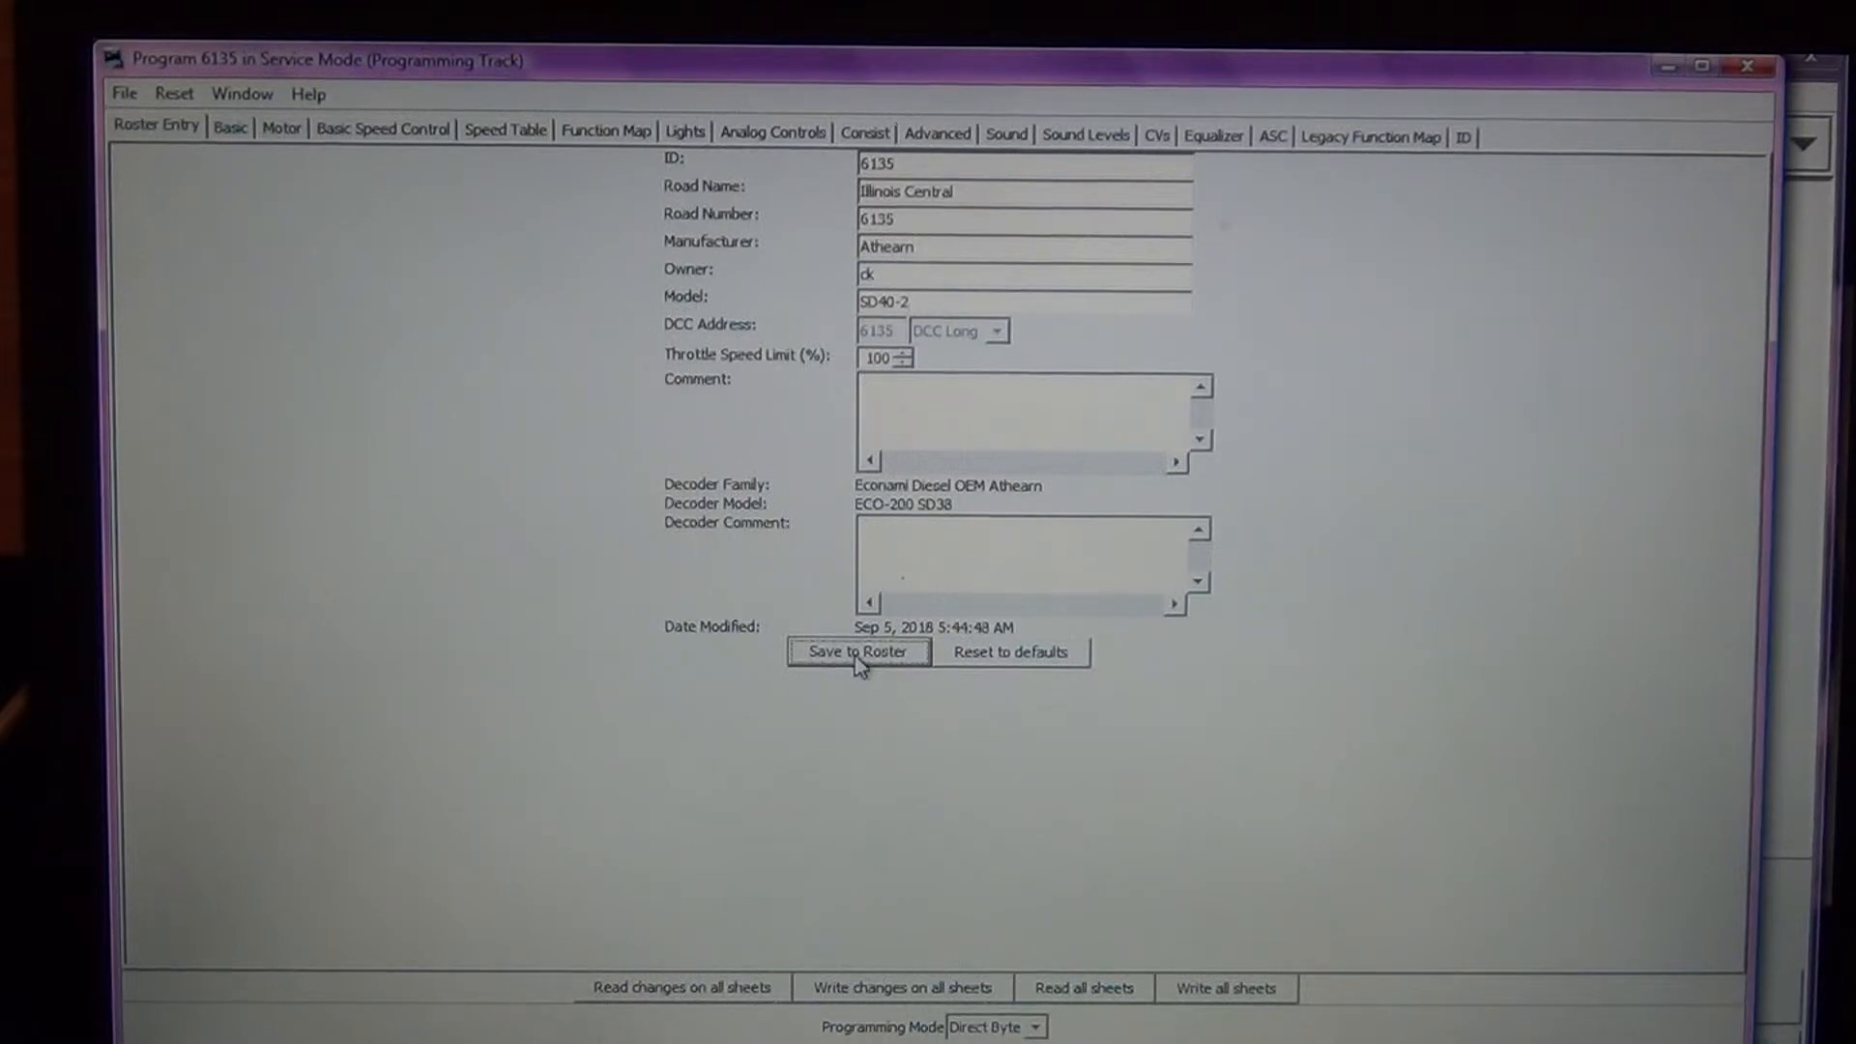
mouse_move(812, 269)
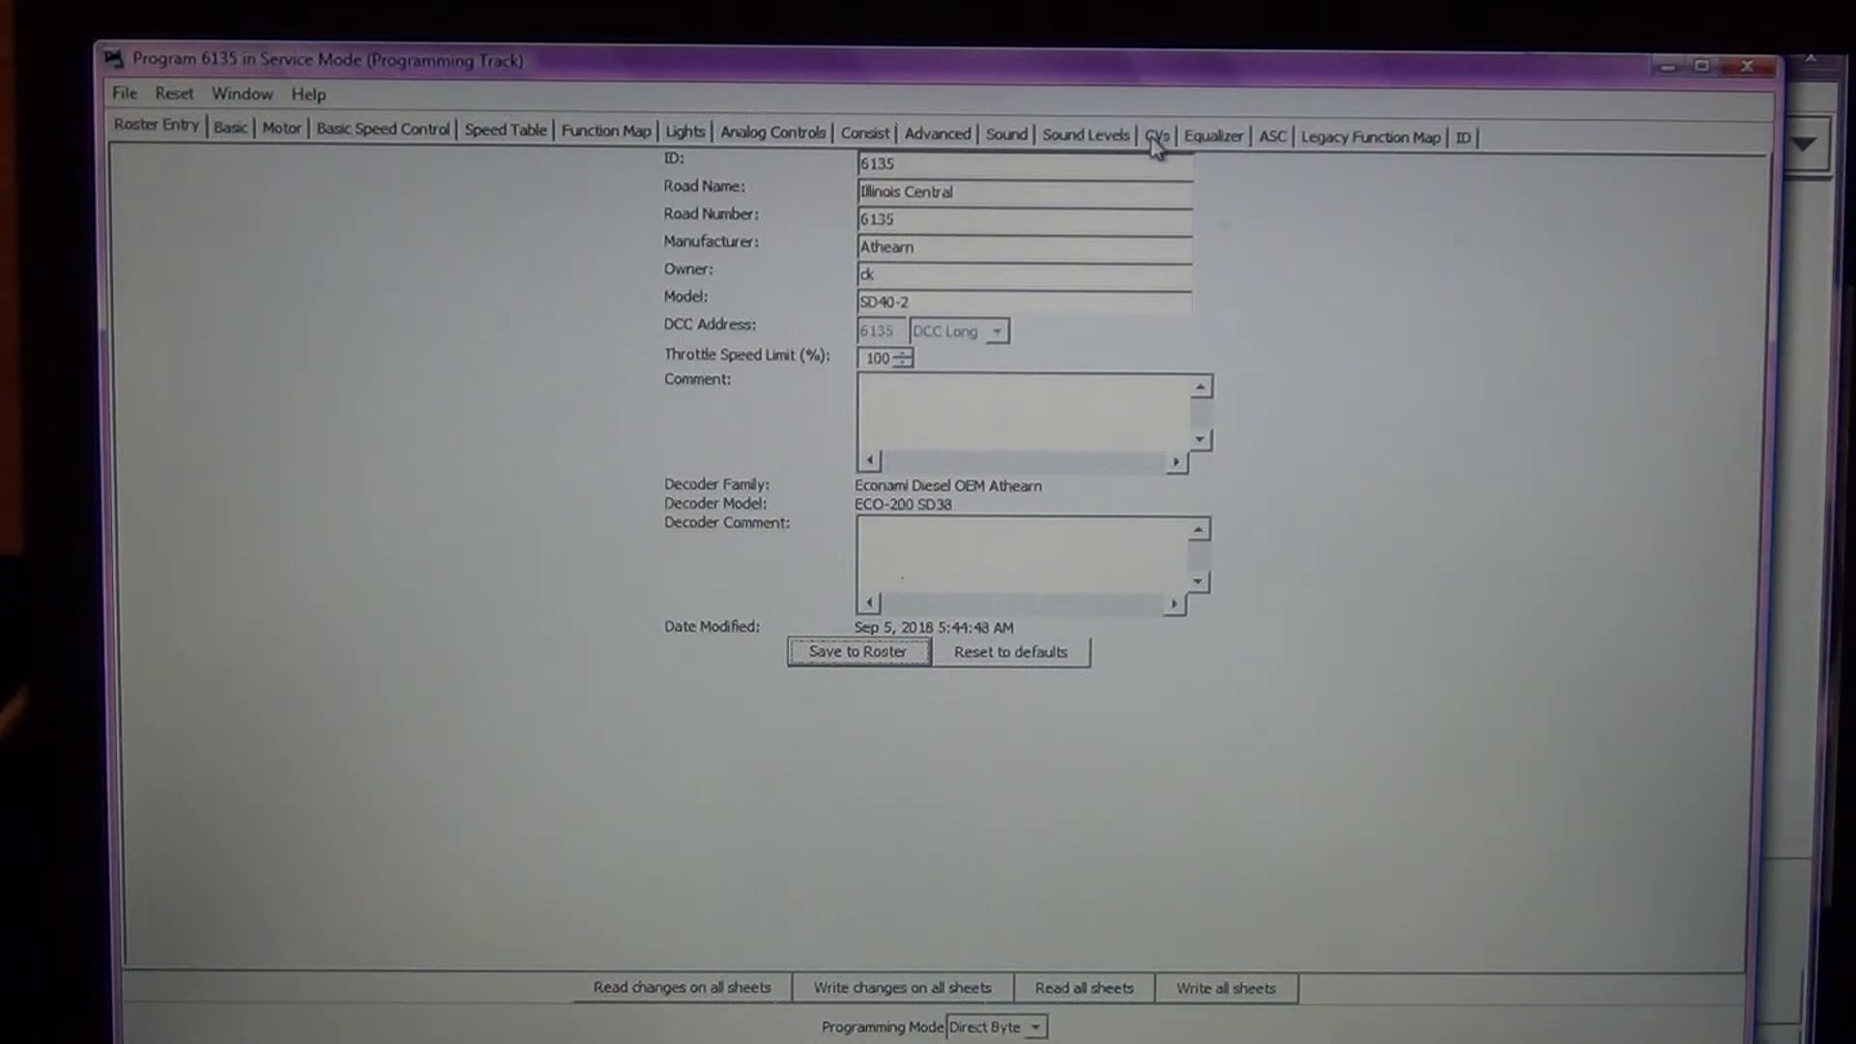
- Set CV 3 acceleration to 200 and CV 4 deceleration to 150, written to the decoder
click(1157, 135)
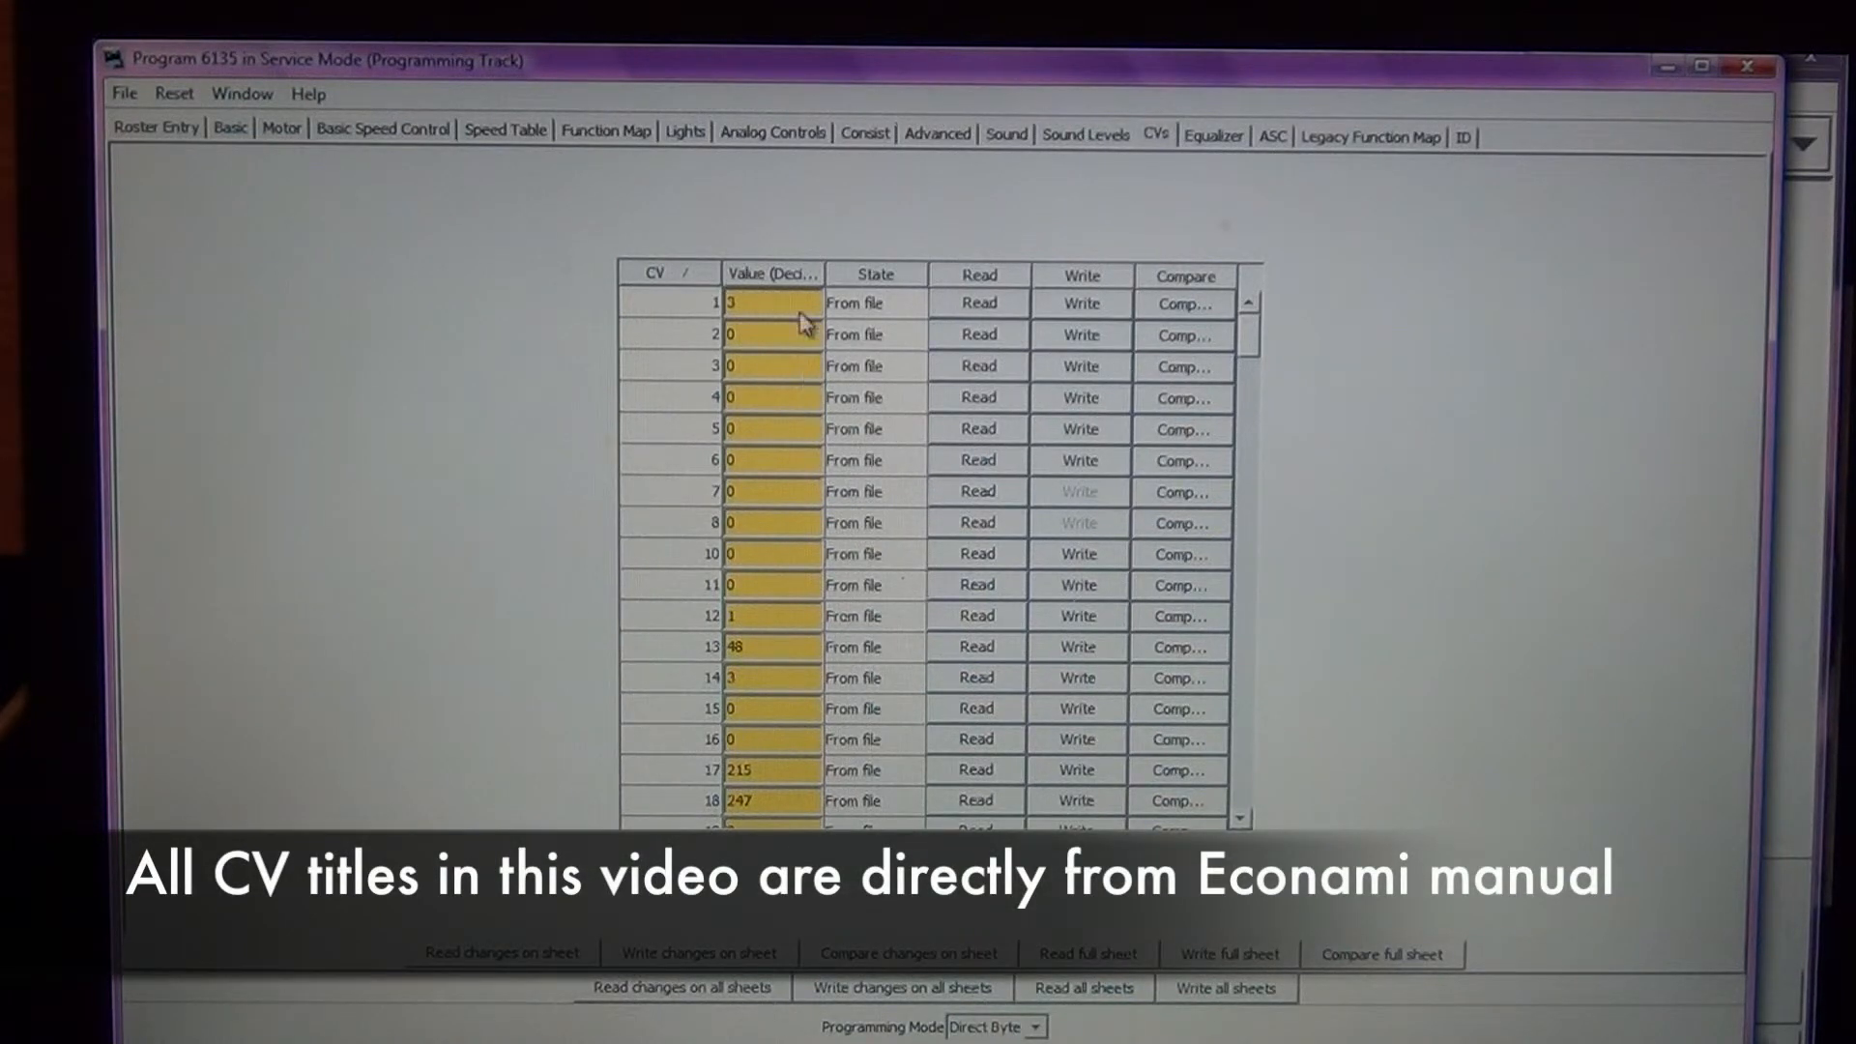
click(769, 365)
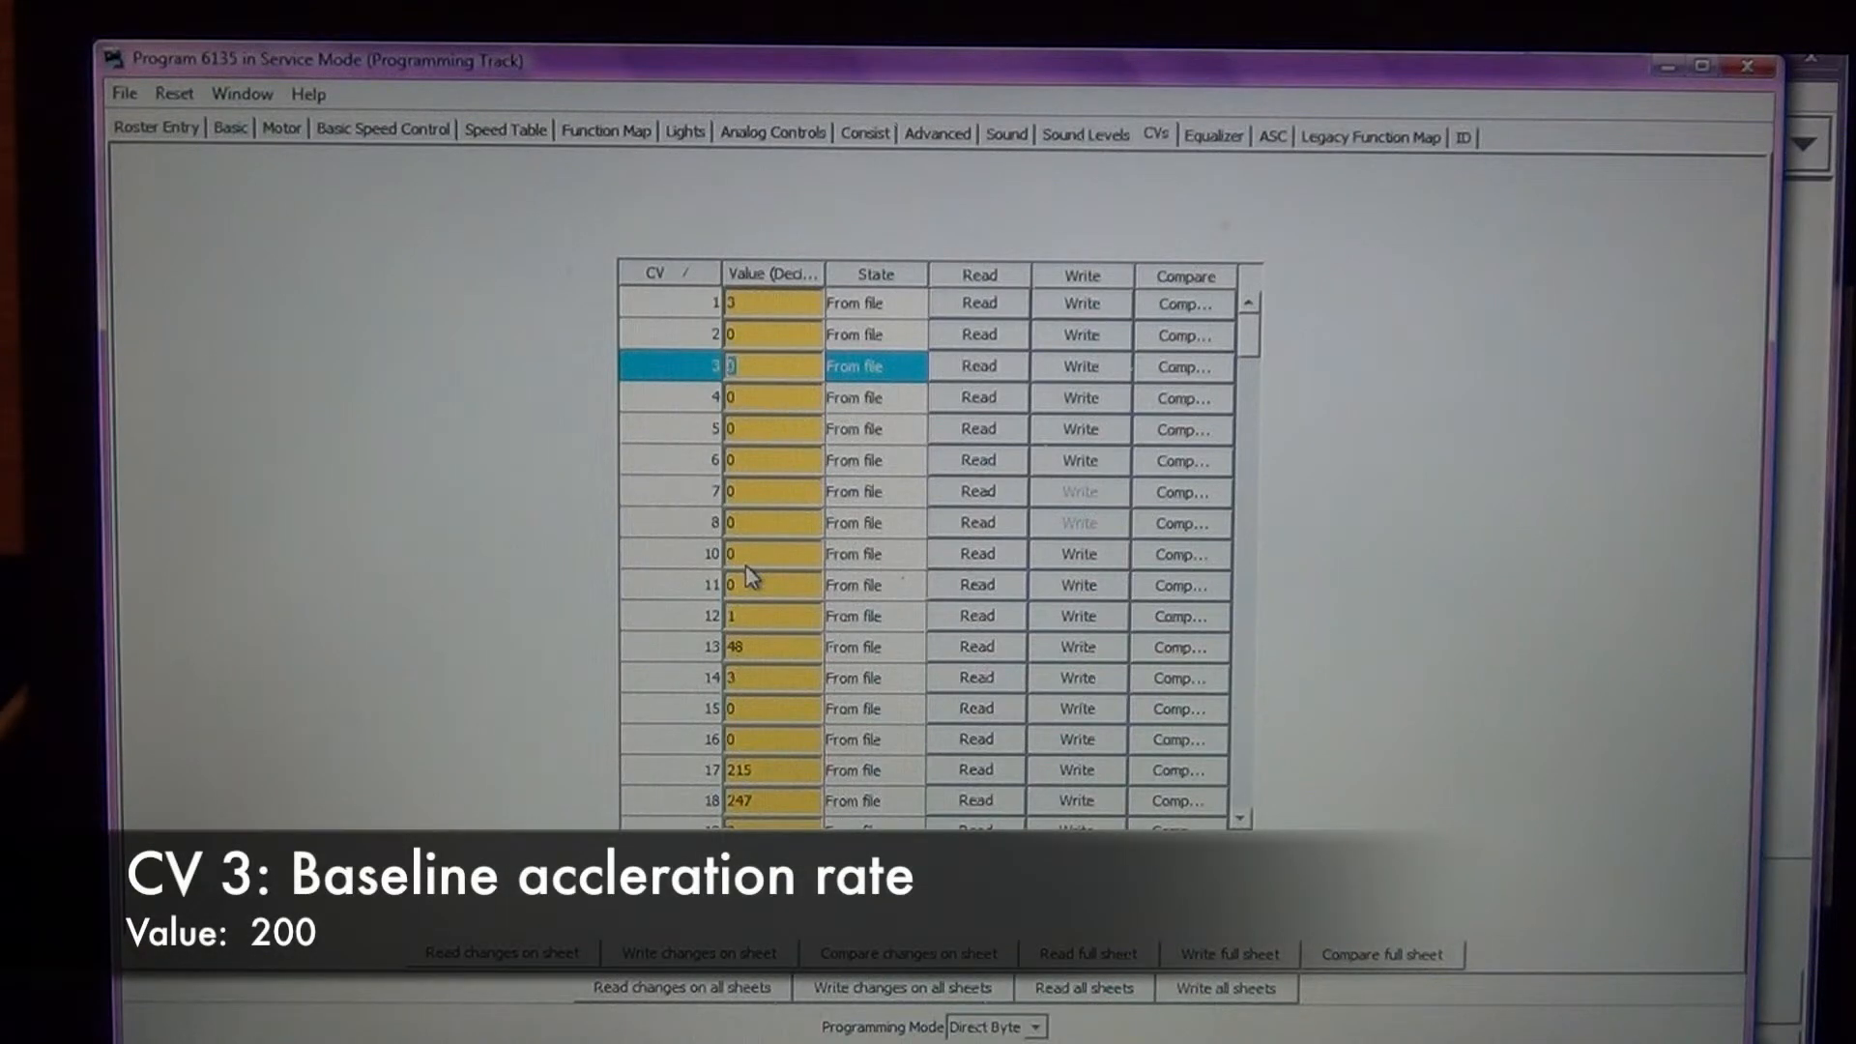
text(200)
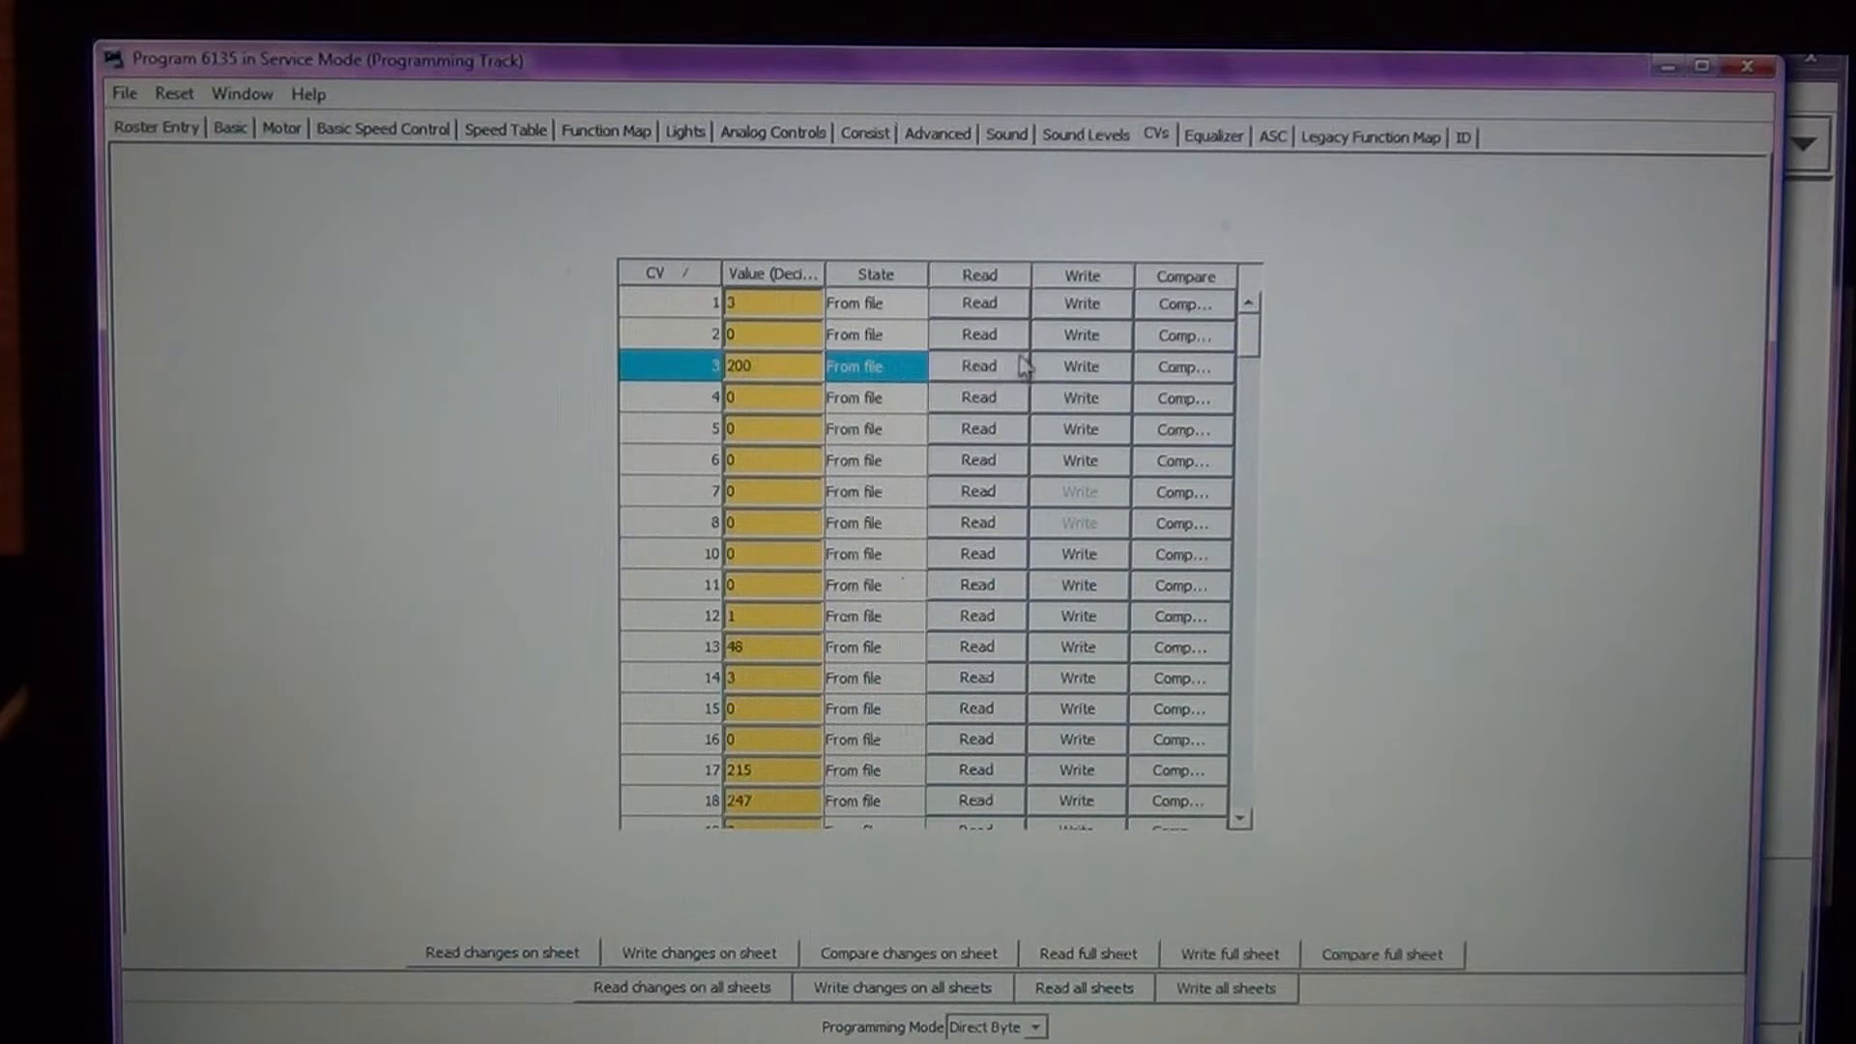
mouse_move(1078, 367)
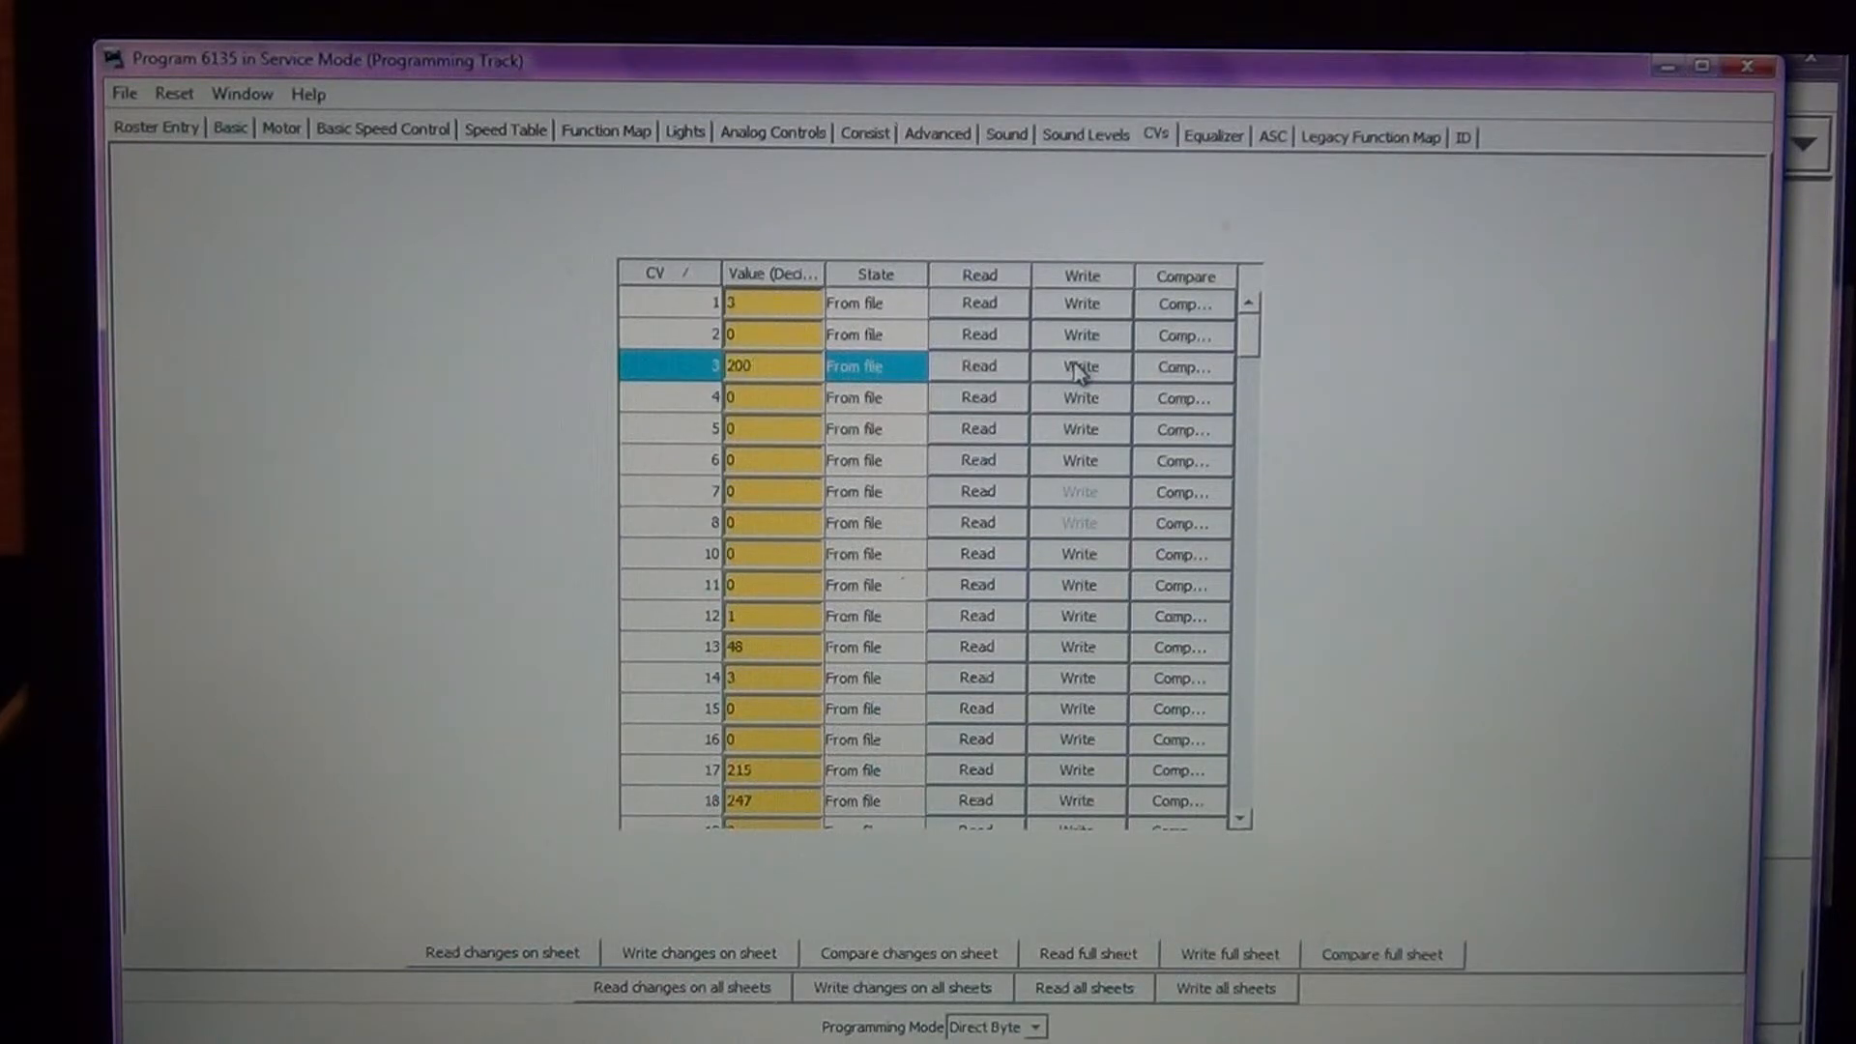
click(1077, 366)
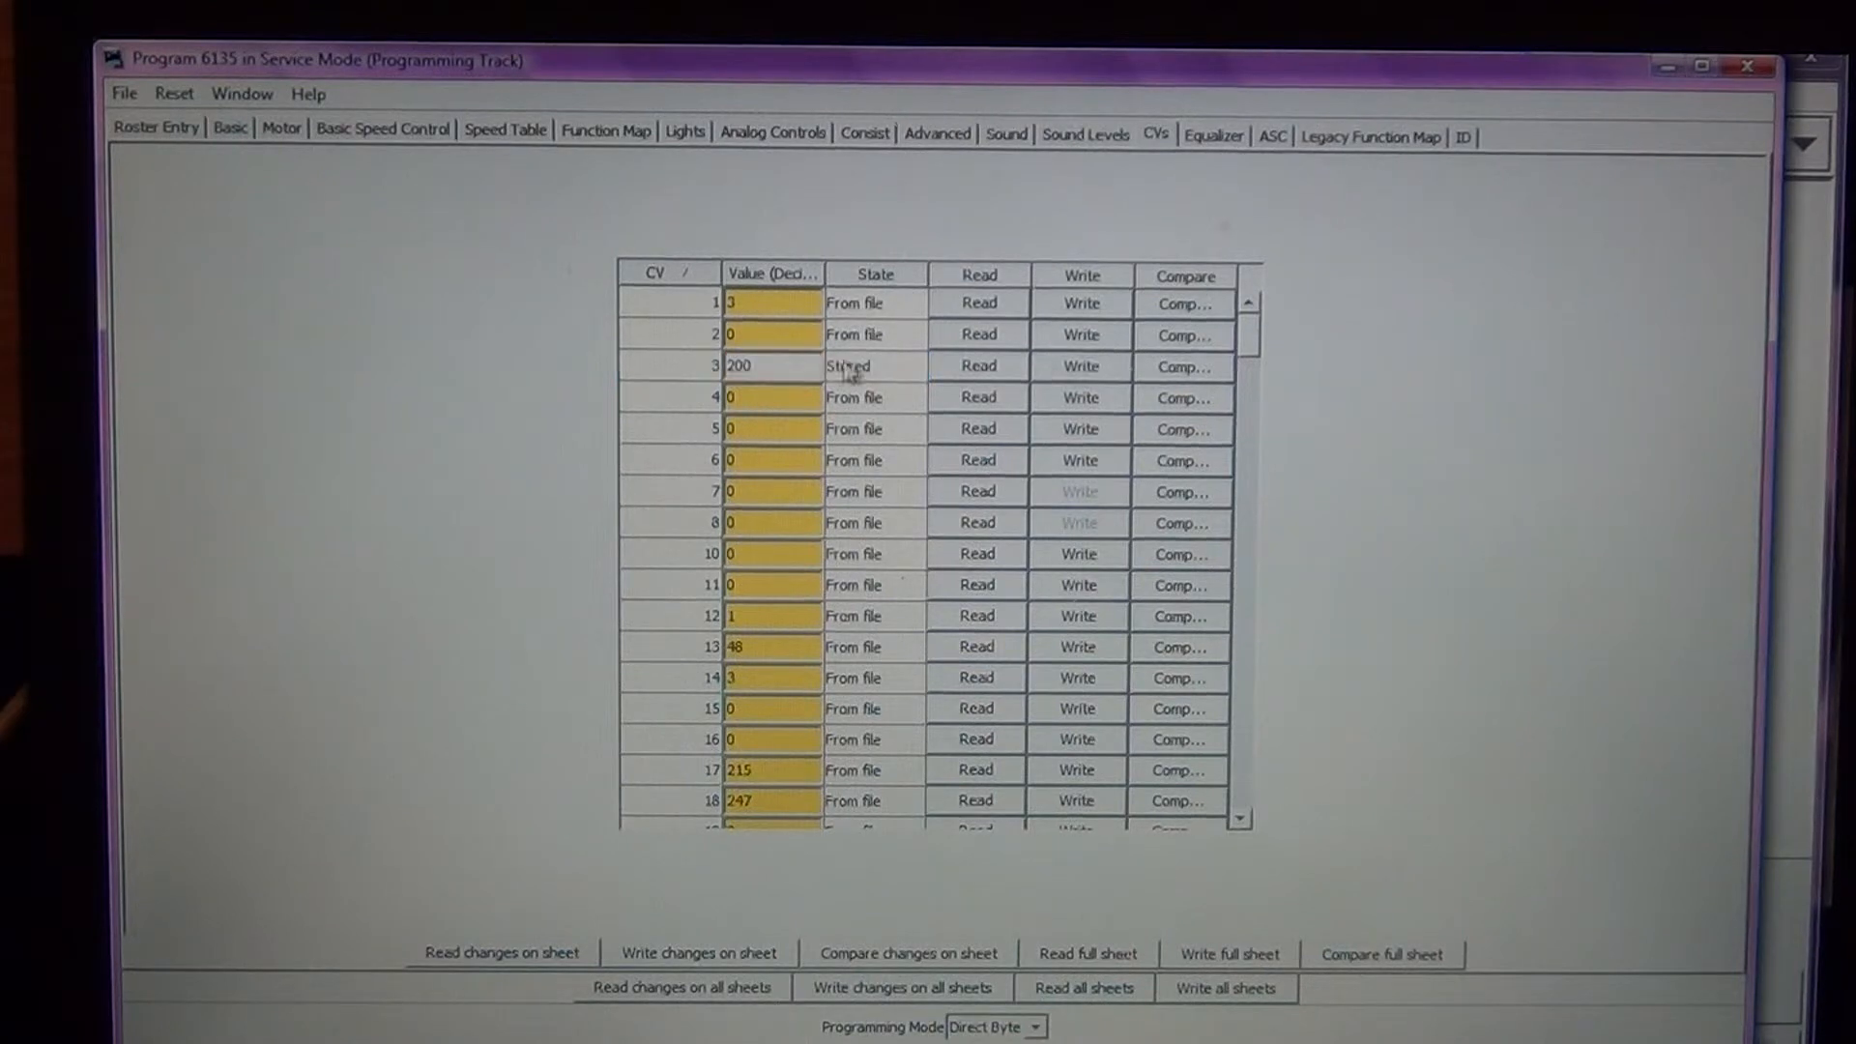
click(729, 396)
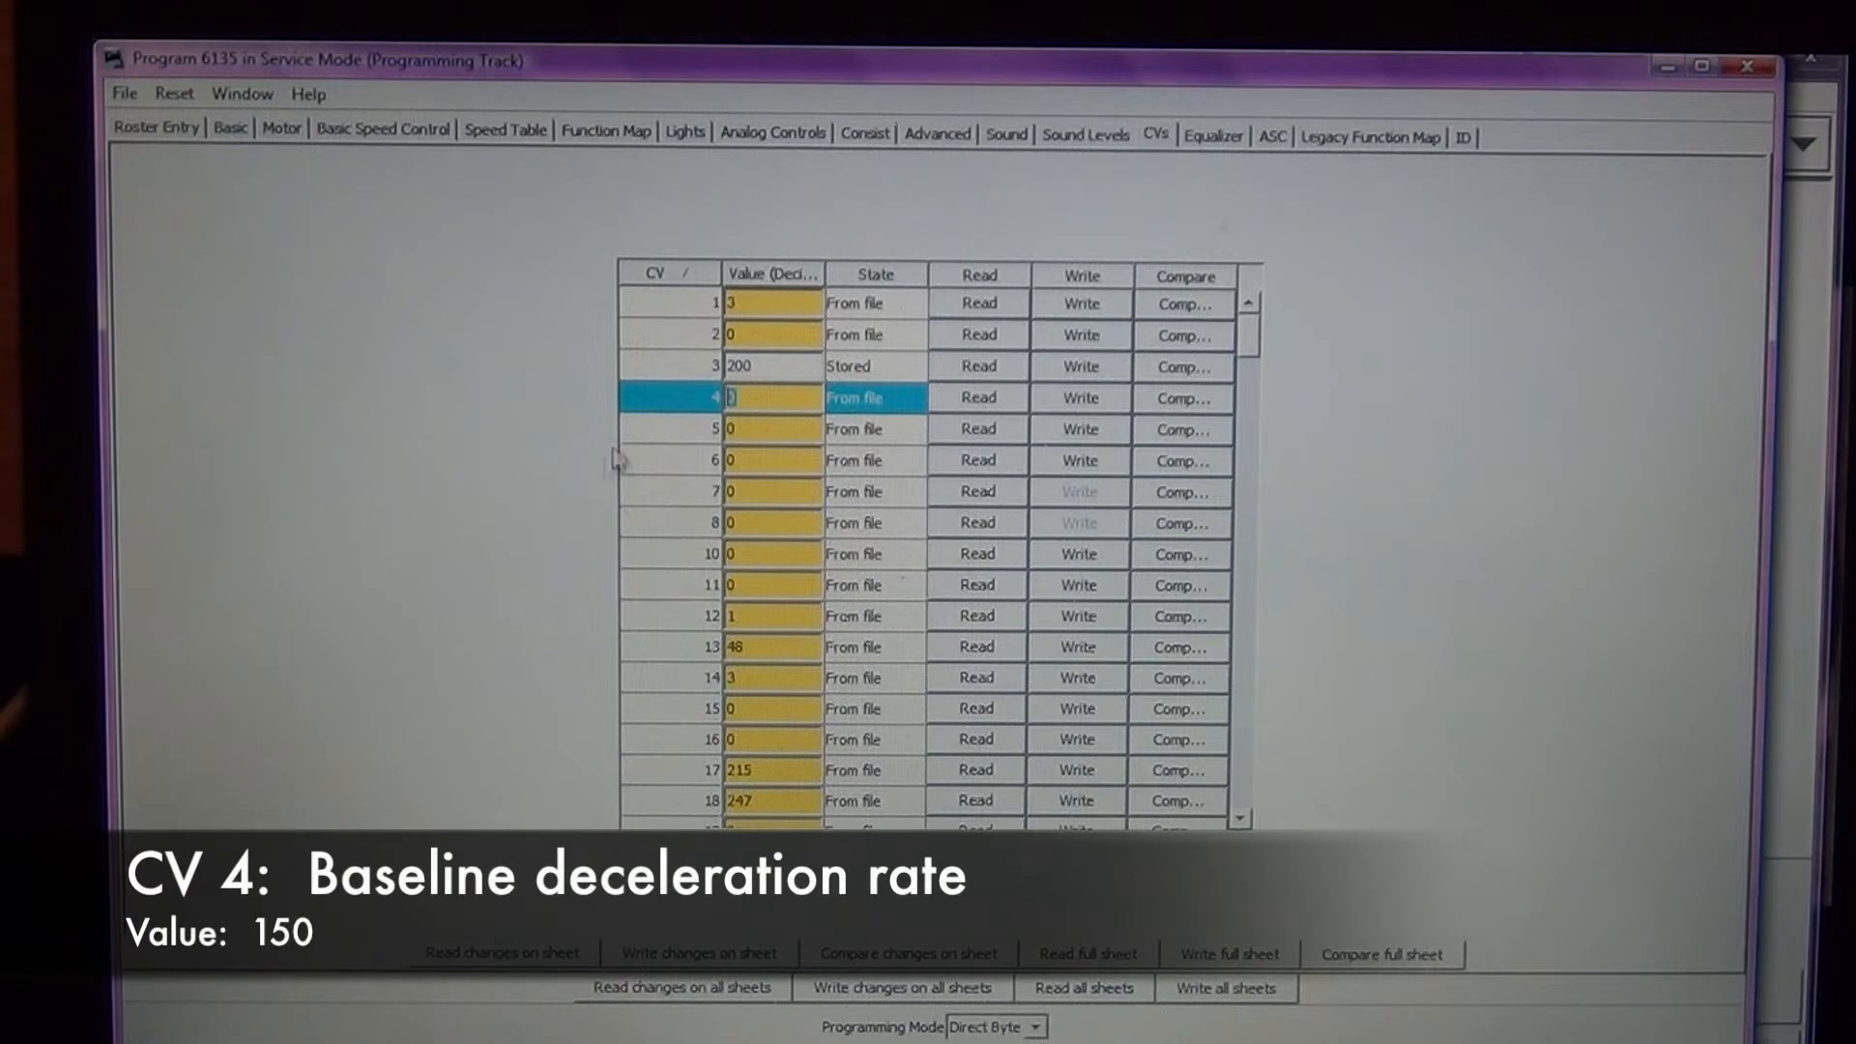
mouse_move(491, 431)
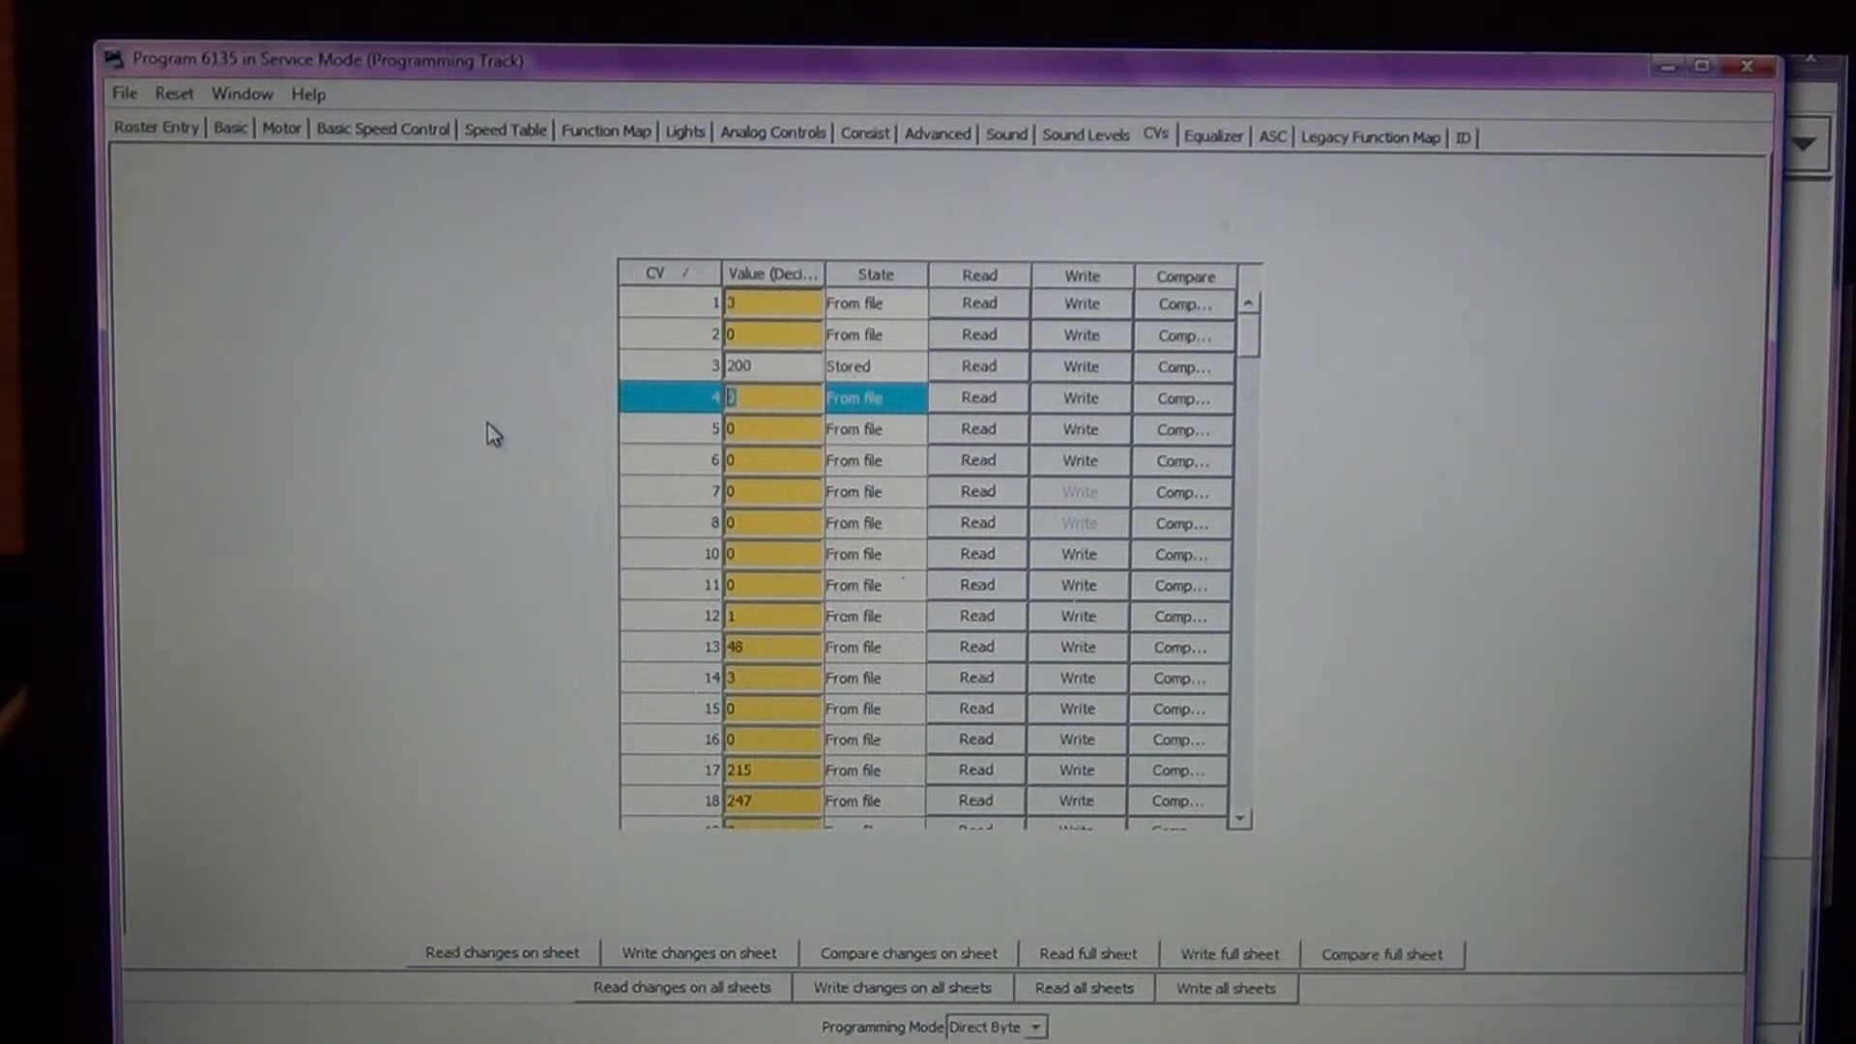
text(150)
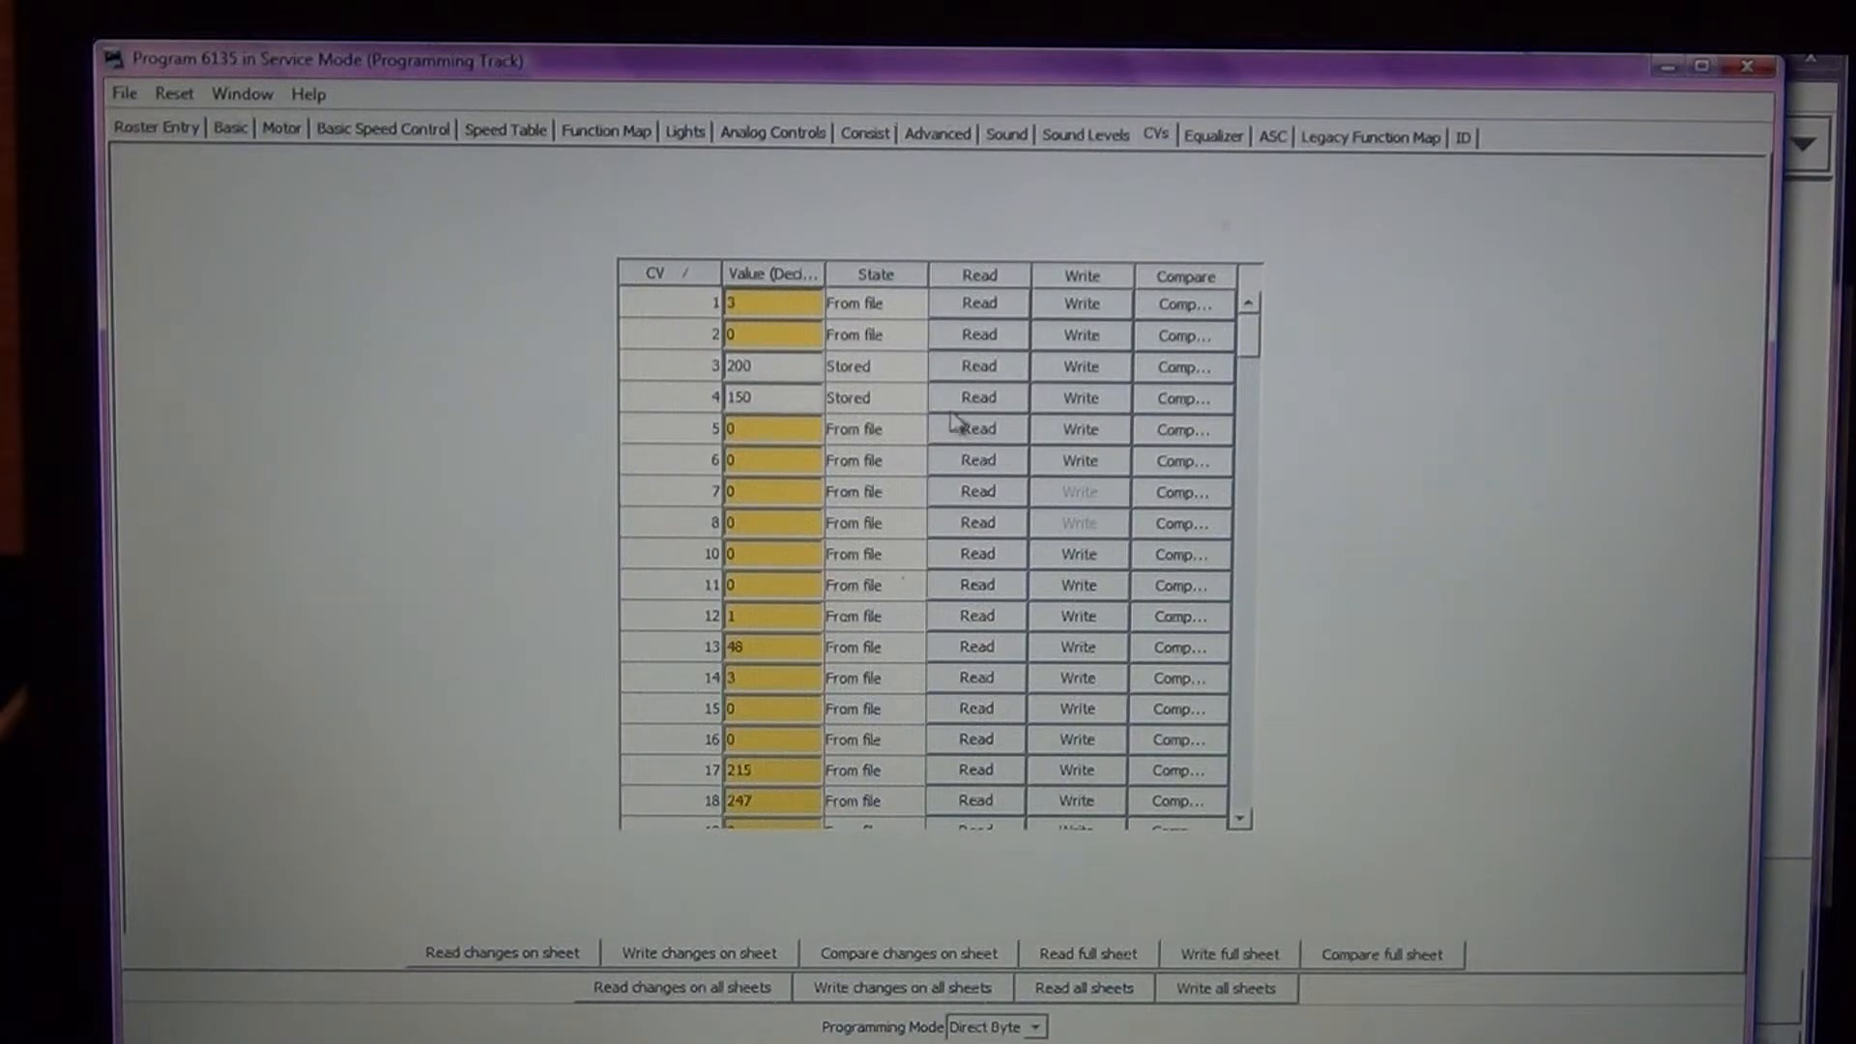
mouse_move(1089, 526)
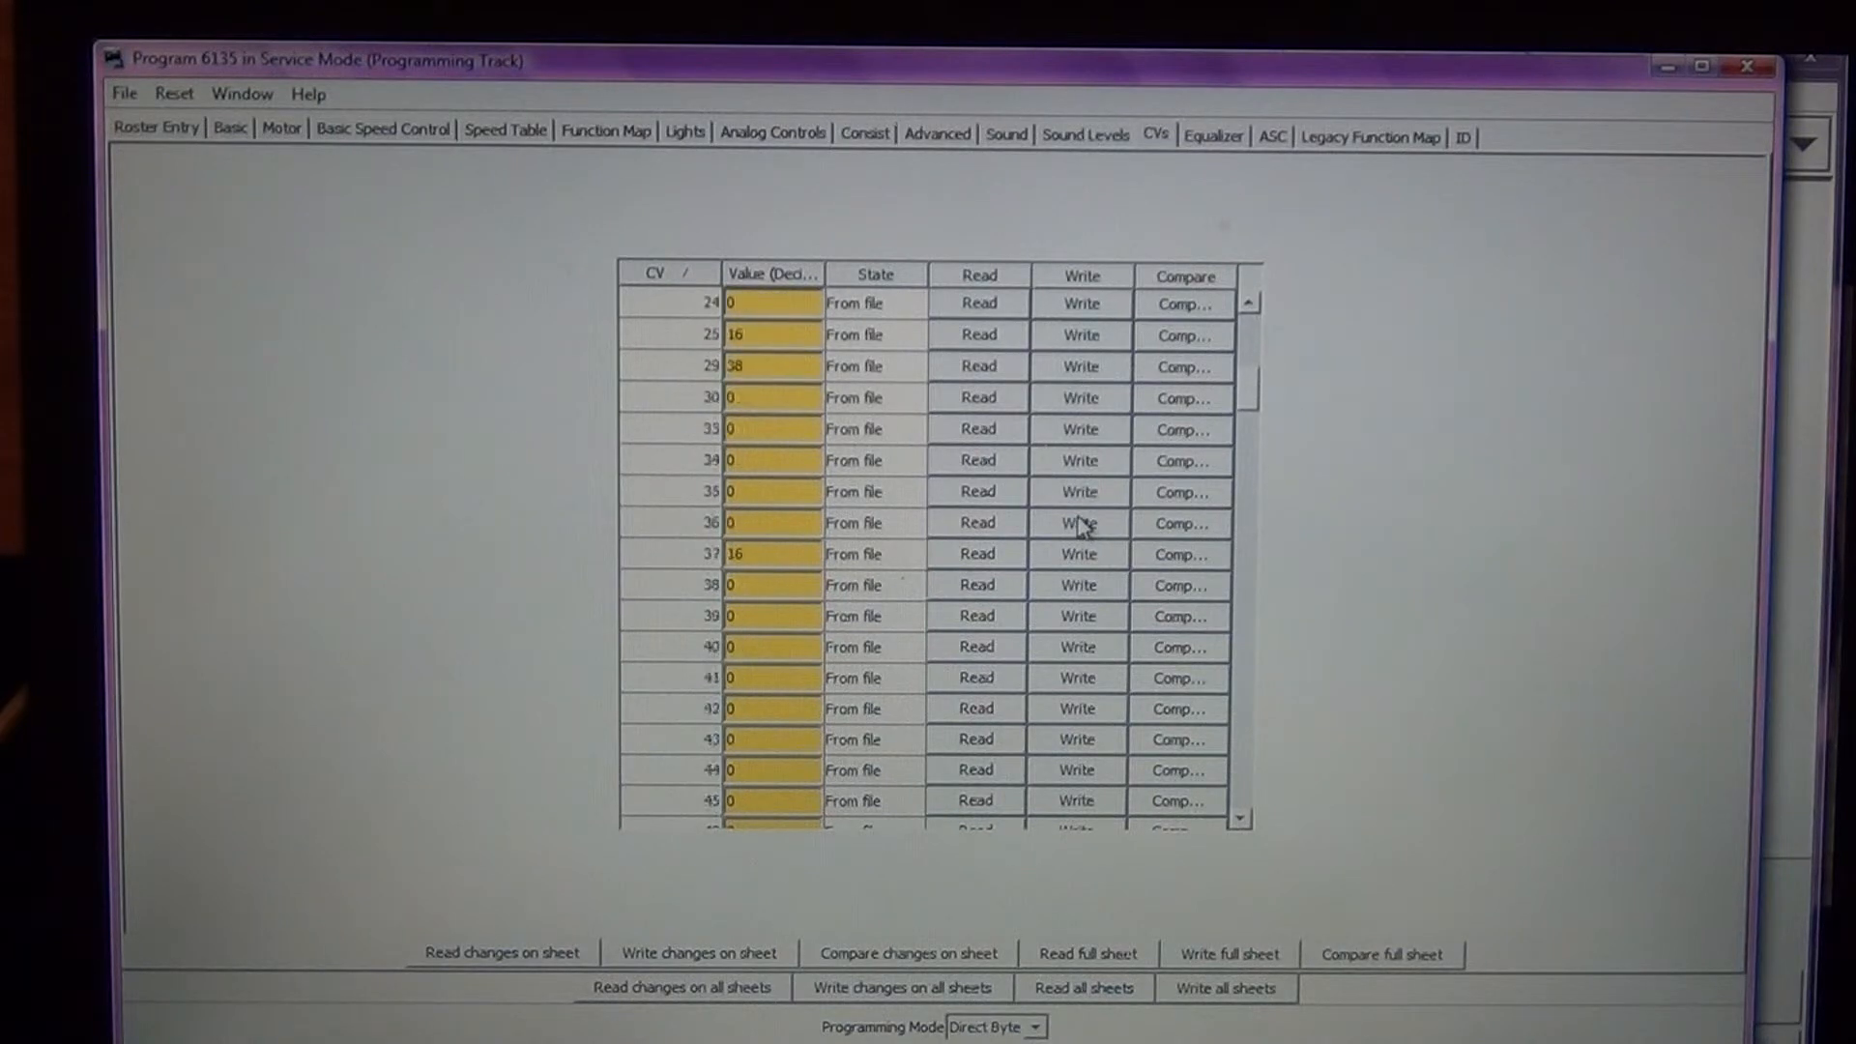
- Scroll the CV table down to the 1.257–1.275 entries
scroll(down, 3)
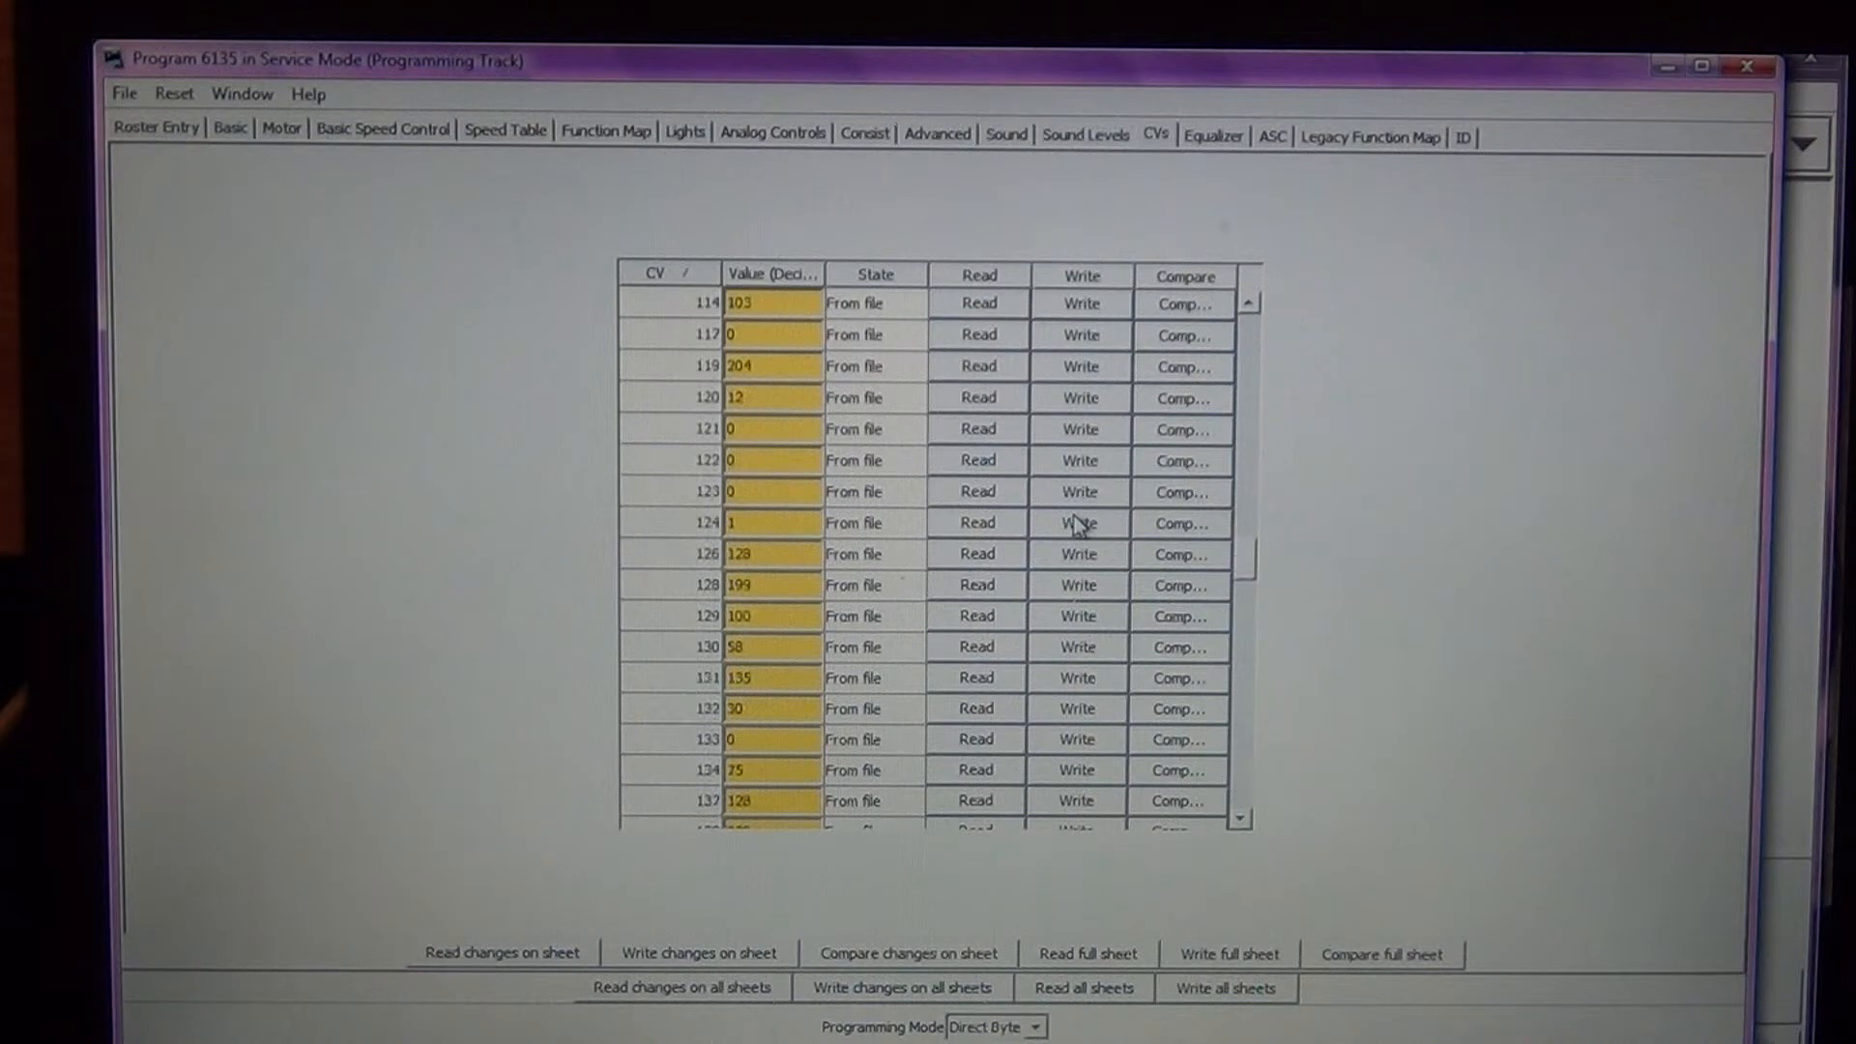
scroll(down, 3)
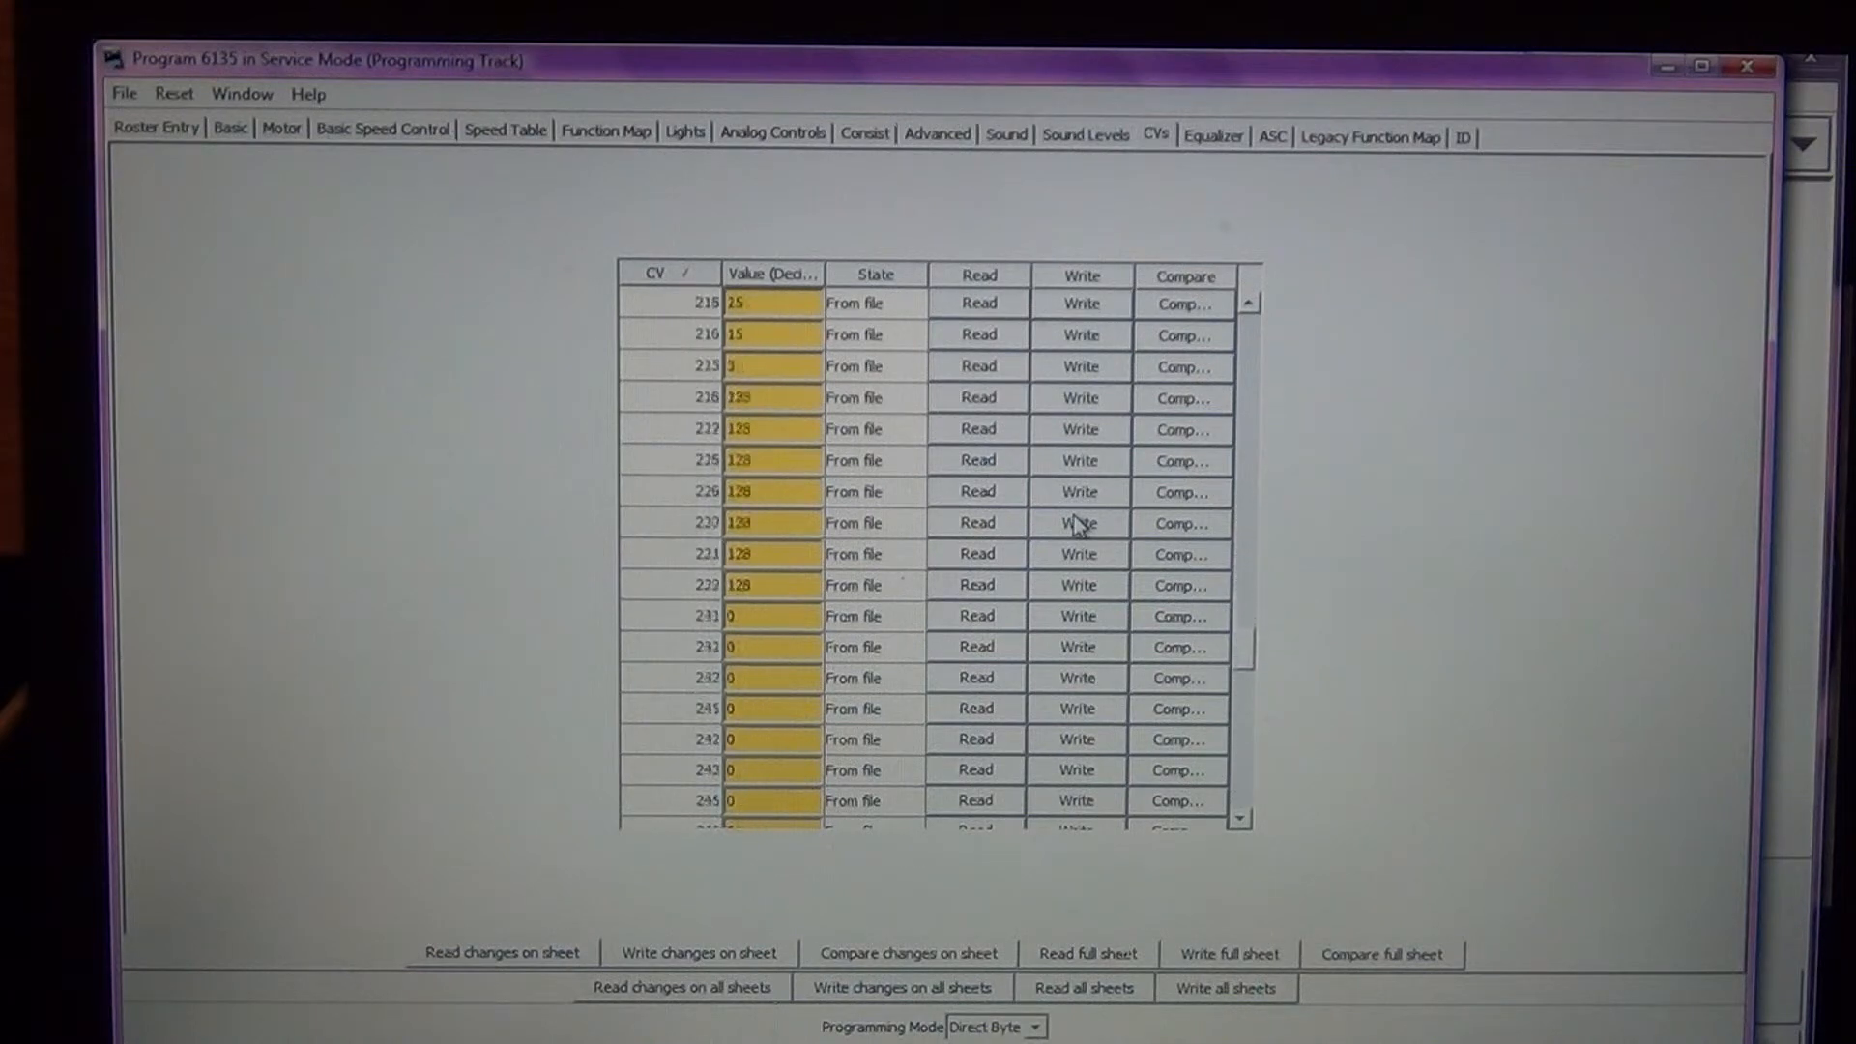
scroll(down, 3)
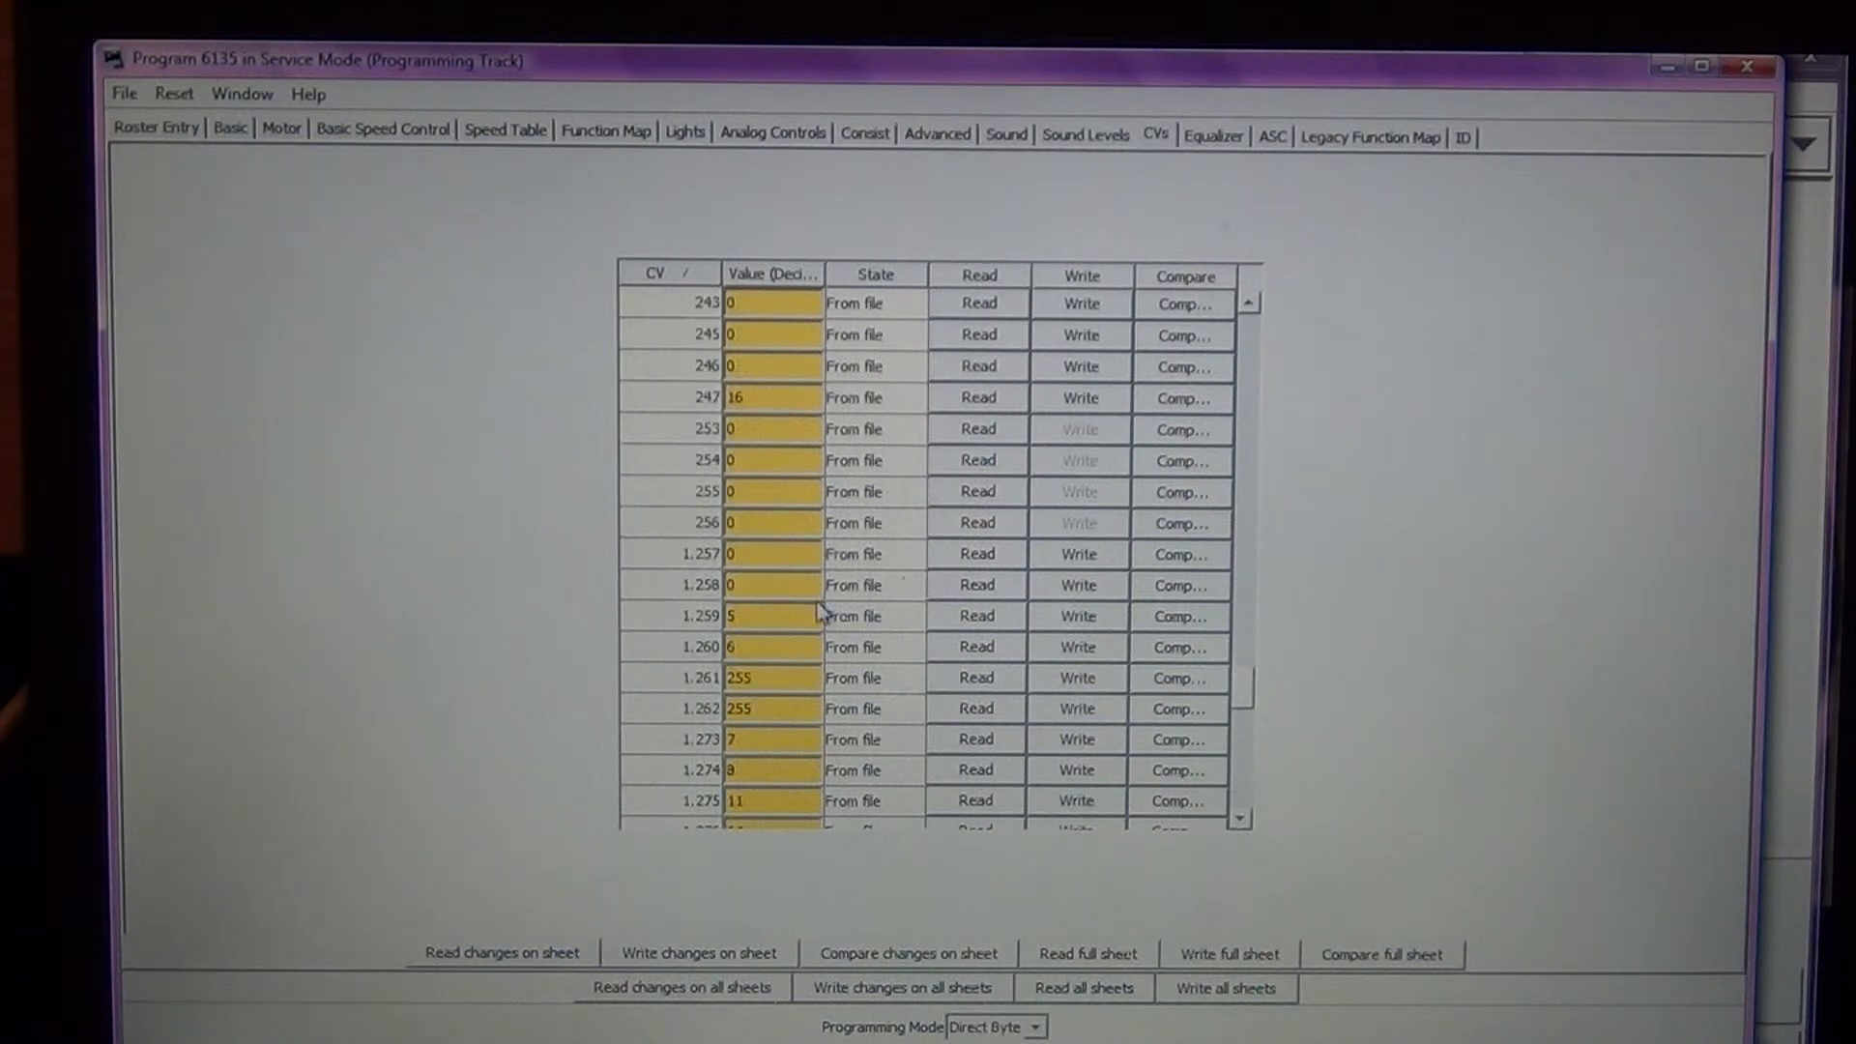
mouse_move(597, 624)
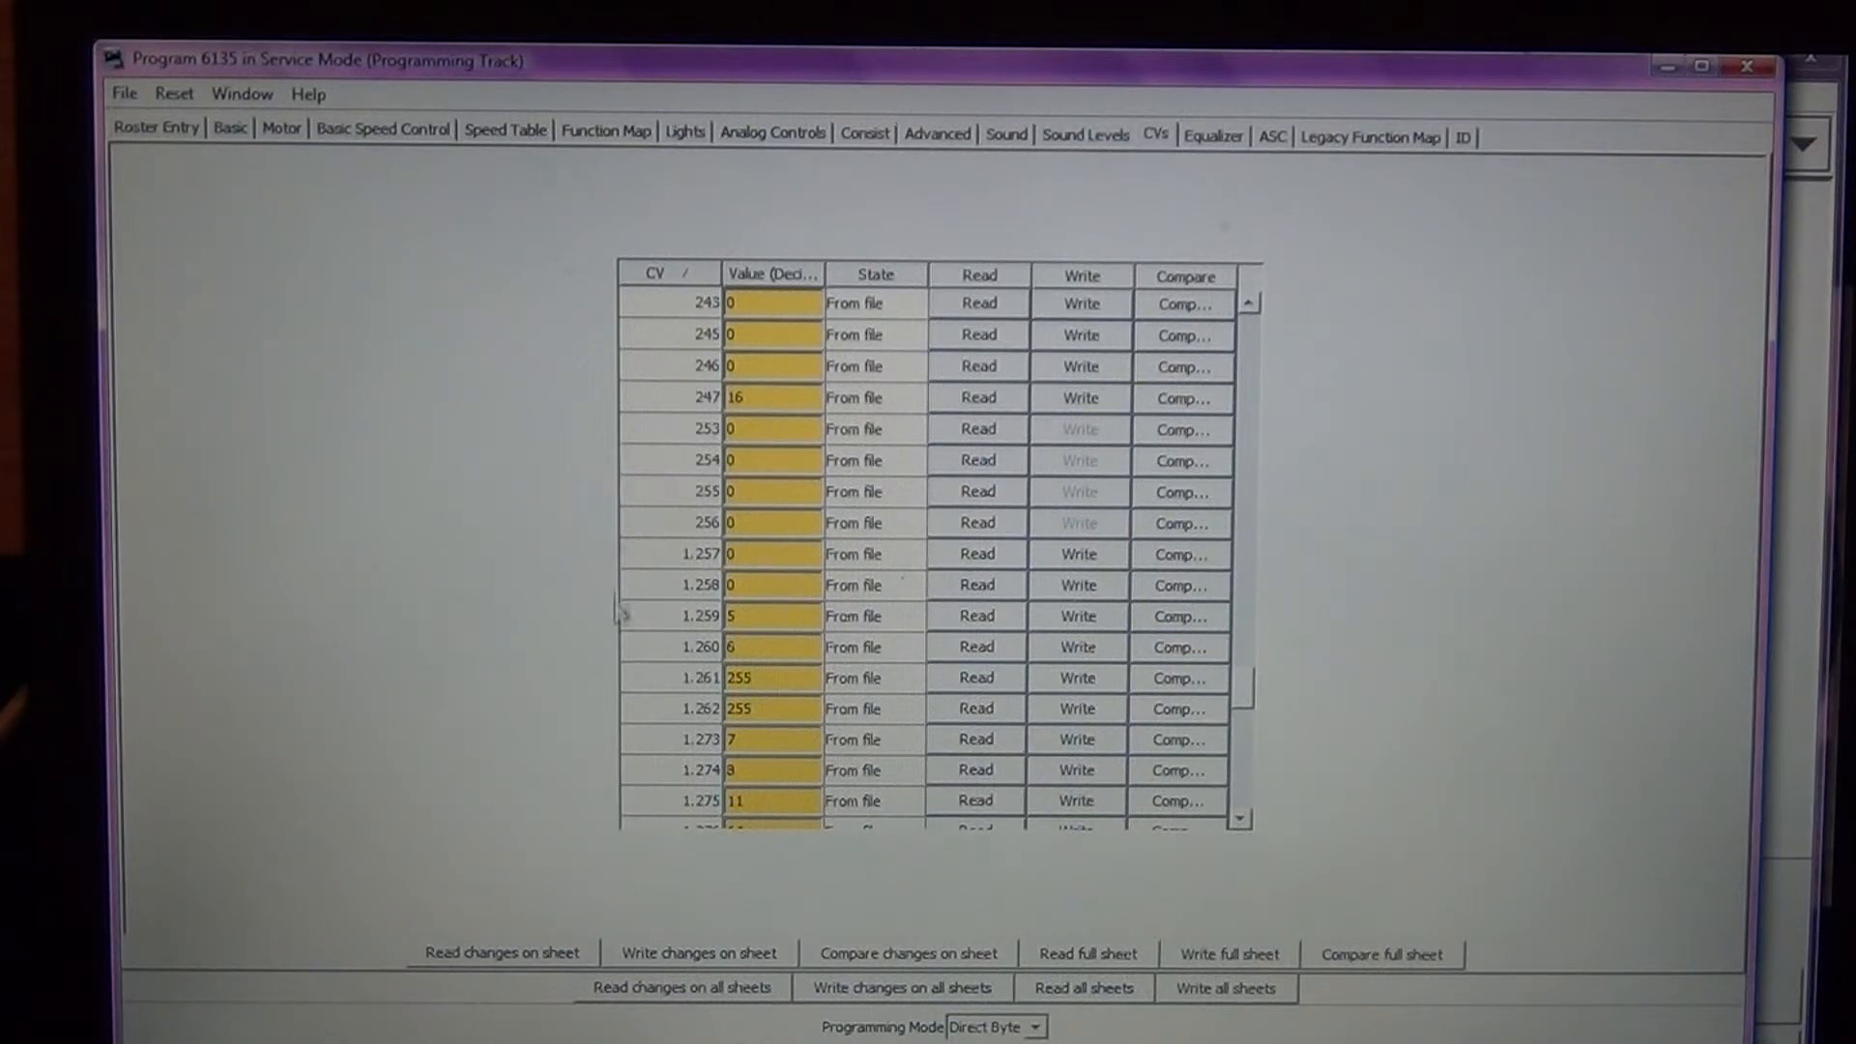
mouse_move(603, 645)
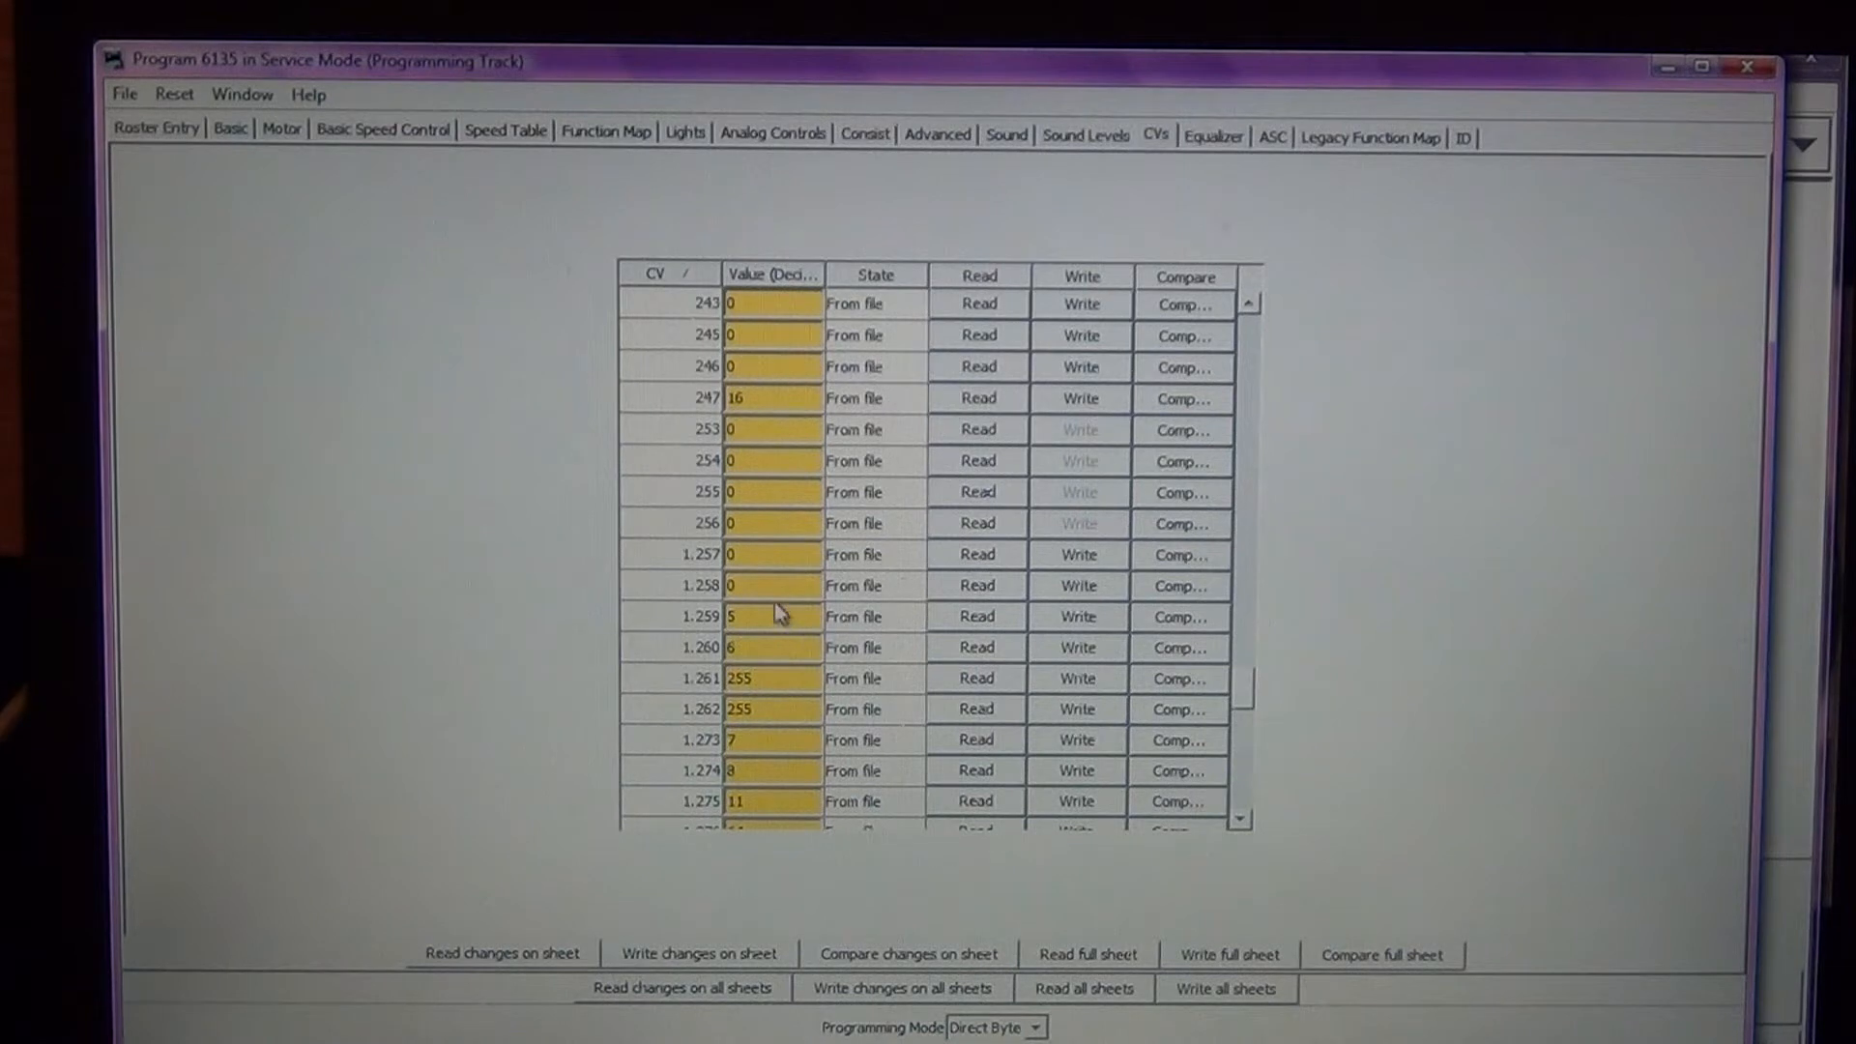
- Set CVs 1.258, 1.260, 1.261 and 1.262 to 10, 5, 6 and 6, each written to the decoder
click(710, 555)
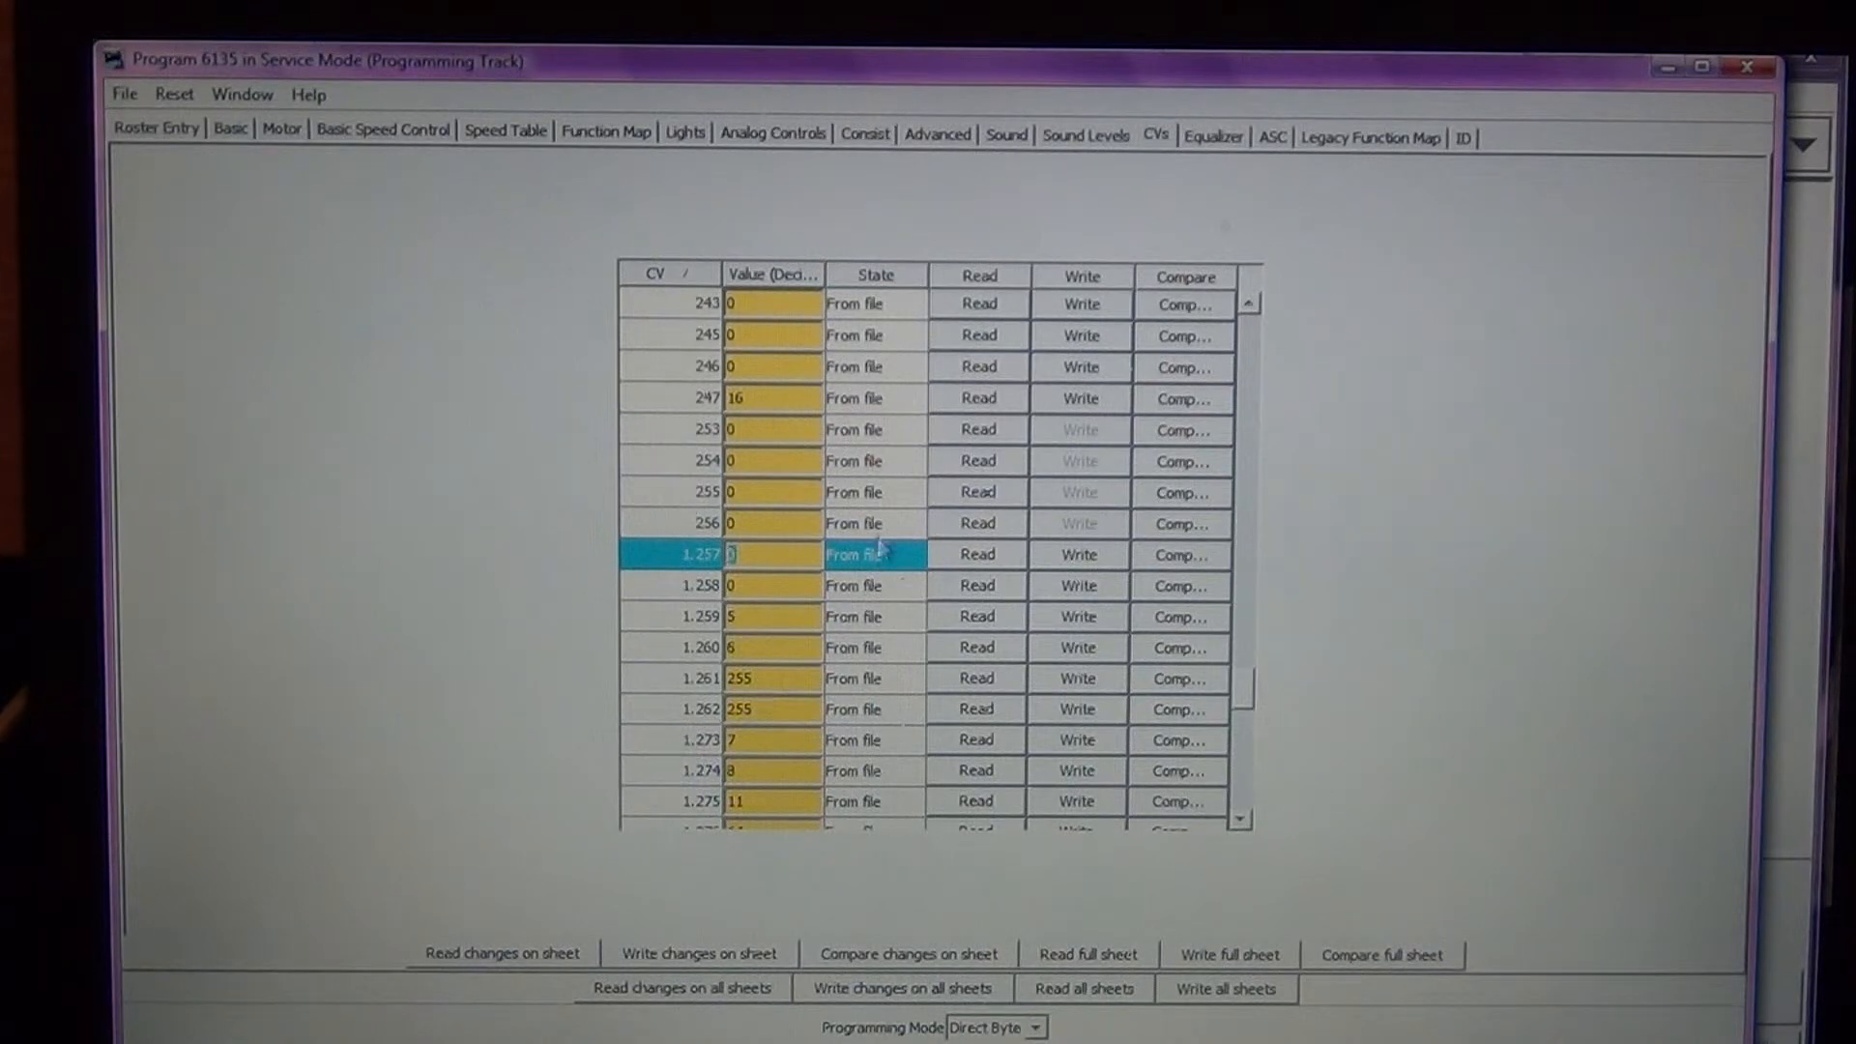
click(770, 555)
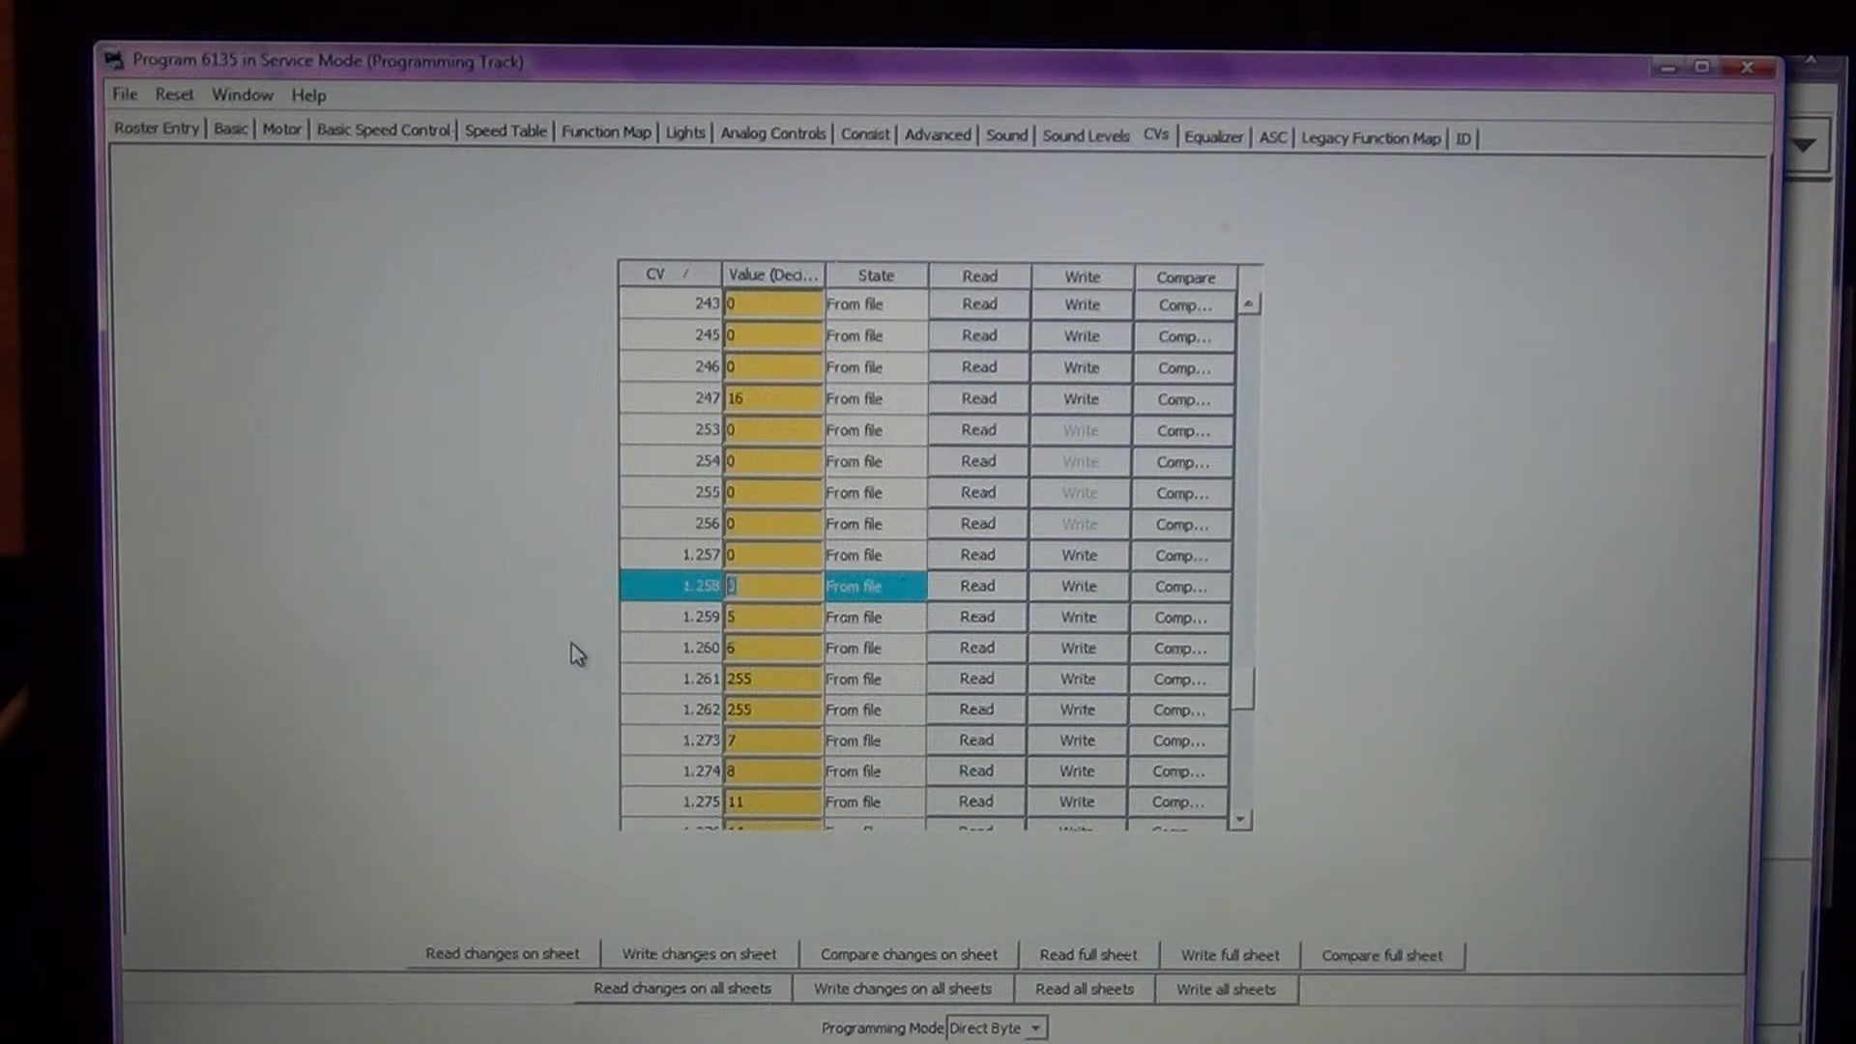
text(10)
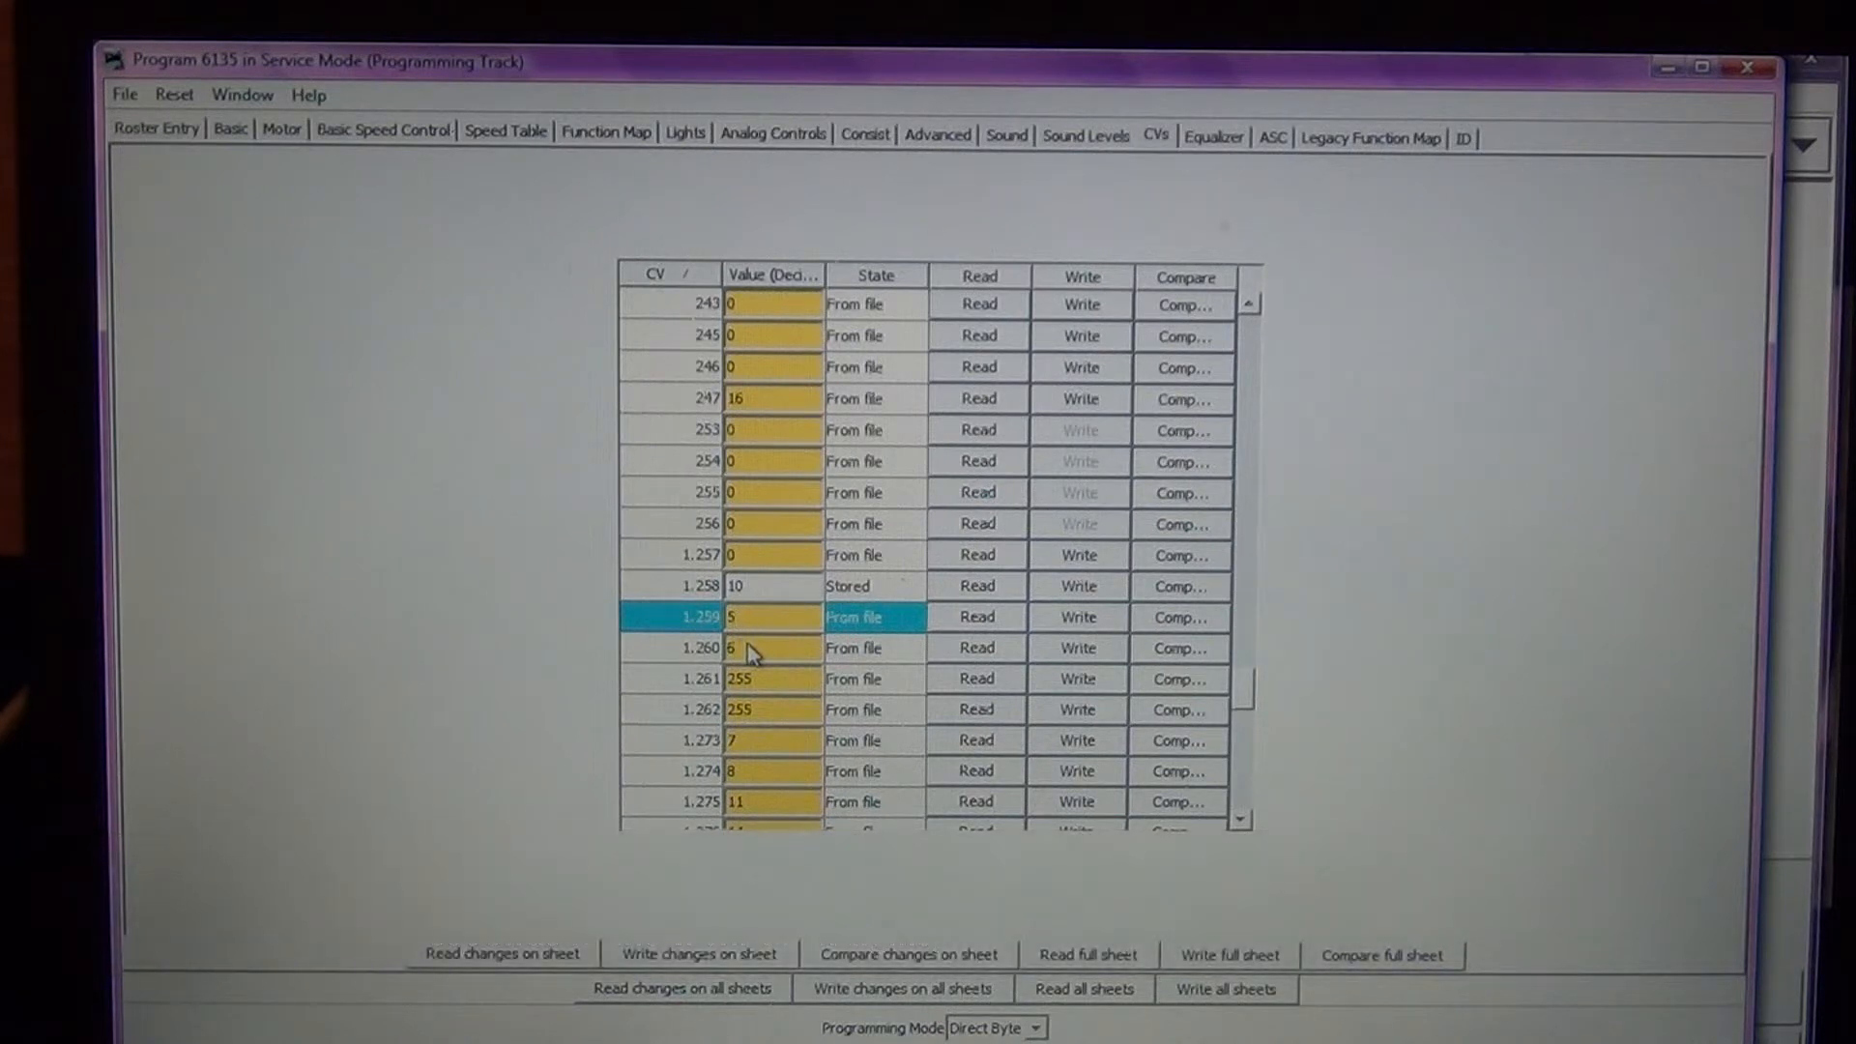
click(771, 648)
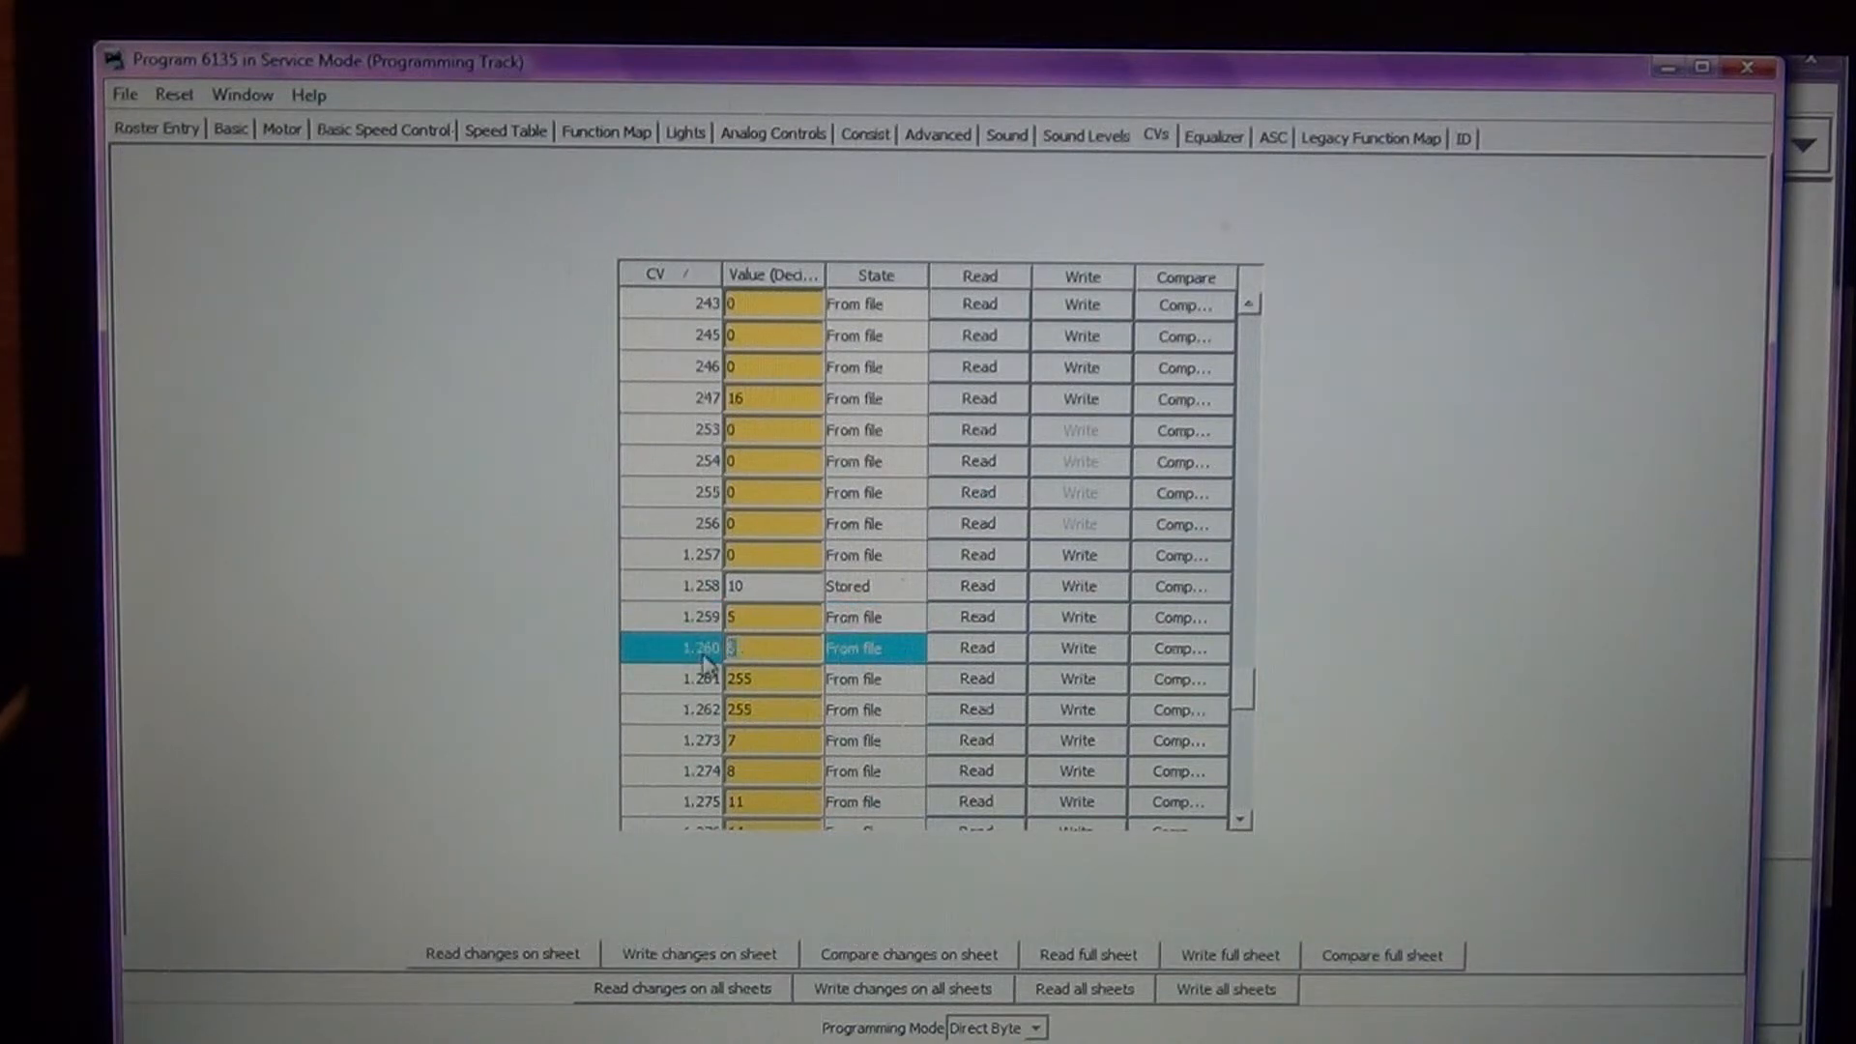
text(5)
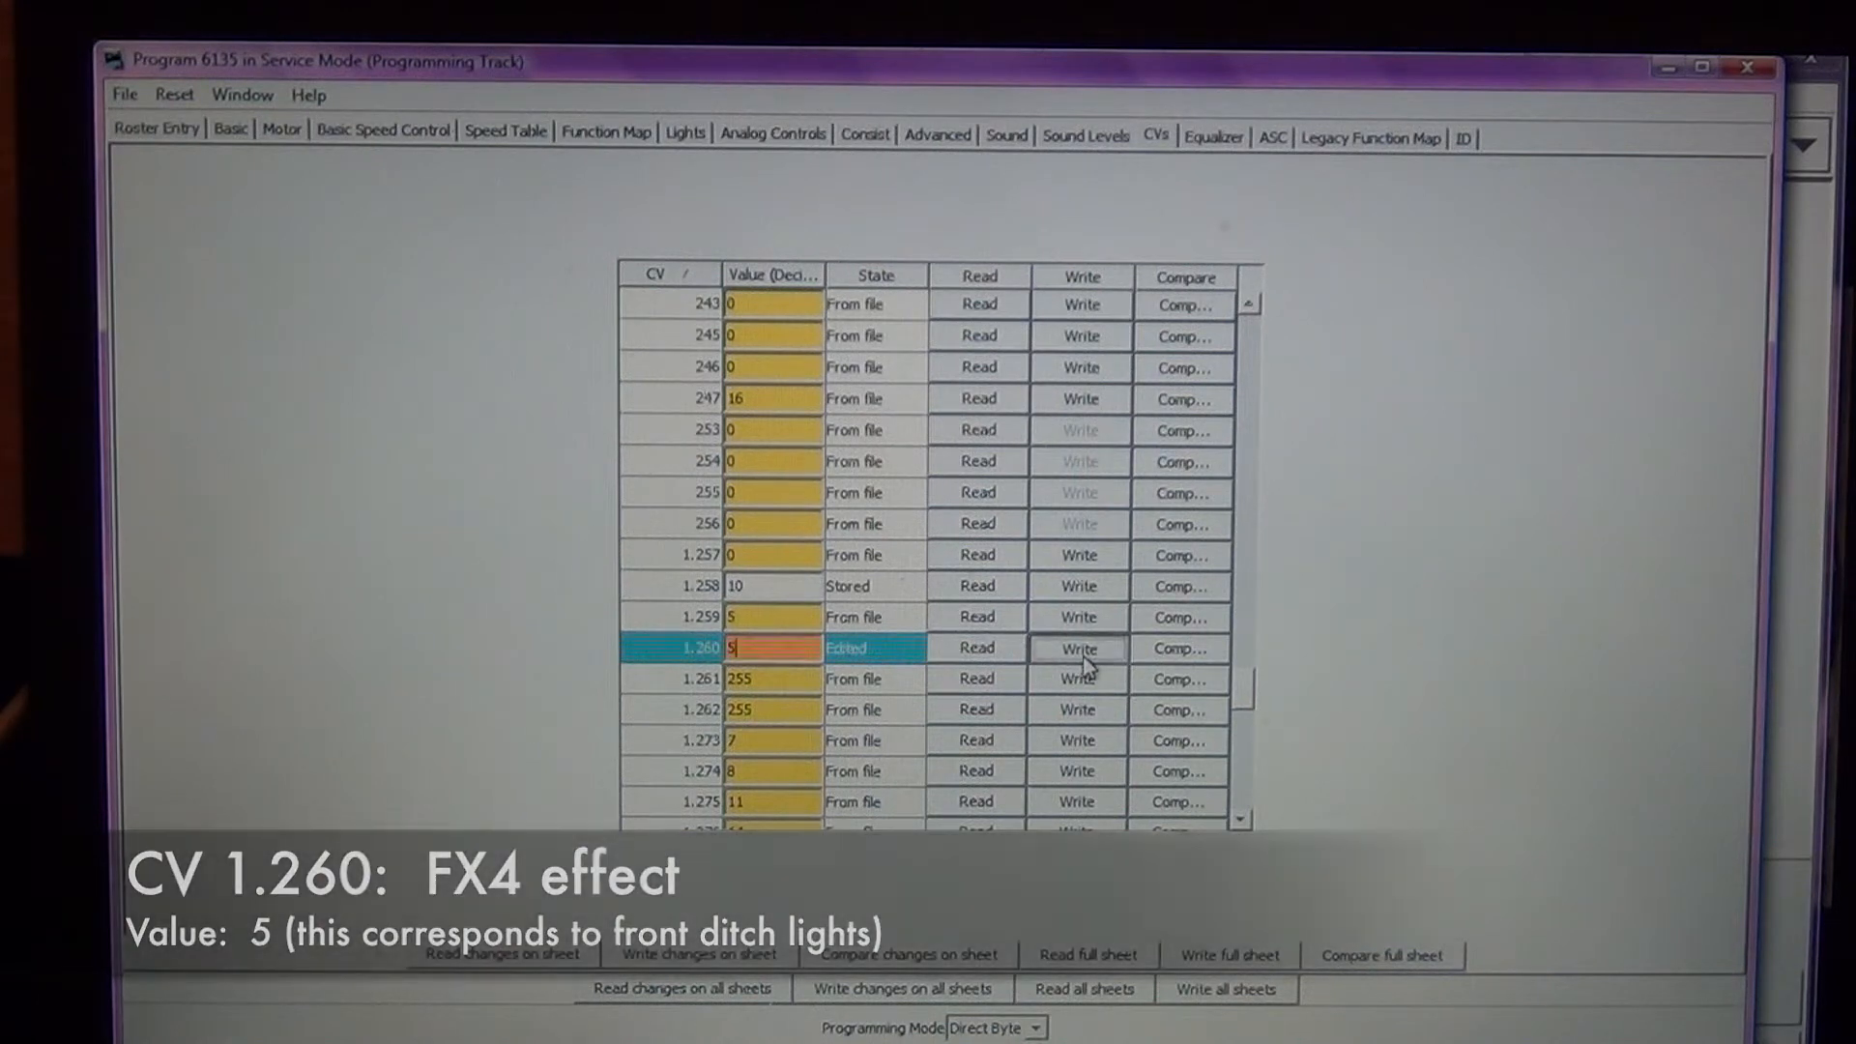
click(1079, 648)
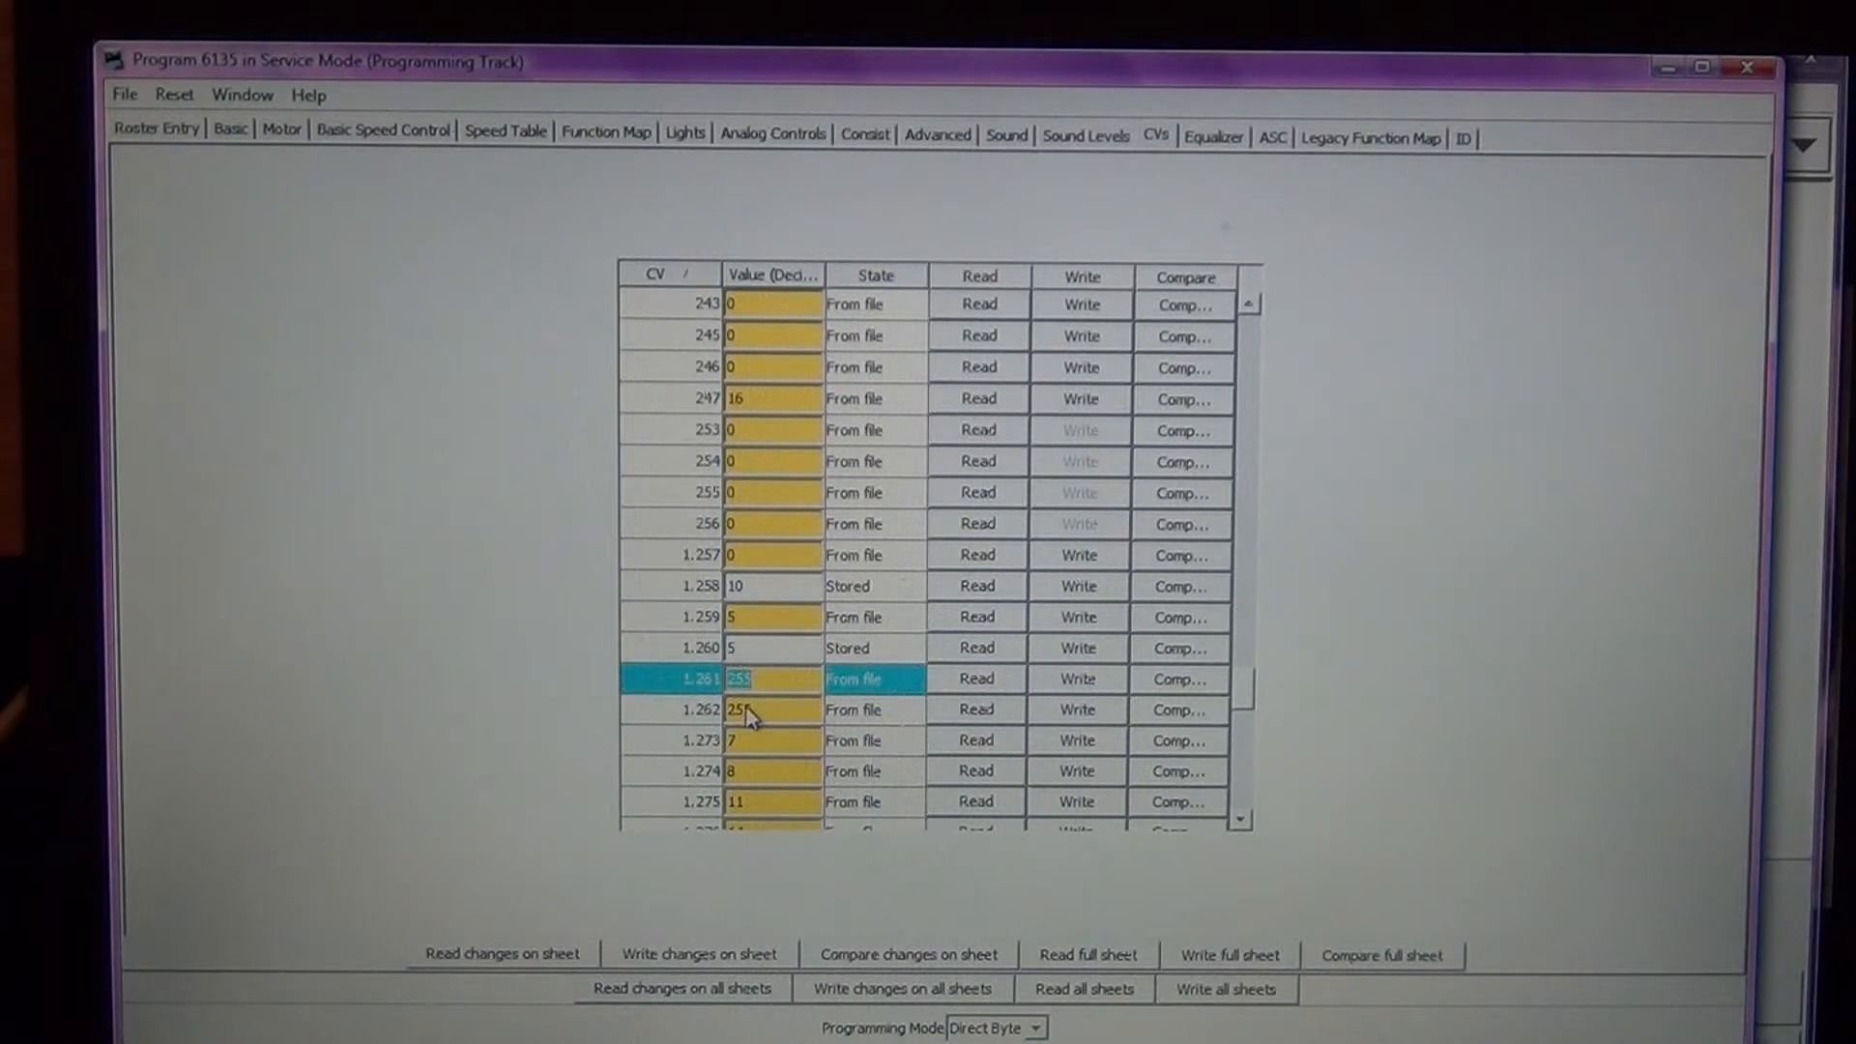
text(6)
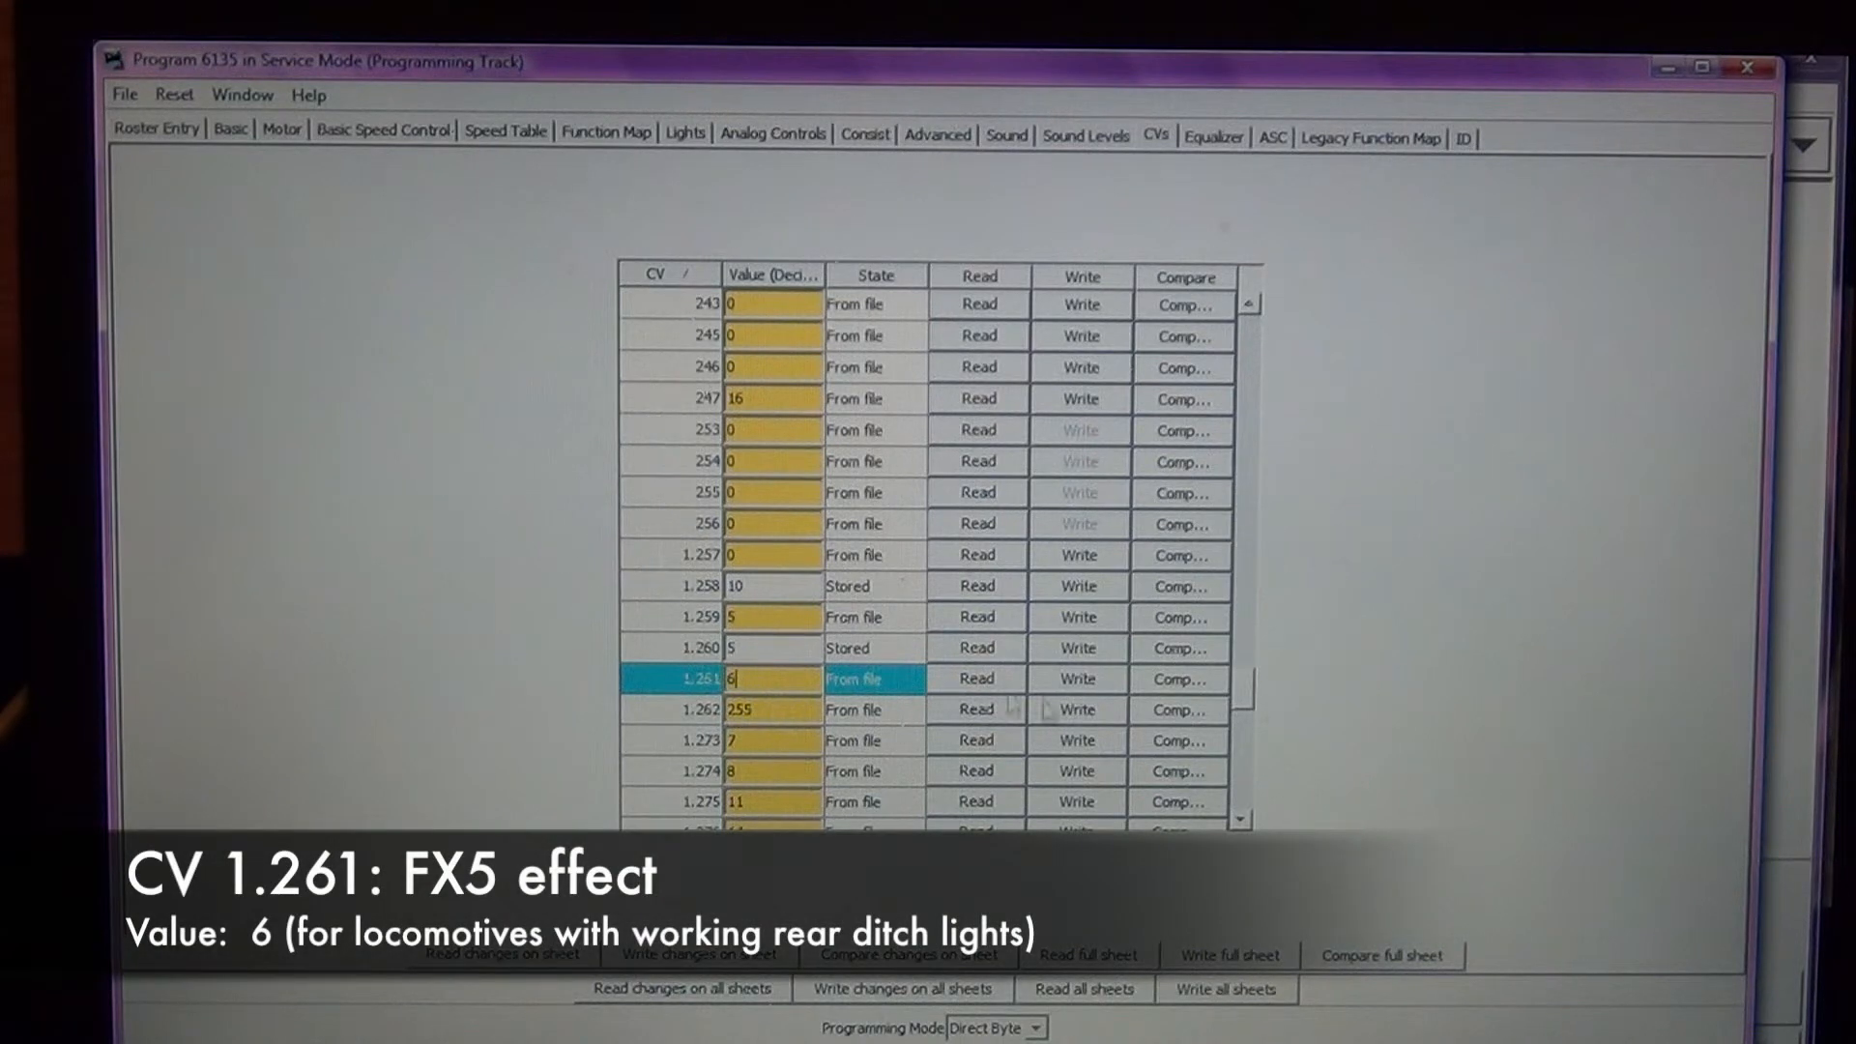
click(1079, 679)
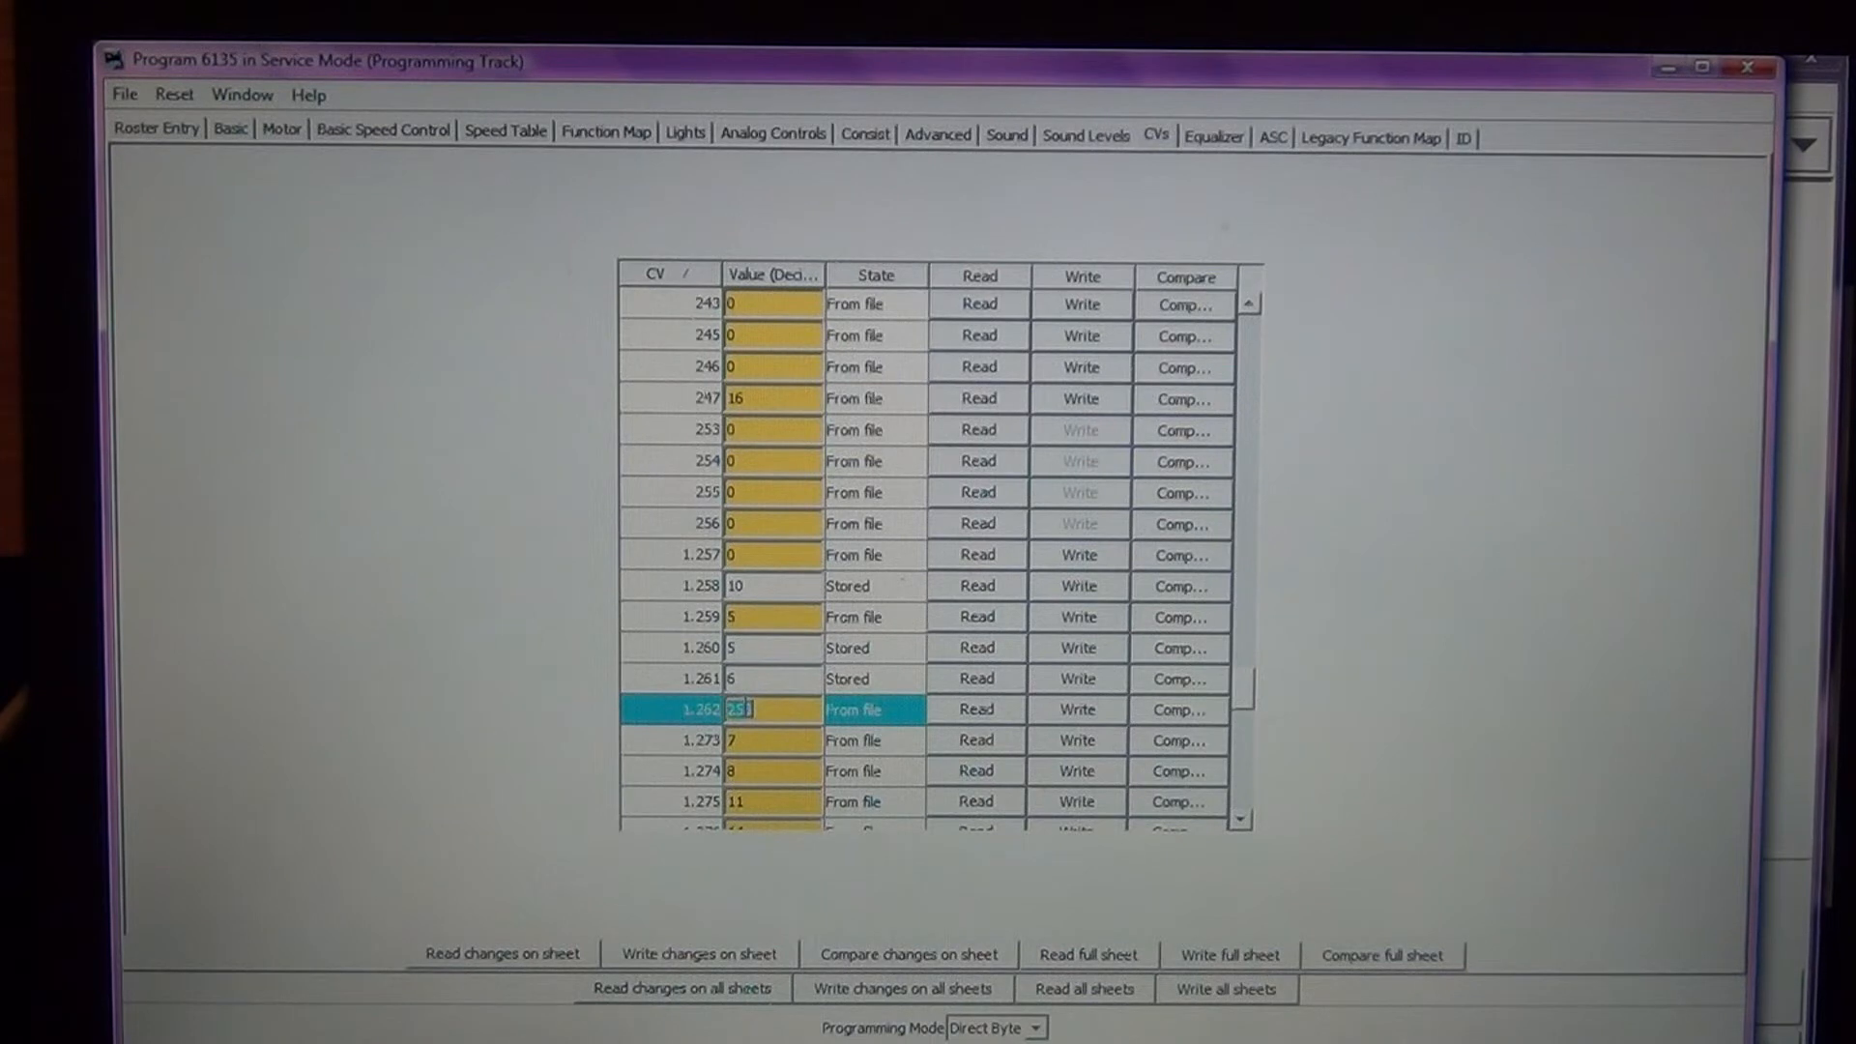
text(6)
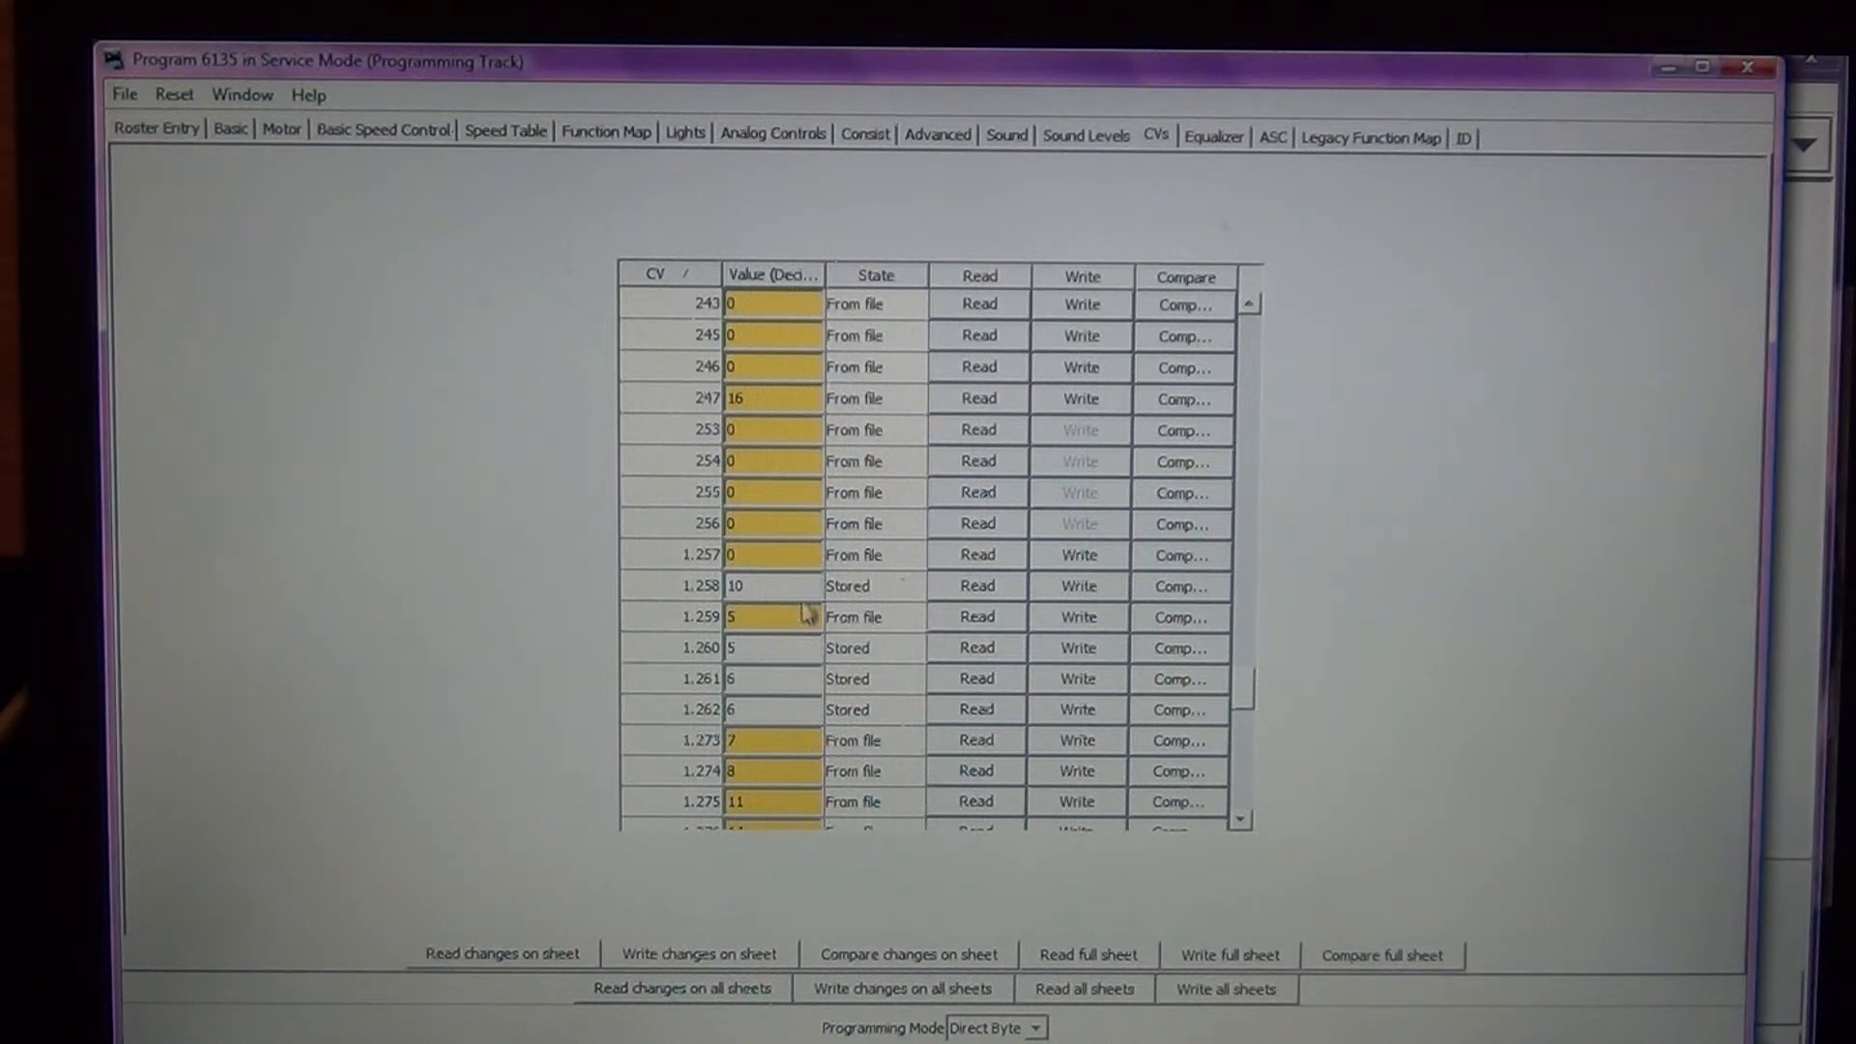
mouse_move(743, 700)
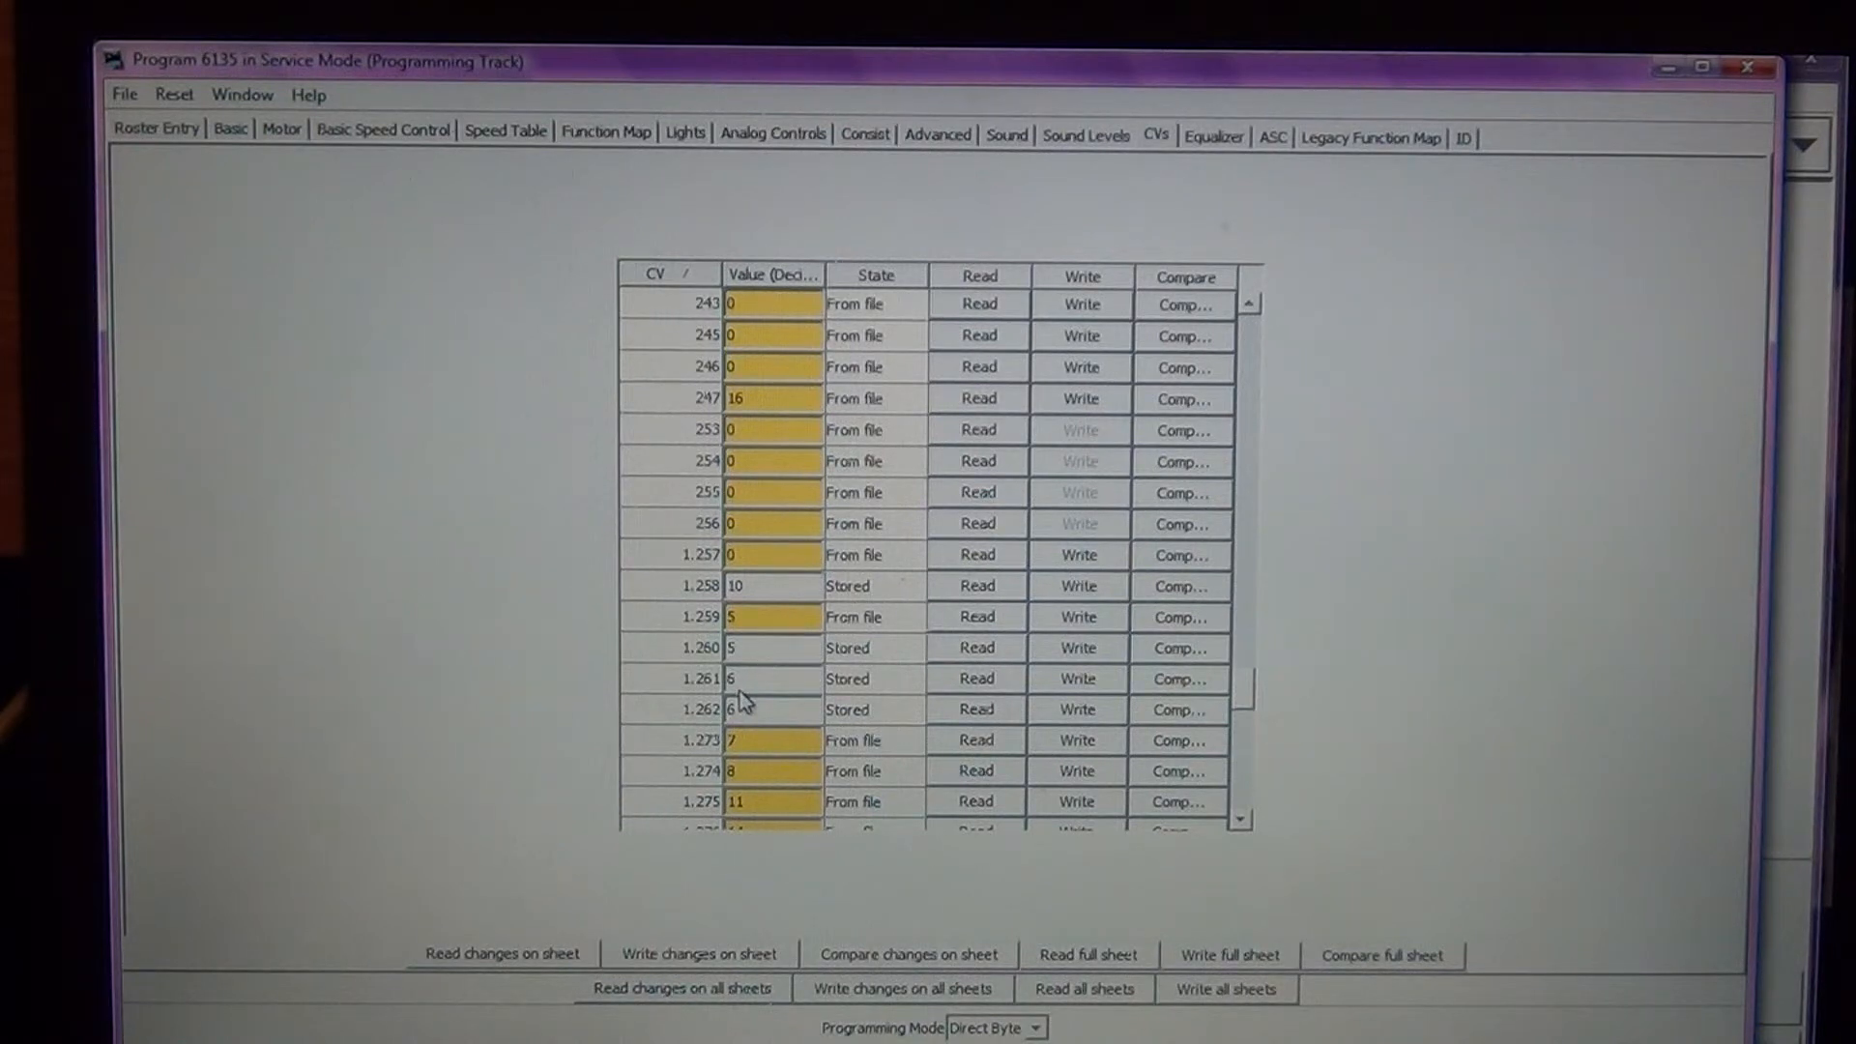
mouse_move(756, 715)
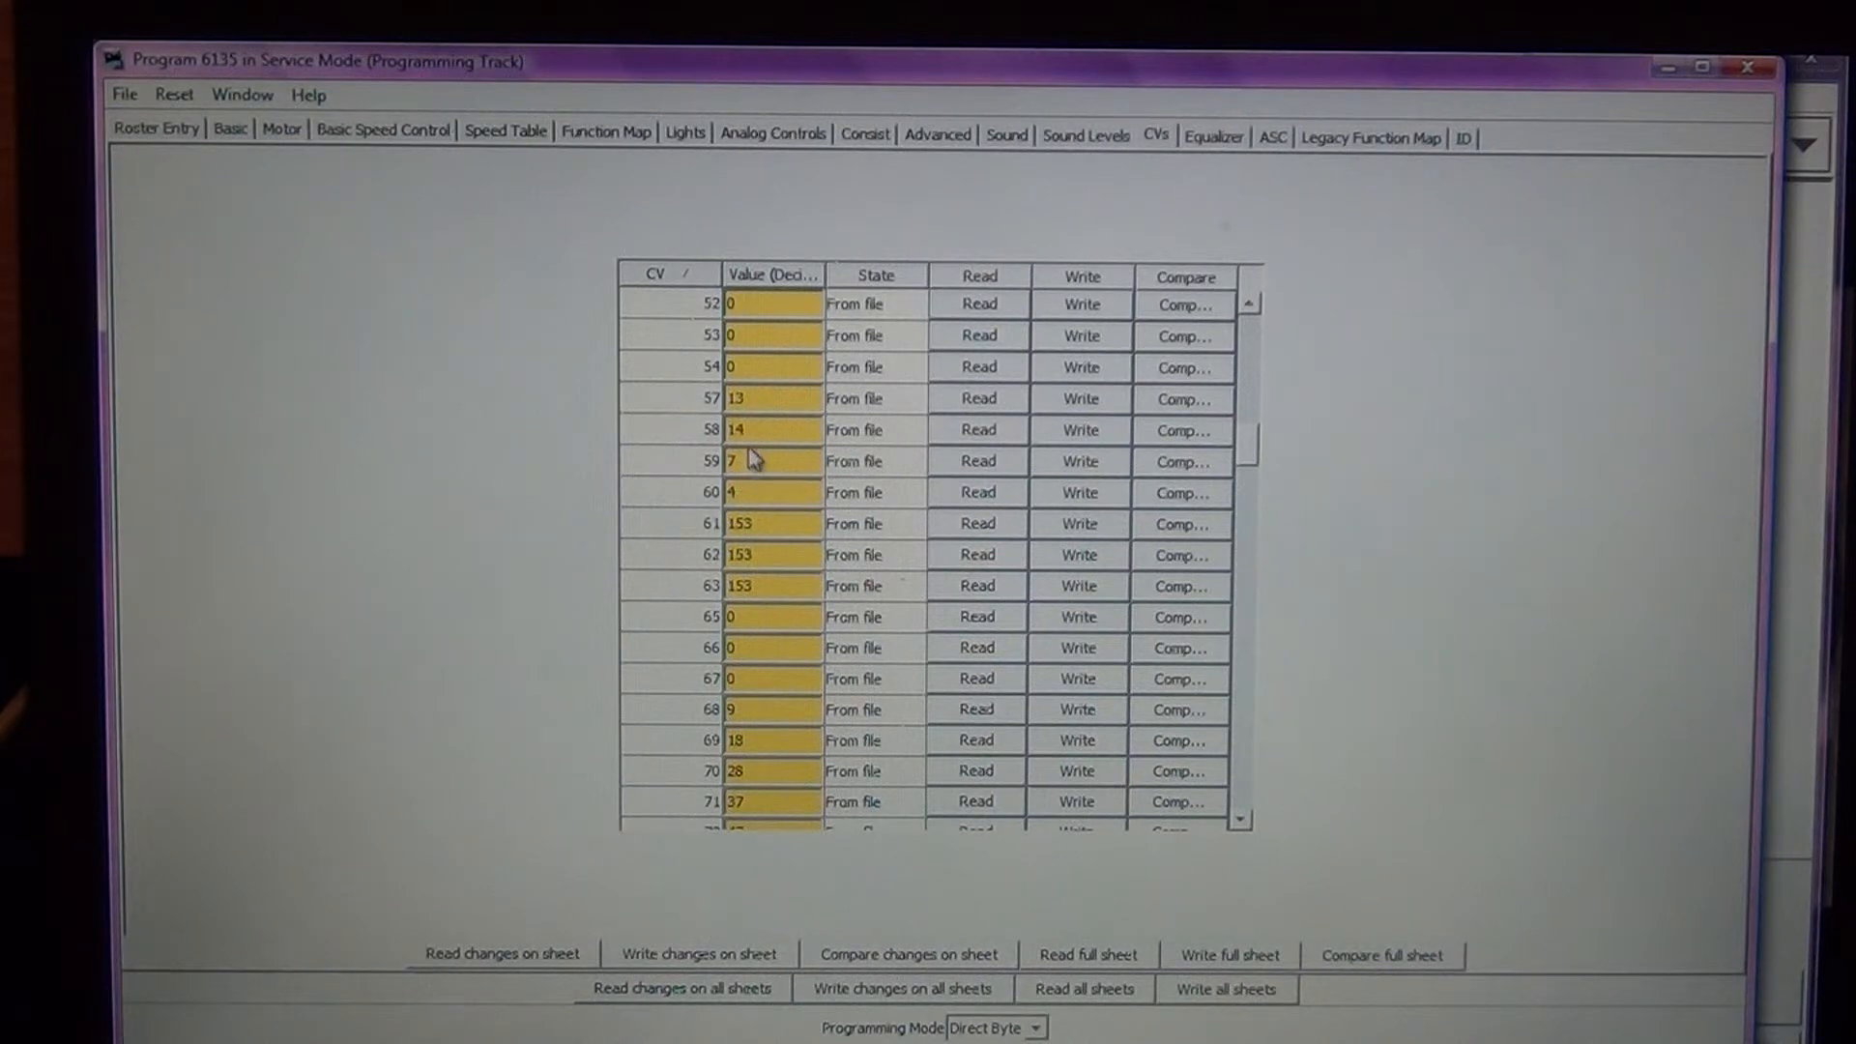
- Set CV 57 to 63 and write it to the decoder
click(771, 398)
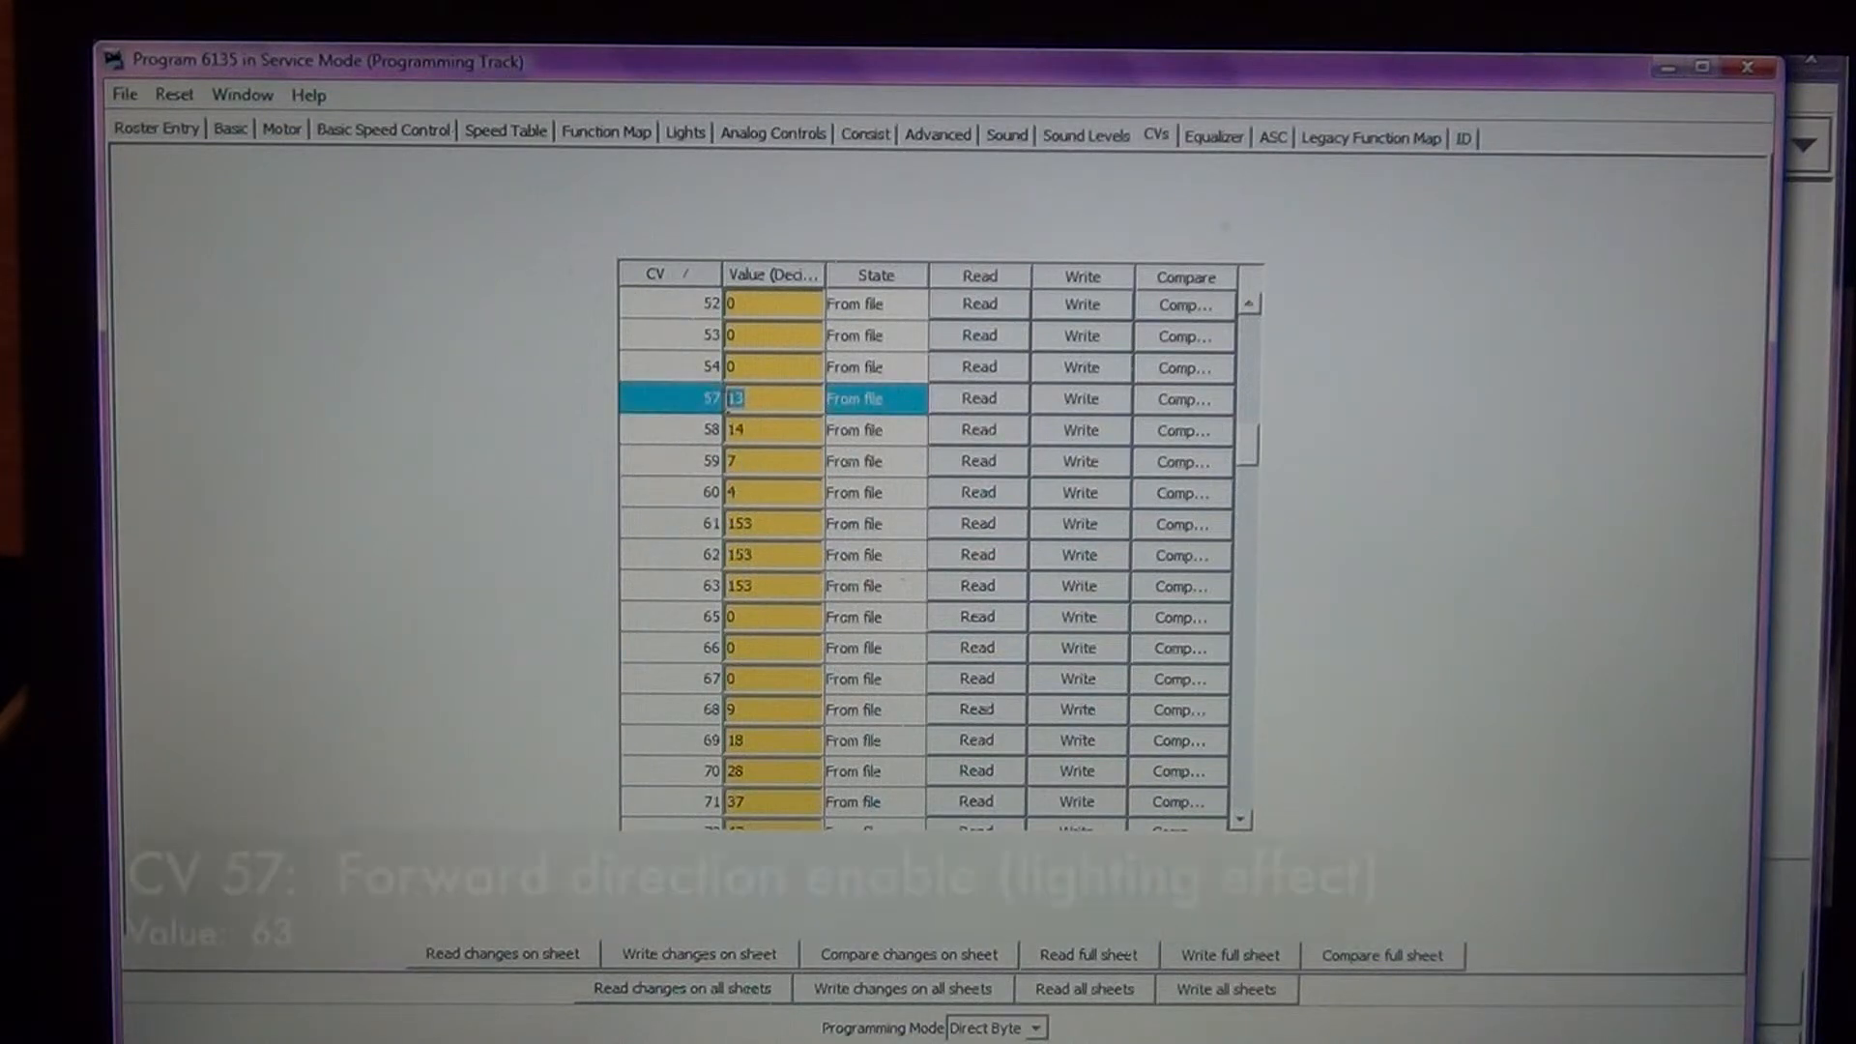
text(63)
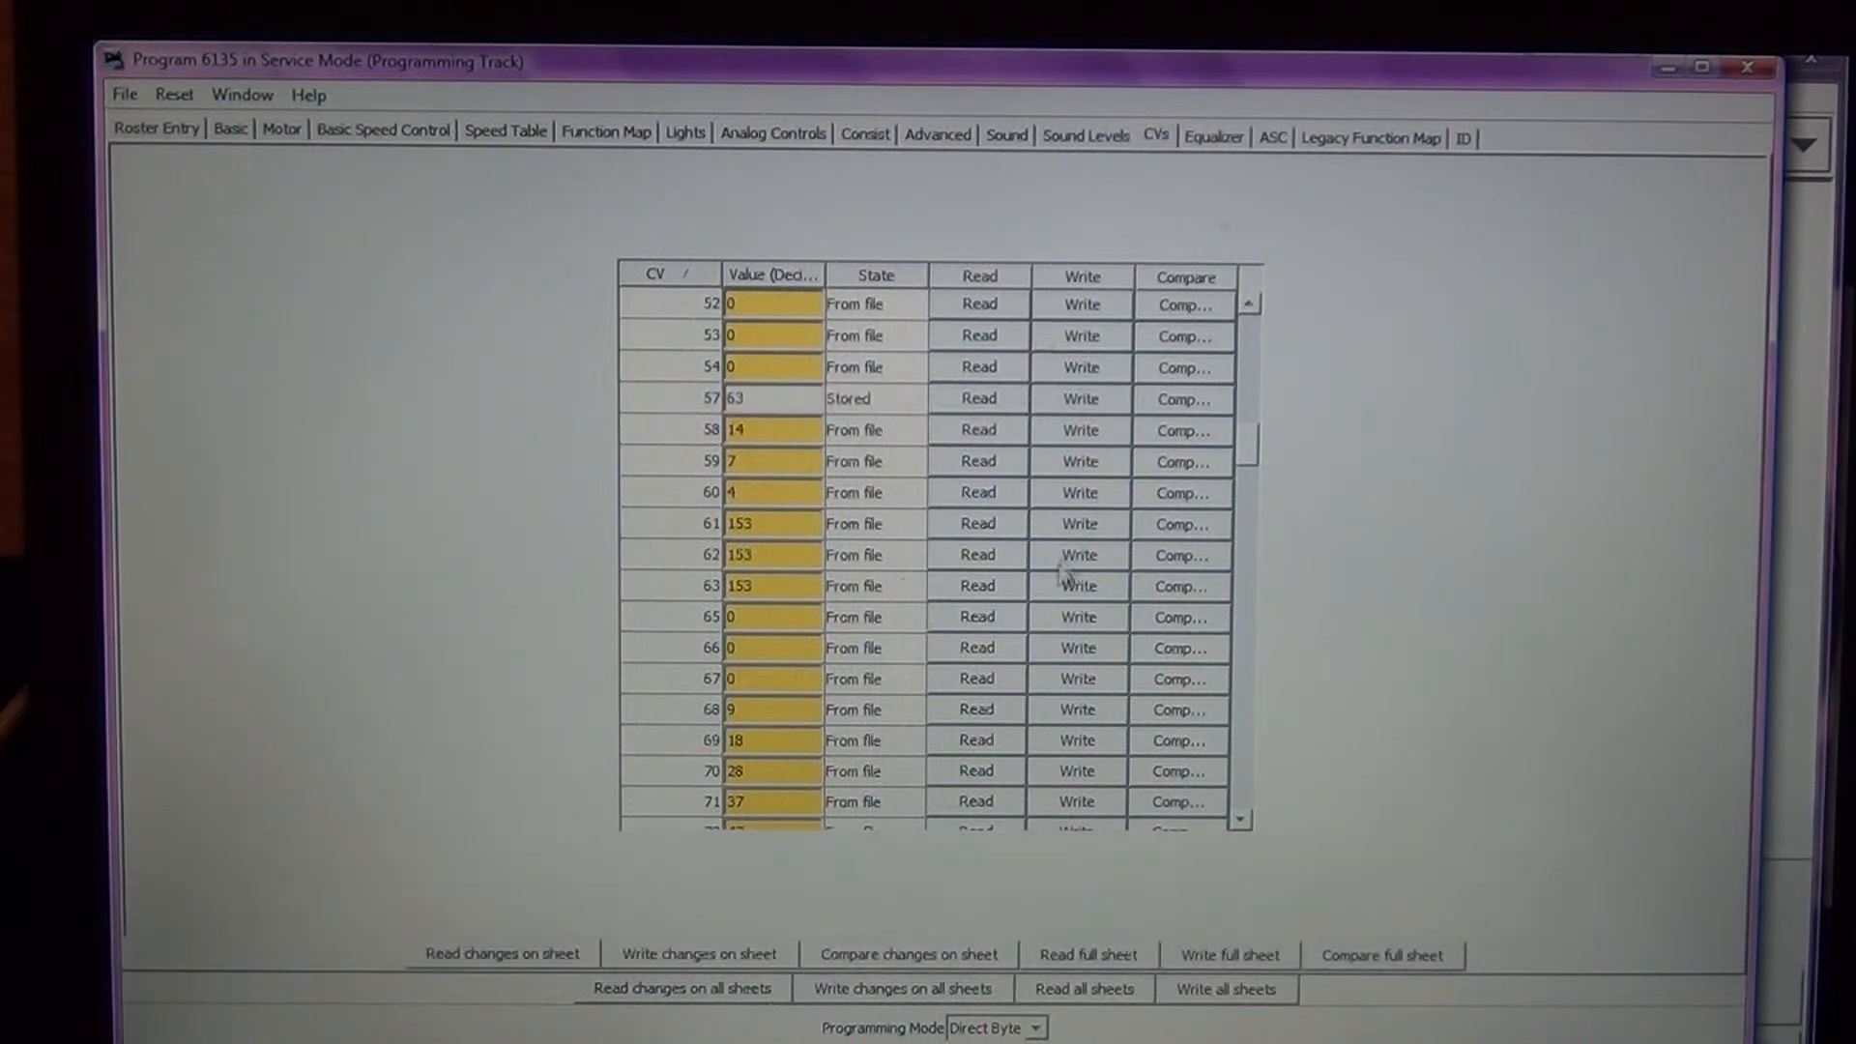
click(710, 429)
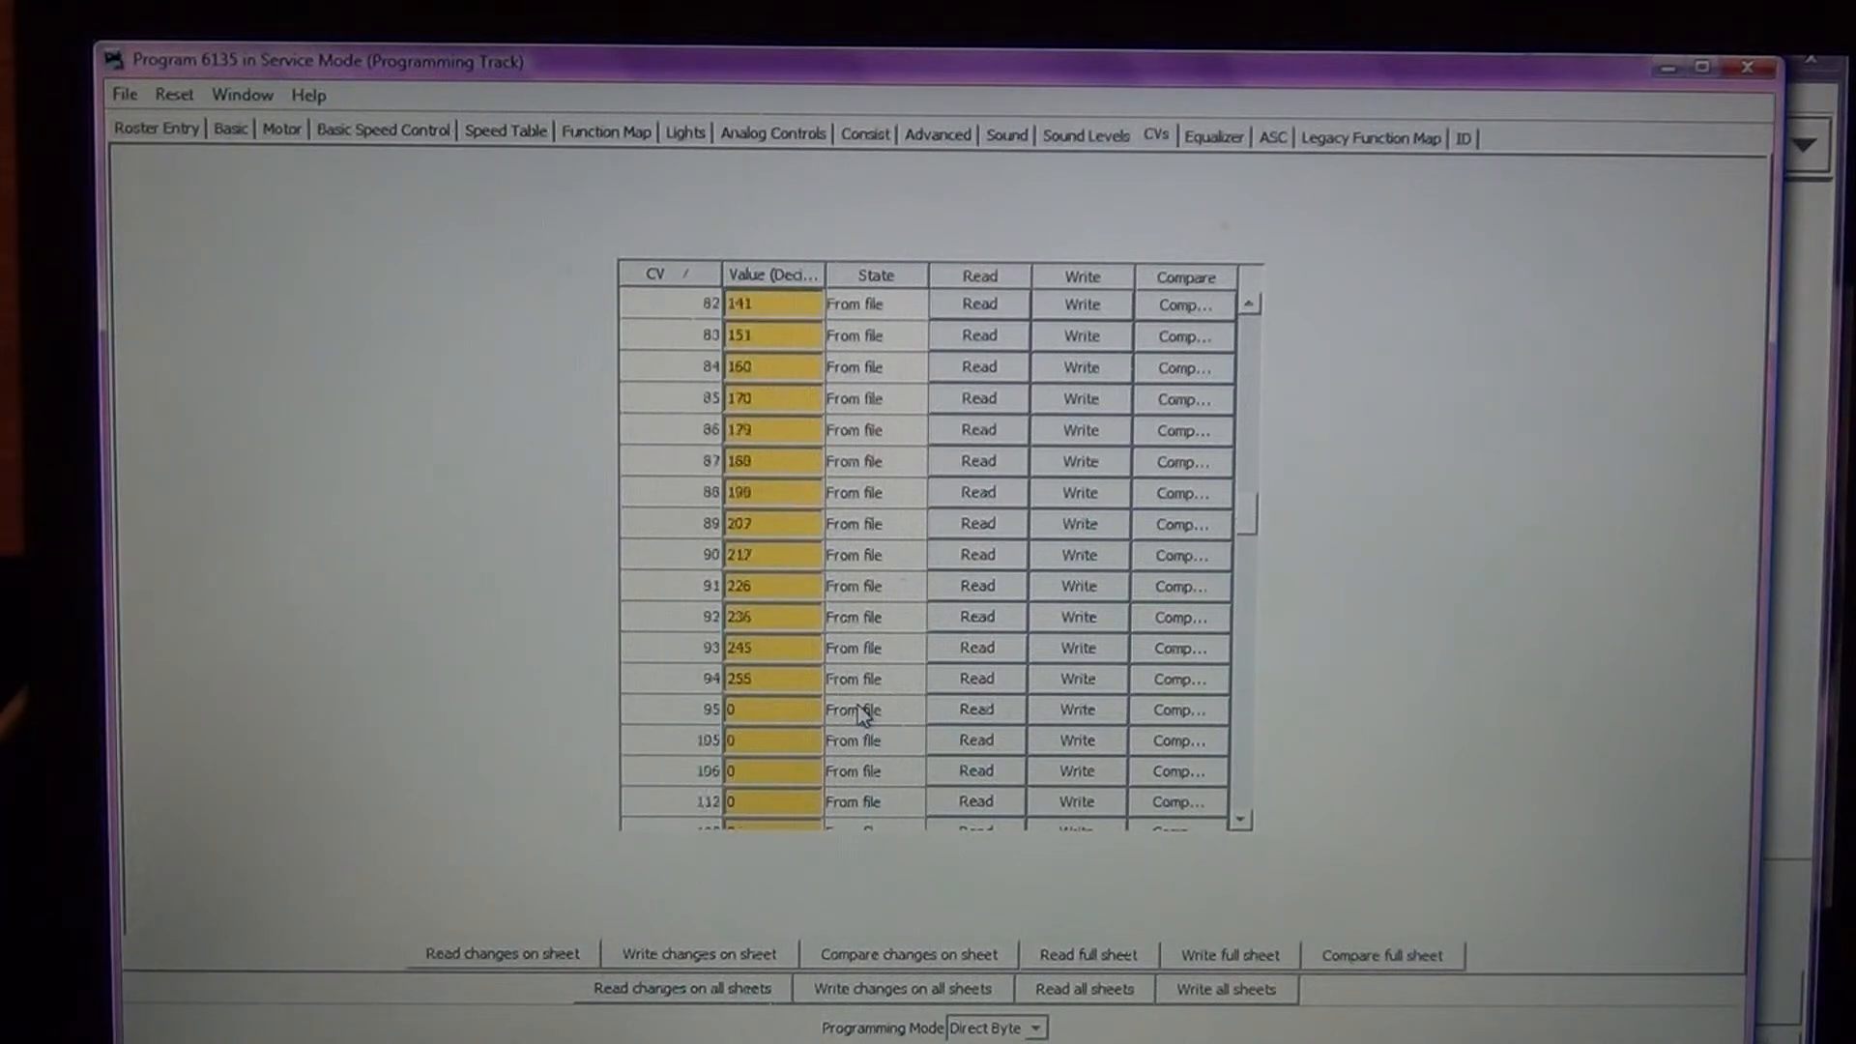
- Set CV 117, the F11 brake rate, to 243 and write it to the decoder
scroll(down, 3)
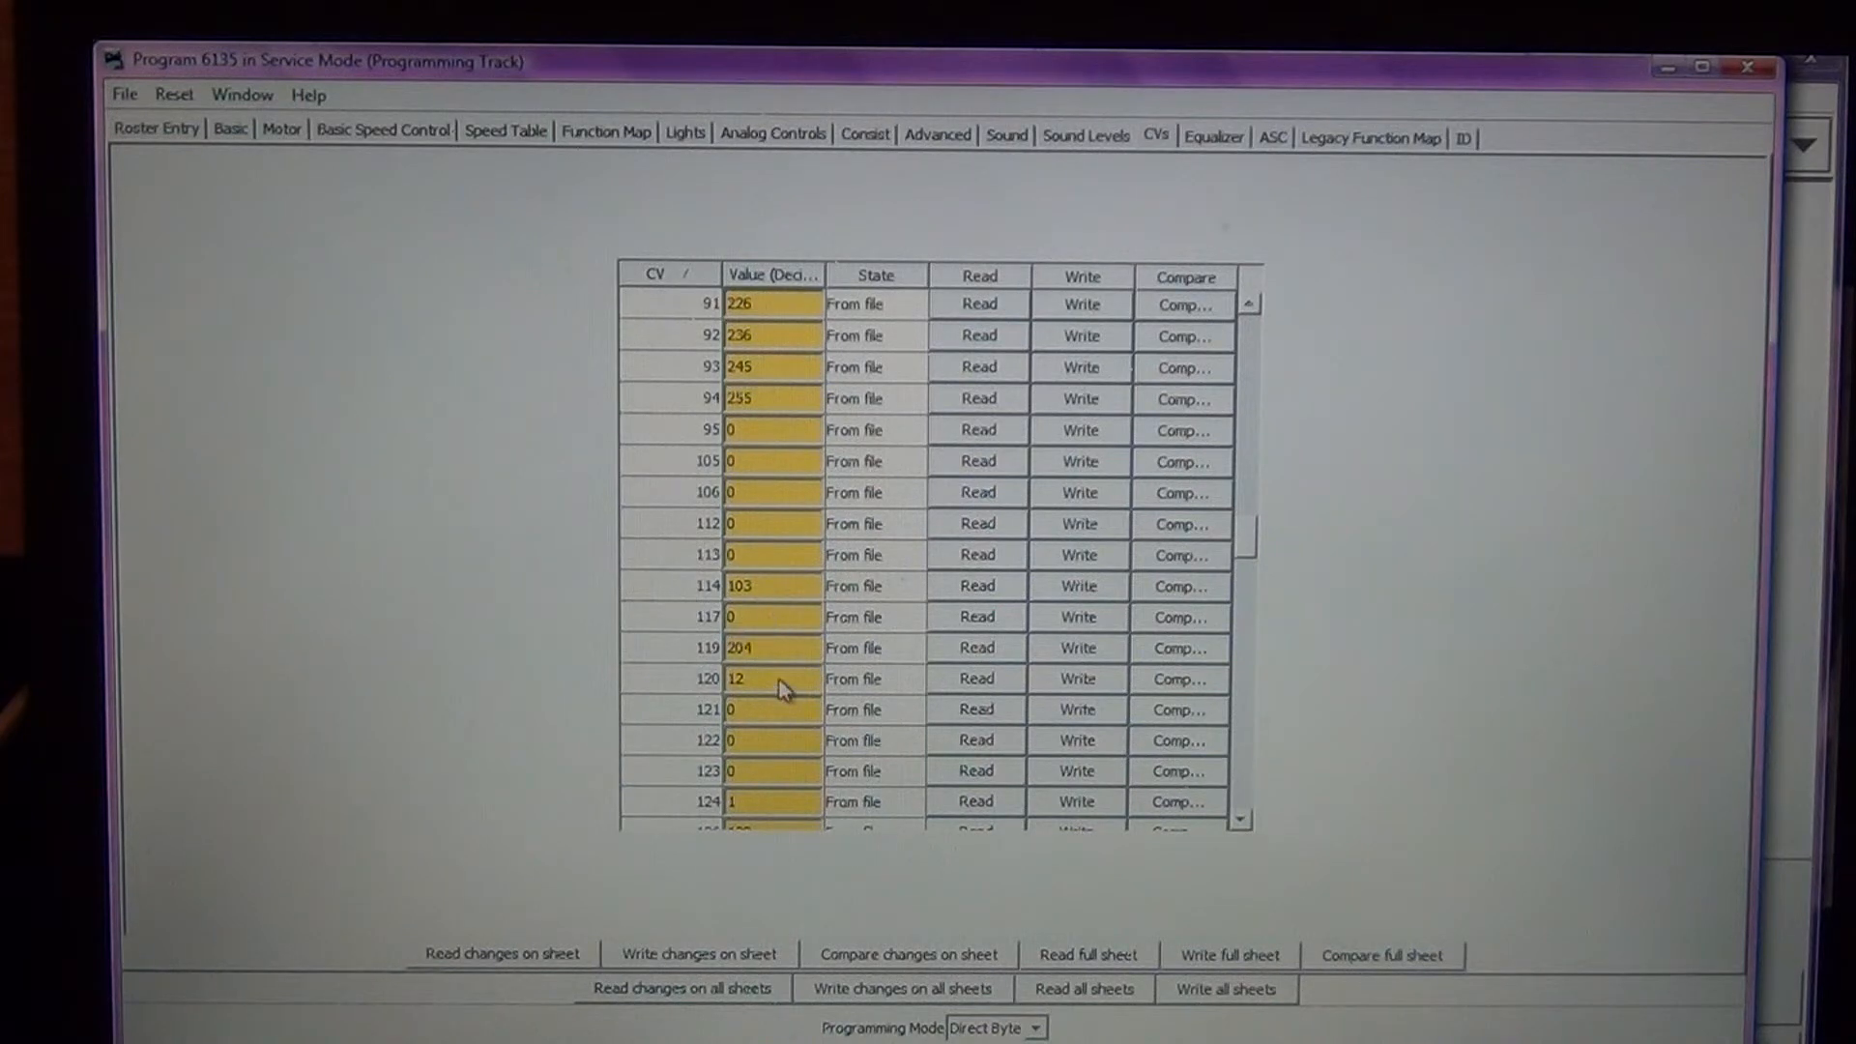
click(770, 617)
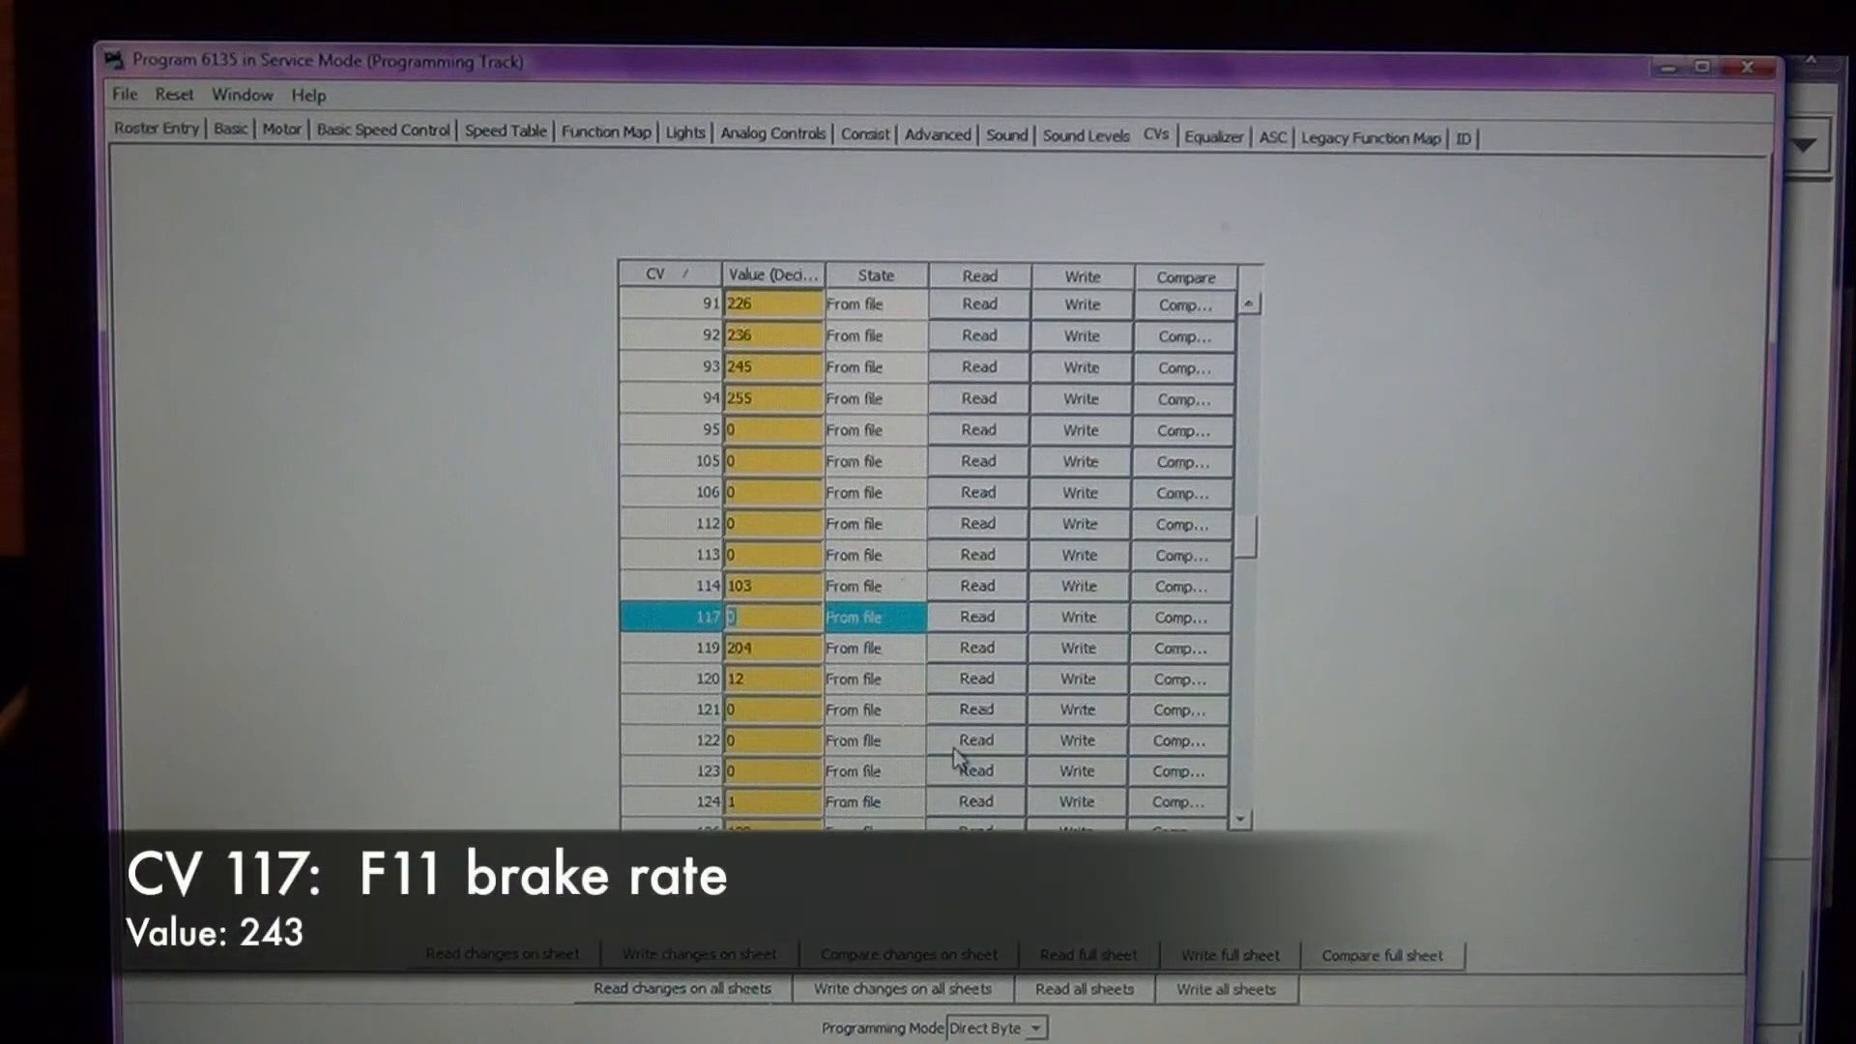
text(243)
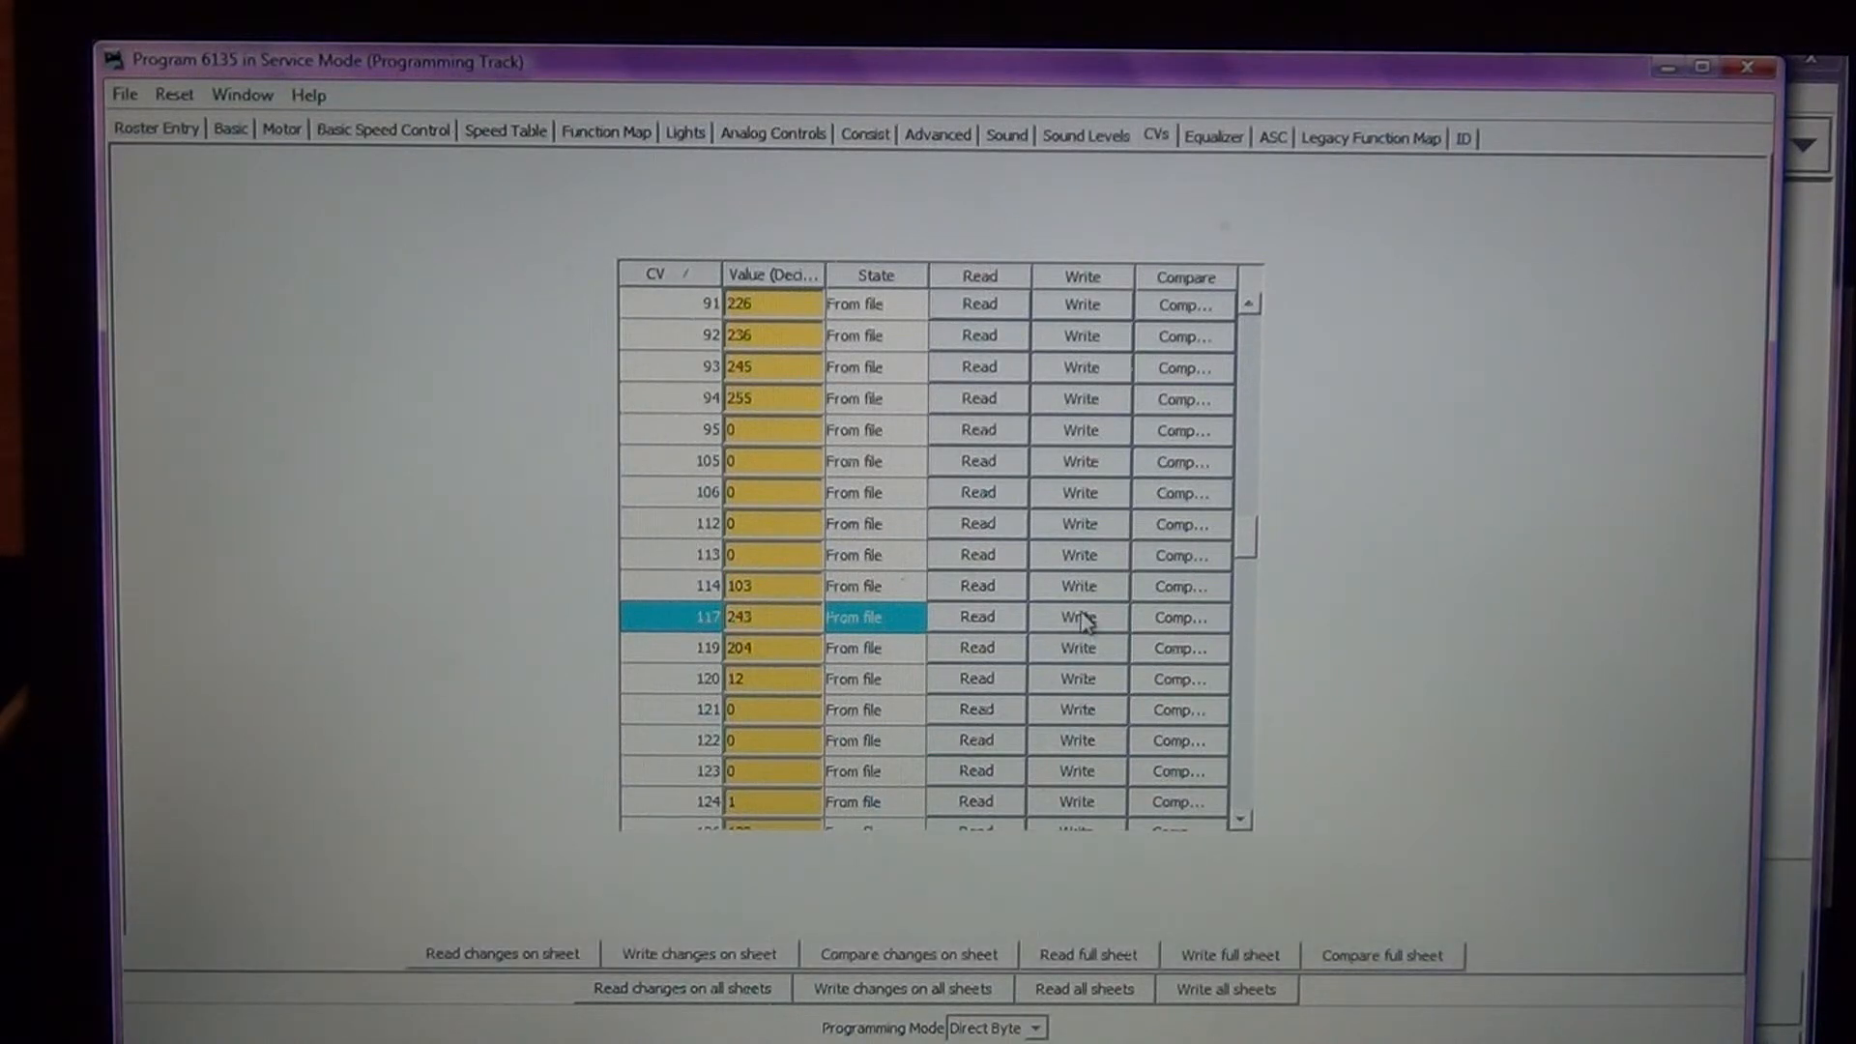
click(1077, 617)
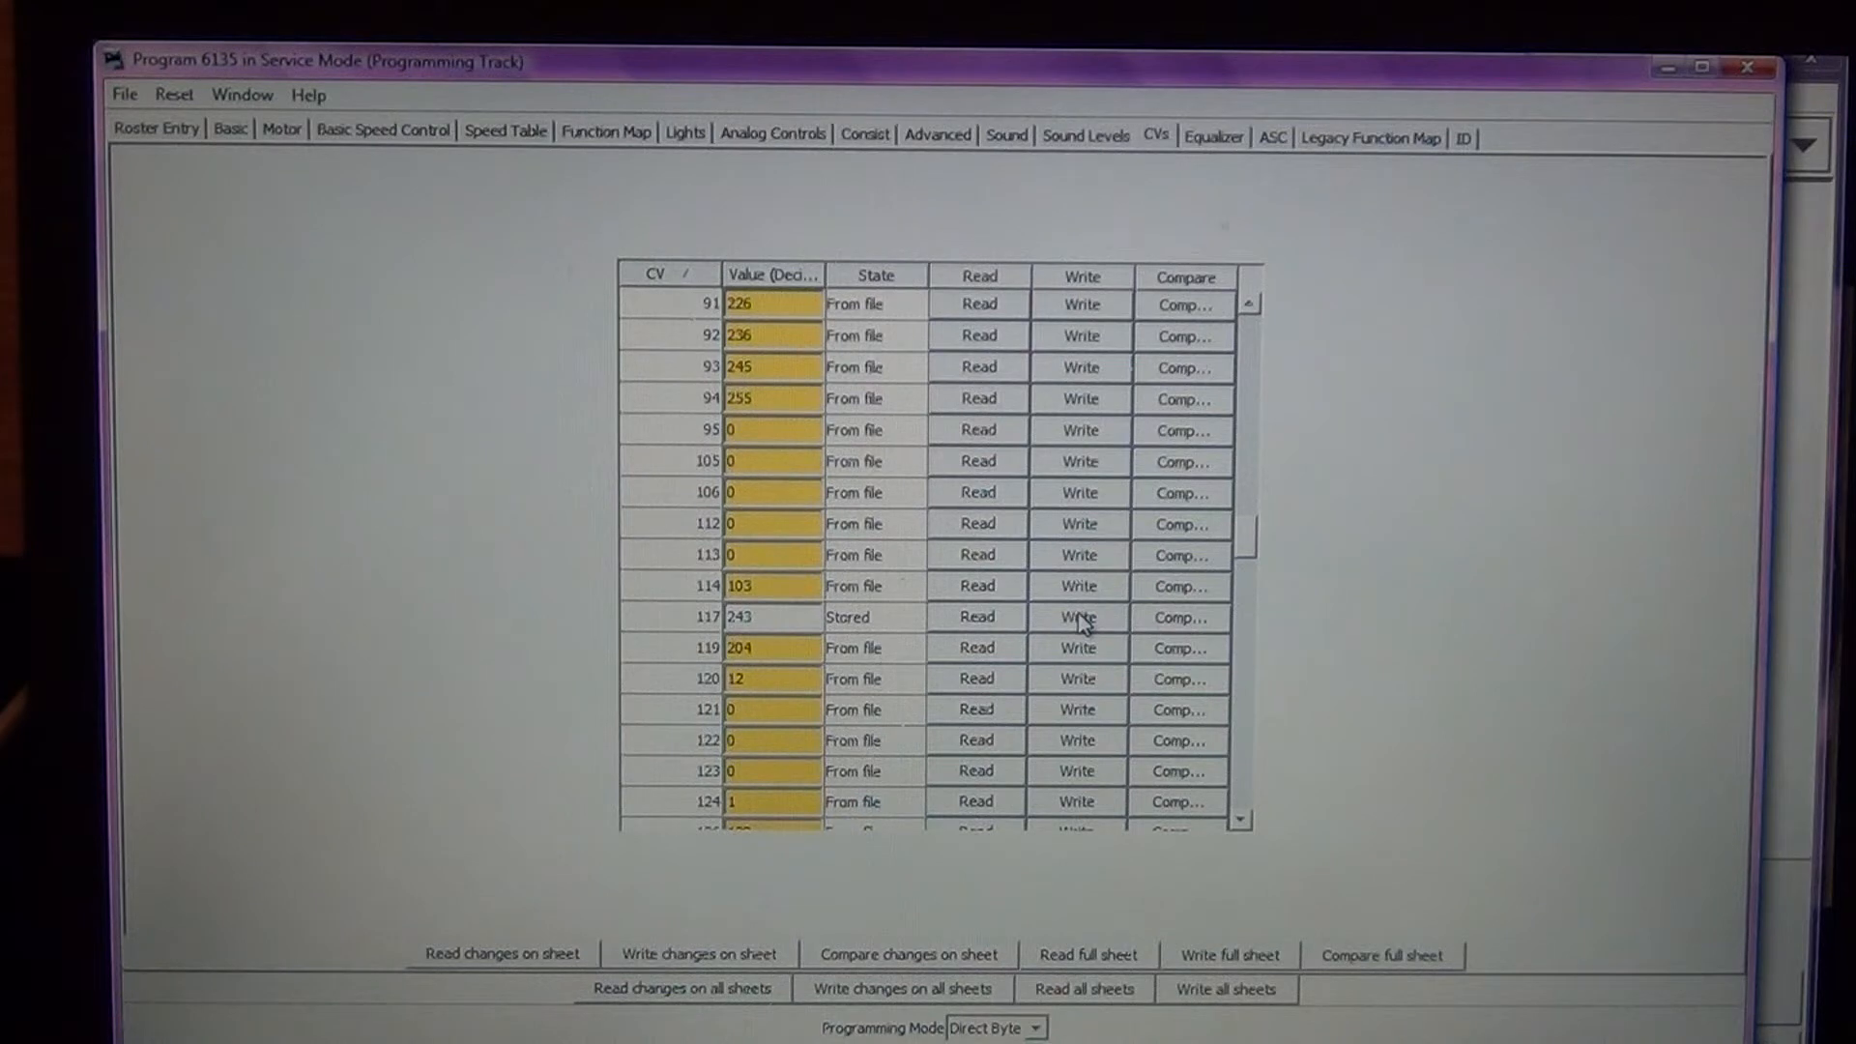
mouse_move(798, 617)
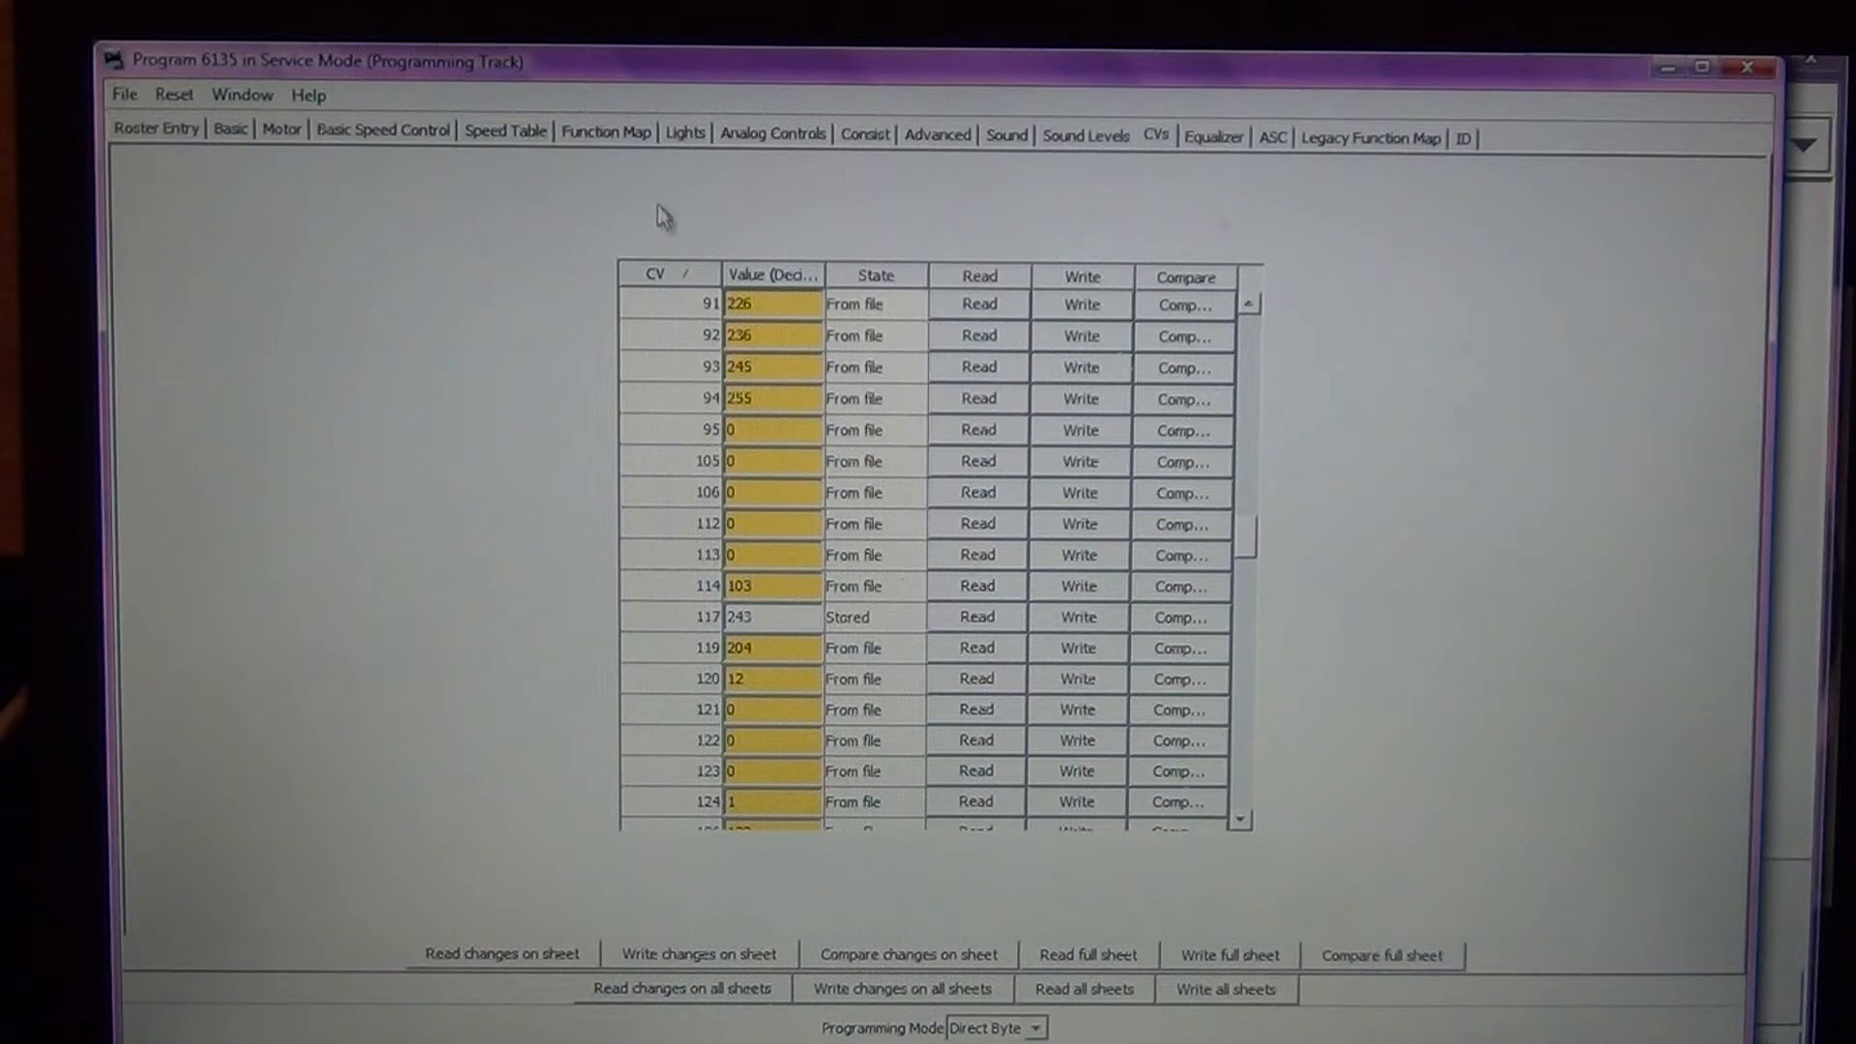
mouse_move(485, 159)
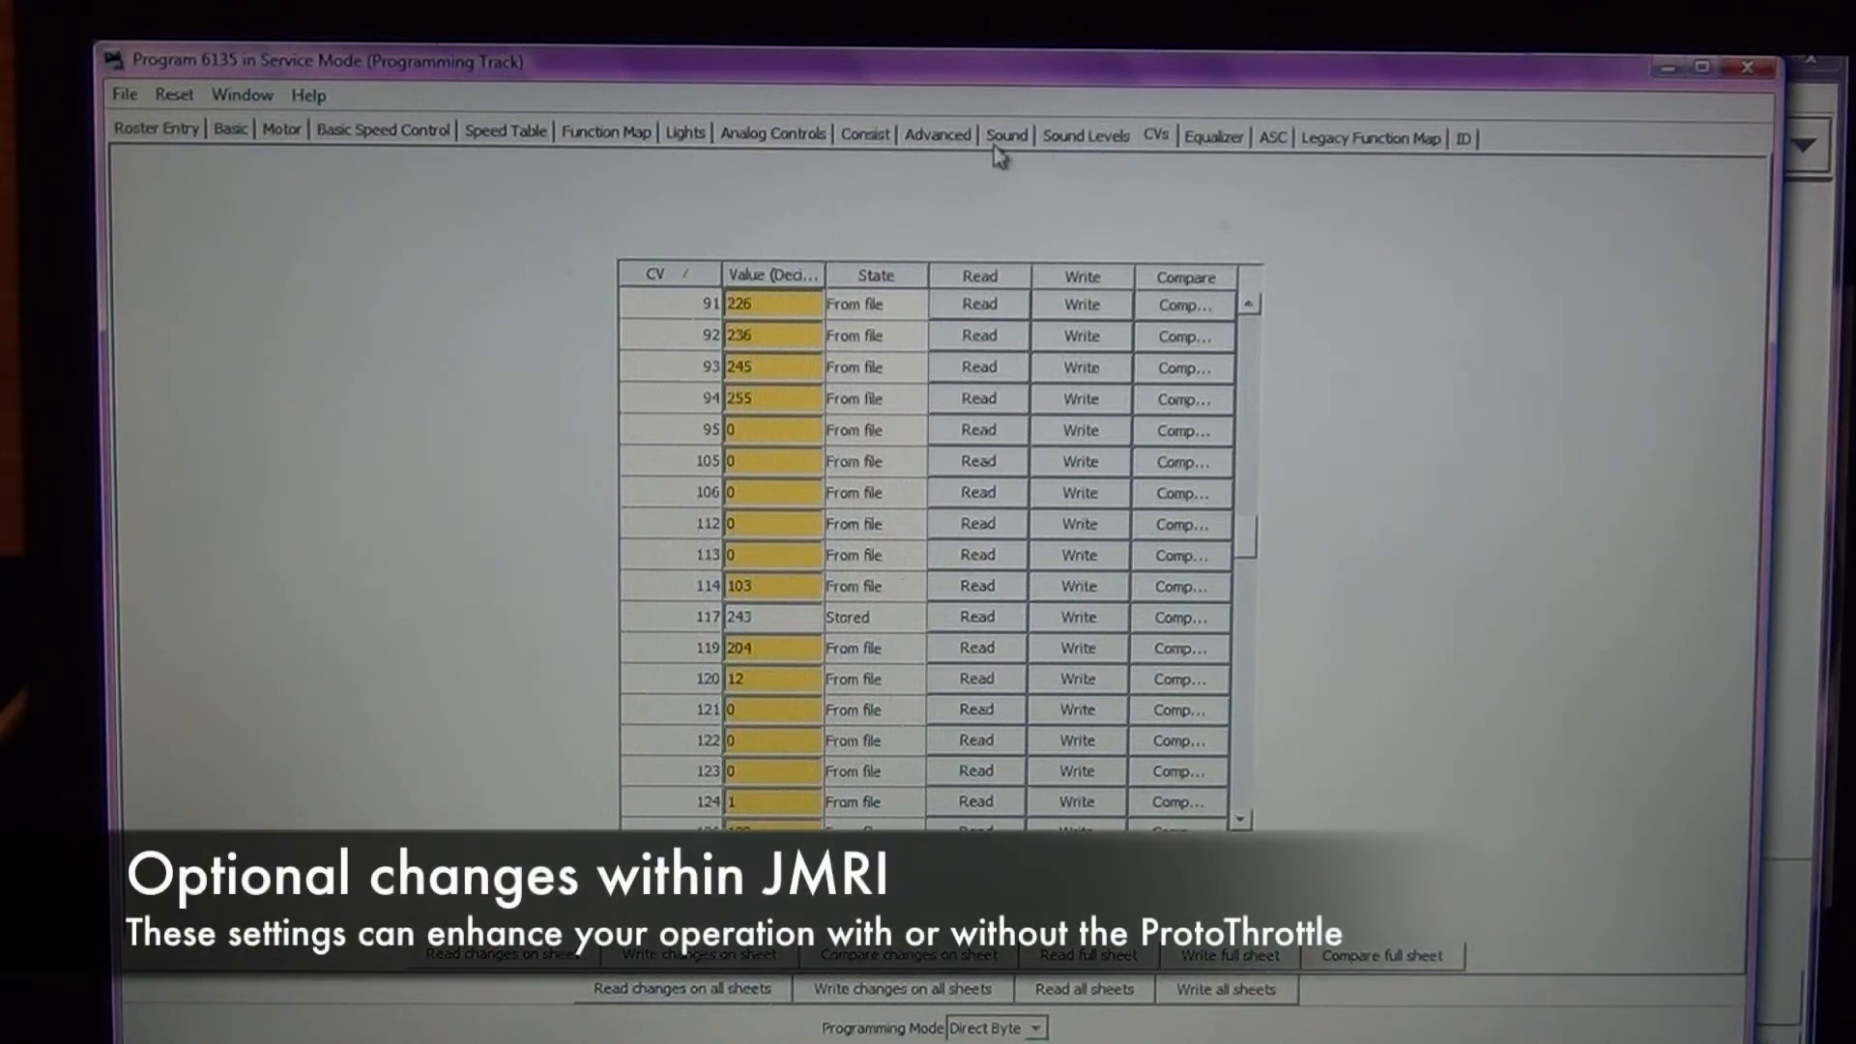
- Lower master volume from 199 to 122 and airhorn volume from 100 to 78, written to the decoder
click(1083, 134)
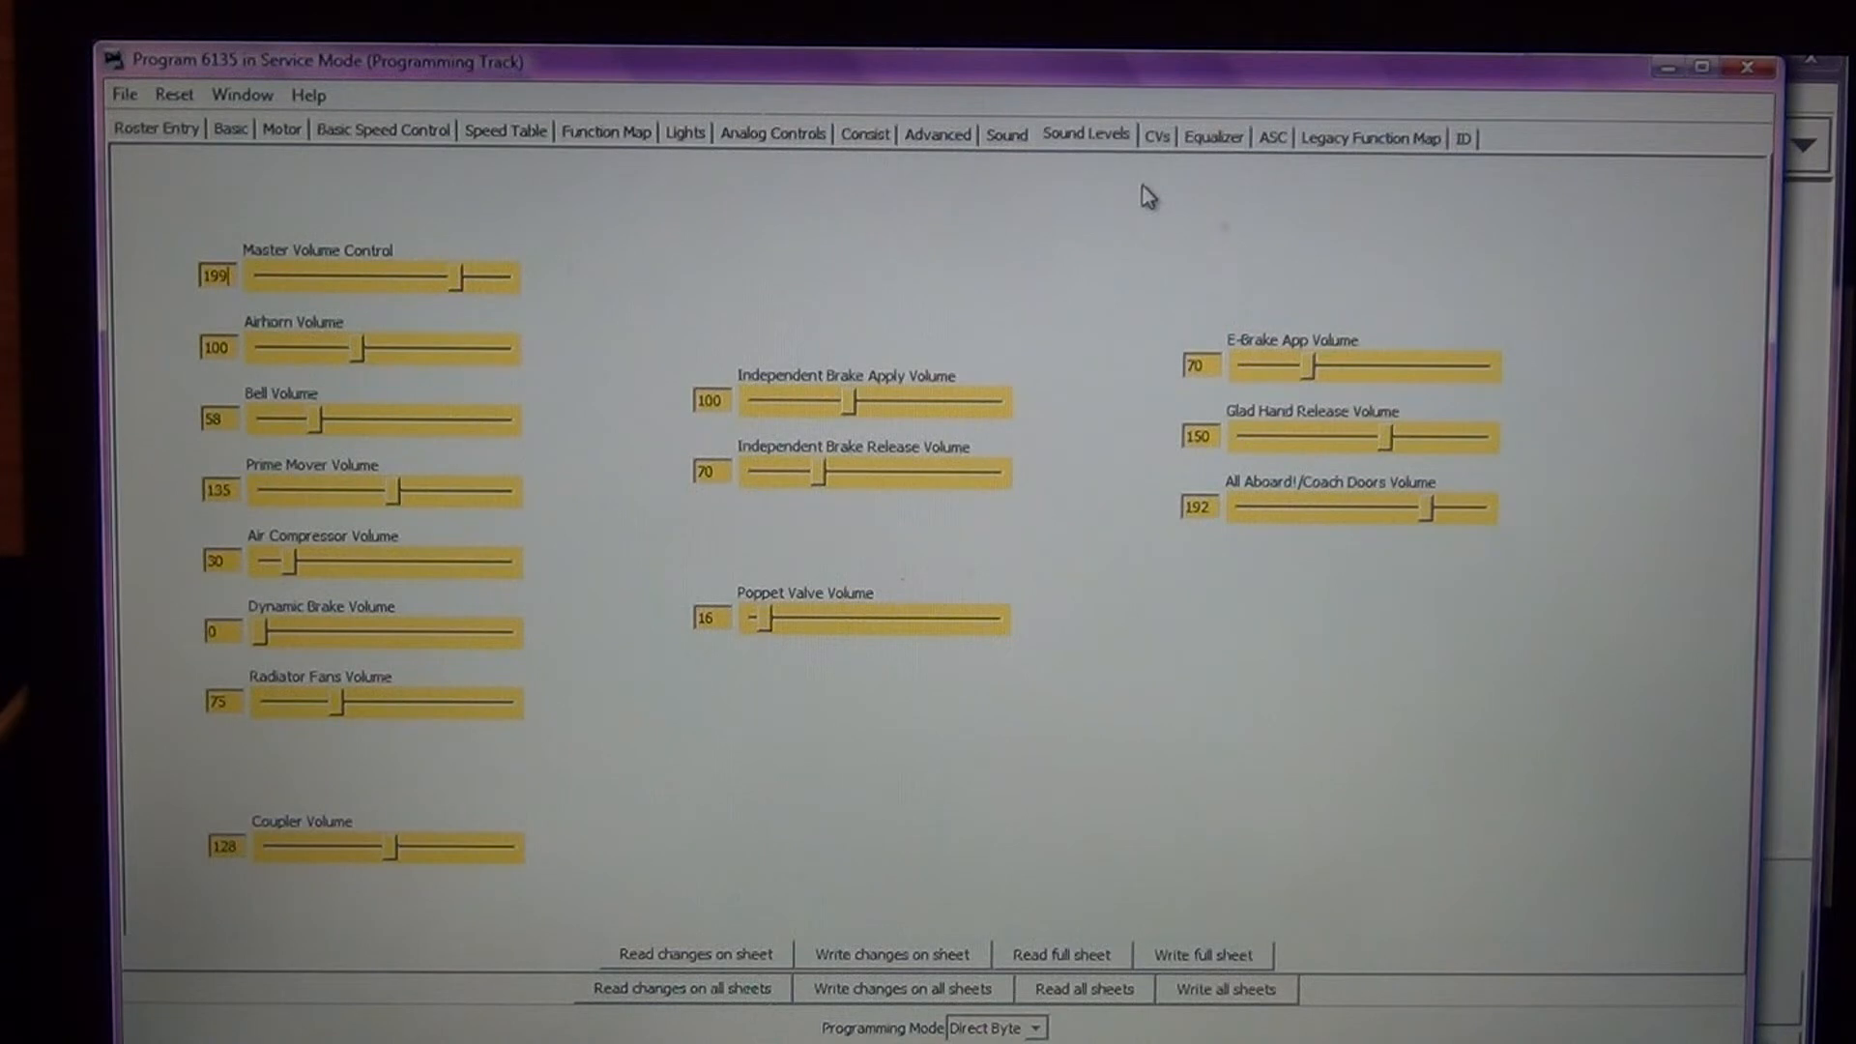
mouse_move(424, 577)
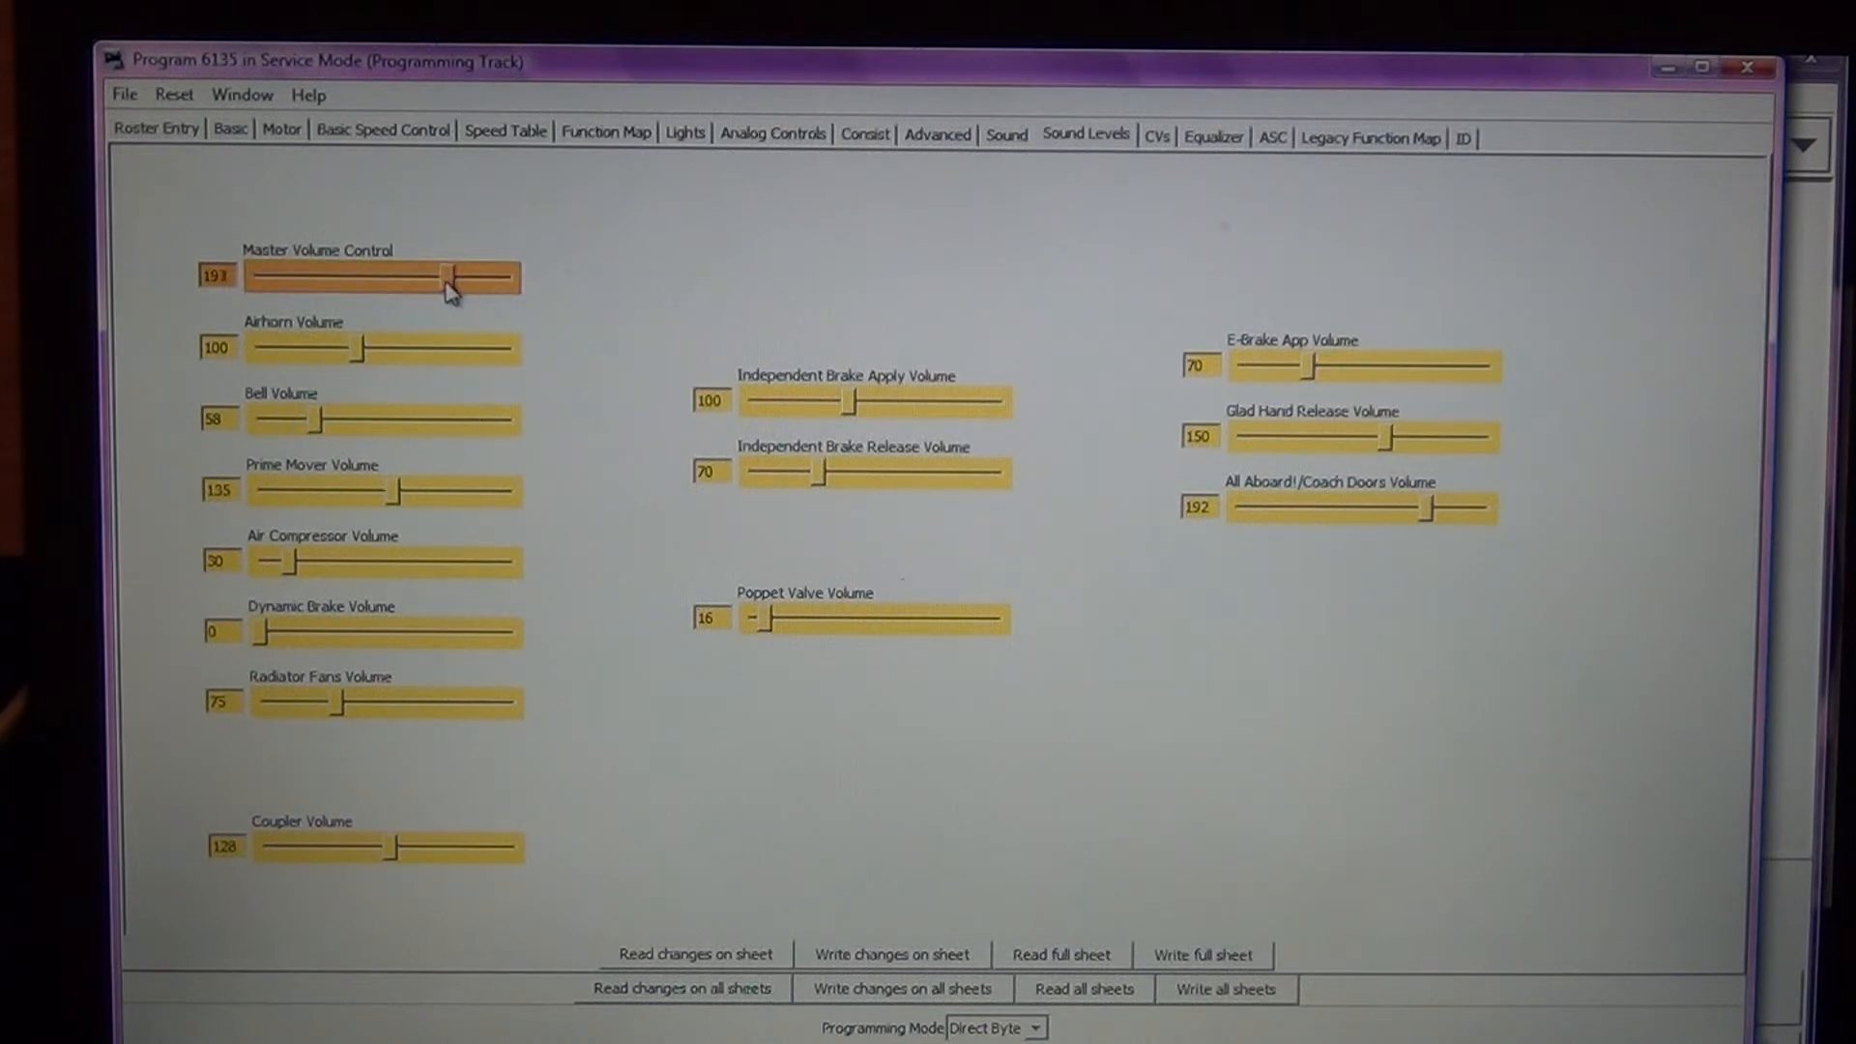
drag(444, 277, 379, 276)
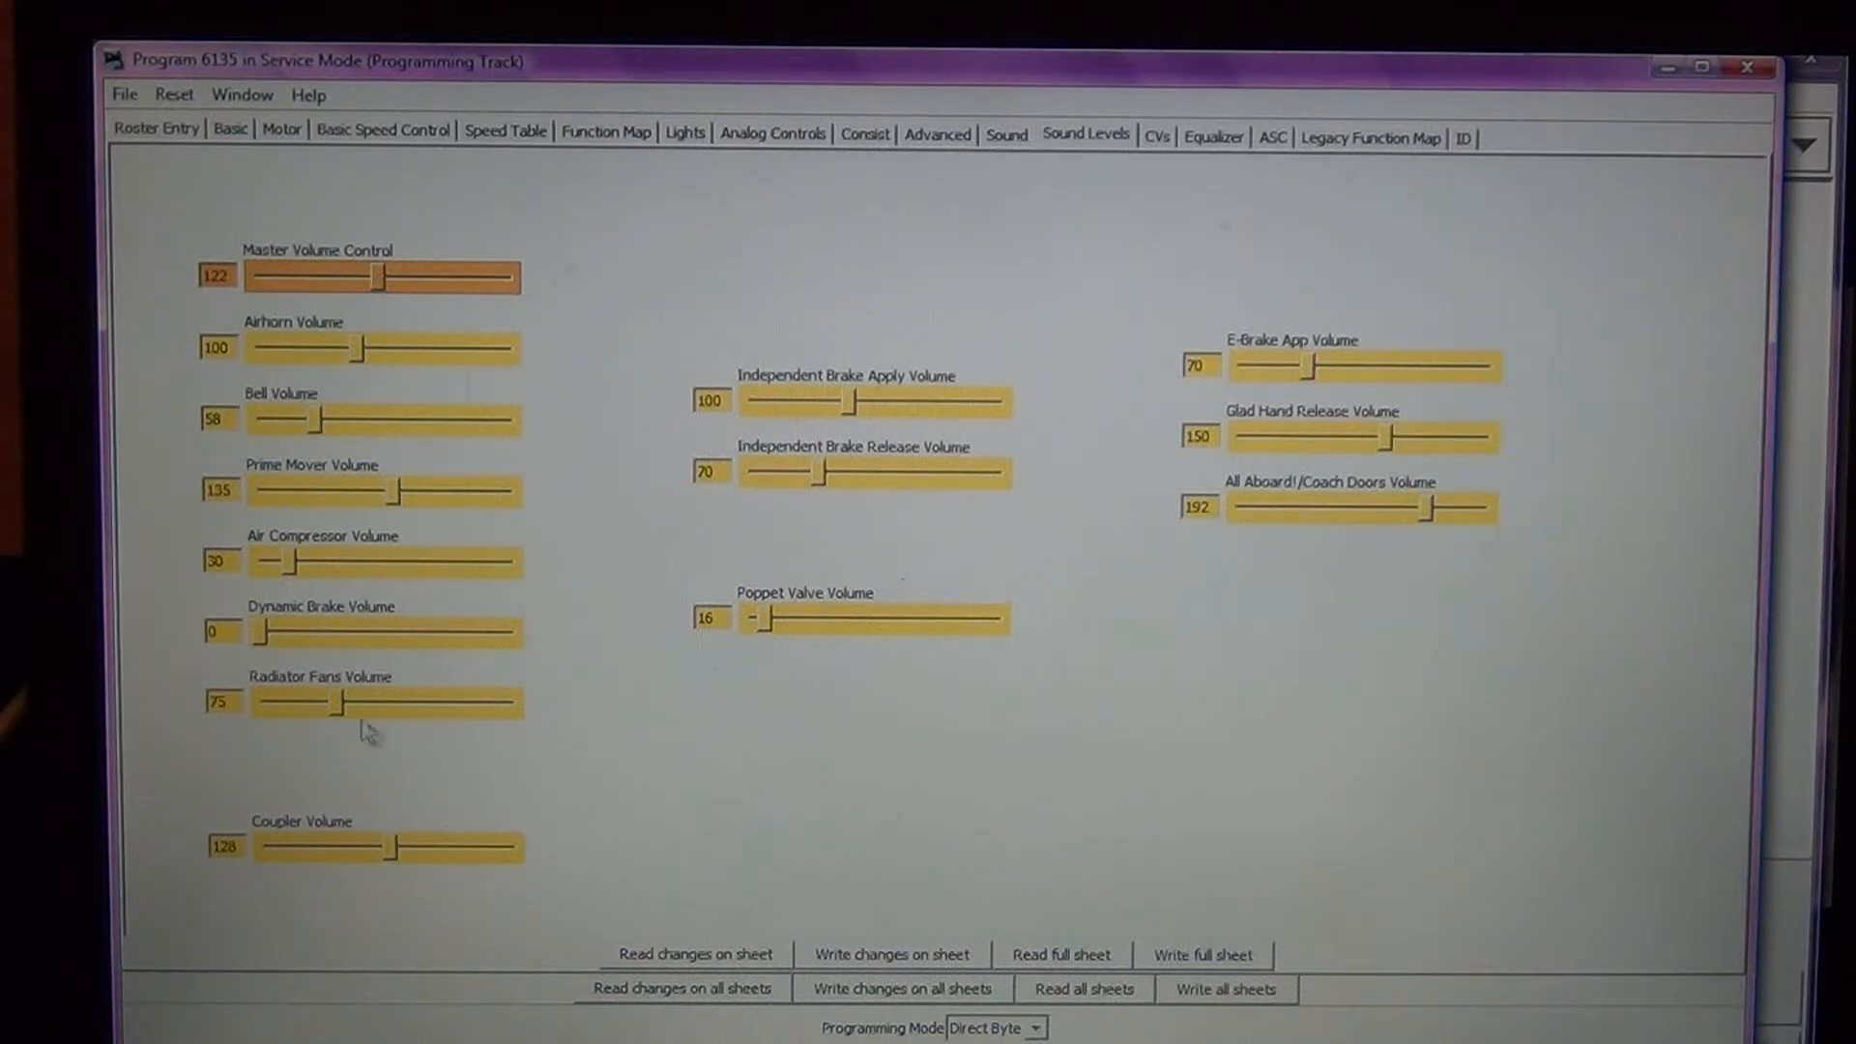
mouse_move(408, 619)
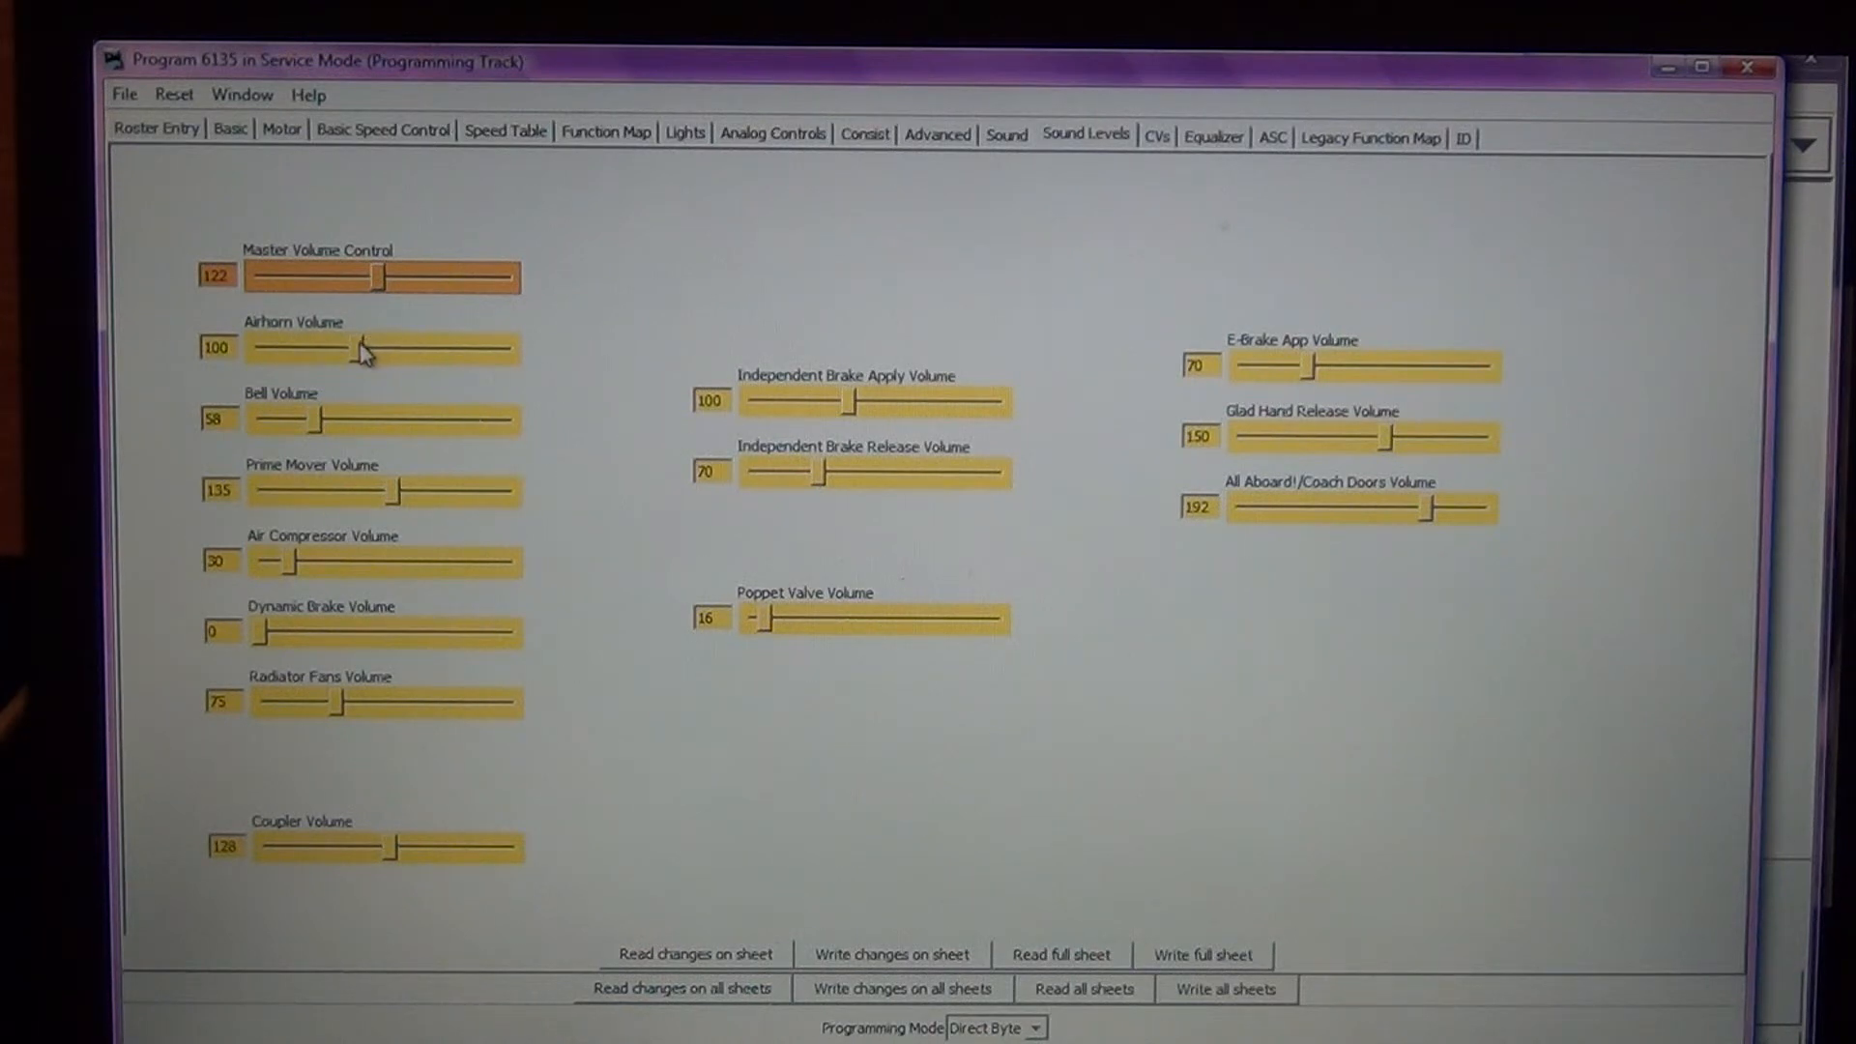
drag(362, 348, 319, 348)
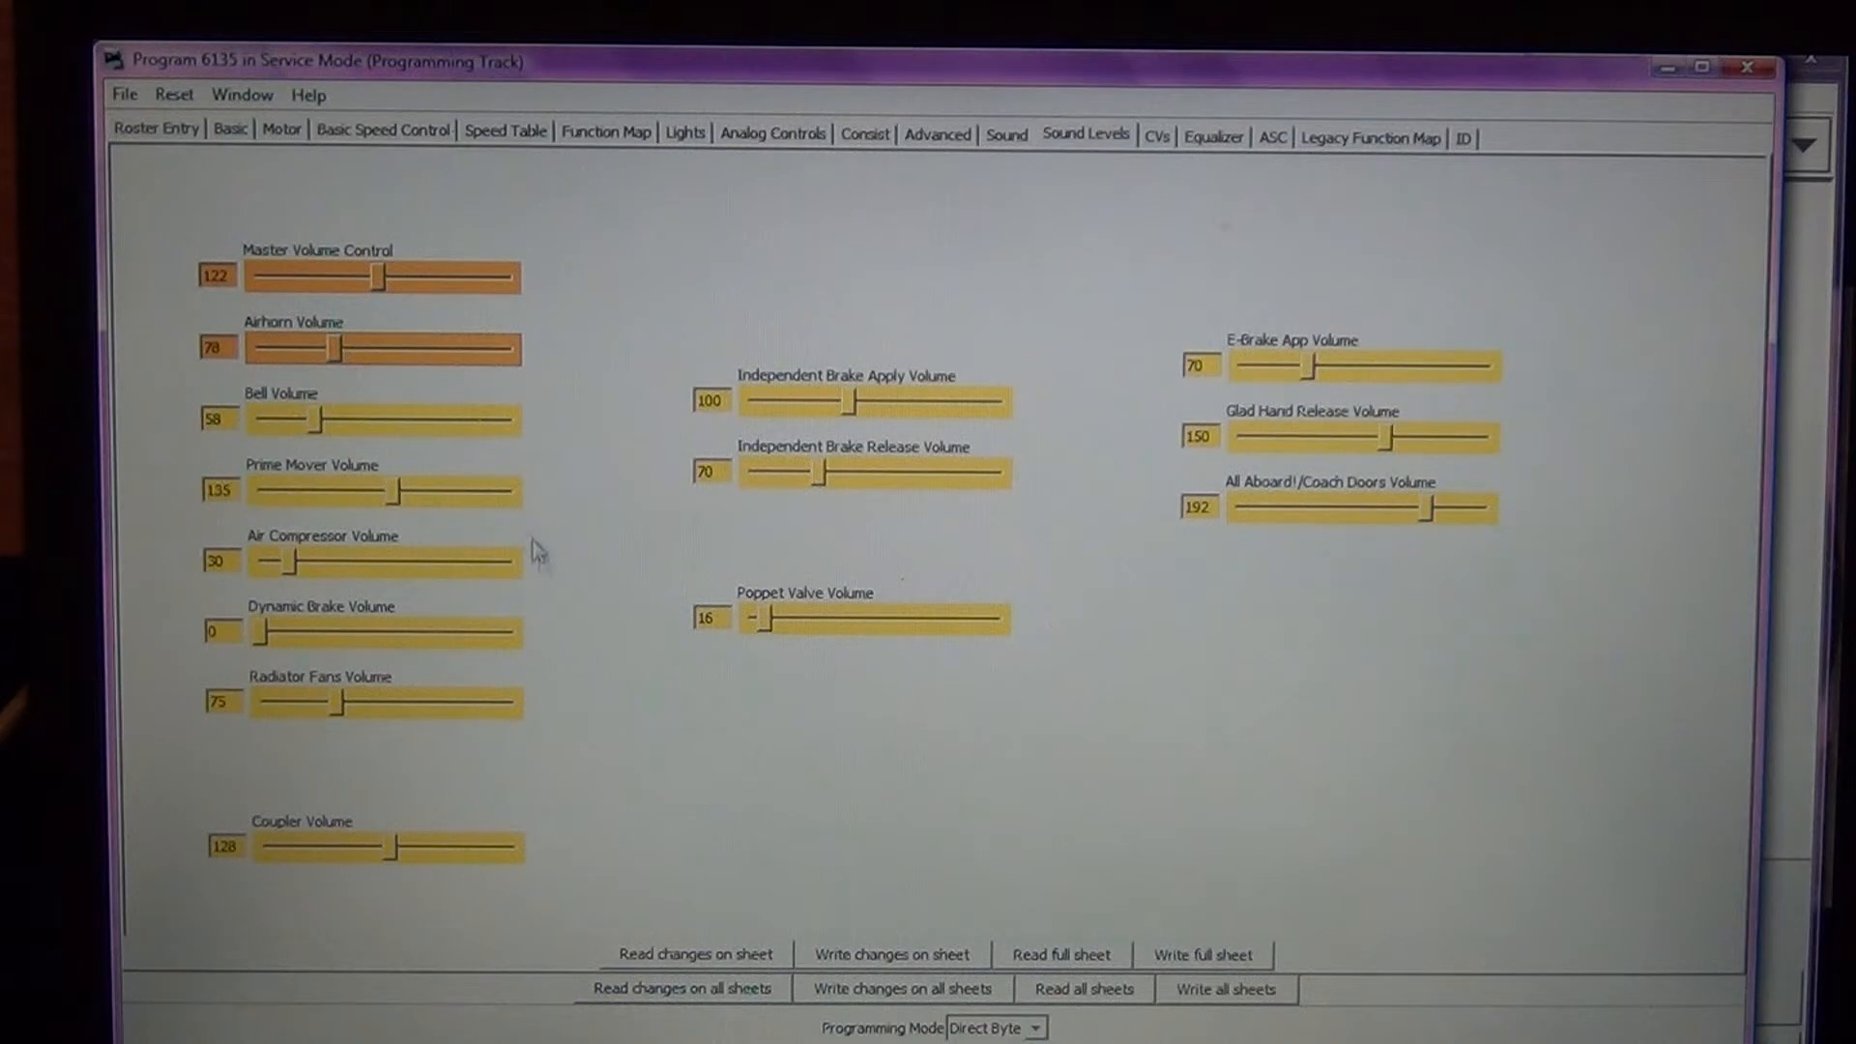
mouse_move(407, 370)
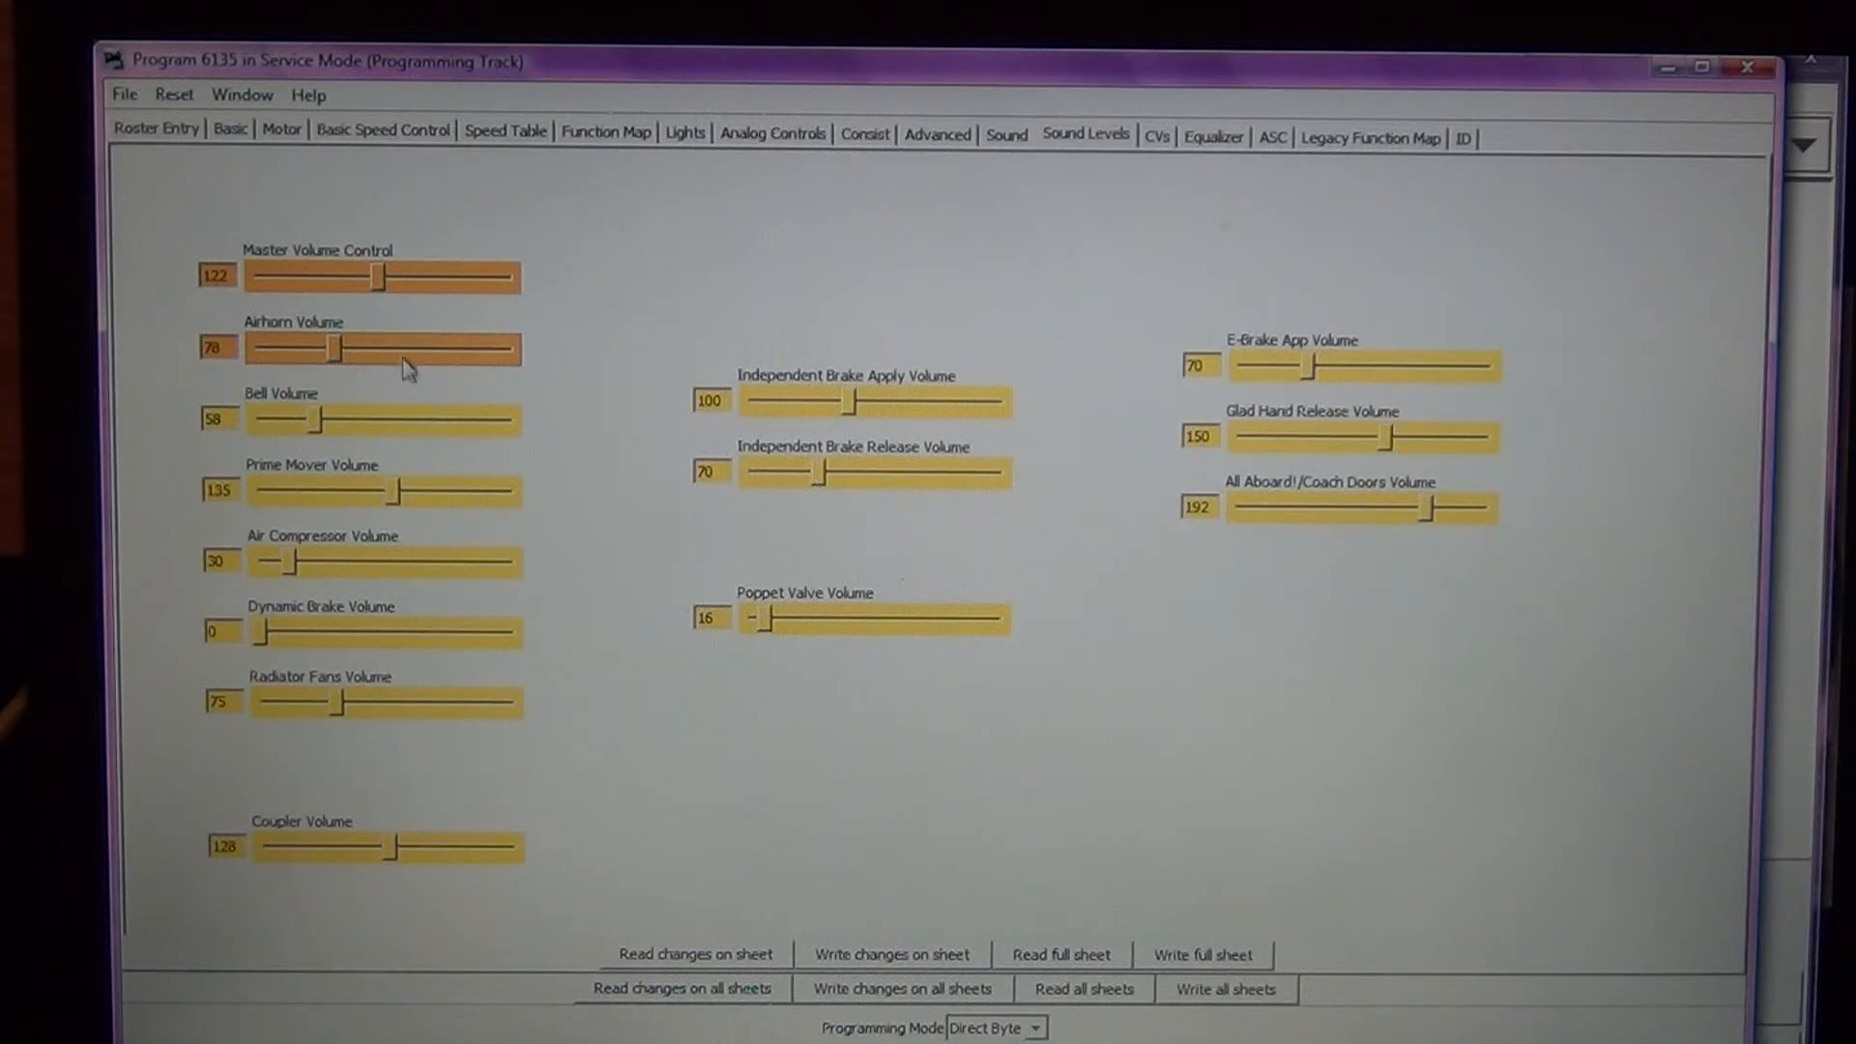
mouse_move(630, 719)
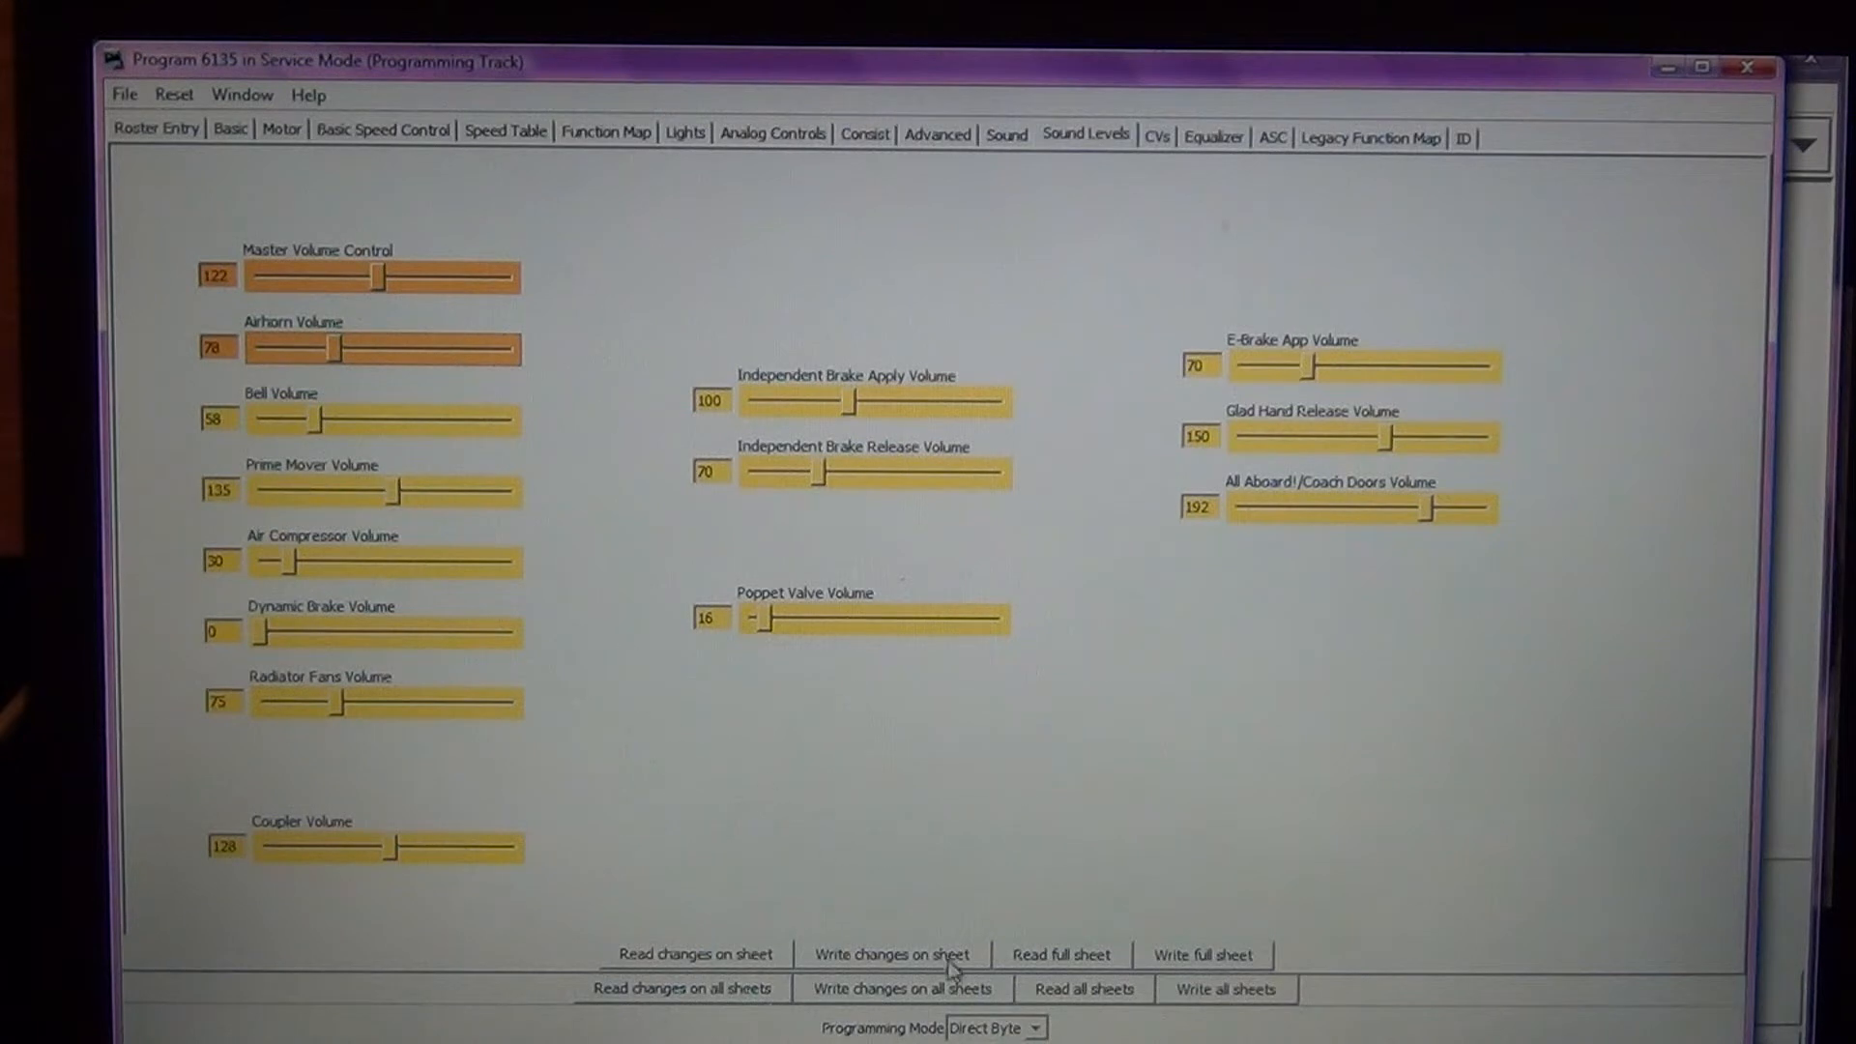
mouse_move(1172, 915)
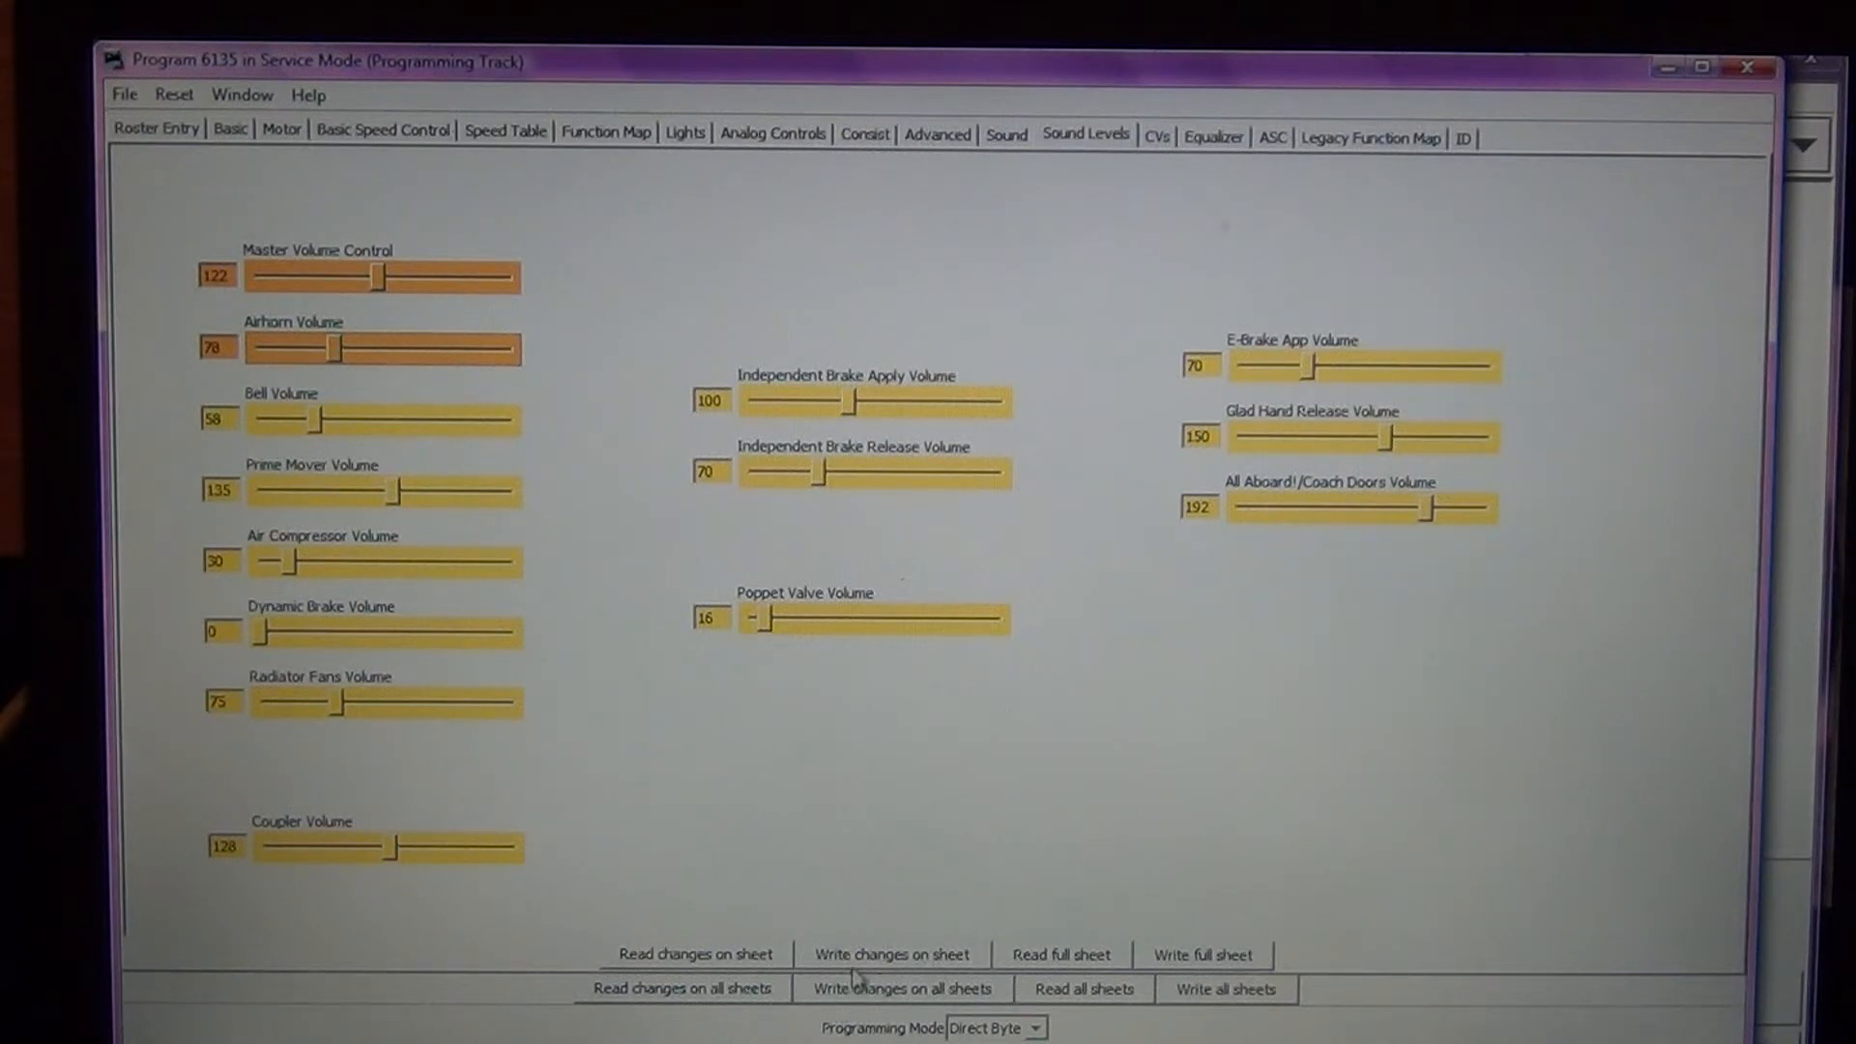
click(890, 953)
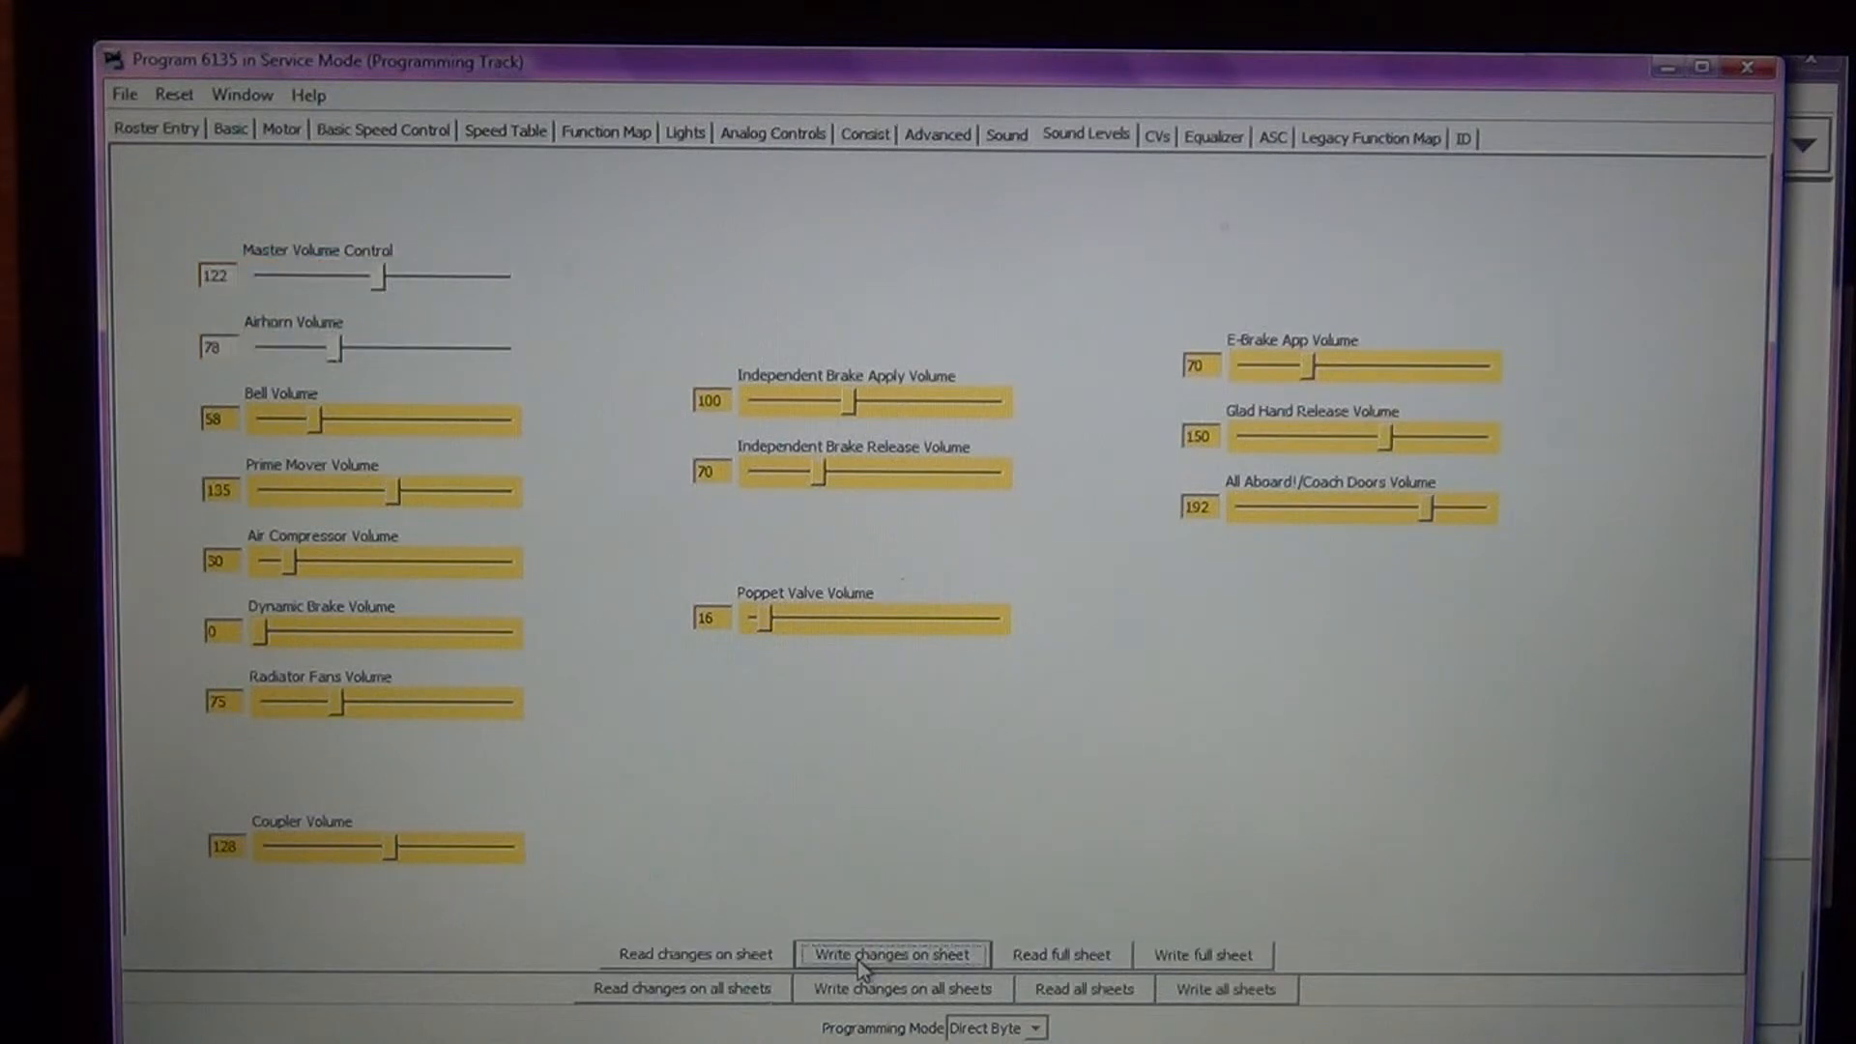
mouse_move(566, 524)
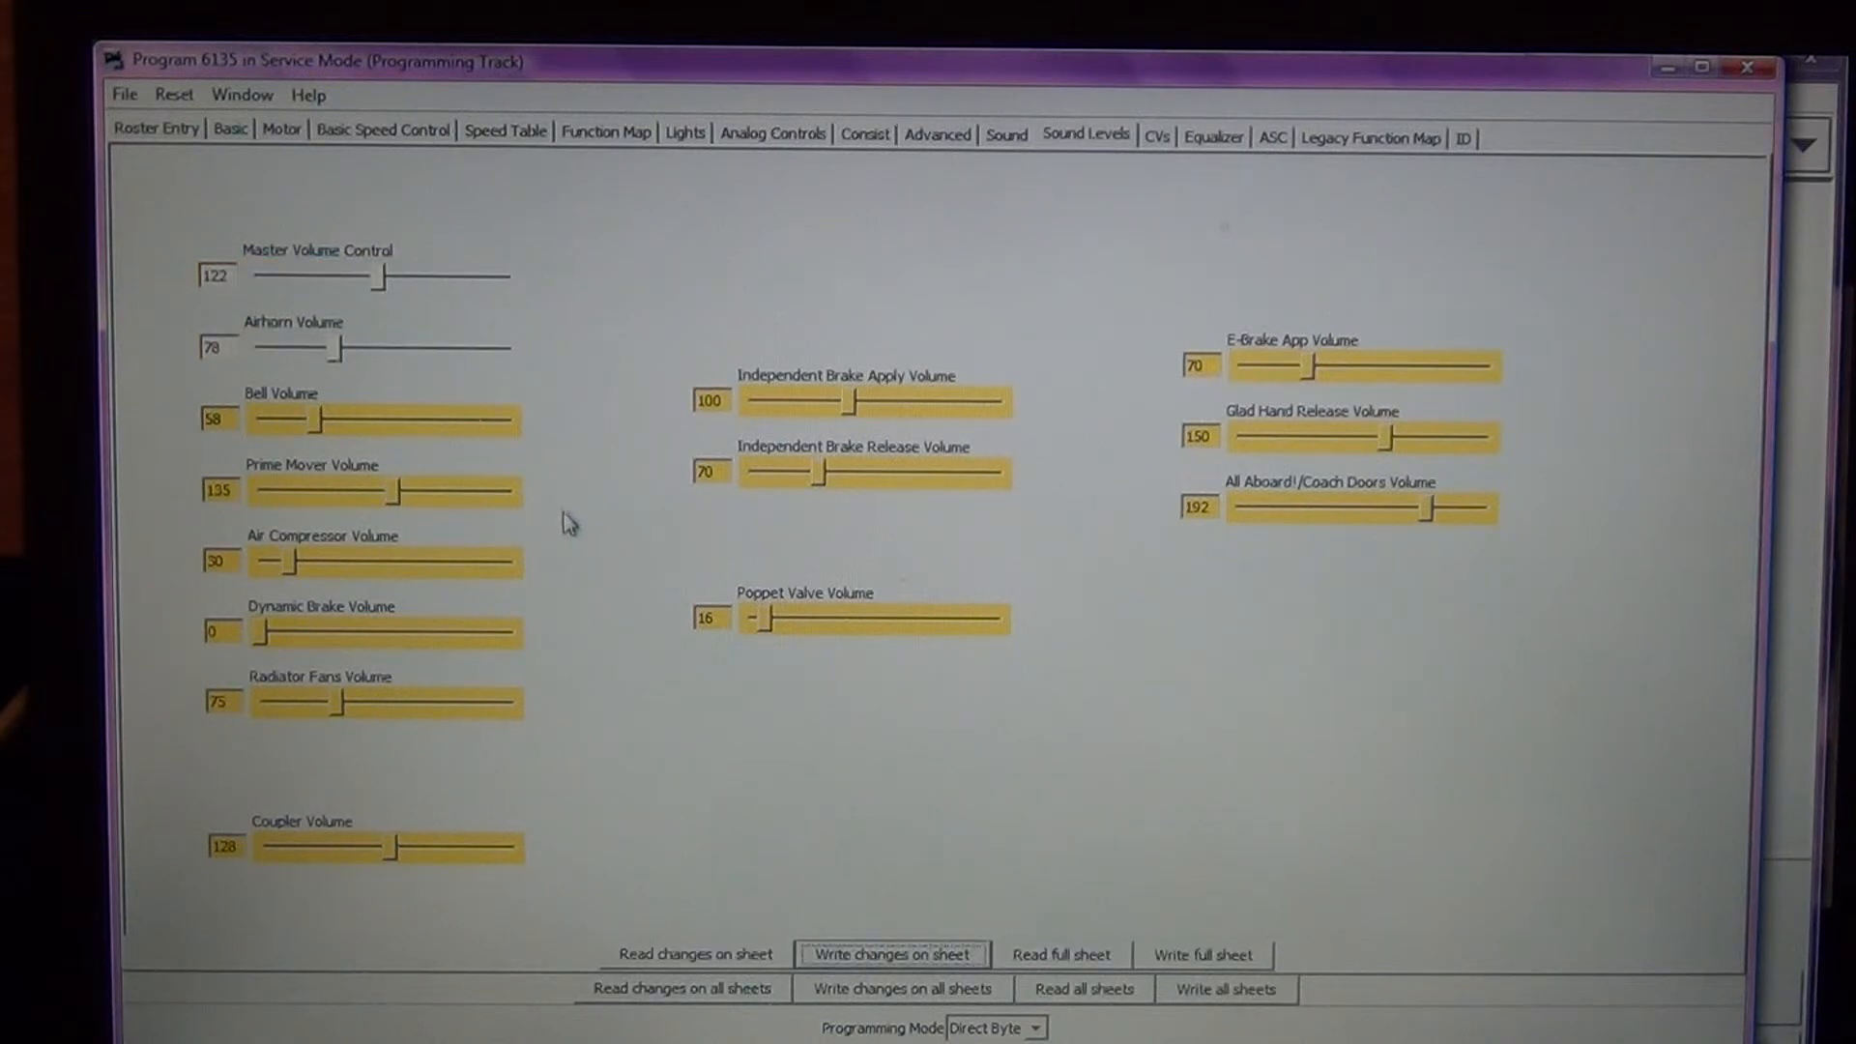
mouse_move(463, 319)
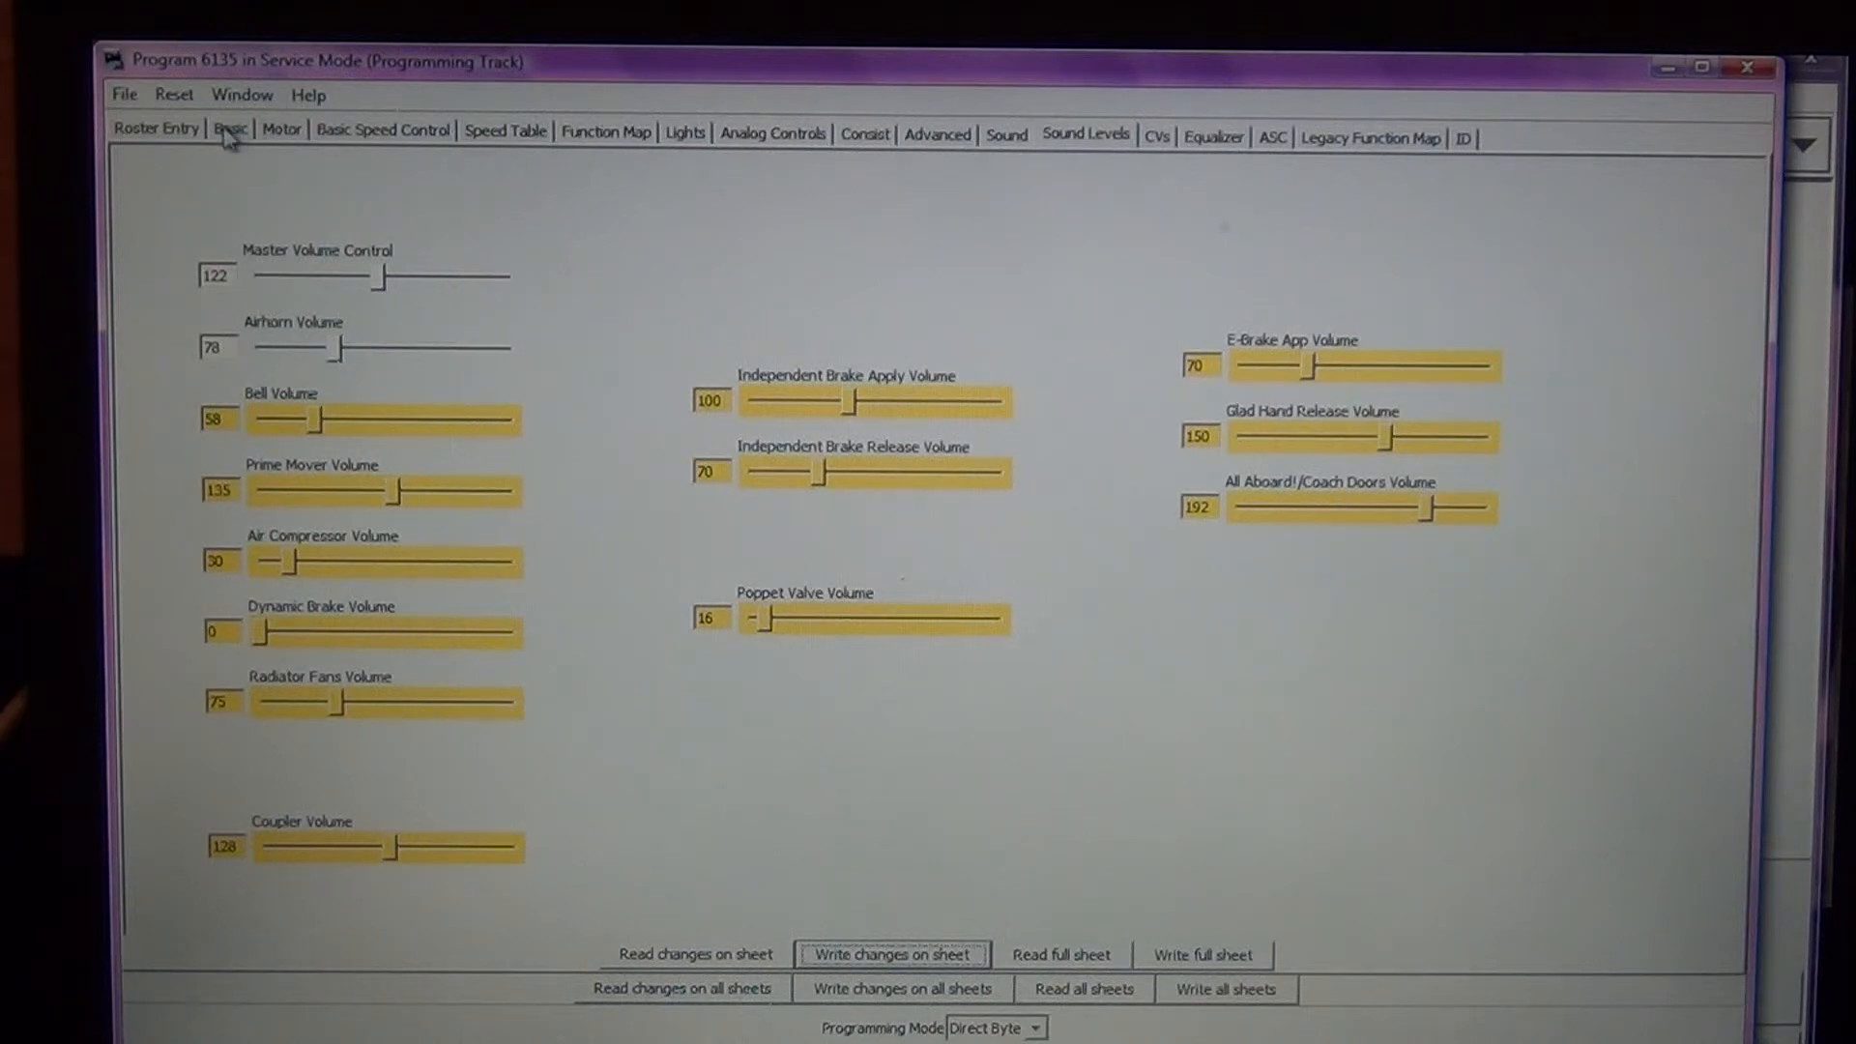
- Review the Basic, Basic Speed Control and Speed Table sheets for locomotive 6135
click(231, 128)
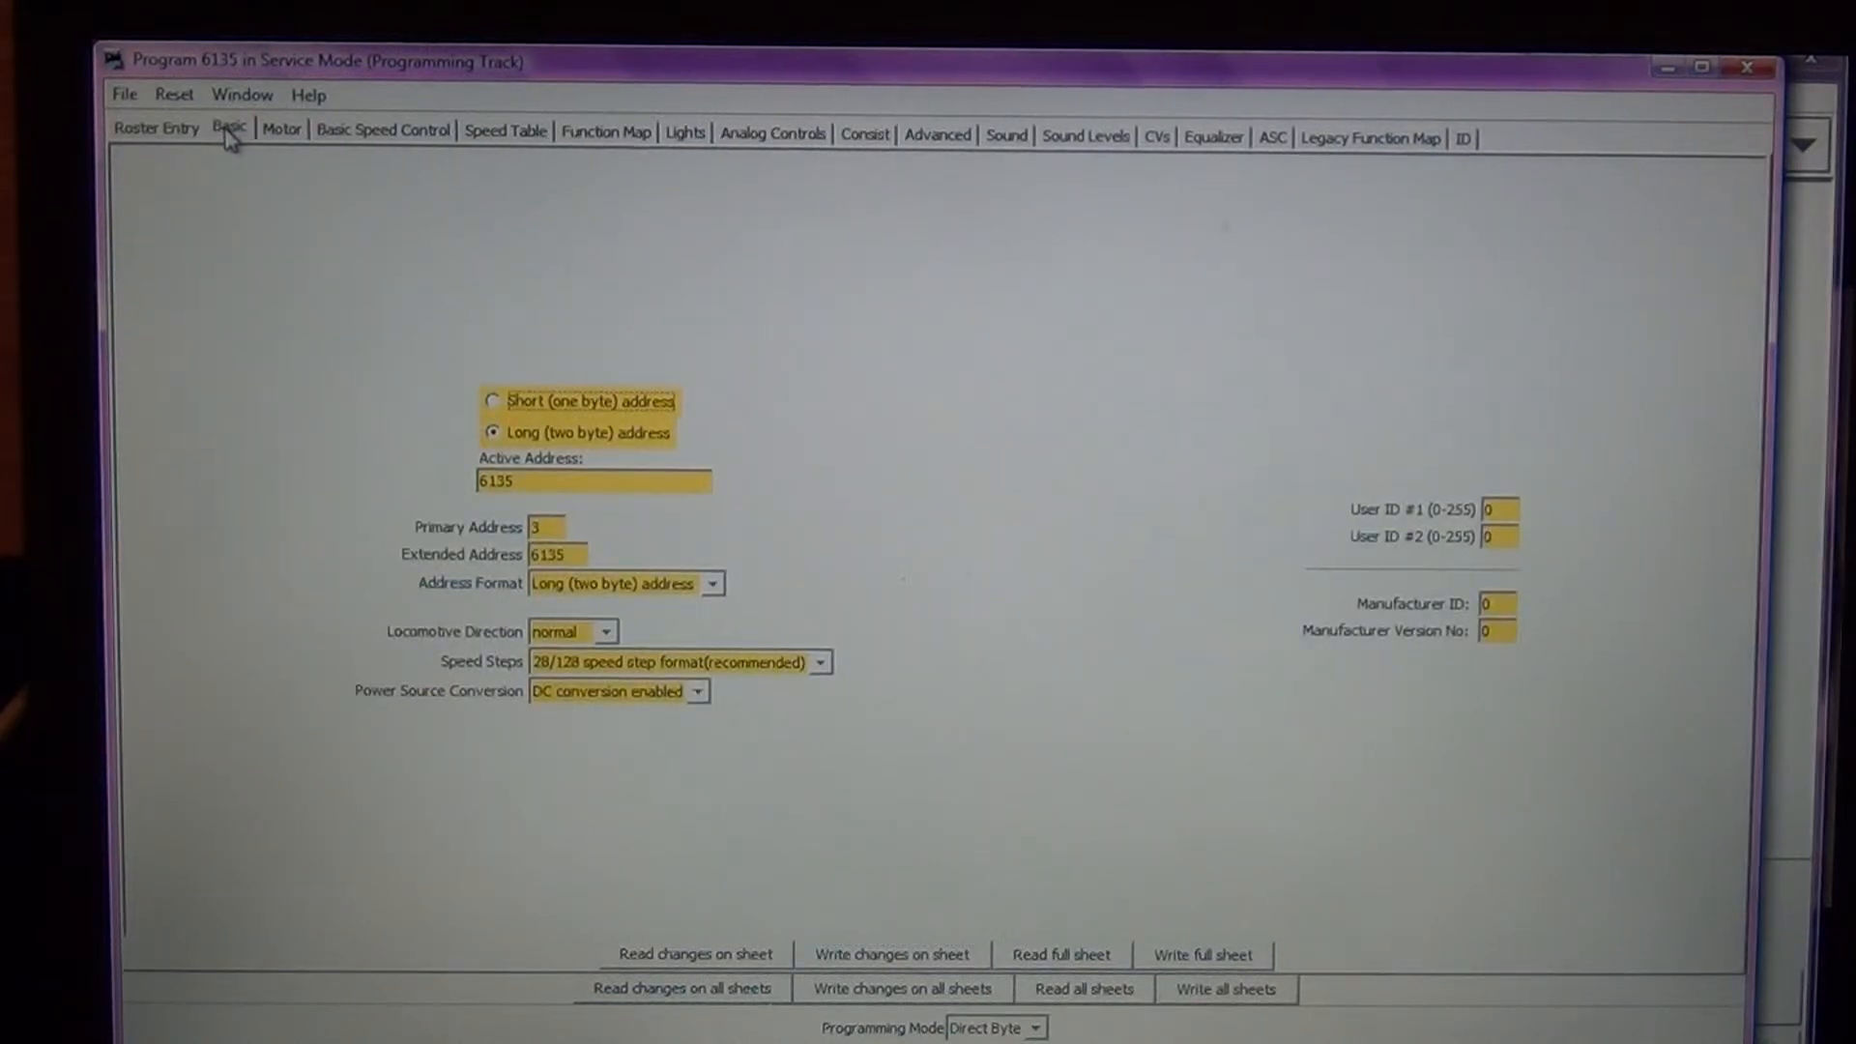
mouse_move(466, 489)
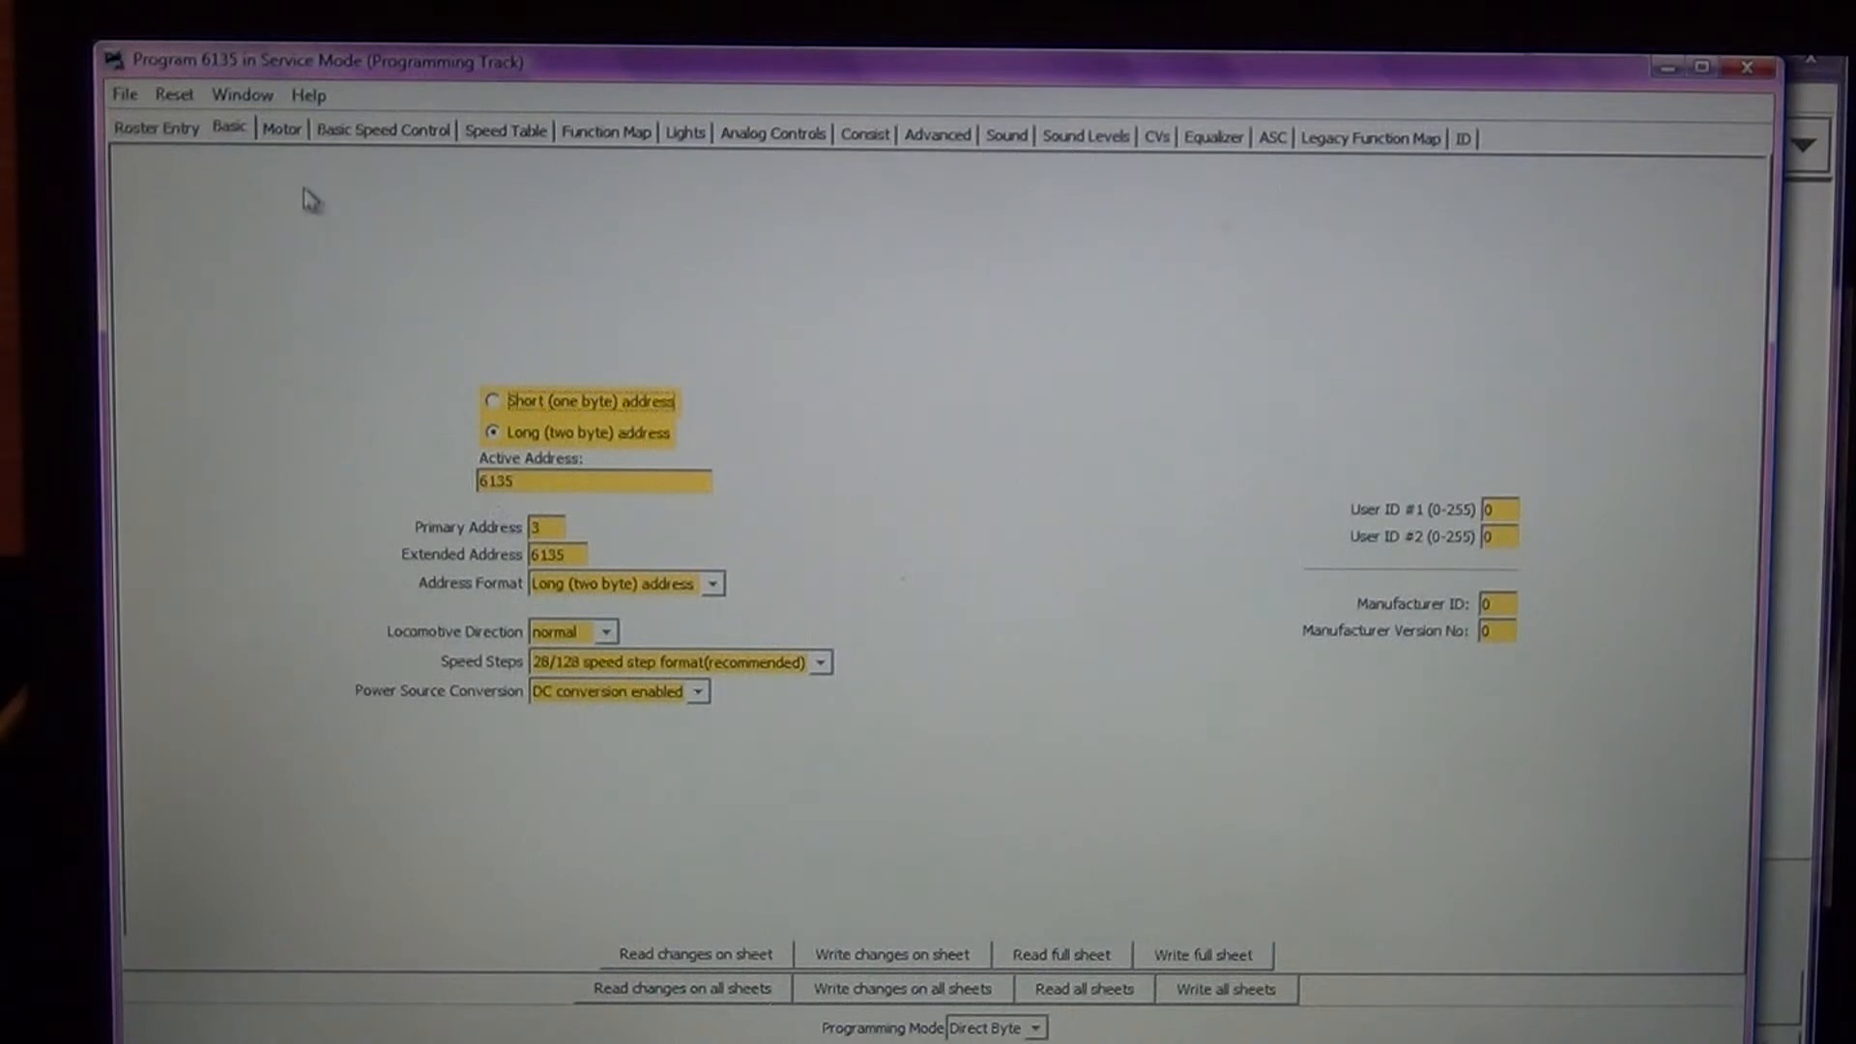
click(383, 130)
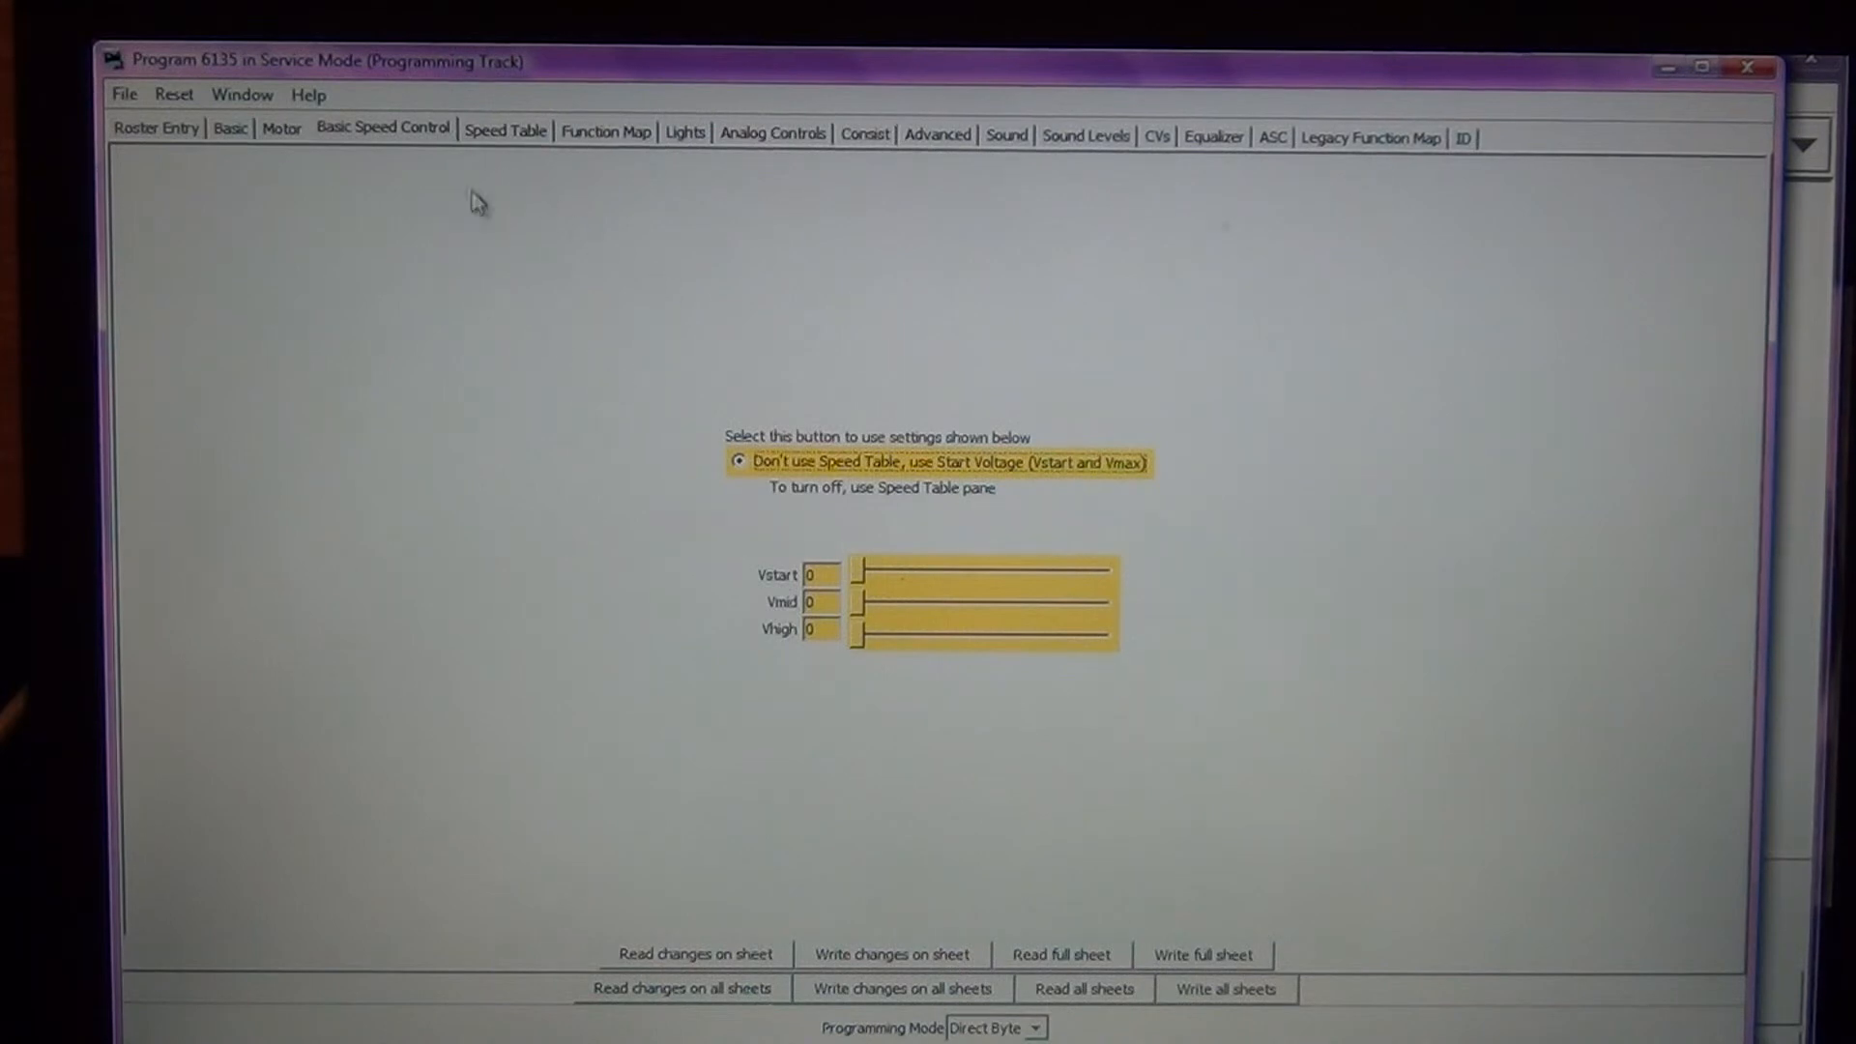
click(505, 130)
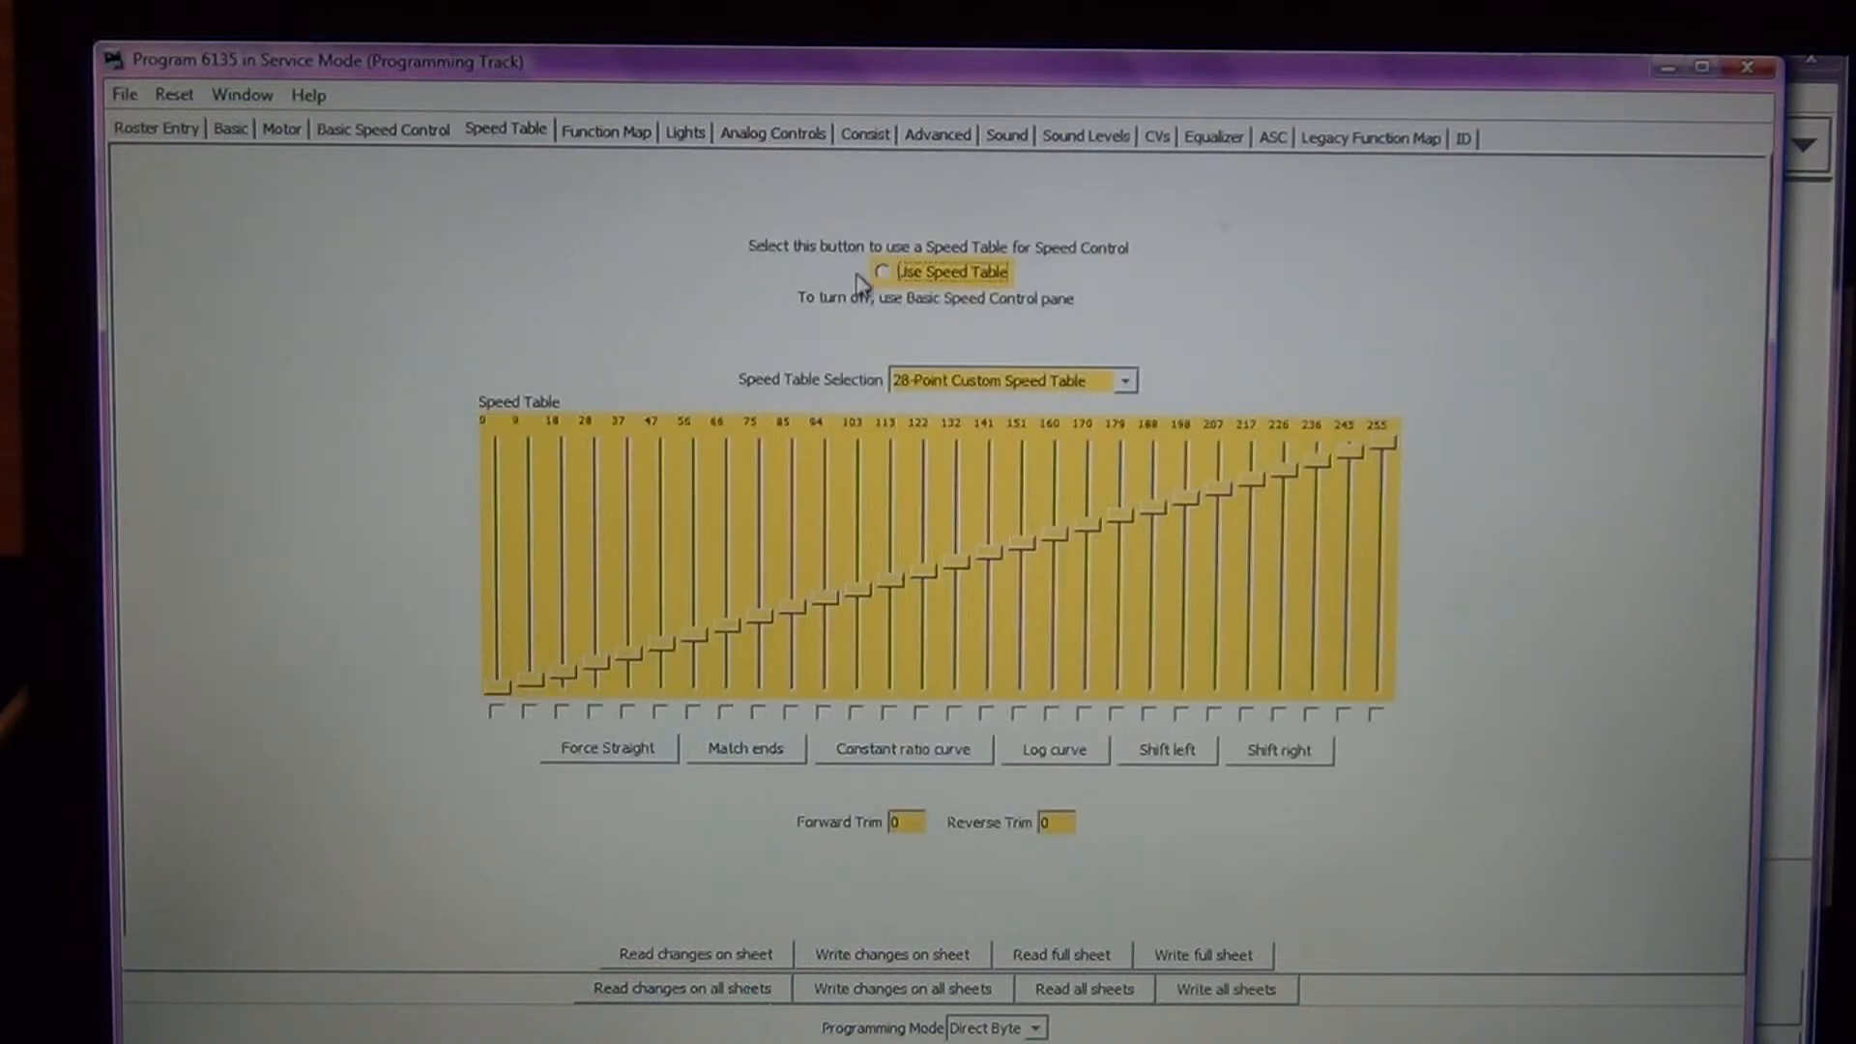
mouse_move(580, 141)
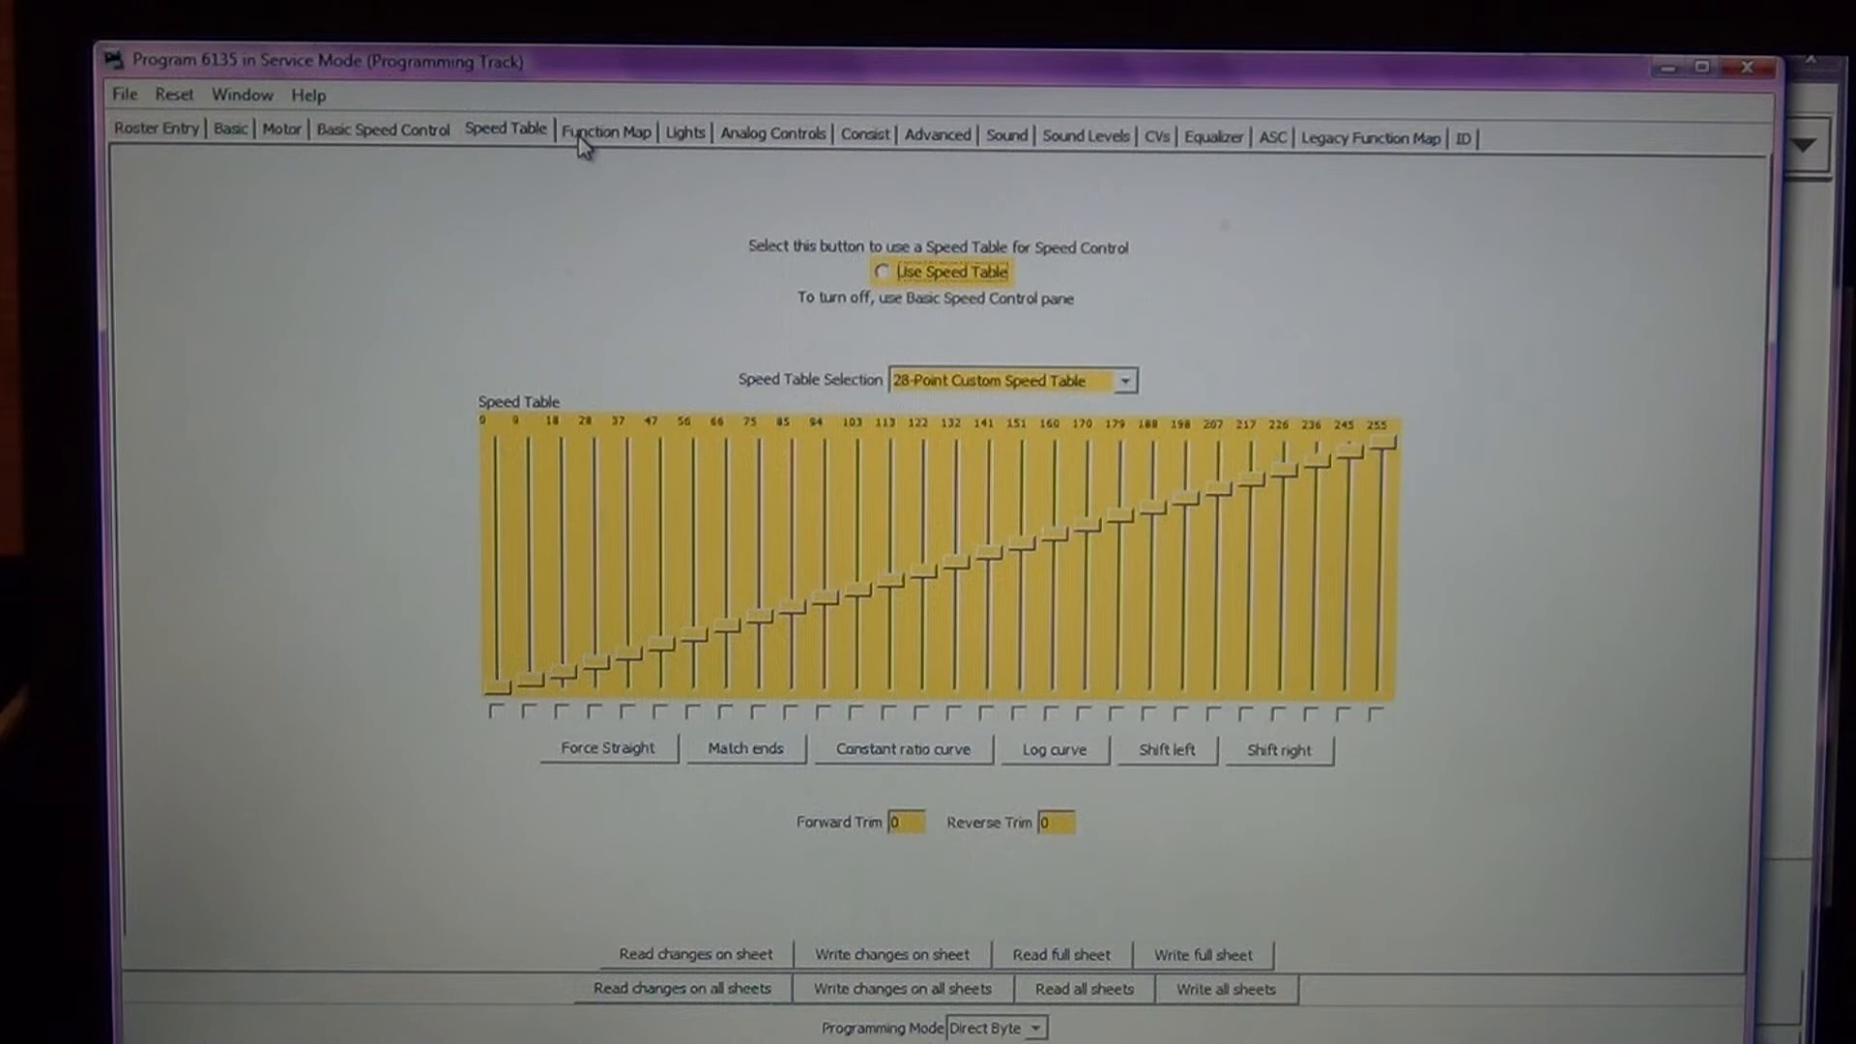
- Review the Function Map sheet, then show the Lights sheet with the Dyno-light headlight effect
click(605, 130)
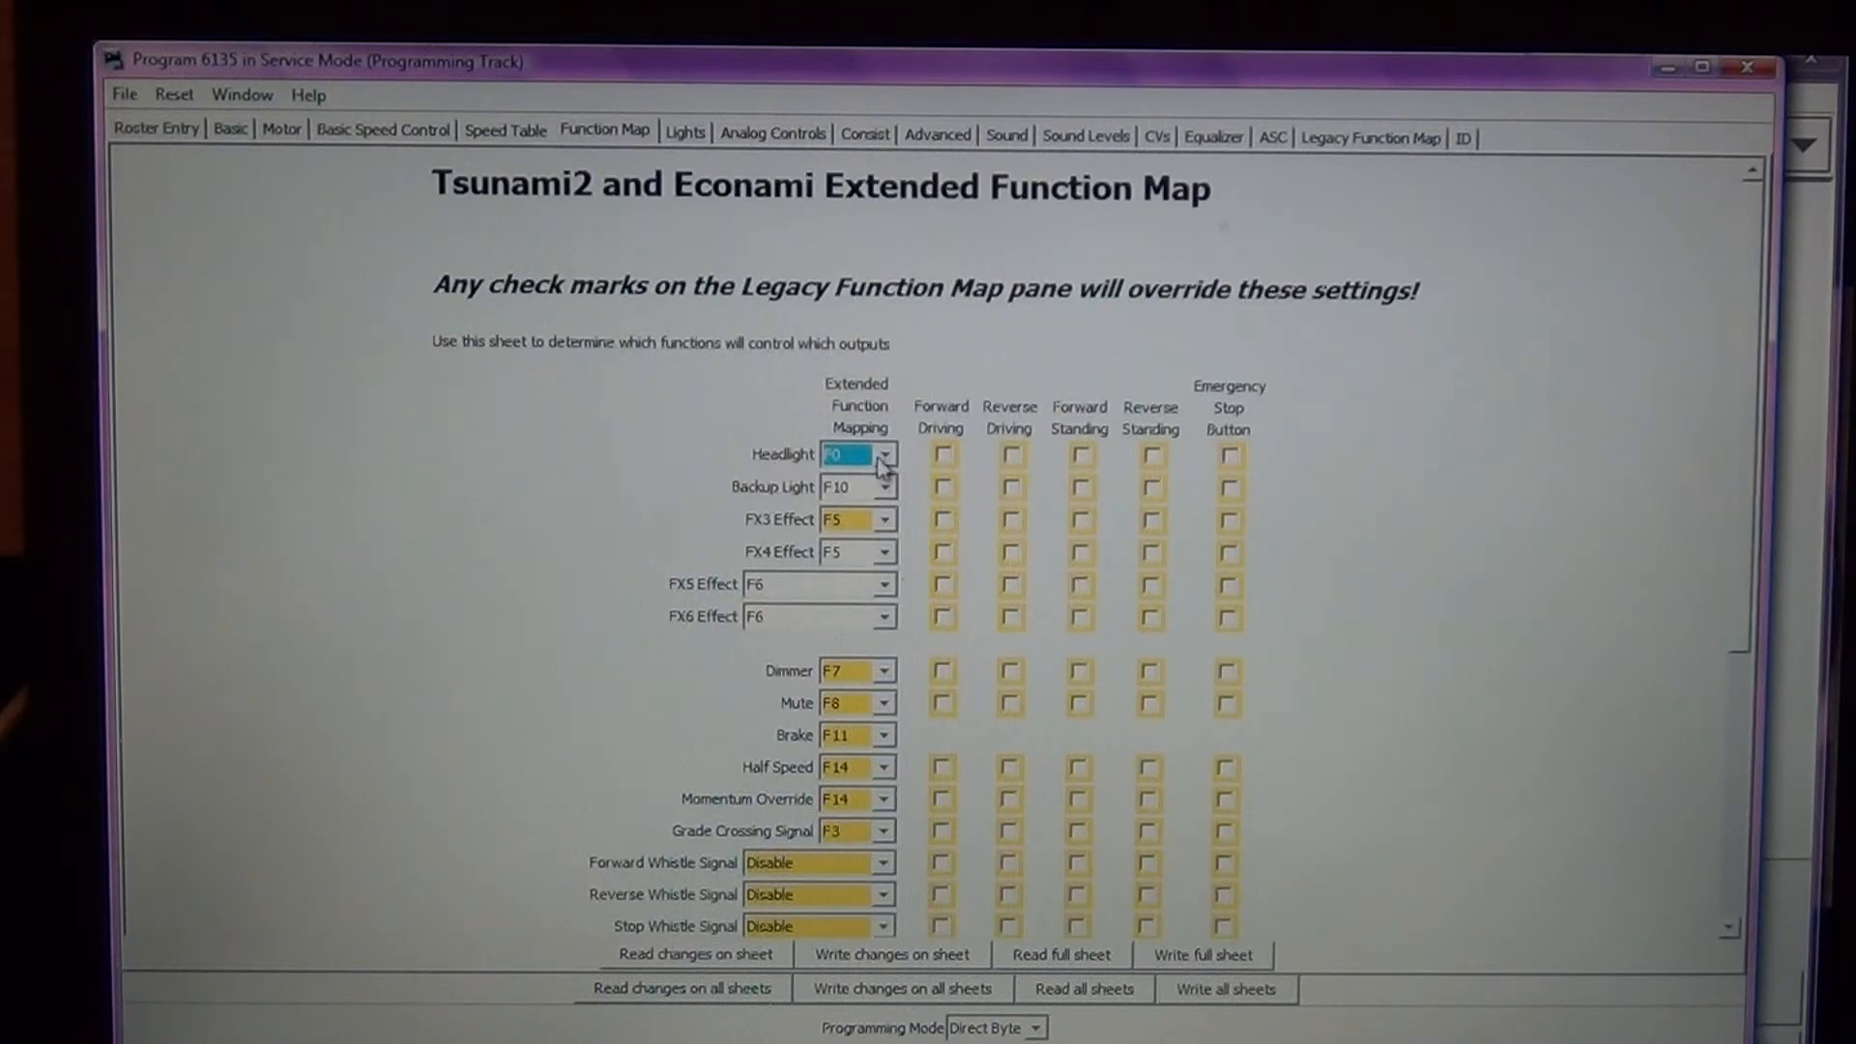
mouse_move(882, 487)
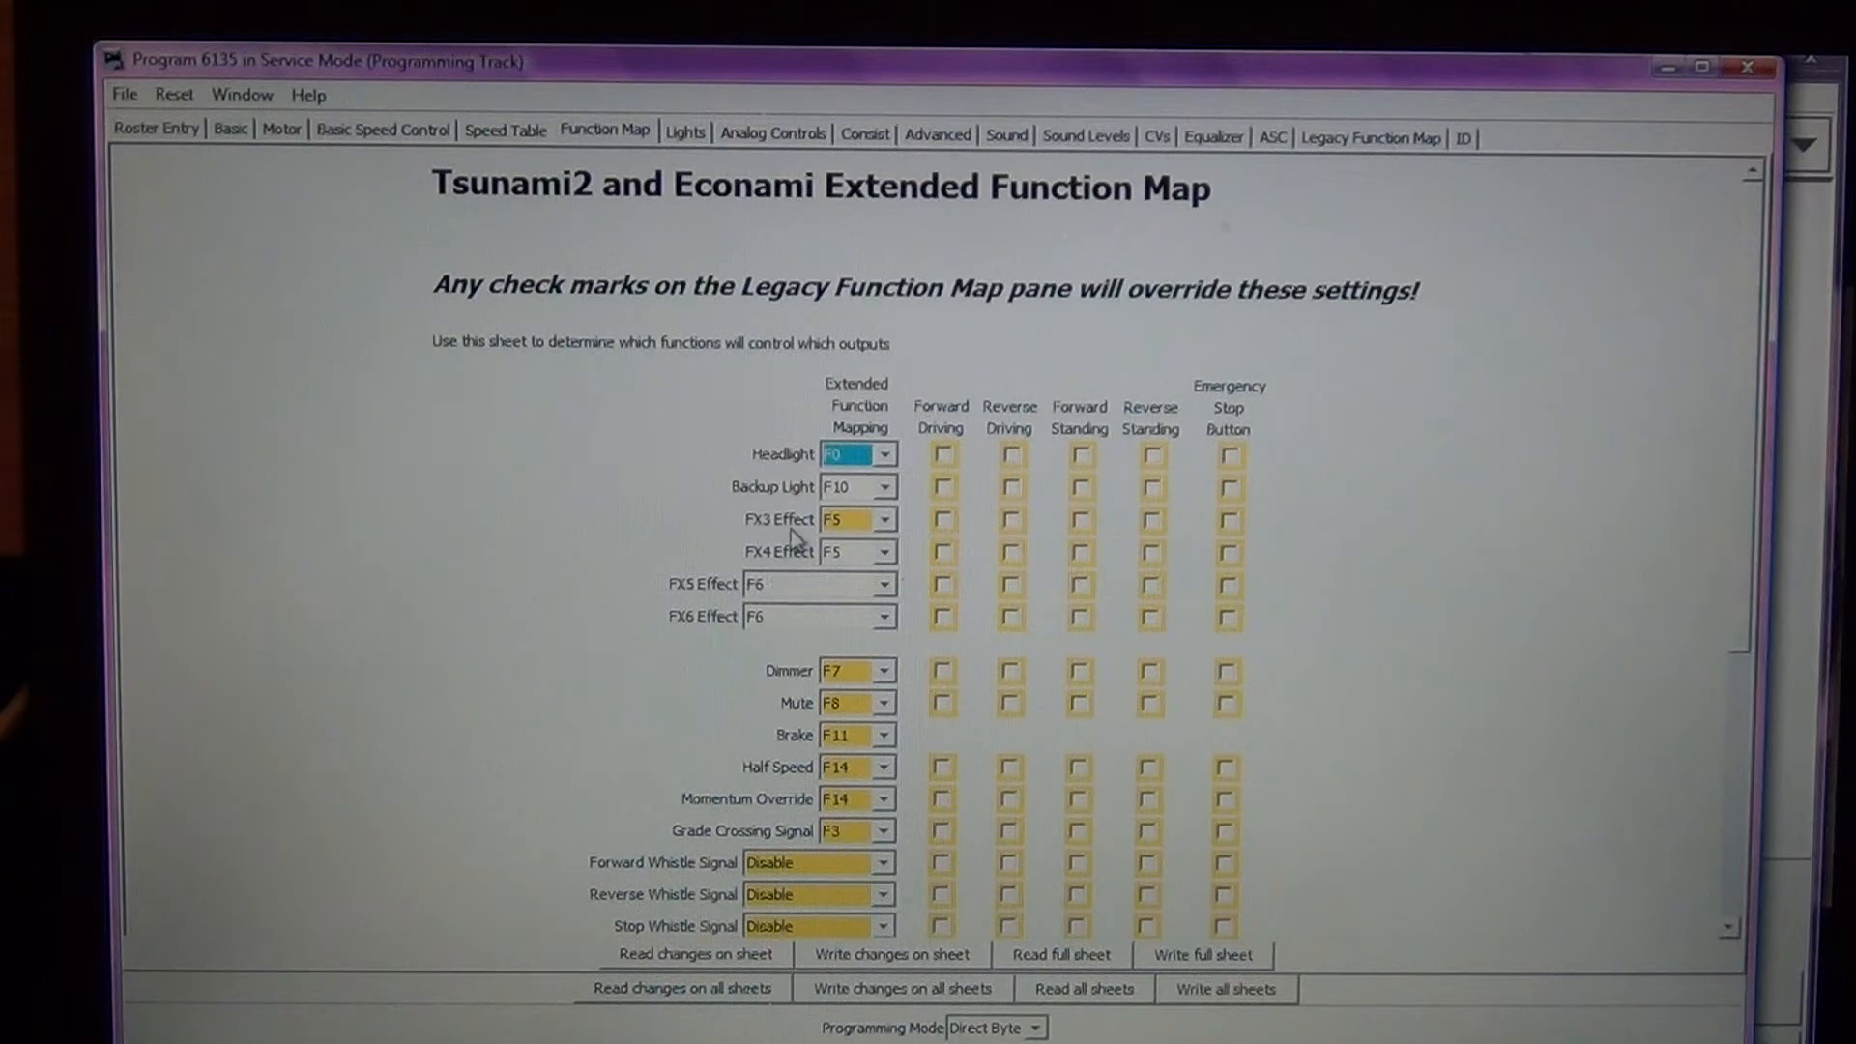
mouse_move(797, 551)
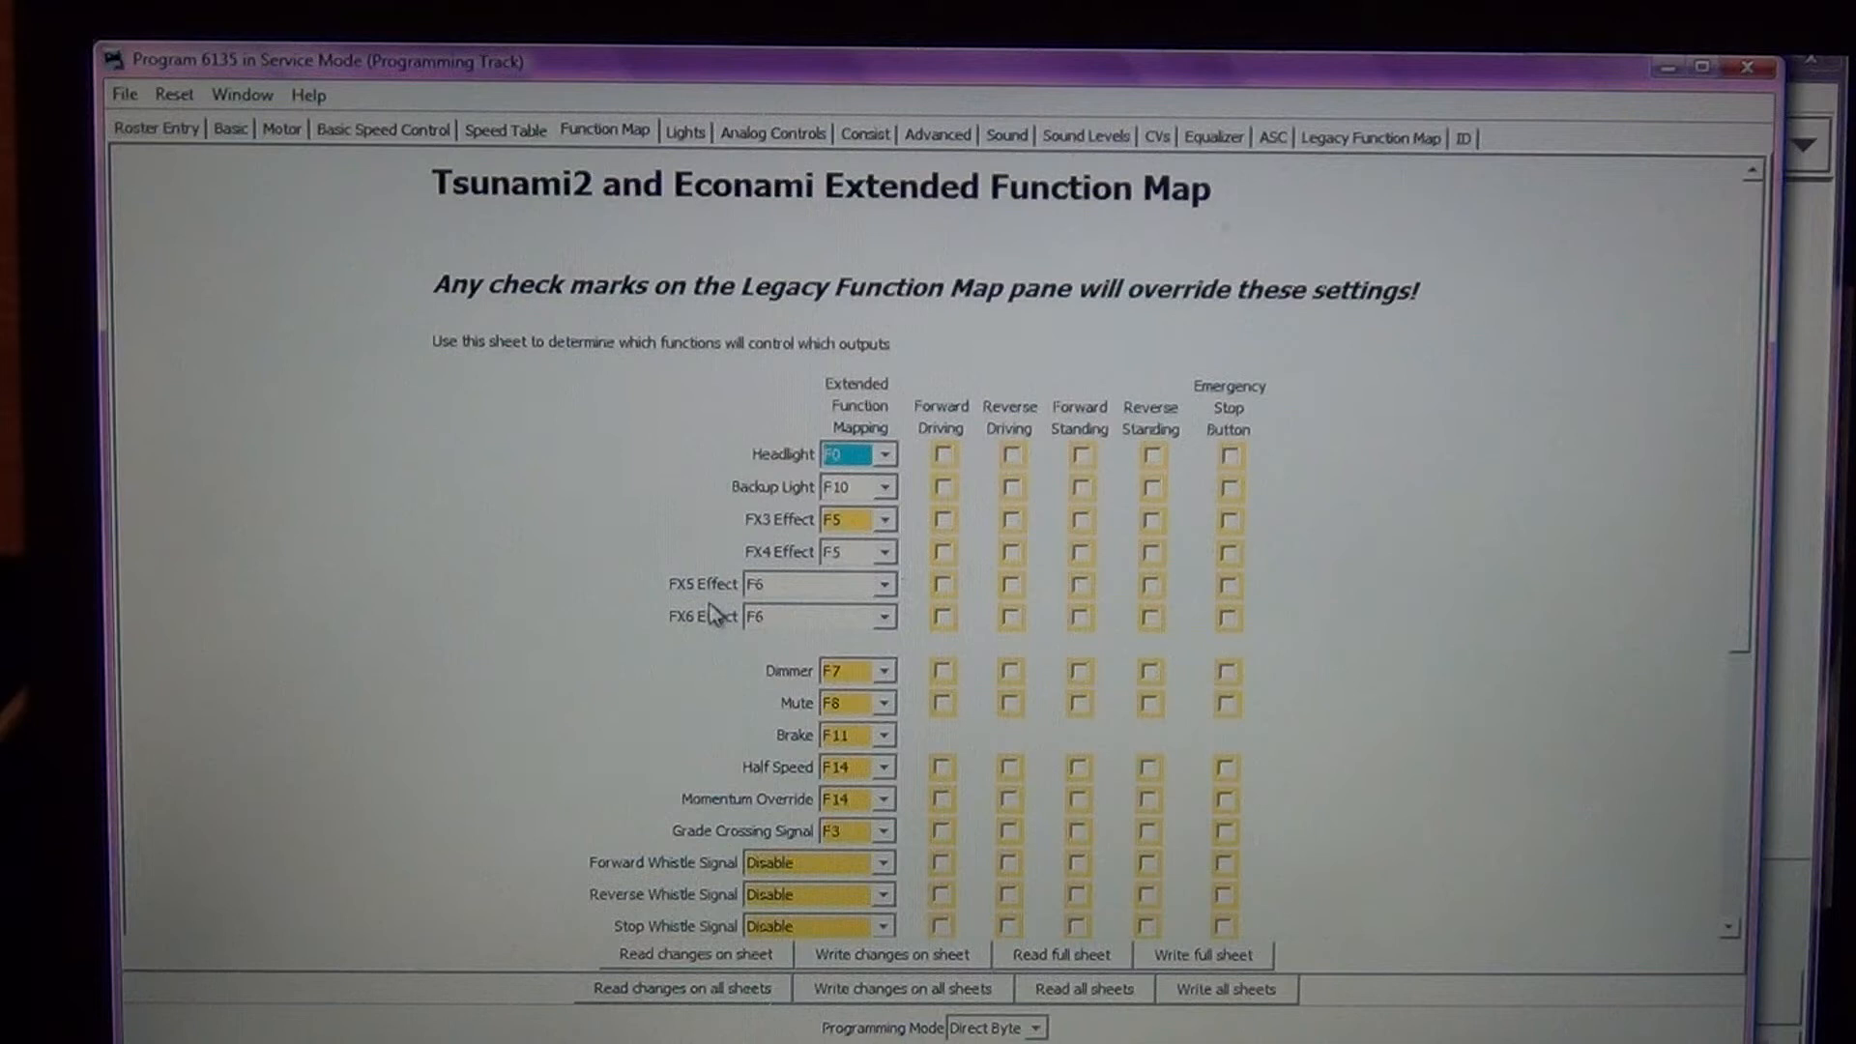
mouse_move(791, 615)
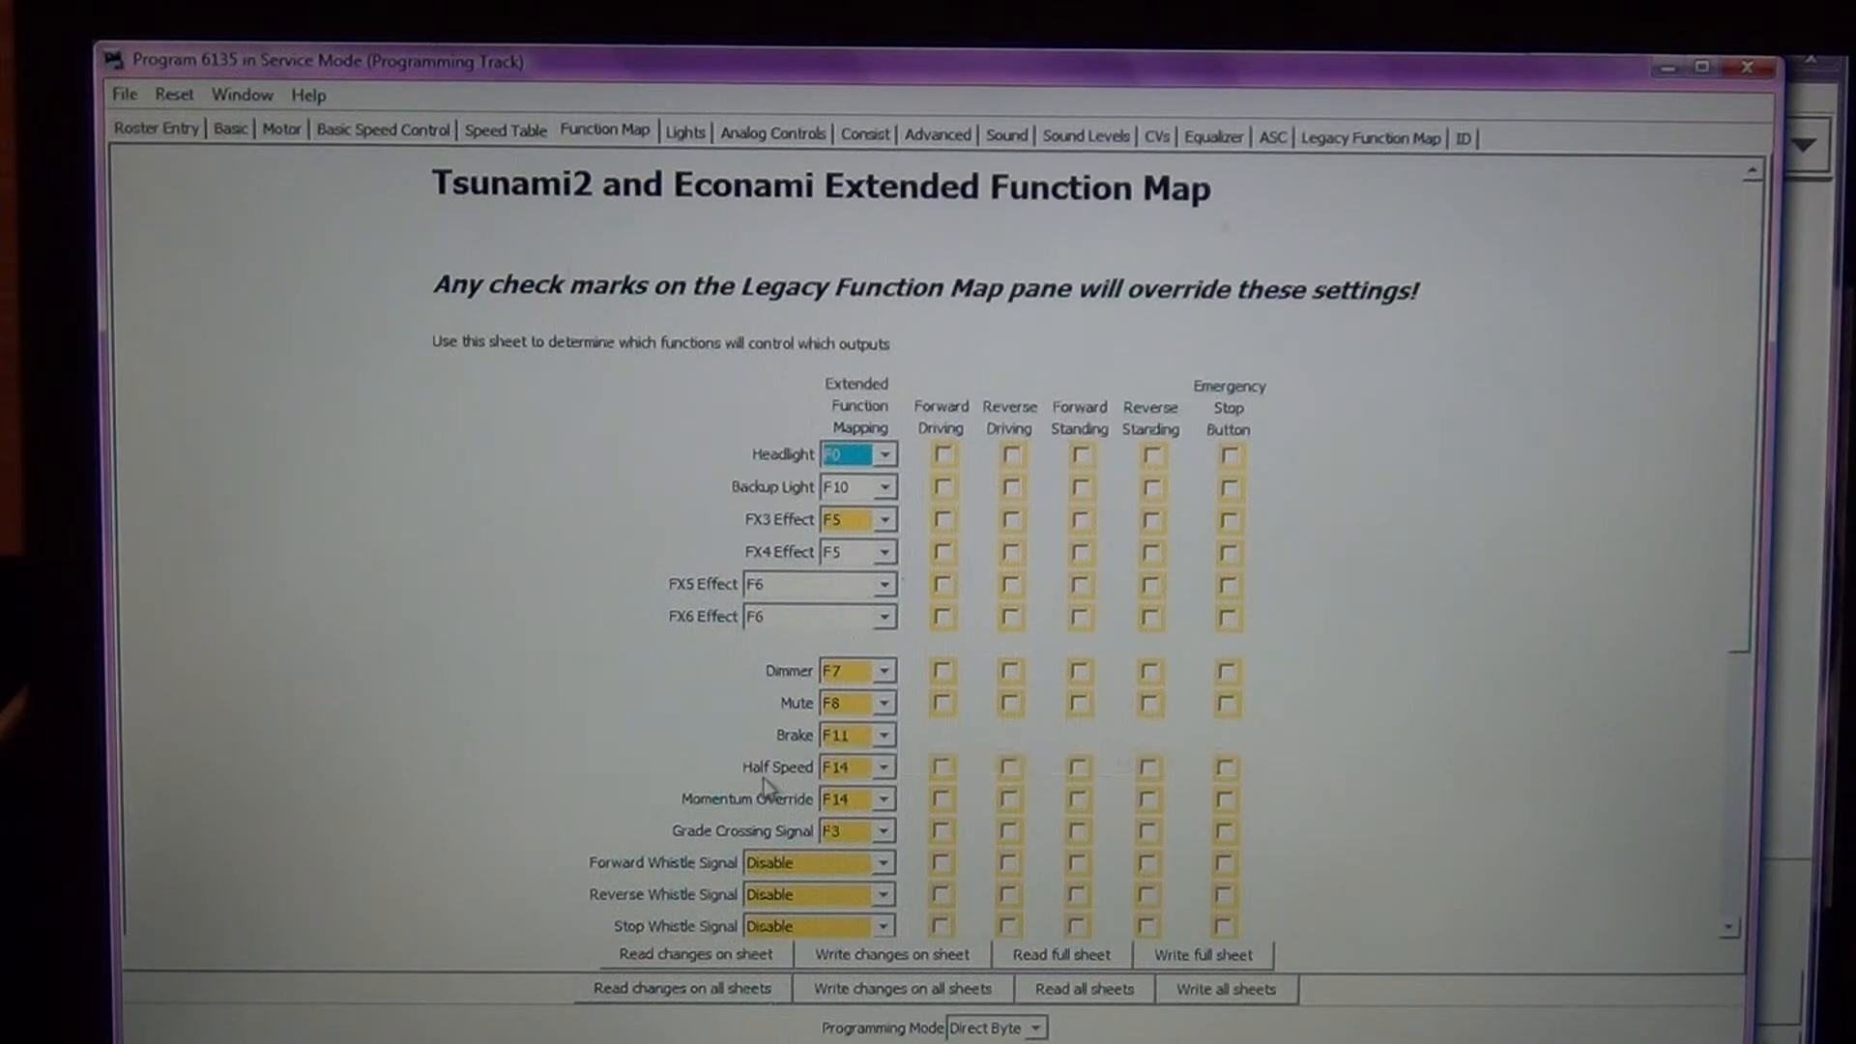
mouse_move(727, 775)
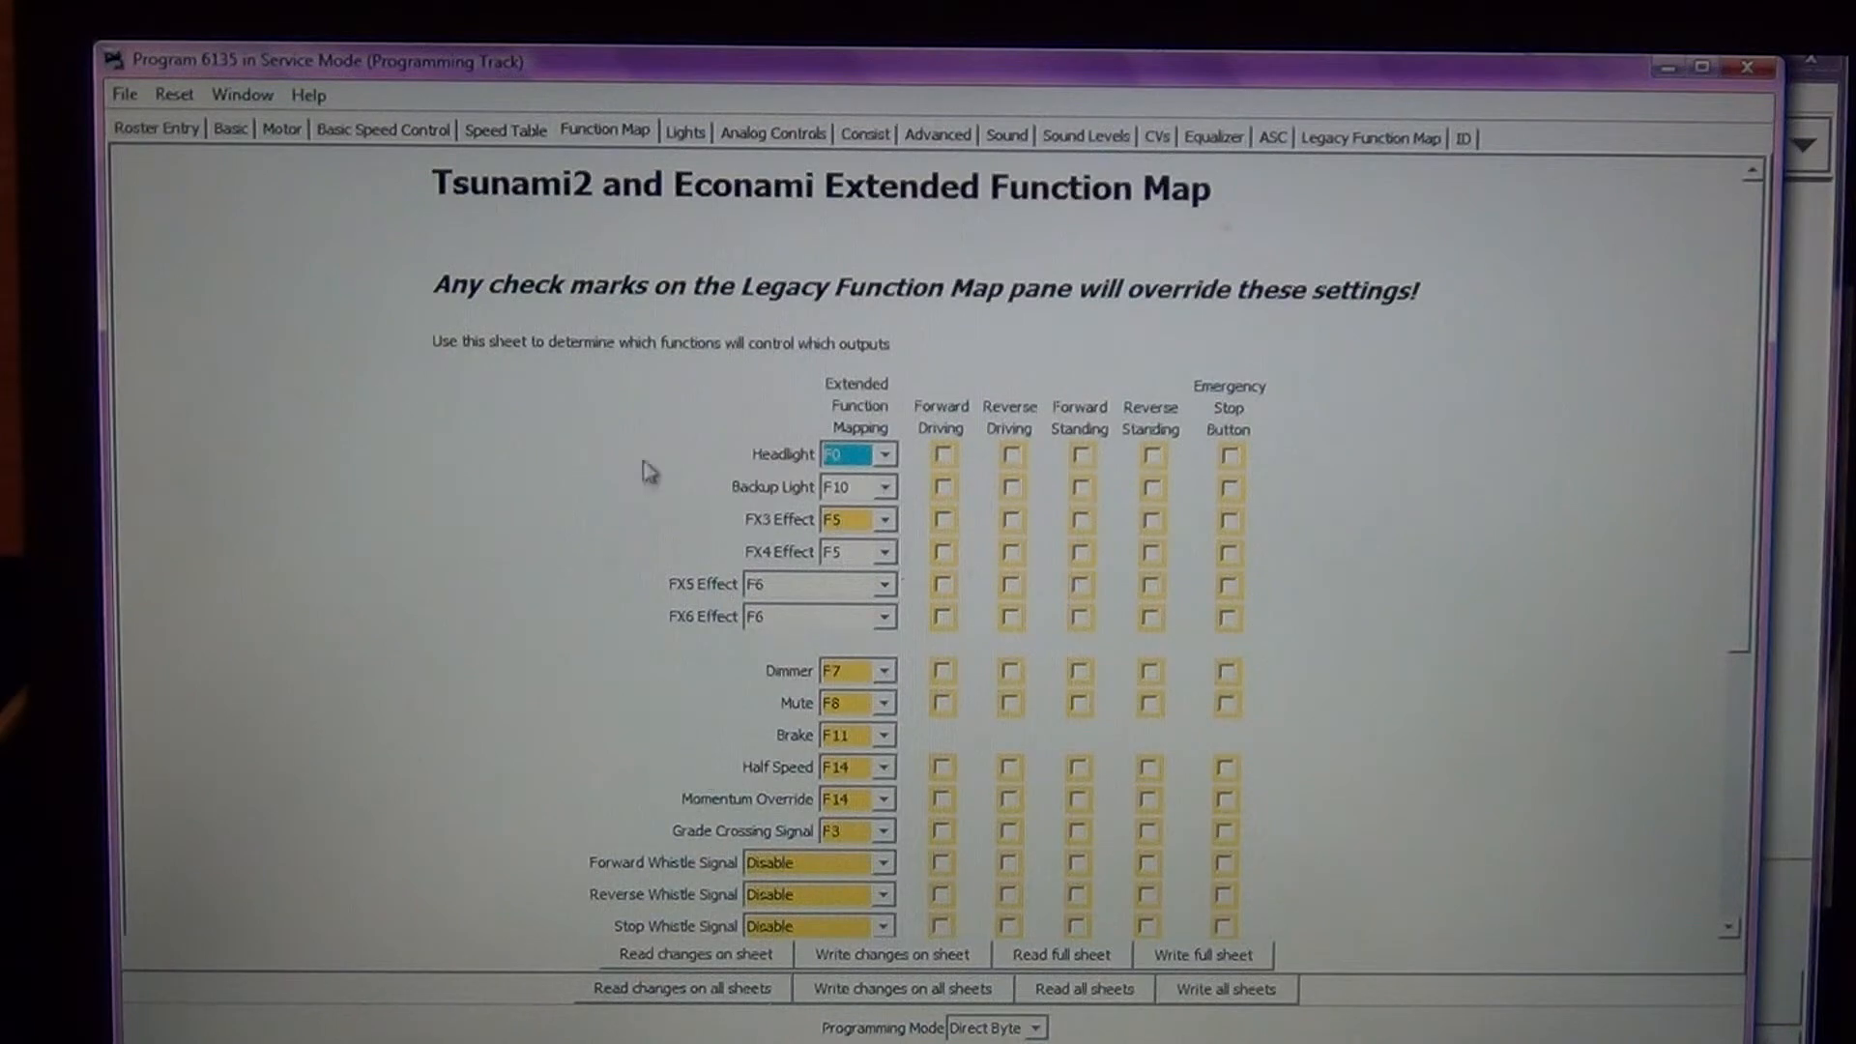
click(683, 130)
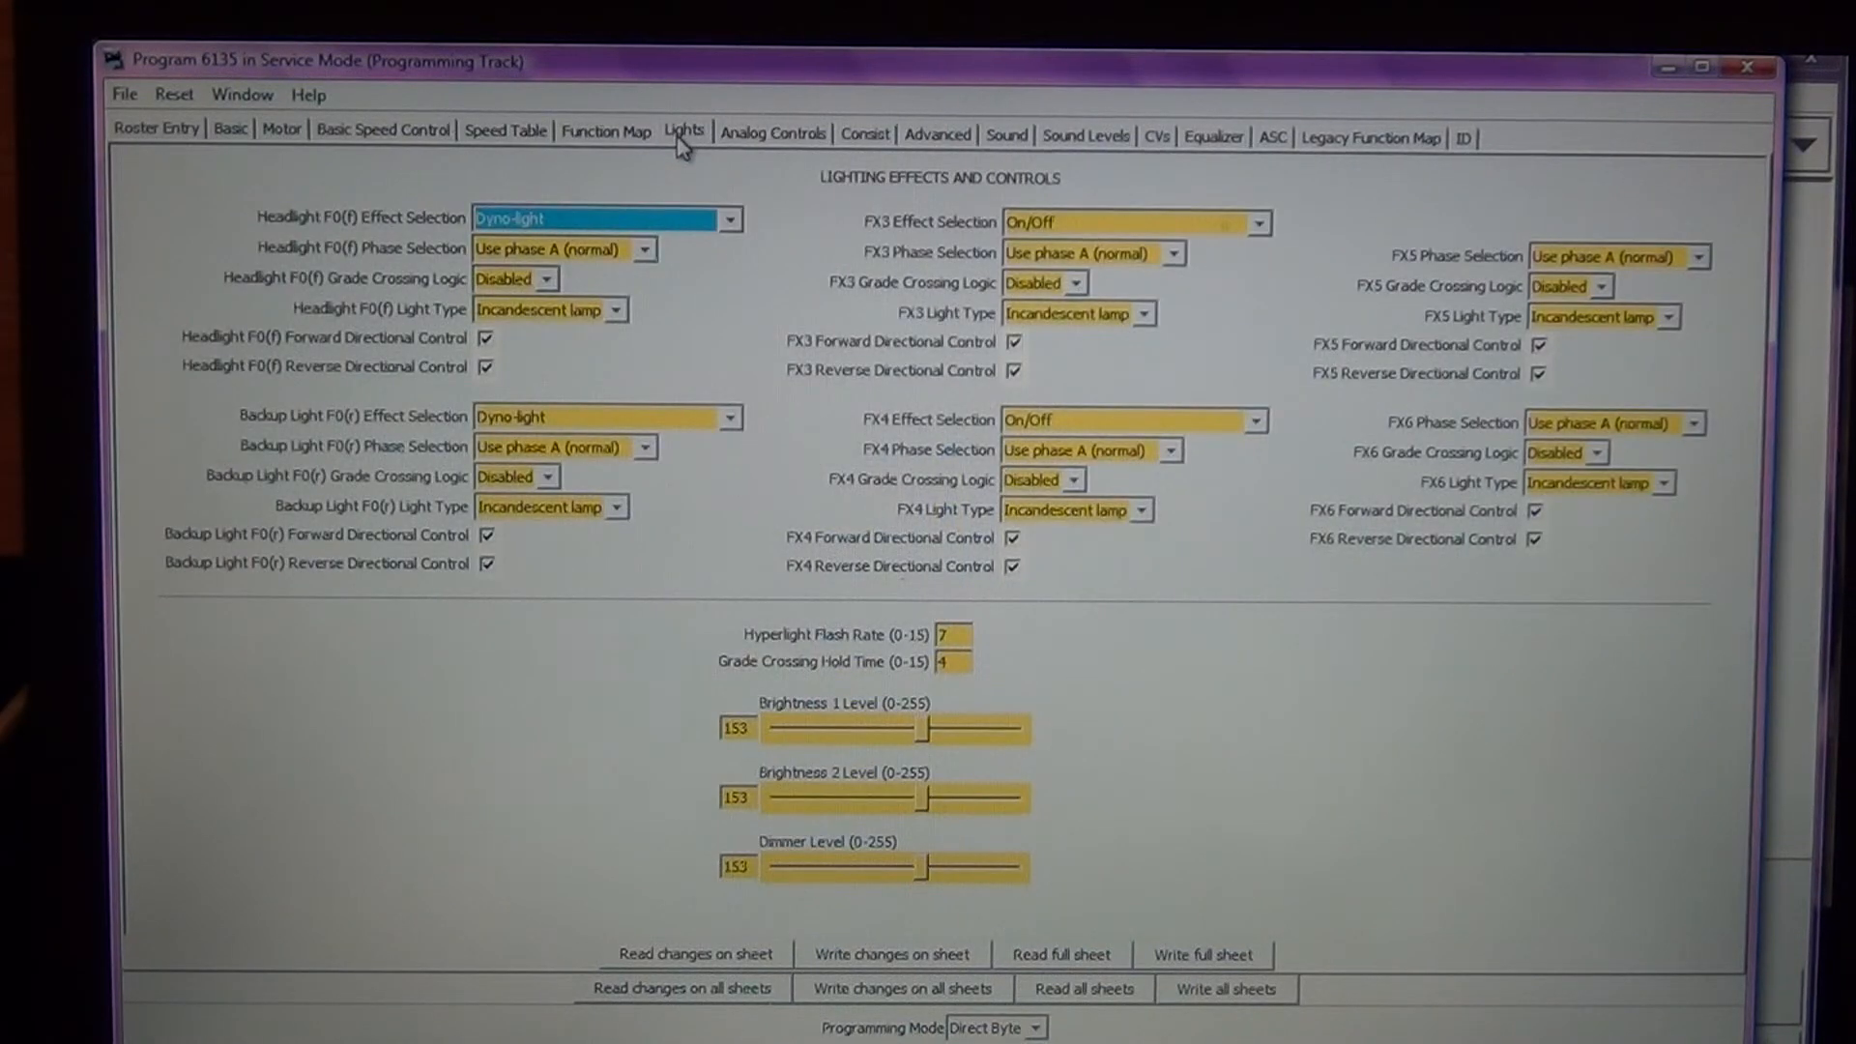
- Review the Analog, Consist and Advanced sheets (brake rate 115), ending on the Sound sheet
click(772, 129)
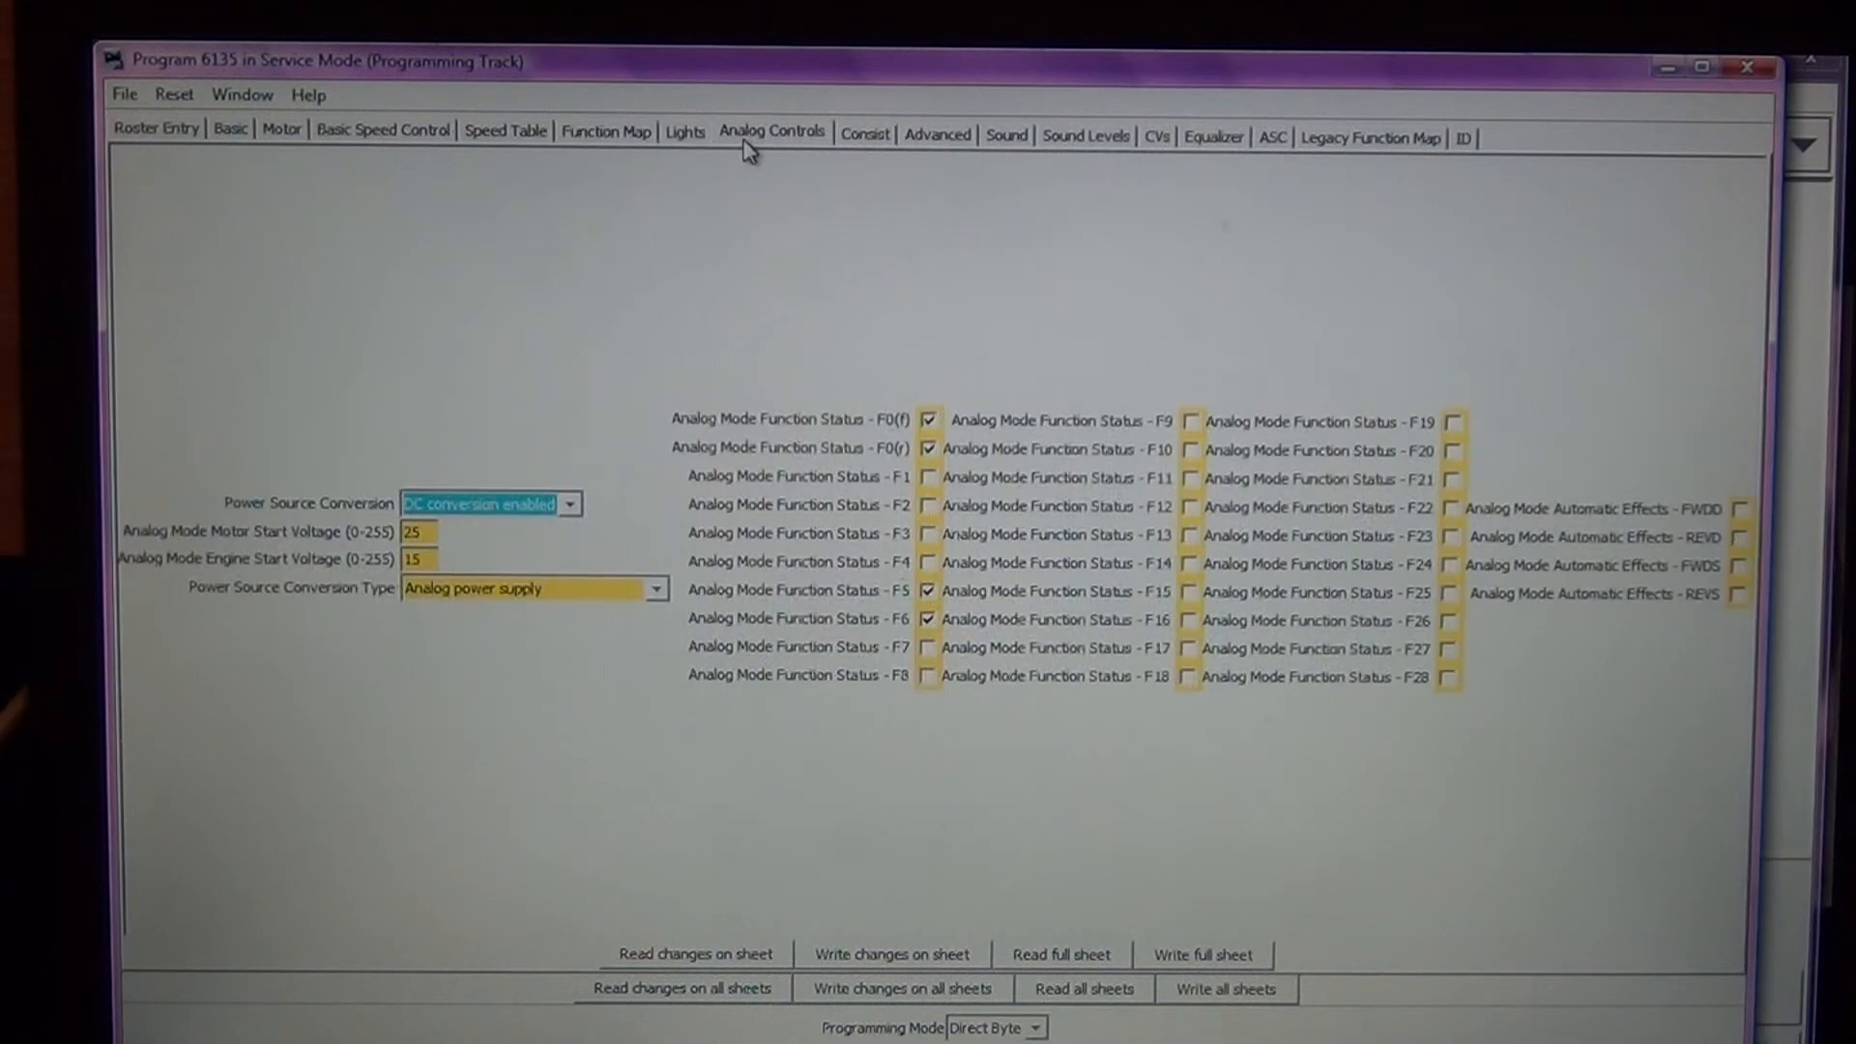
click(865, 131)
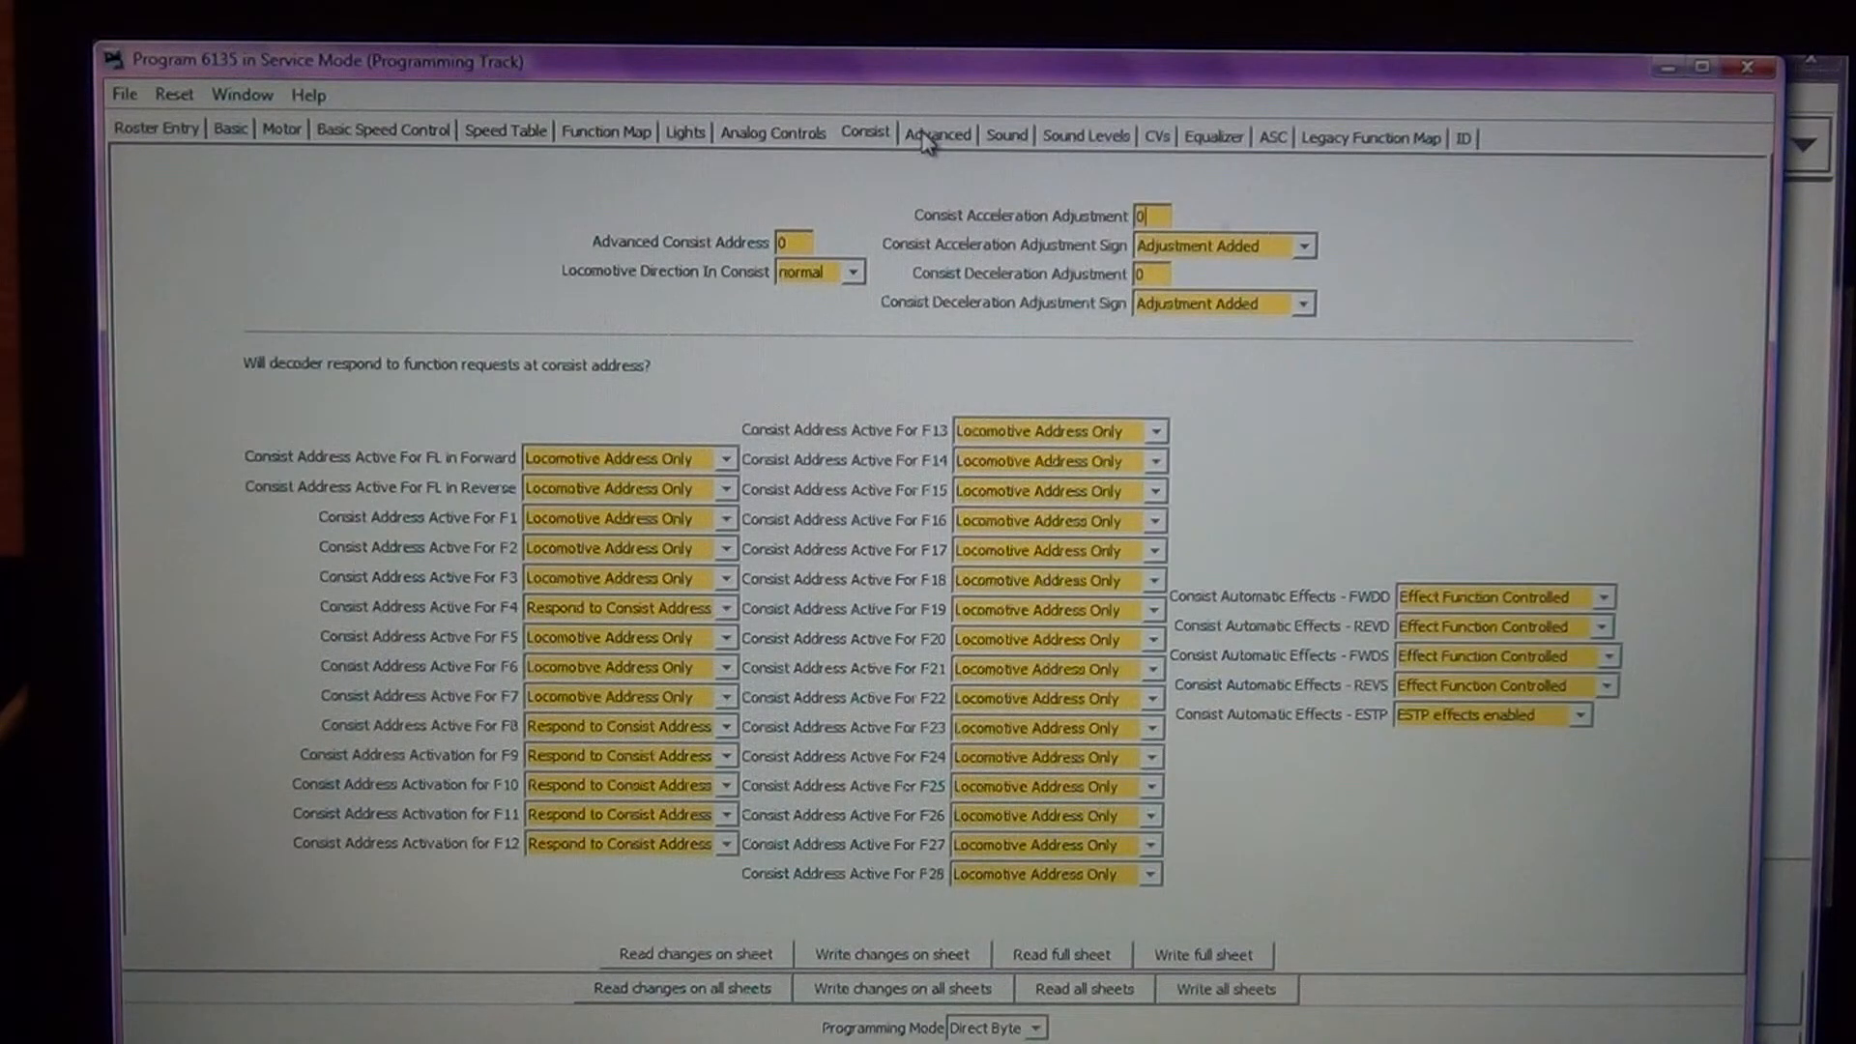
click(936, 133)
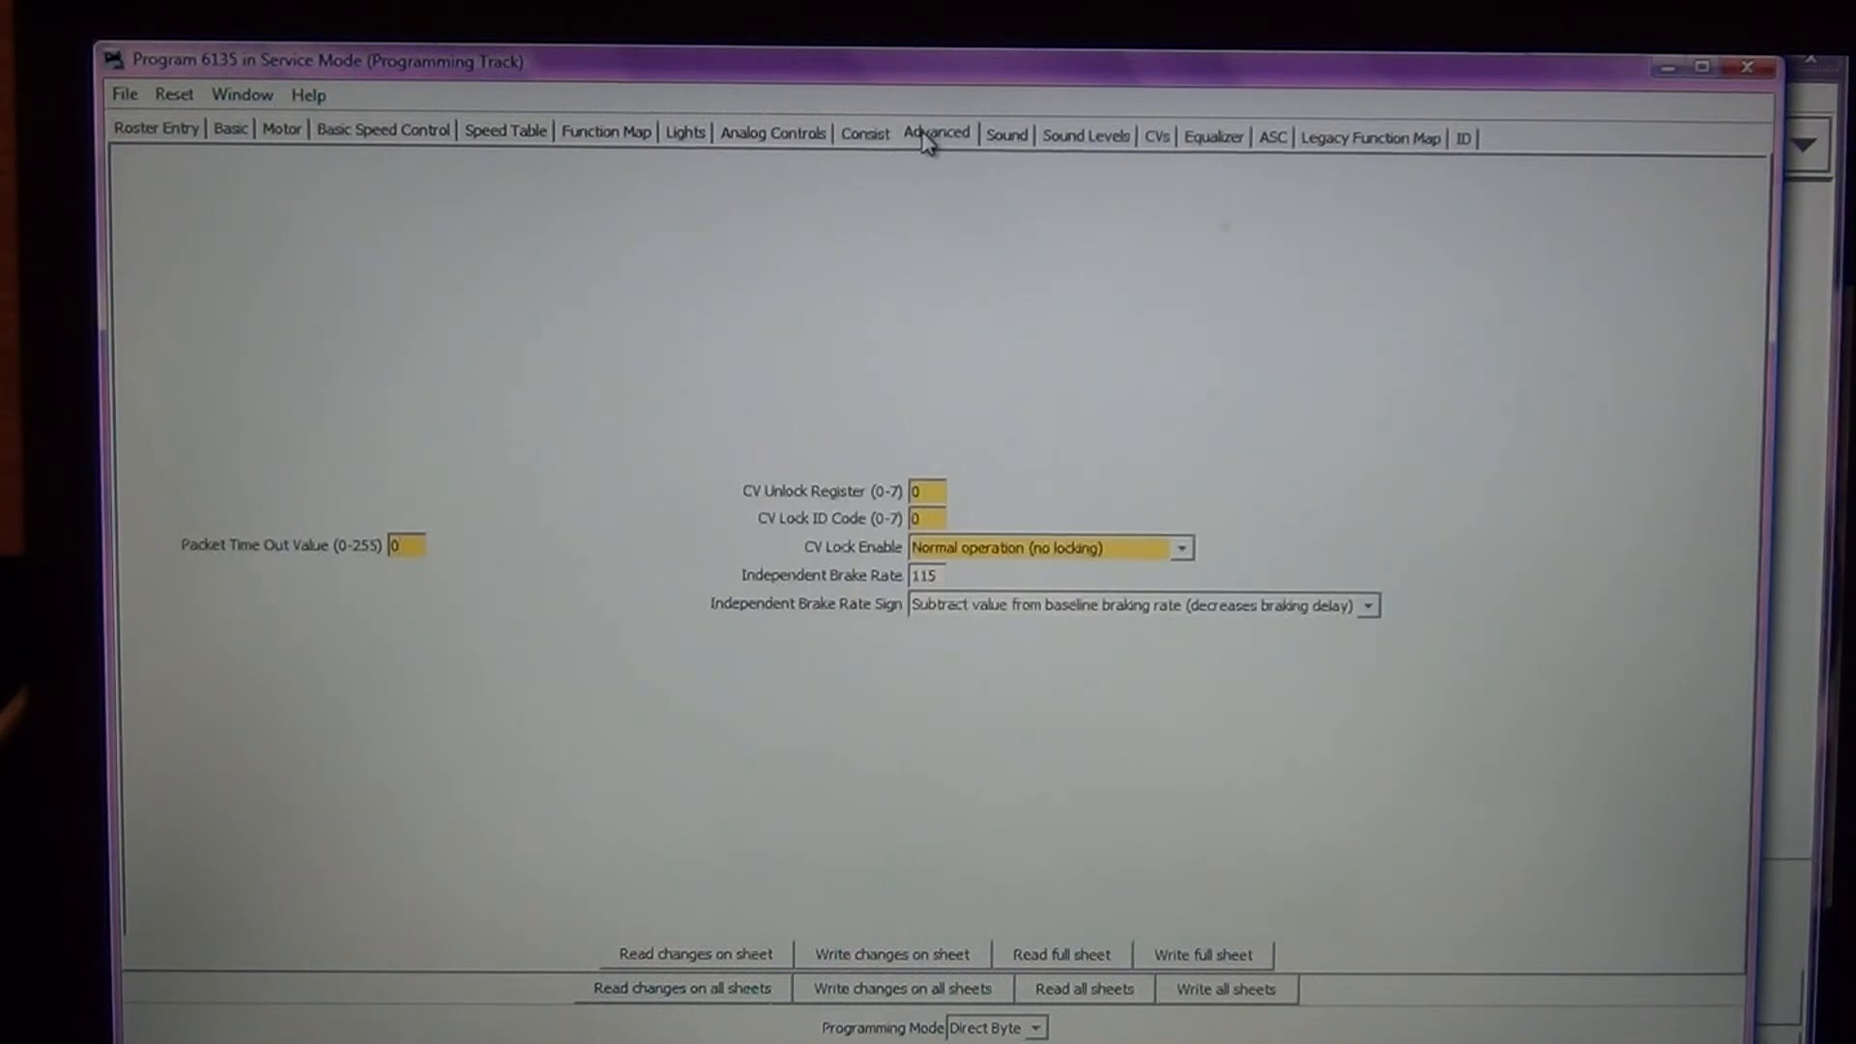
click(1004, 135)
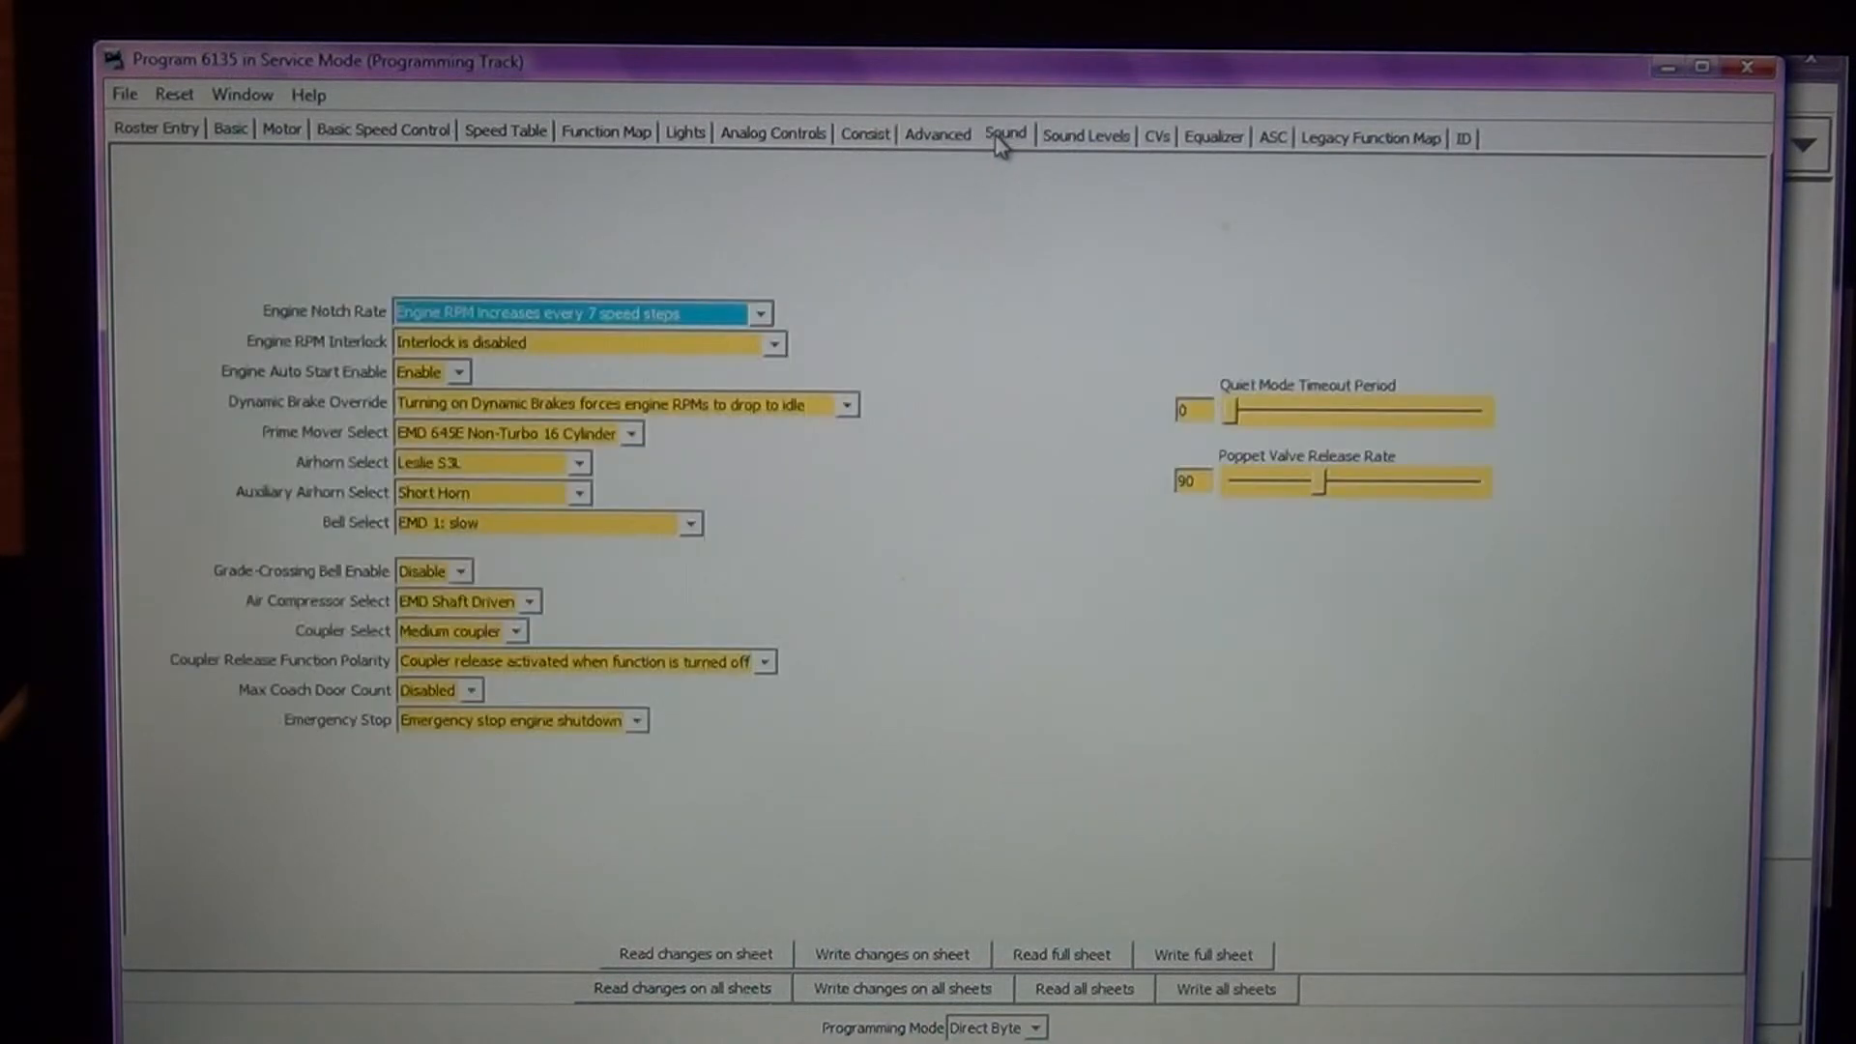
mouse_move(803, 640)
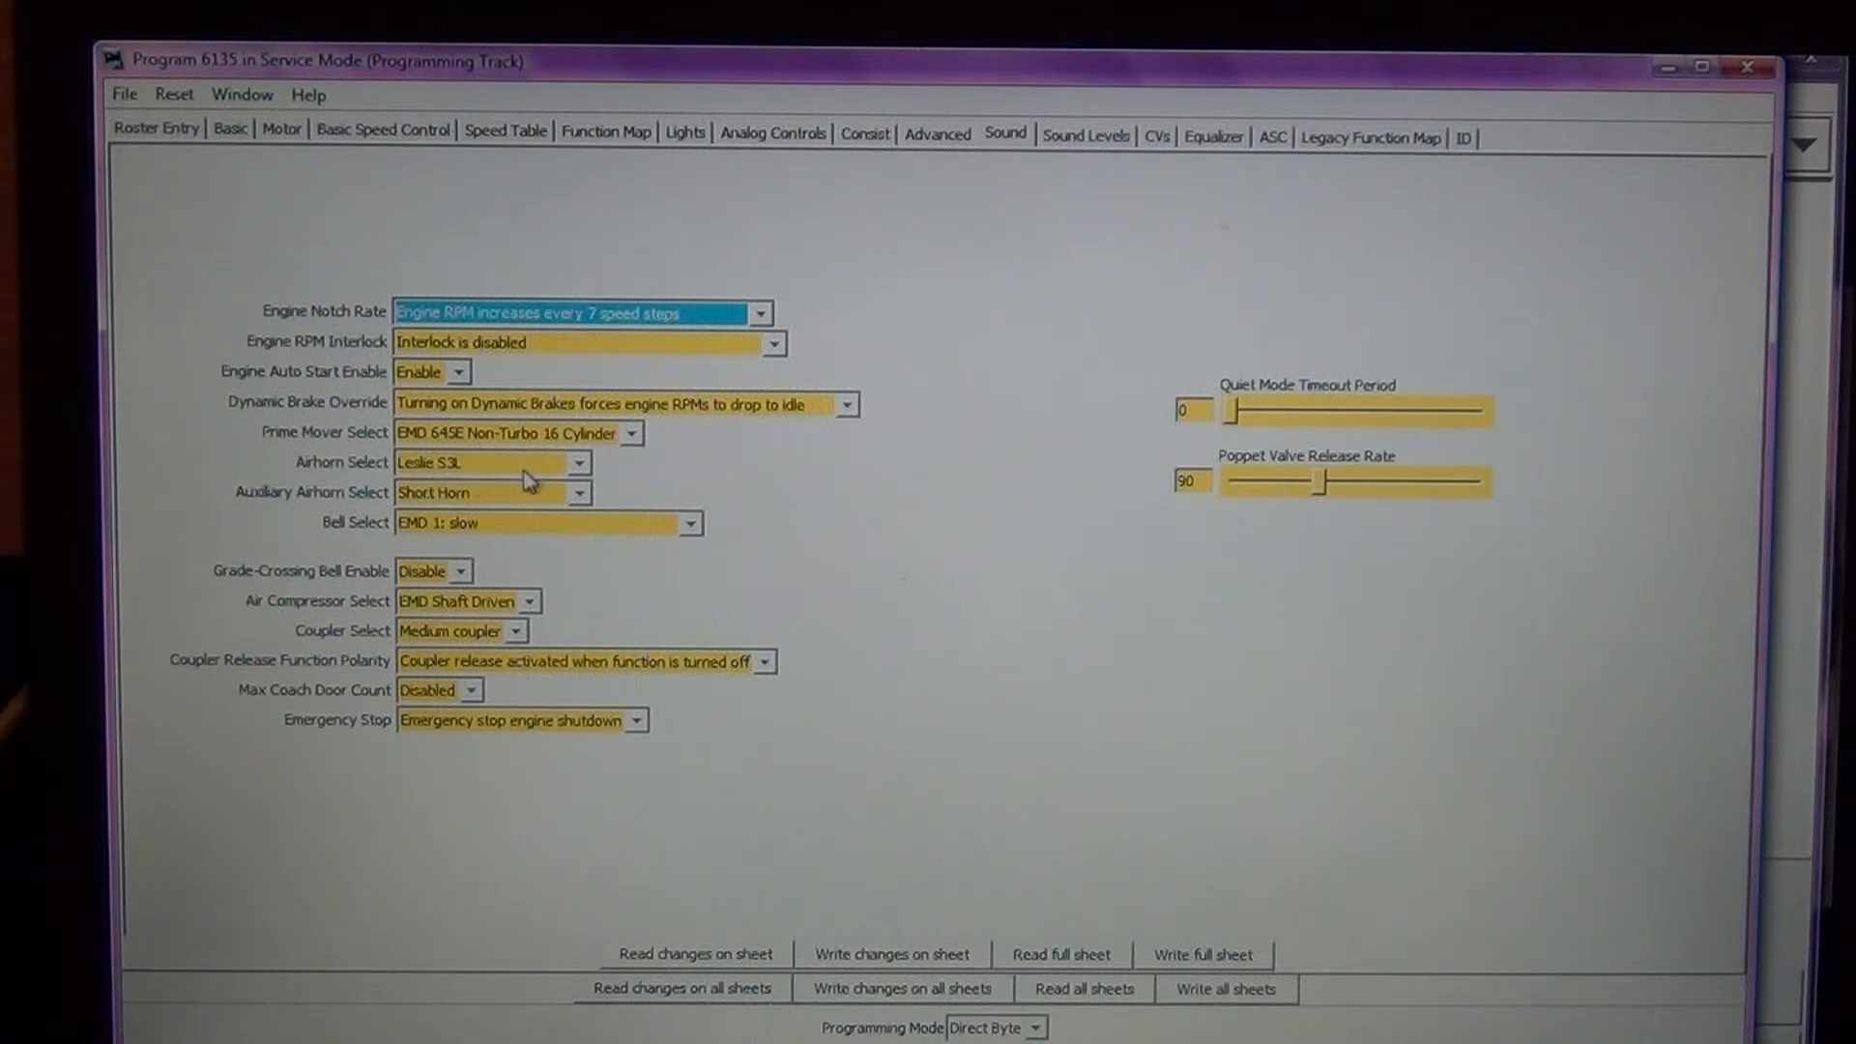
- Set Airhorn Select to Nathan P5 Early and write the sheet's changes to the decoder
click(578, 462)
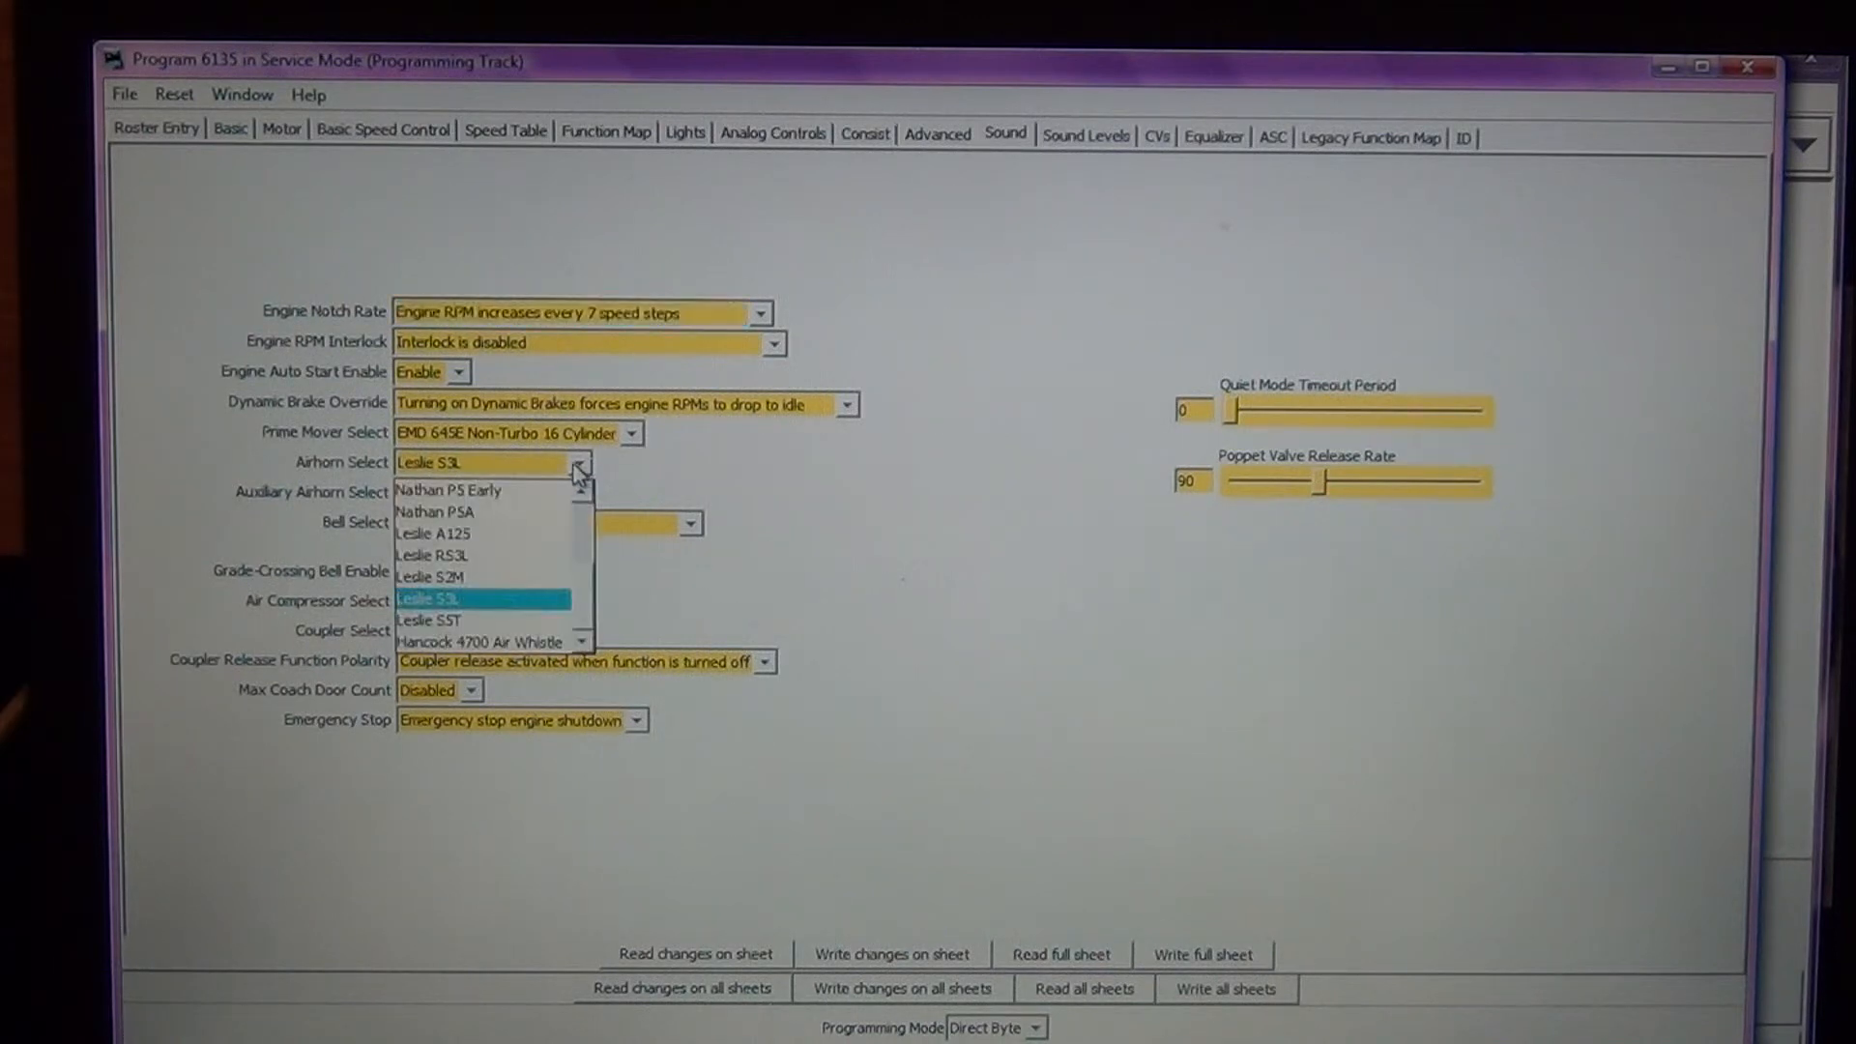
mouse_move(574, 490)
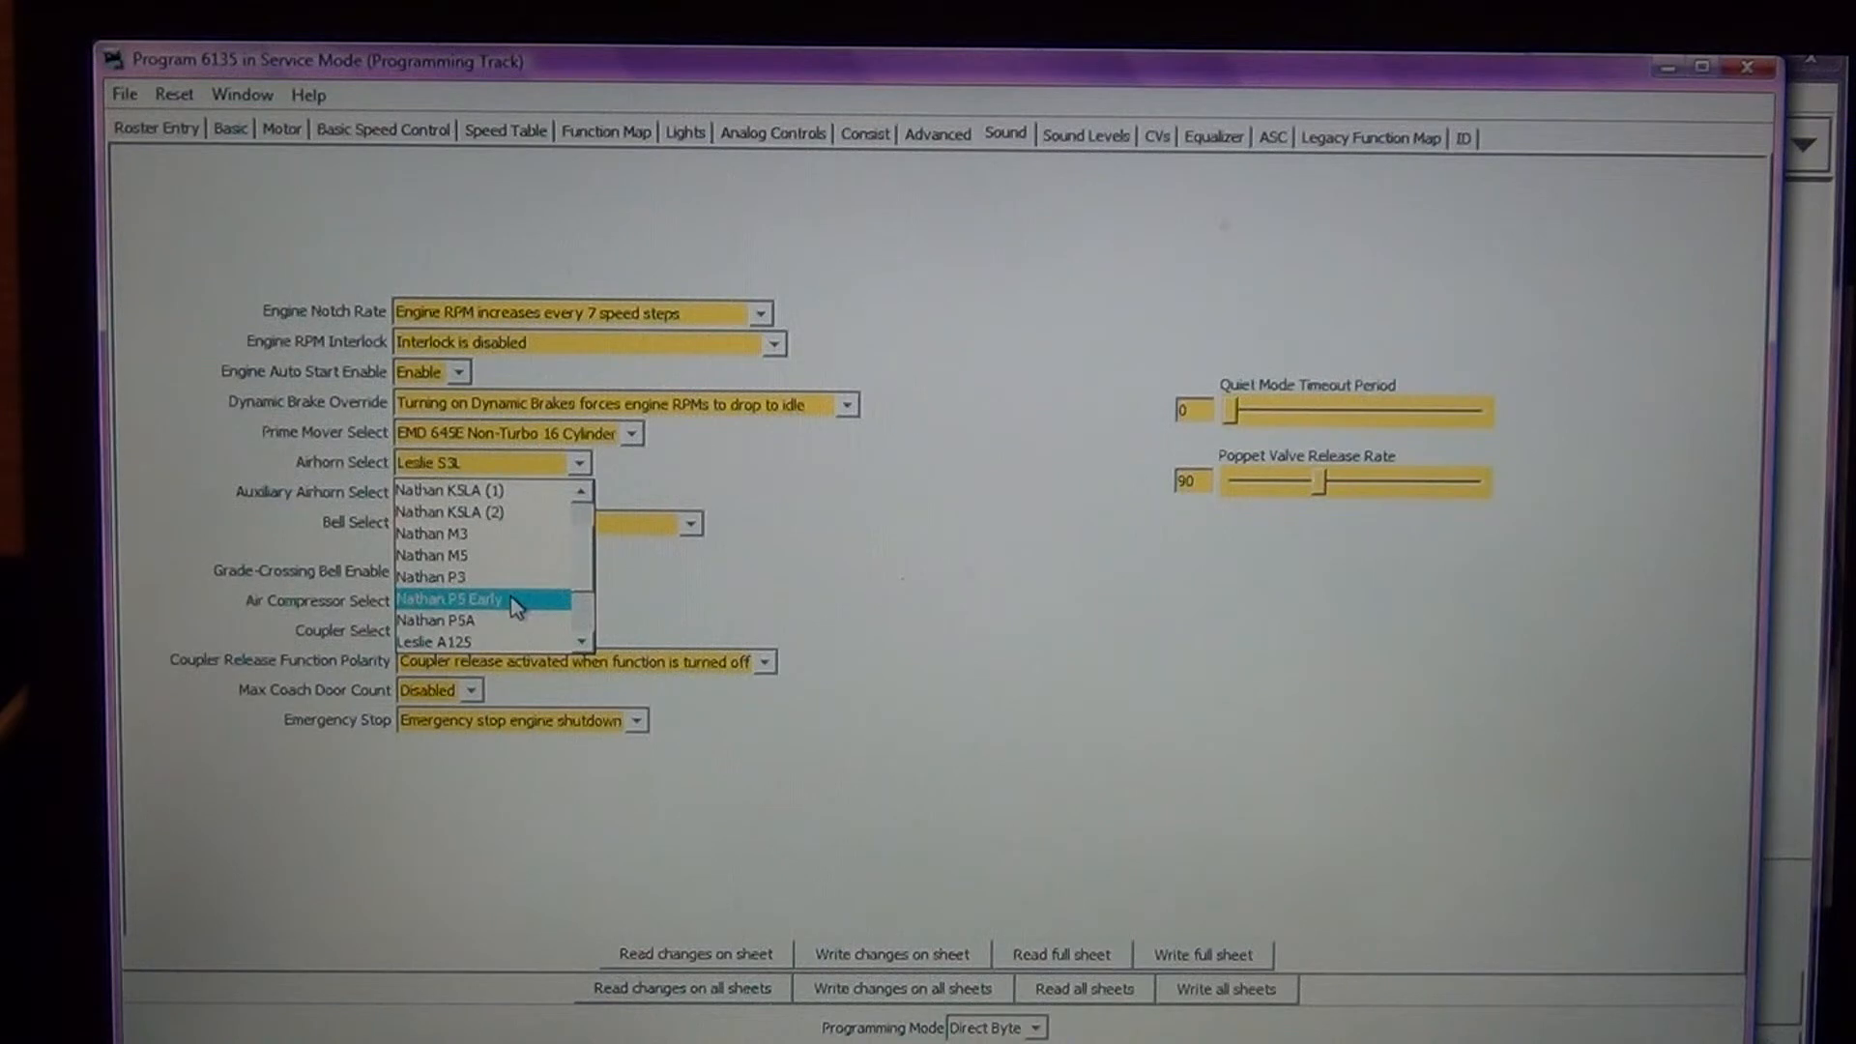
click(486, 600)
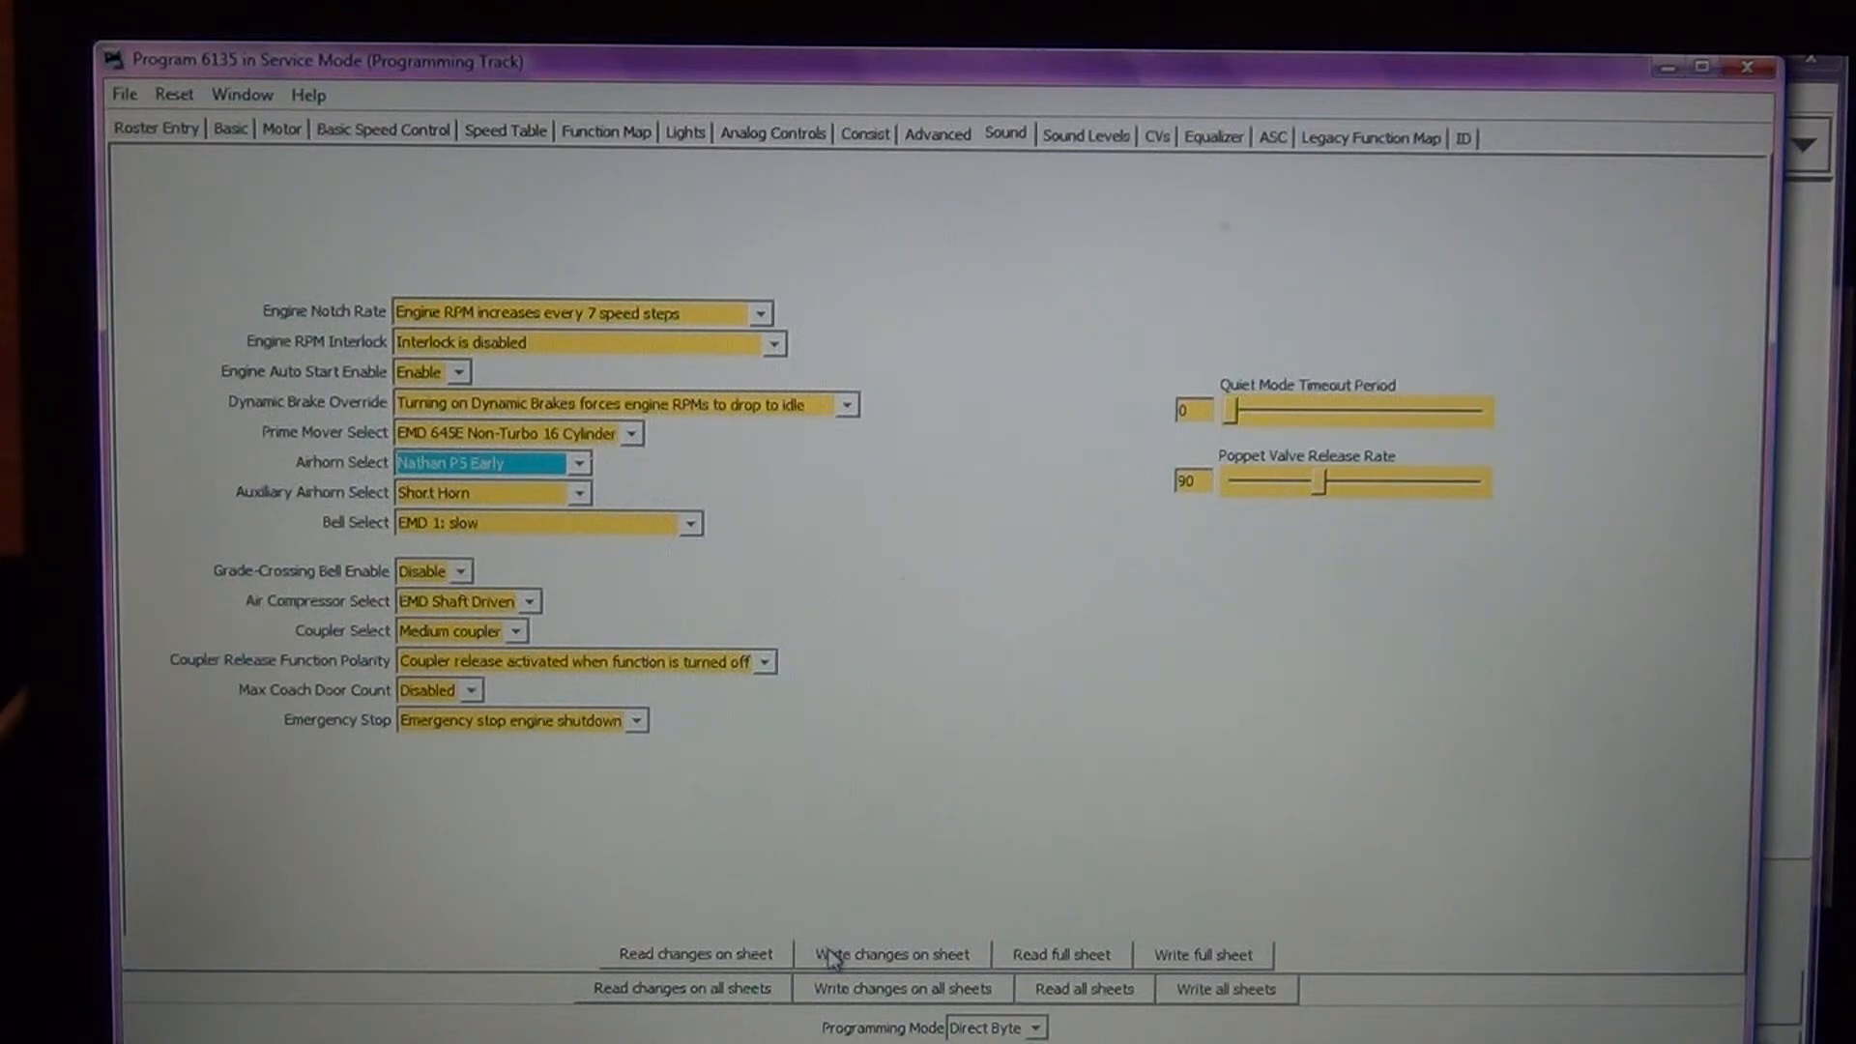
click(890, 954)
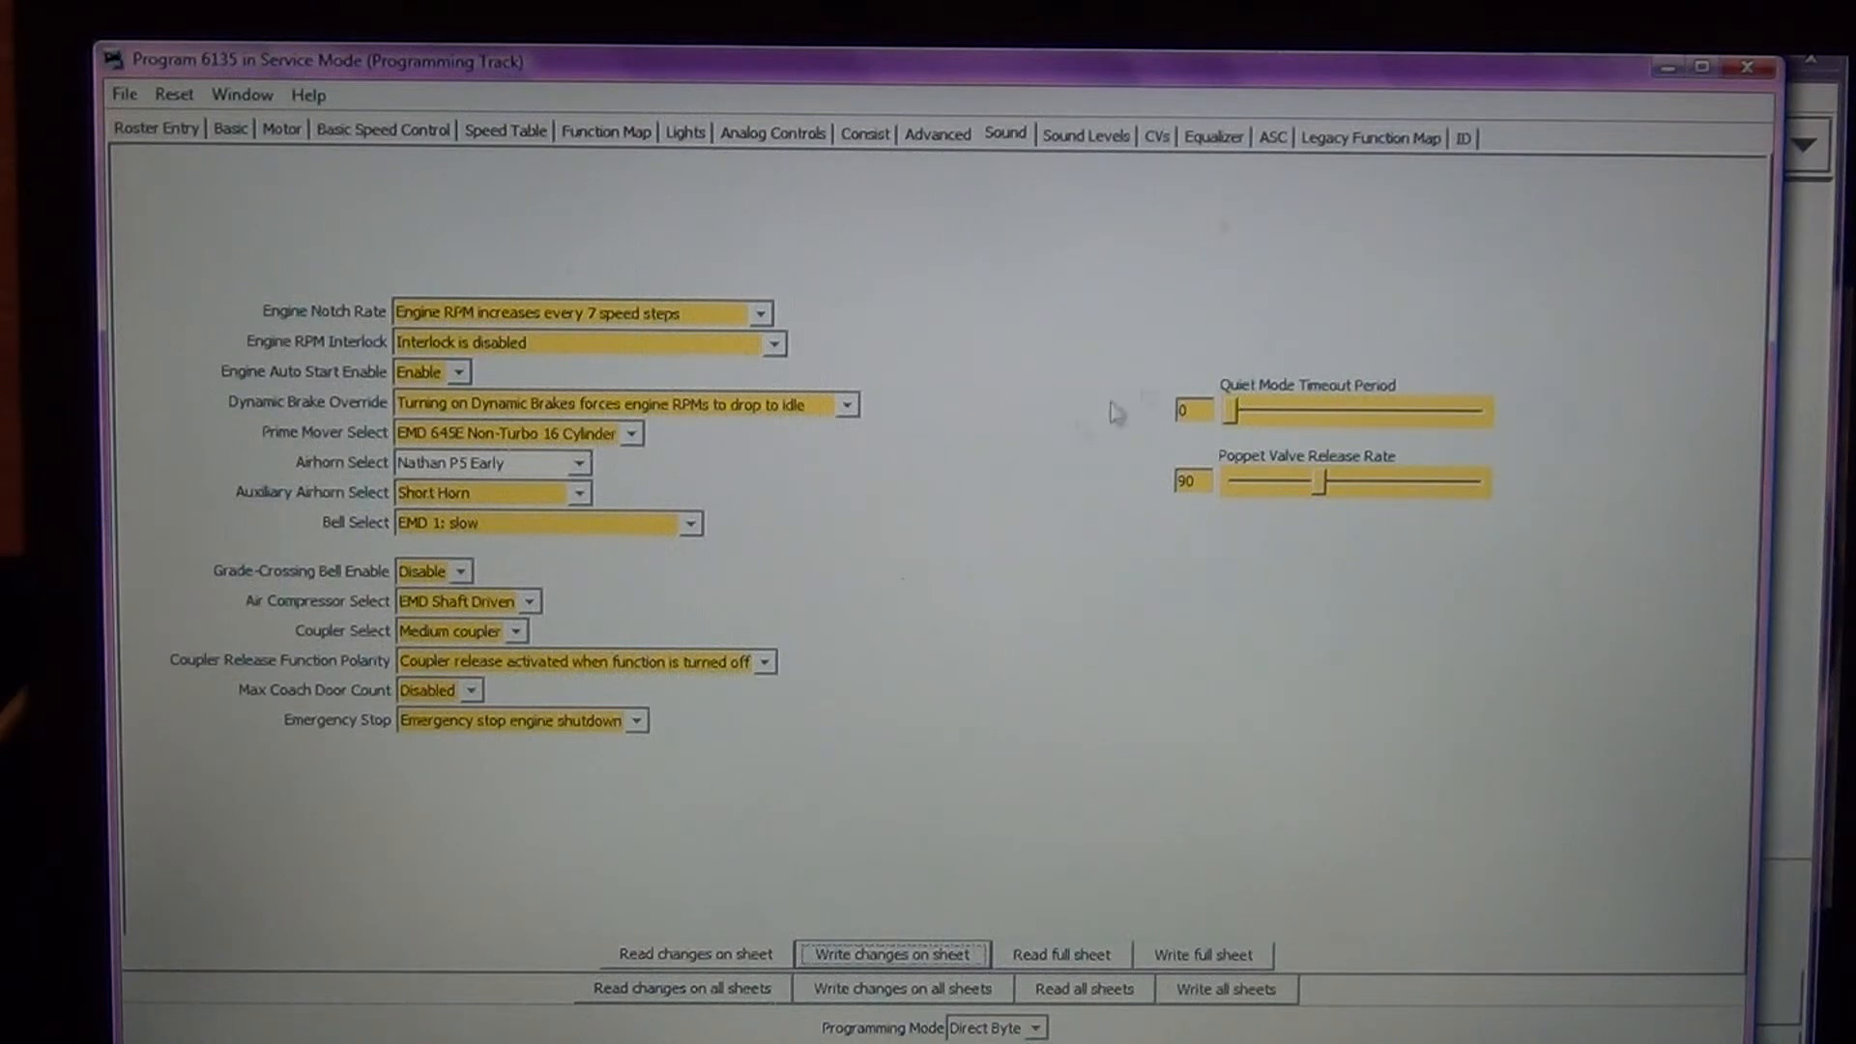
click(1083, 136)
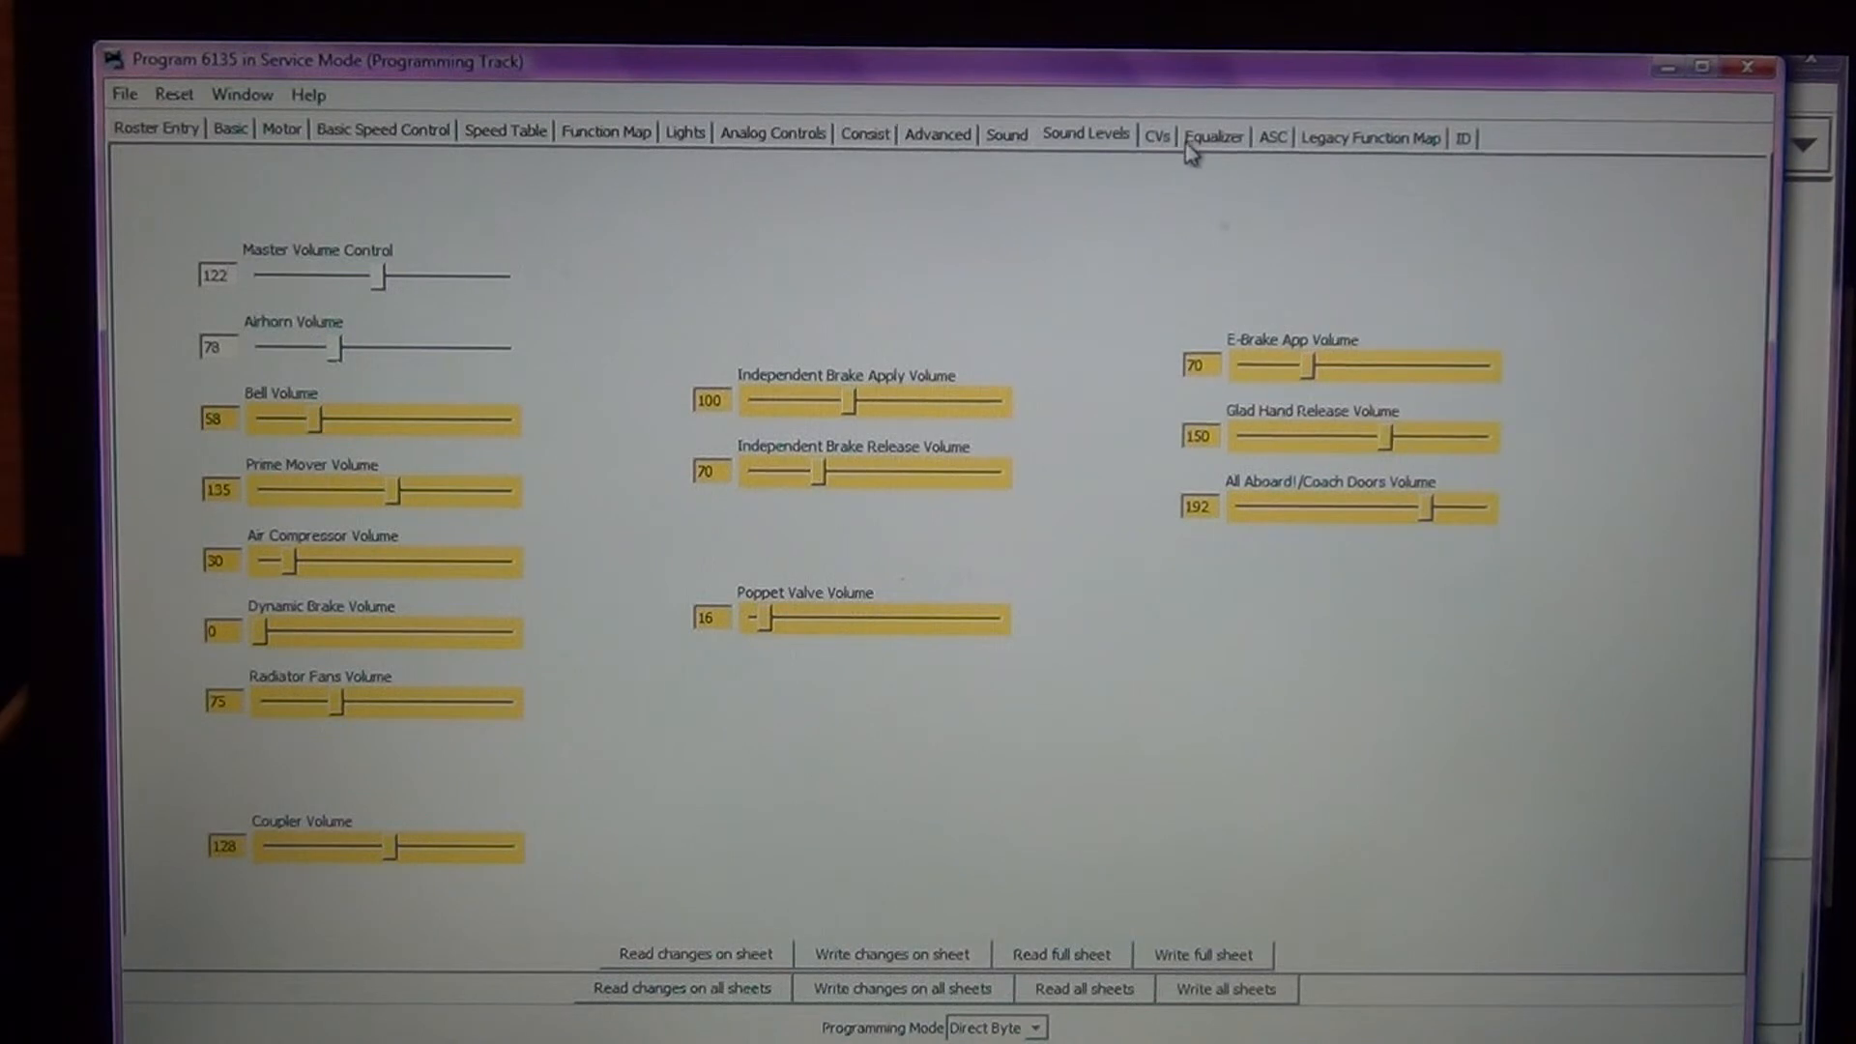
mouse_move(1350, 143)
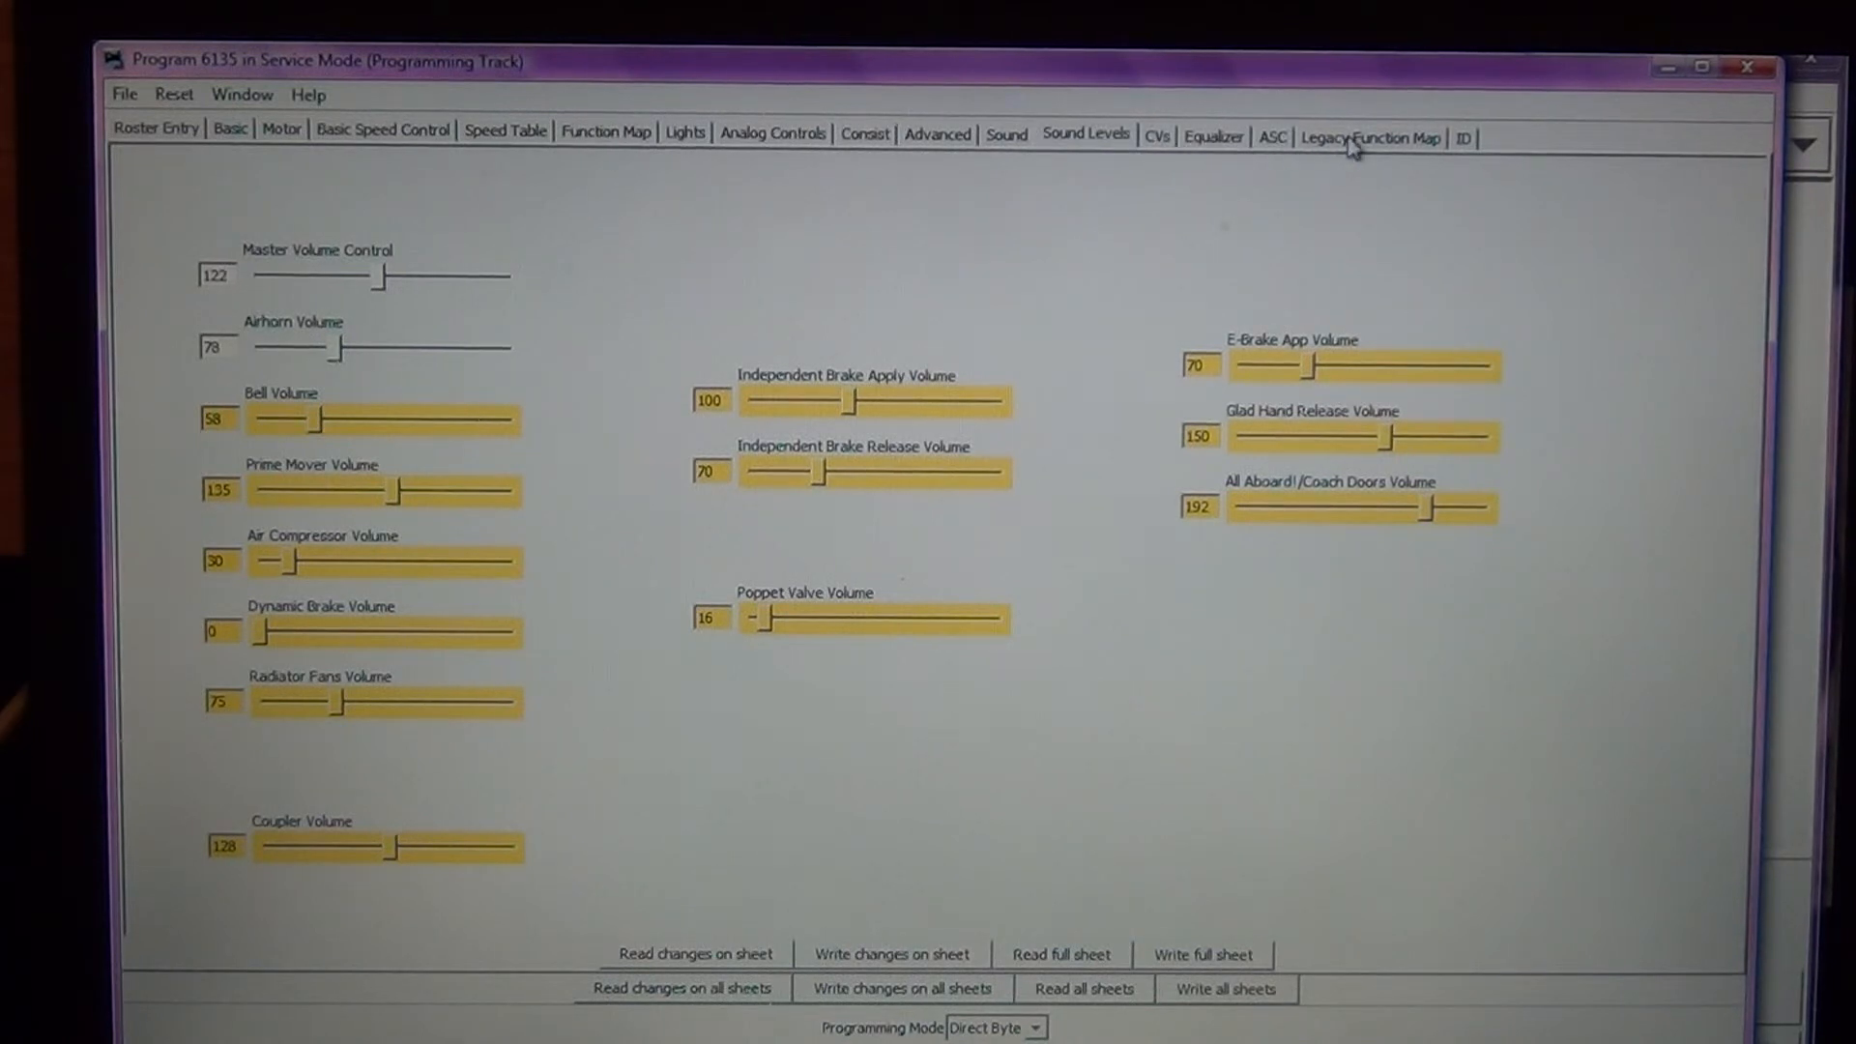
mouse_move(1354, 168)
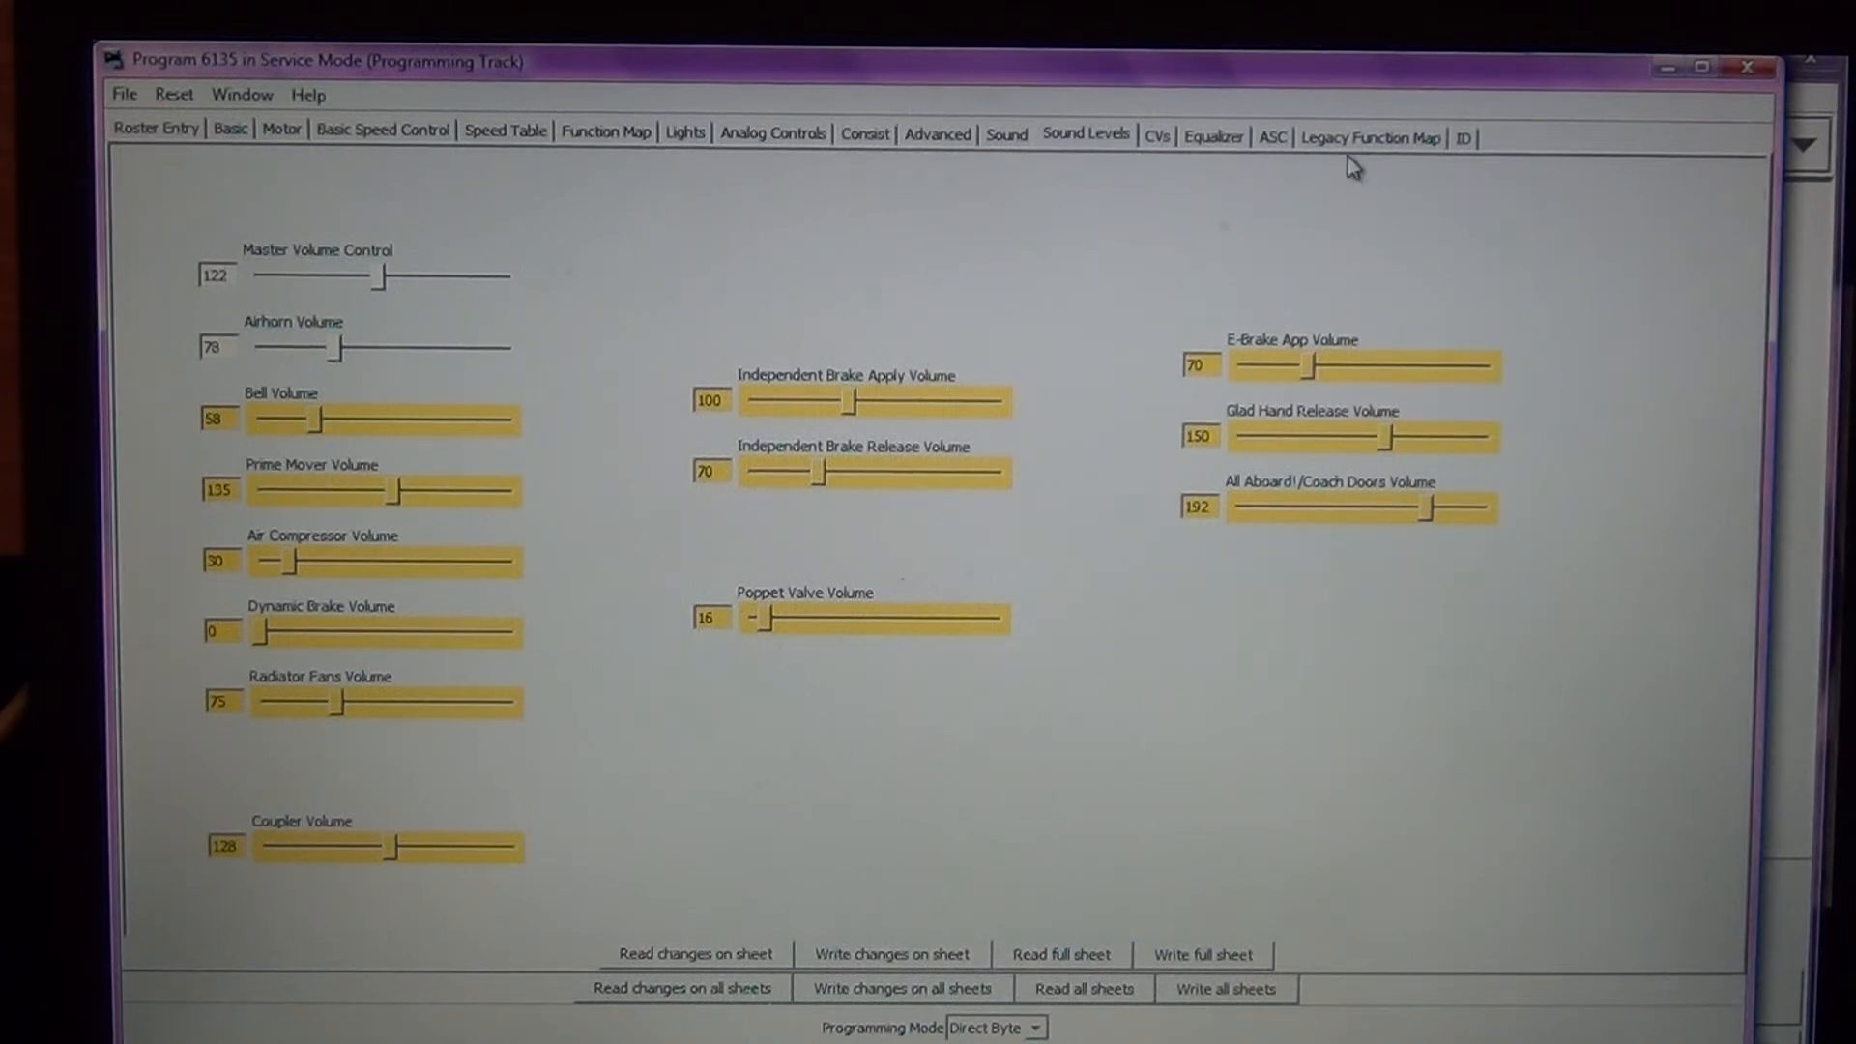